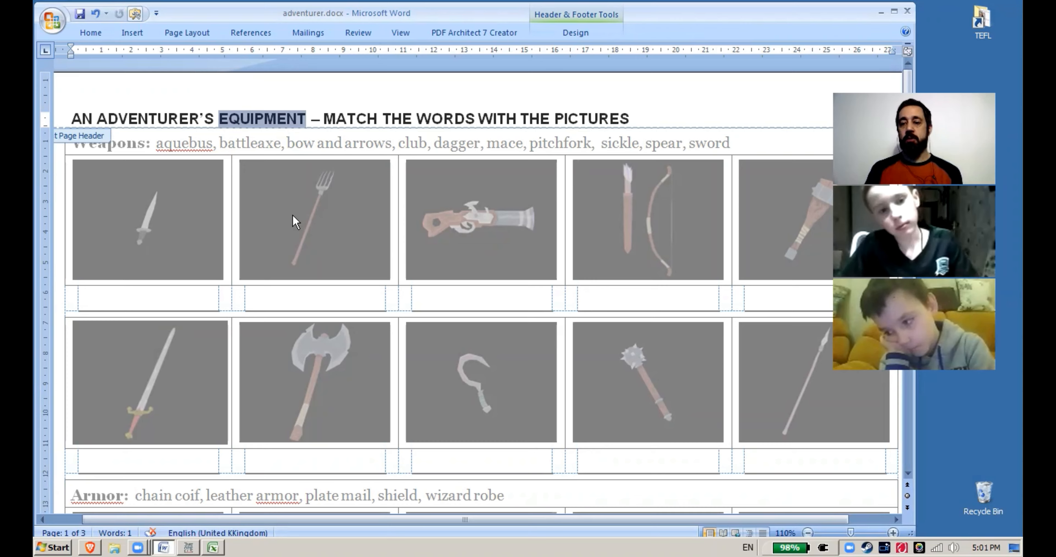
Scroll down and leave the header, returning to the weapons worksheet body
scroll("down", 3)
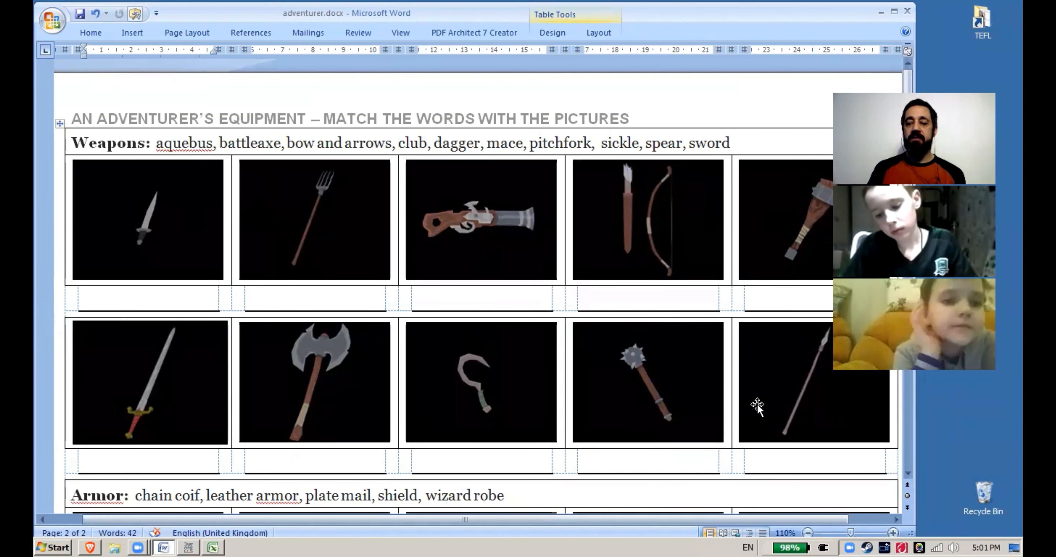
mouse_move(828, 337)
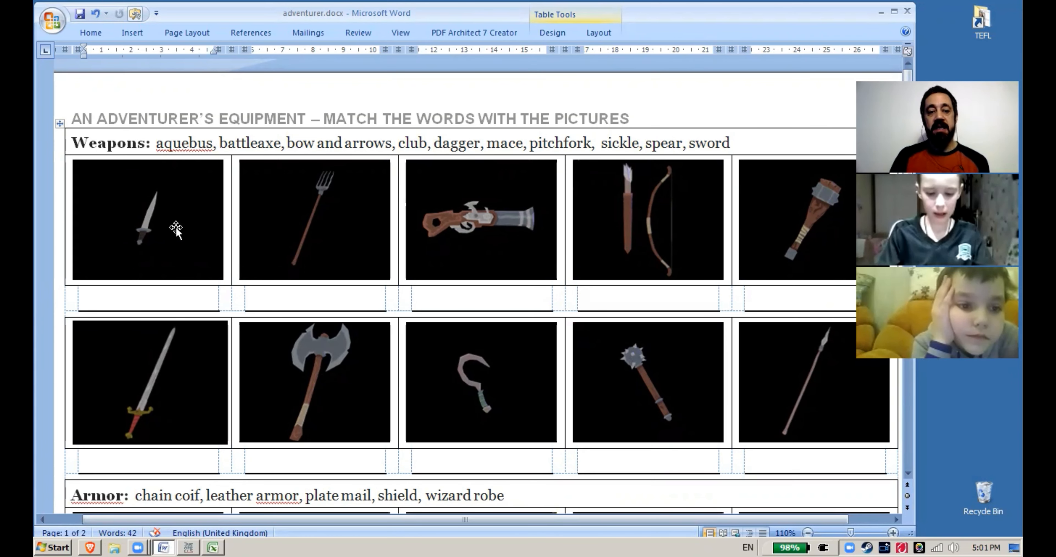
mouse_move(226, 411)
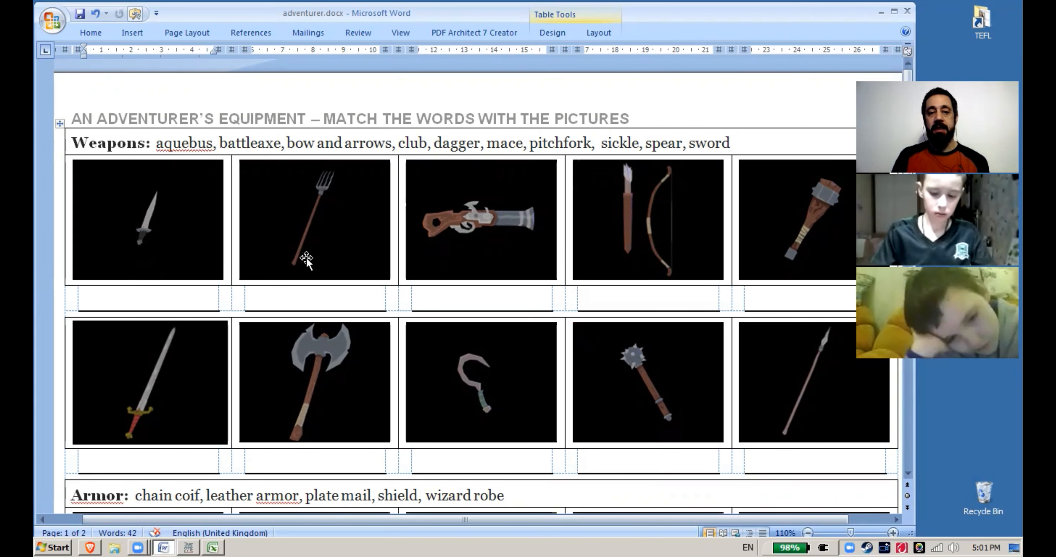
left_click(174, 143)
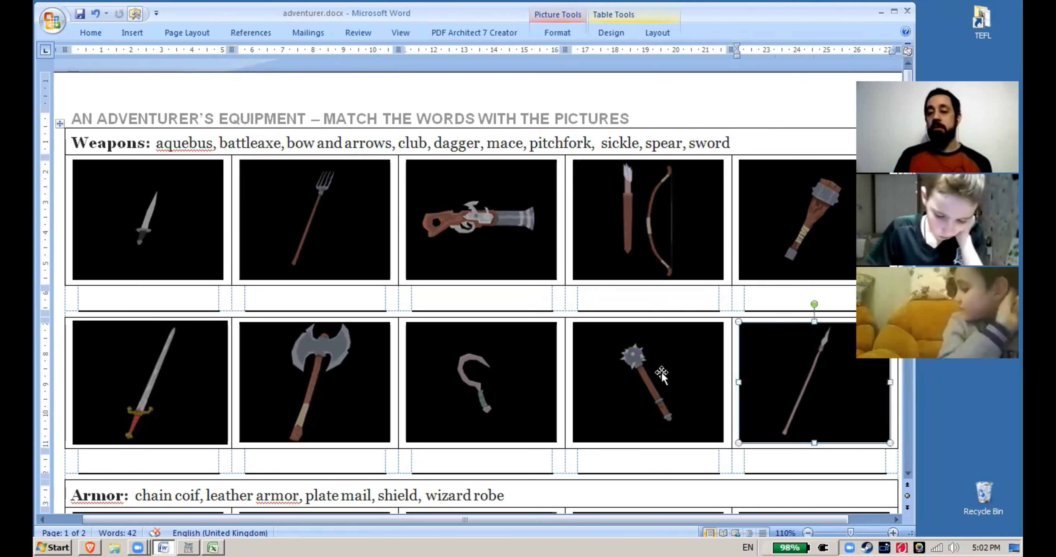
left_click(315, 382)
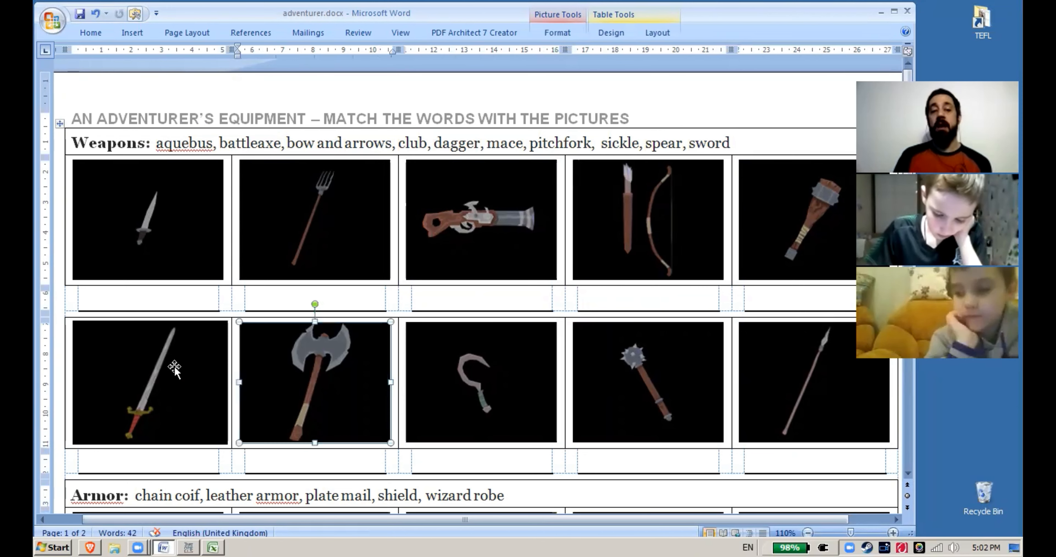
left_click(148, 380)
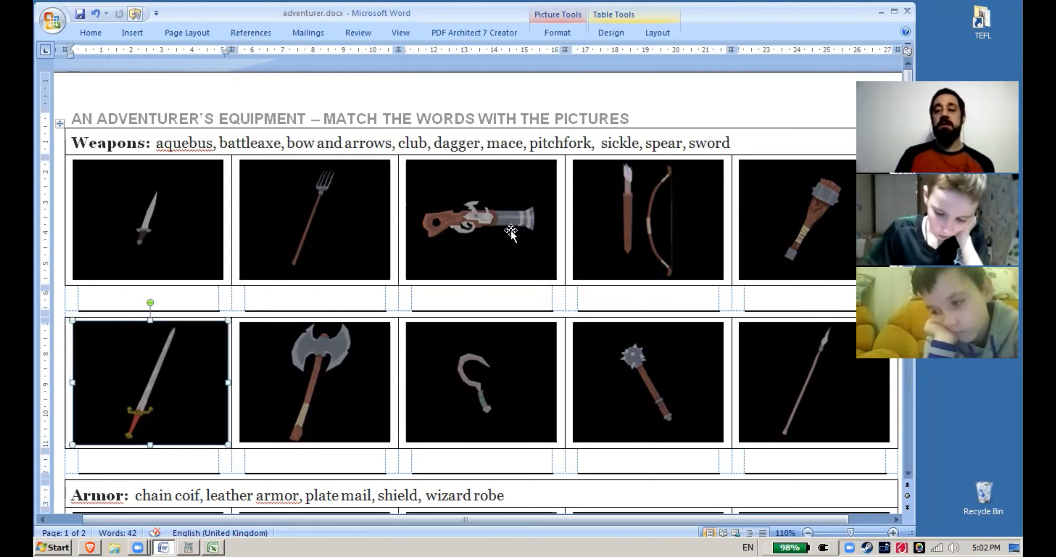
mouse_move(360, 226)
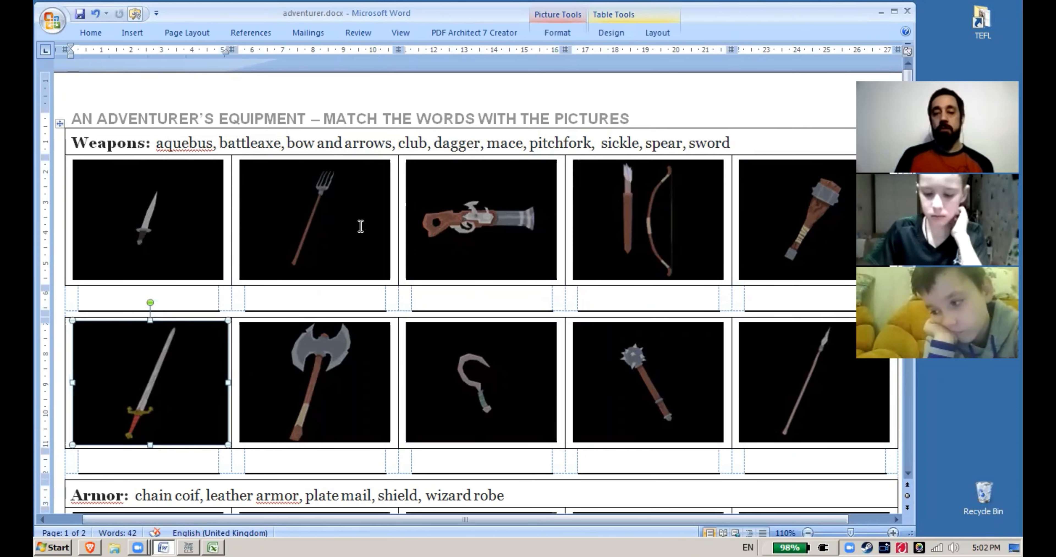
mouse_move(133, 401)
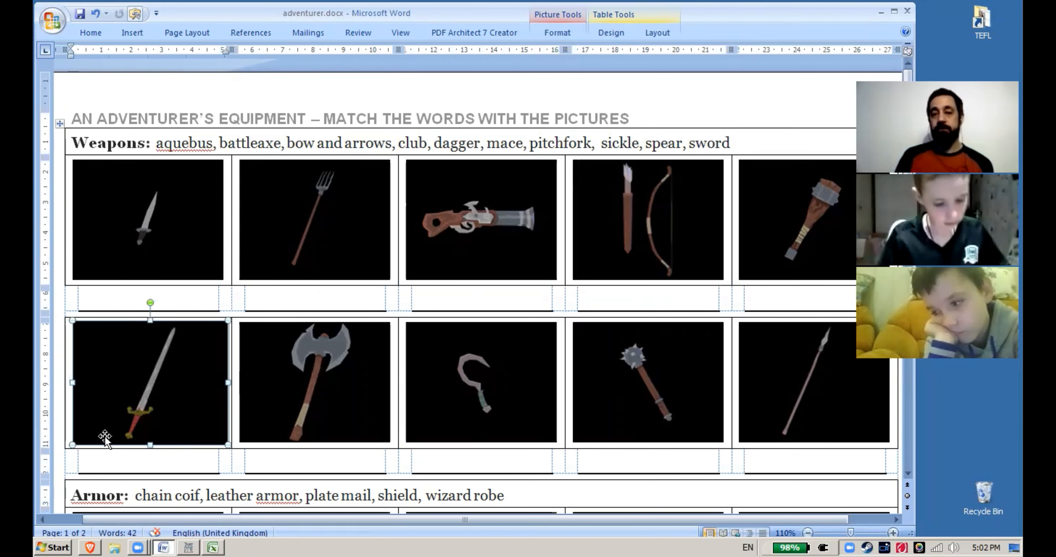
mouse_move(169, 402)
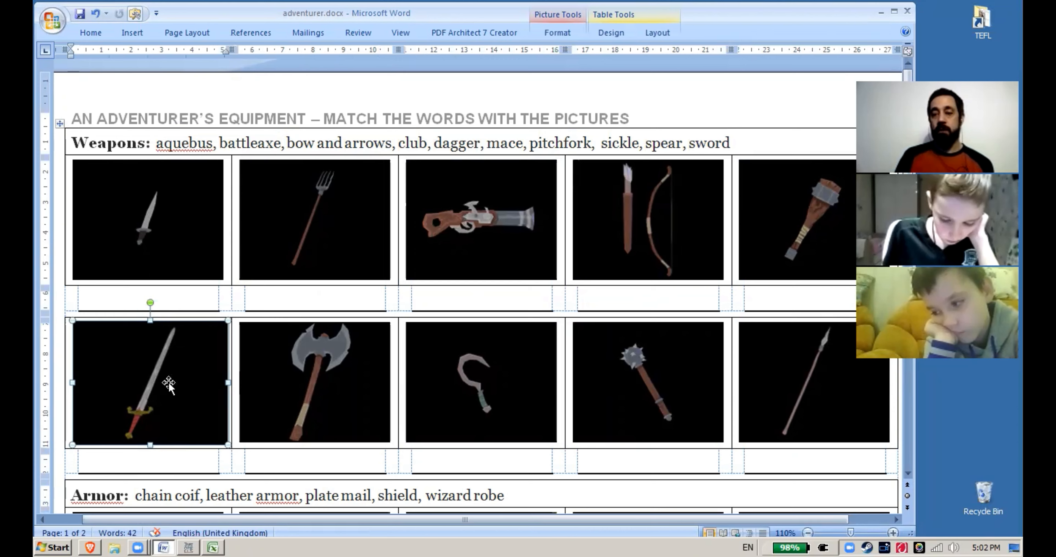
mouse_move(97, 347)
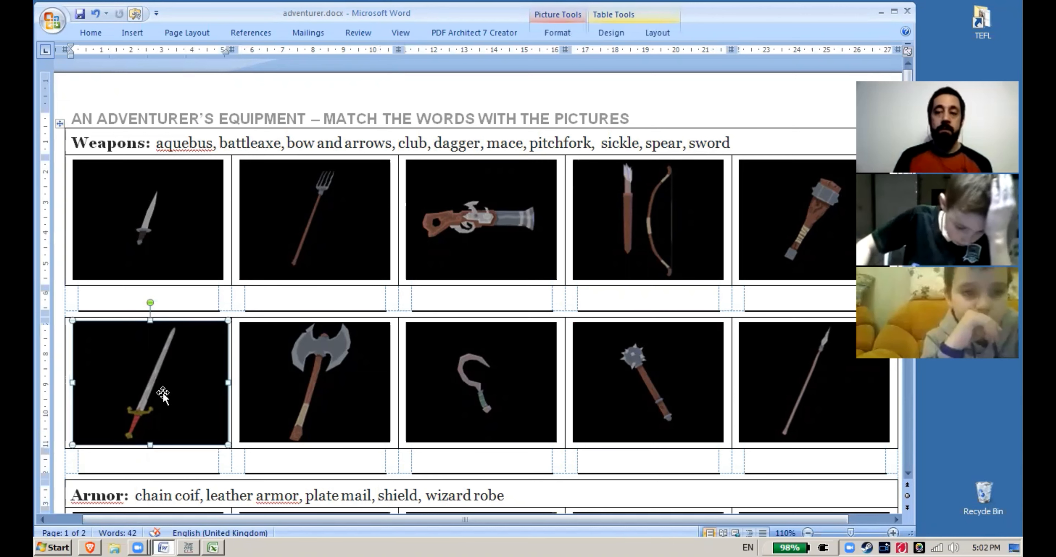
mouse_move(139, 437)
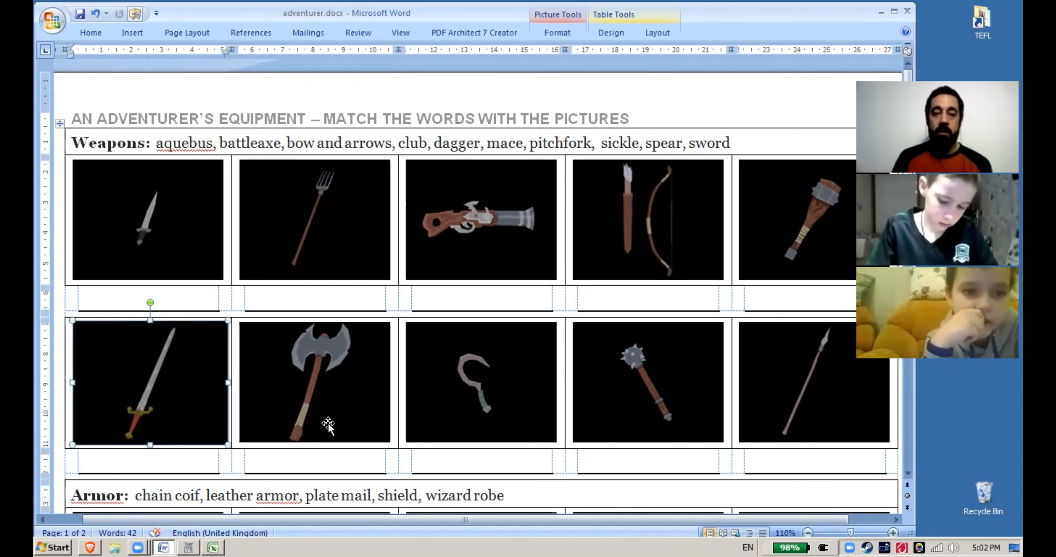
mouse_move(282, 428)
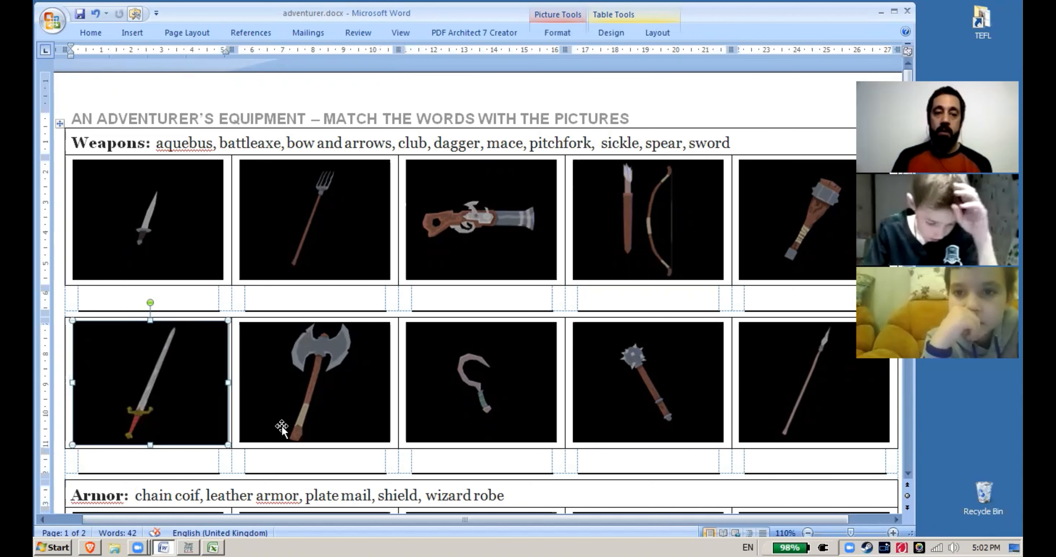
mouse_move(96, 431)
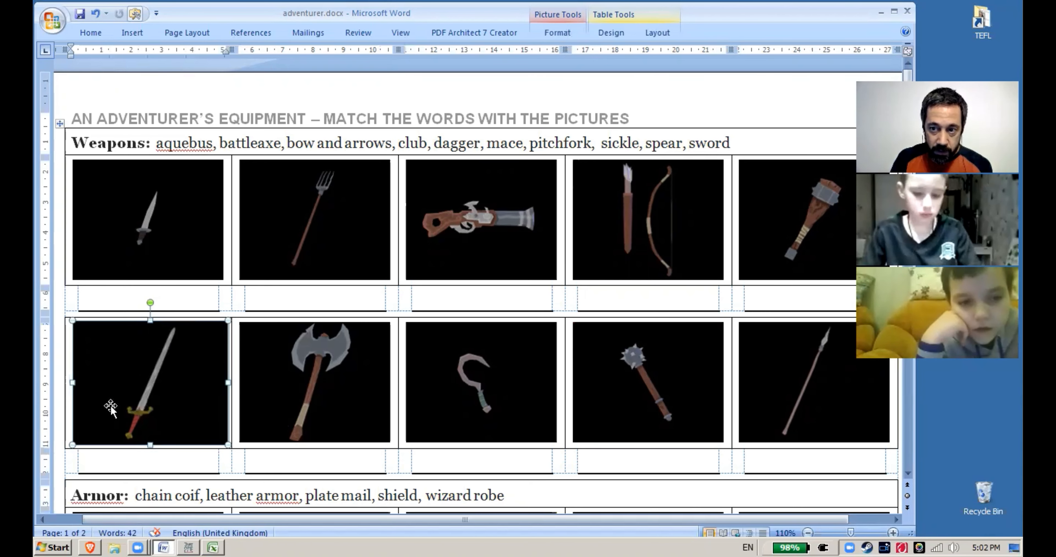
mouse_move(175, 360)
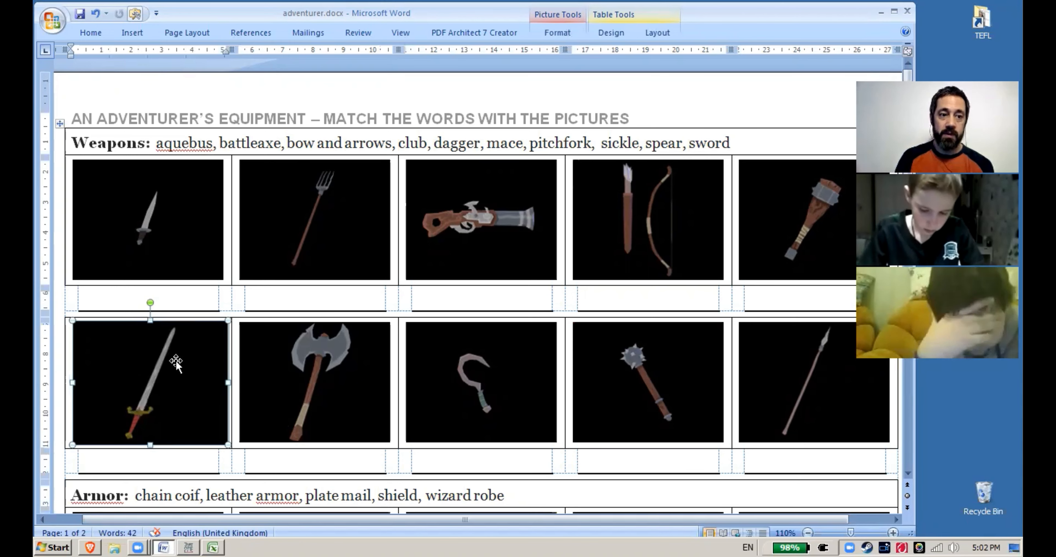
left_click(148, 219)
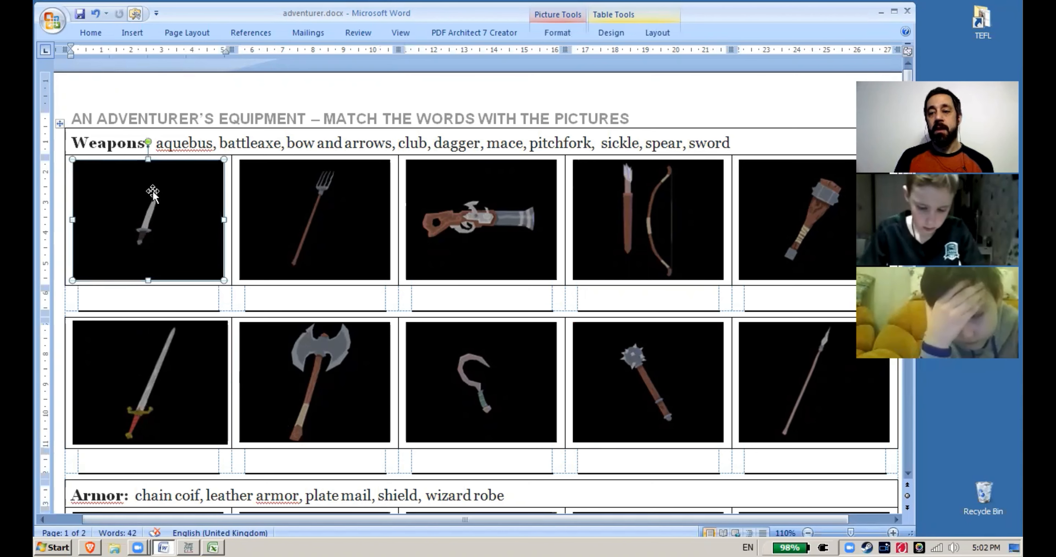
left_click(315, 220)
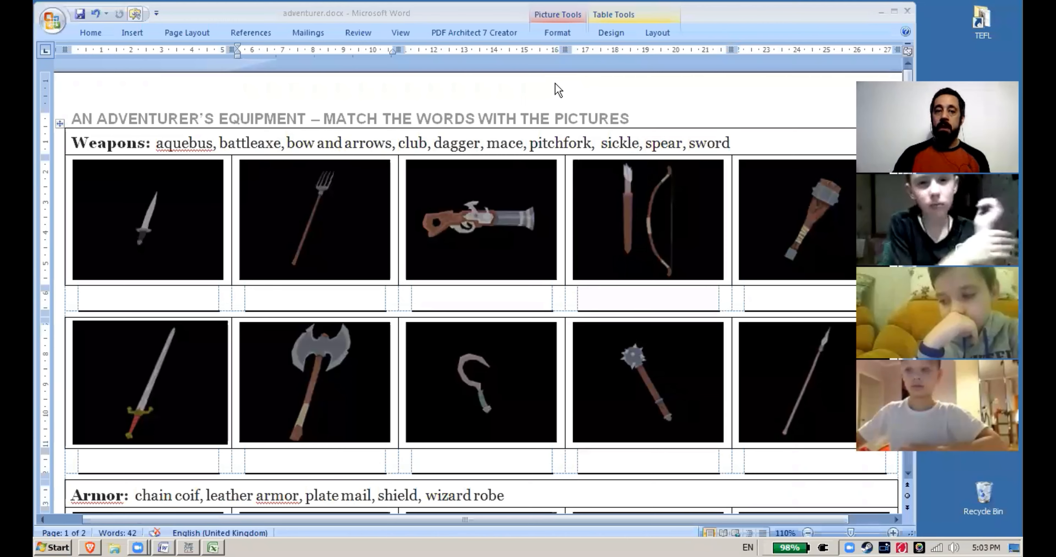
mouse_move(301, 196)
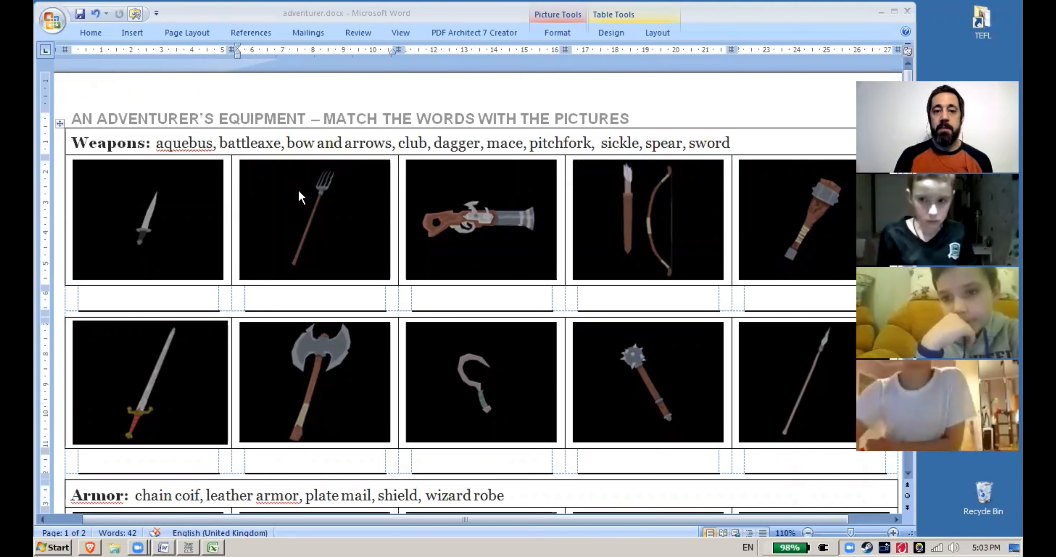
mouse_move(312, 215)
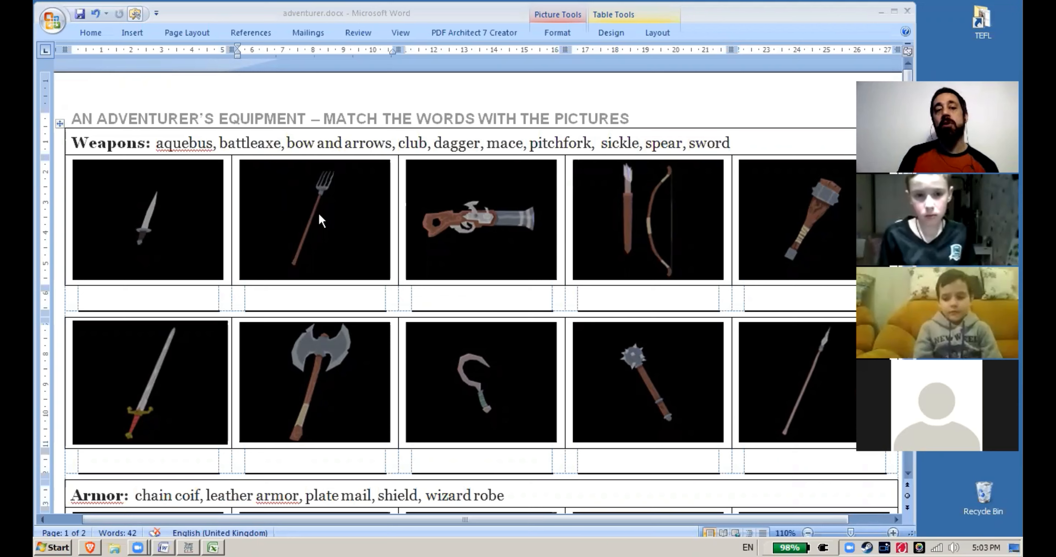
mouse_move(312, 194)
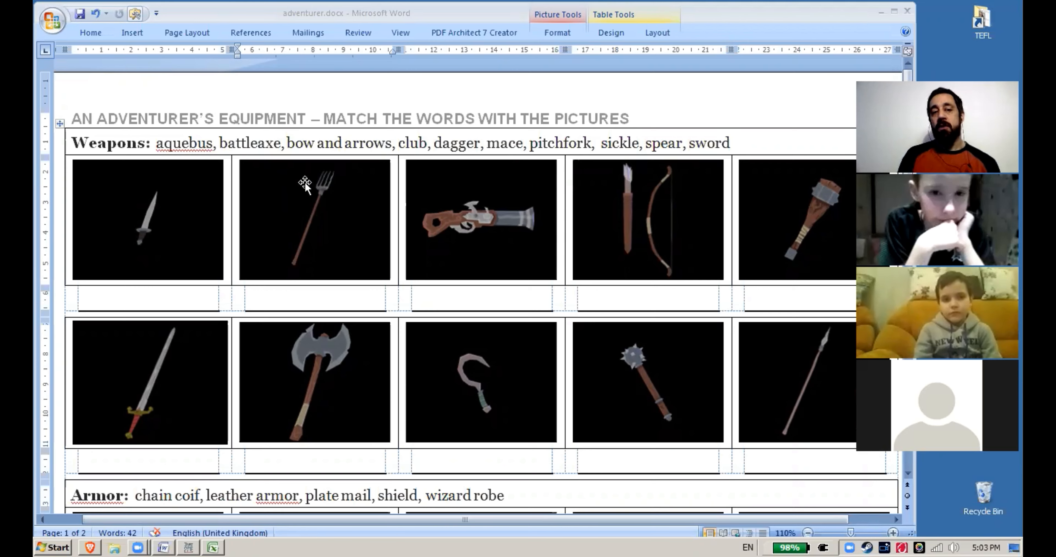
left_click(315, 220)
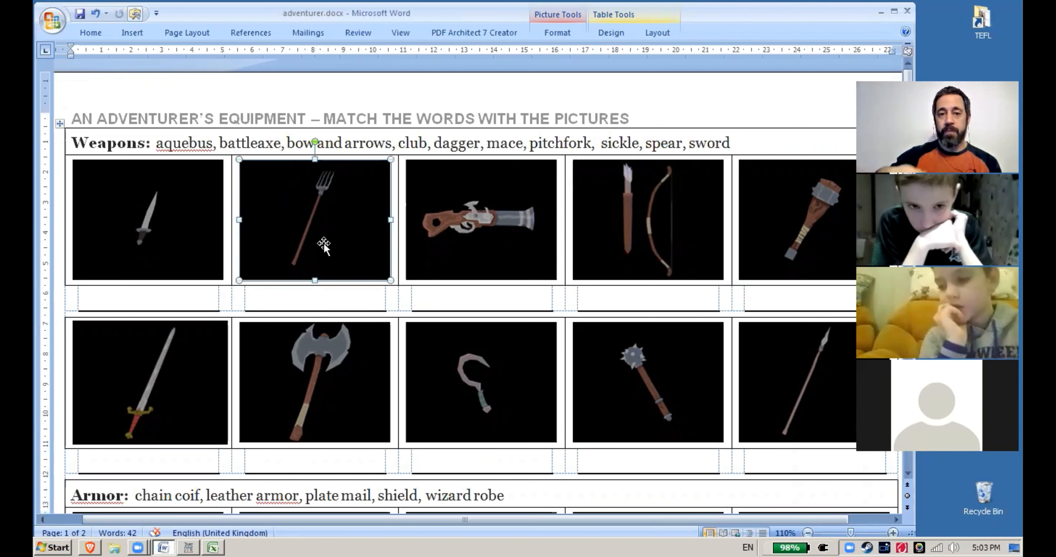
mouse_move(532, 156)
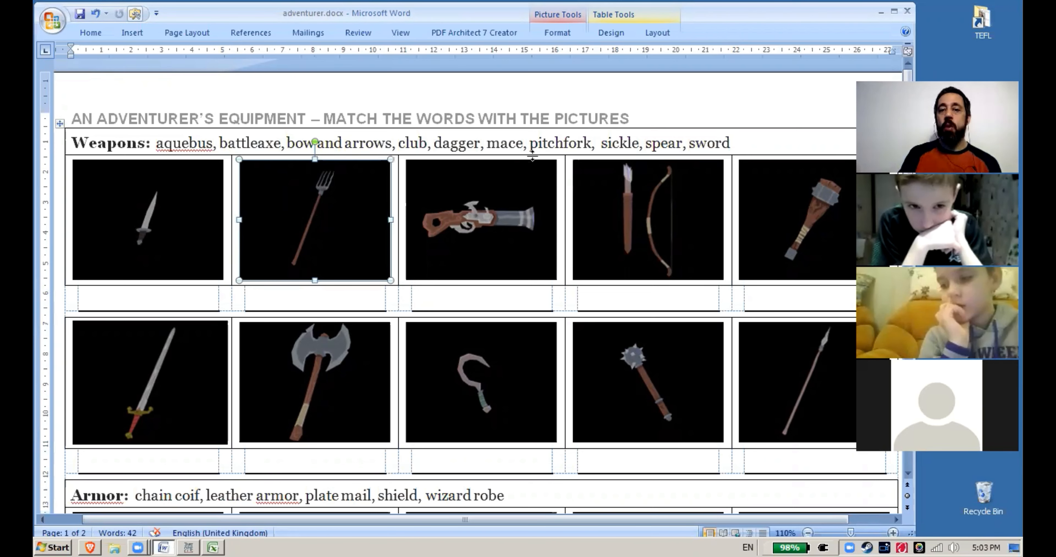
Label the pitchfork picture 'pitchfork' in the cell beneath it
double_click(559, 143)
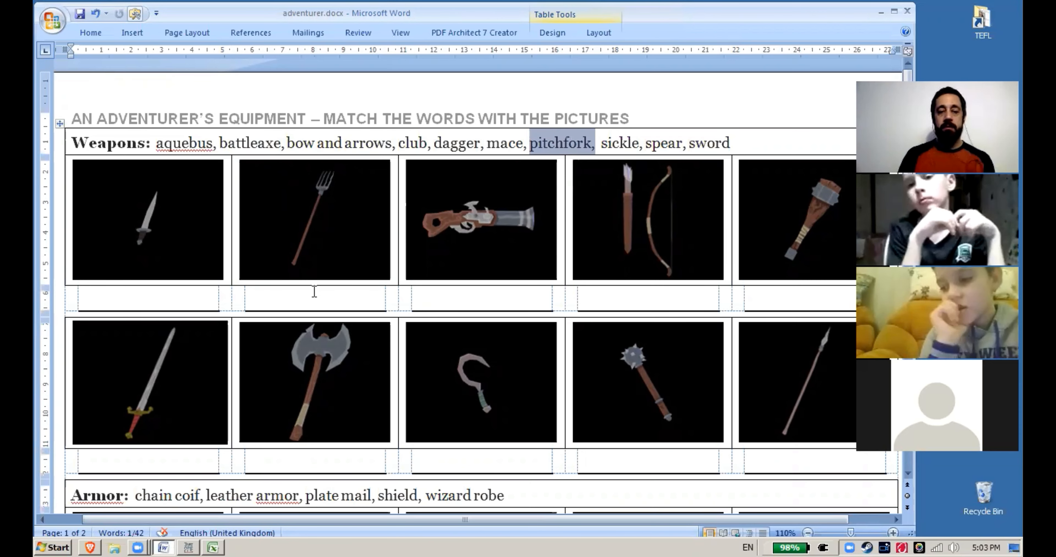
type("pitchfork")
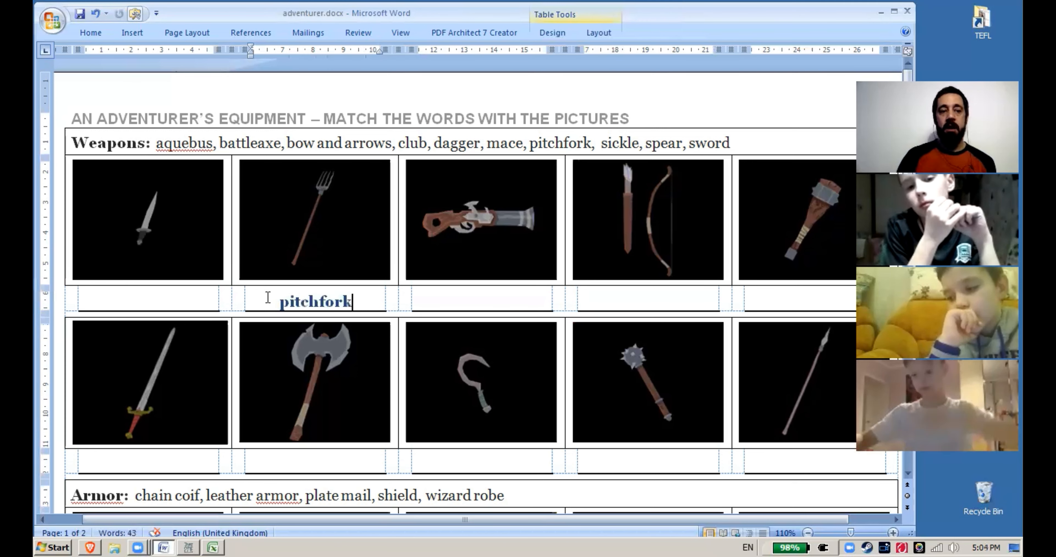
left_click(148, 220)
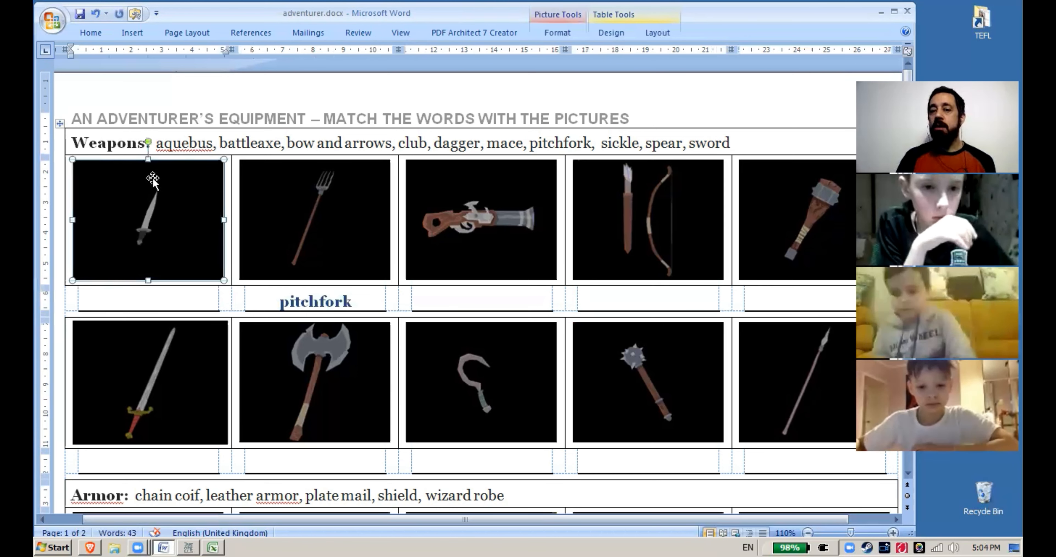
mouse_move(135, 246)
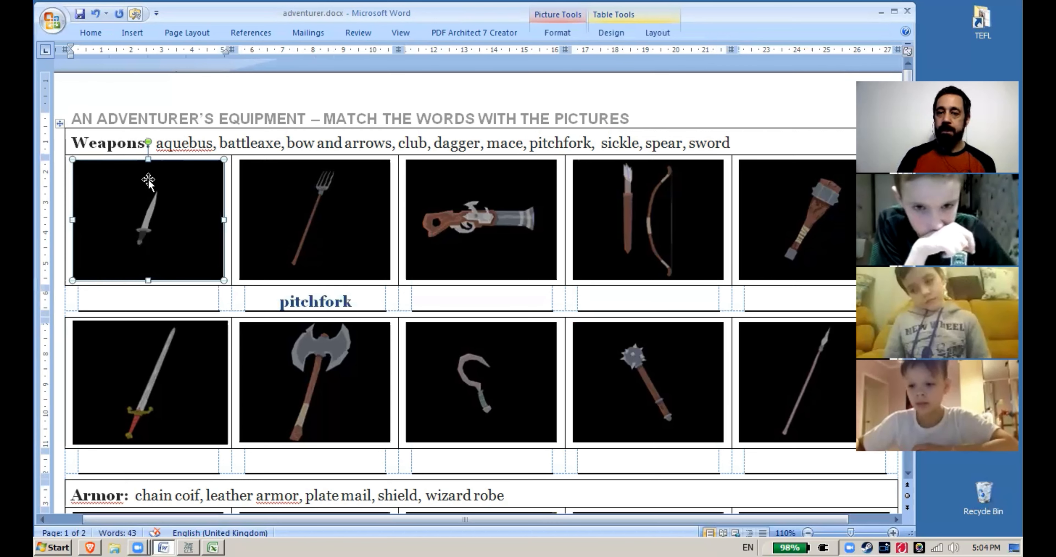
mouse_move(156, 189)
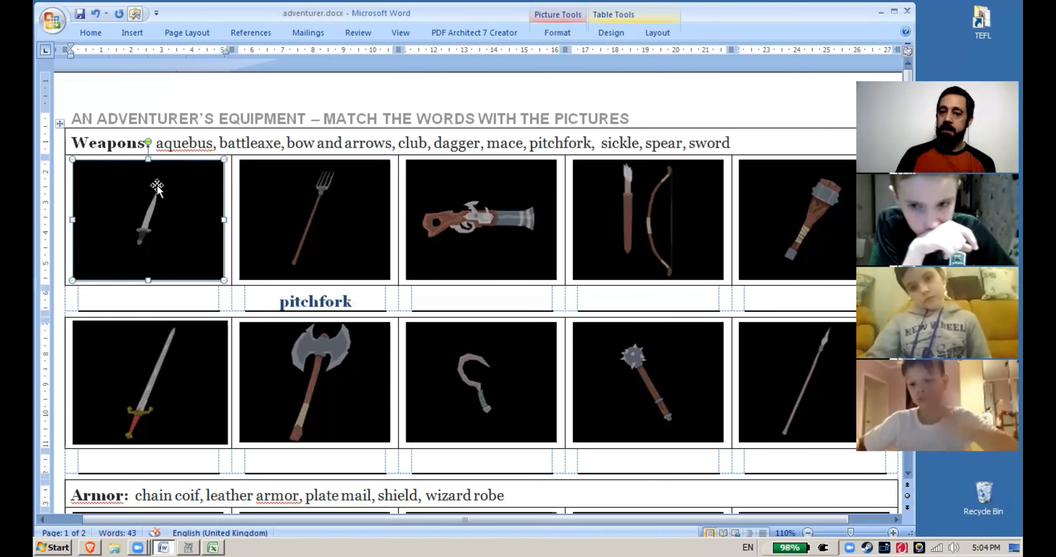
Label the bow picture 'bow and arrows' in its answer cell
left_click(647, 220)
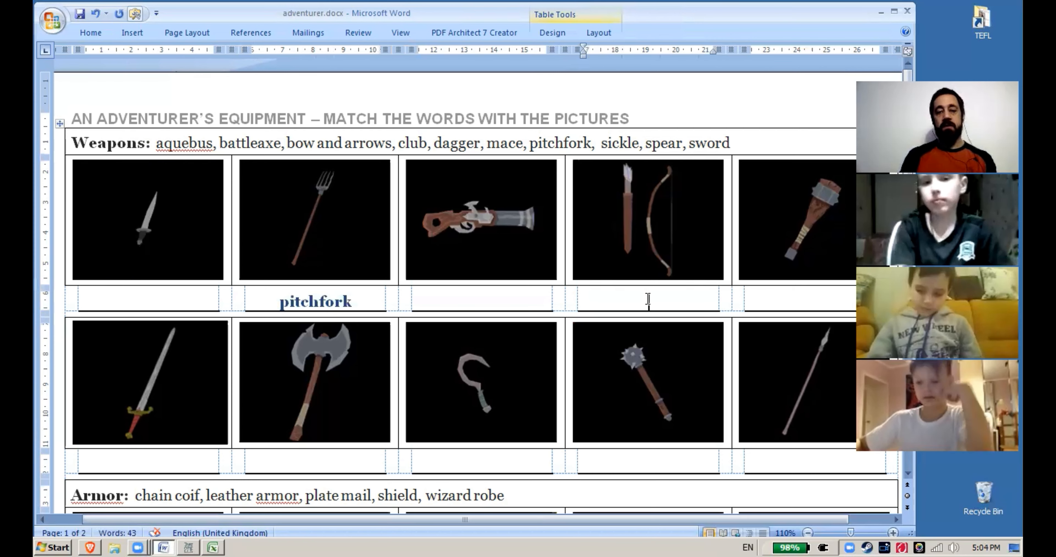
type("bow and arrows")
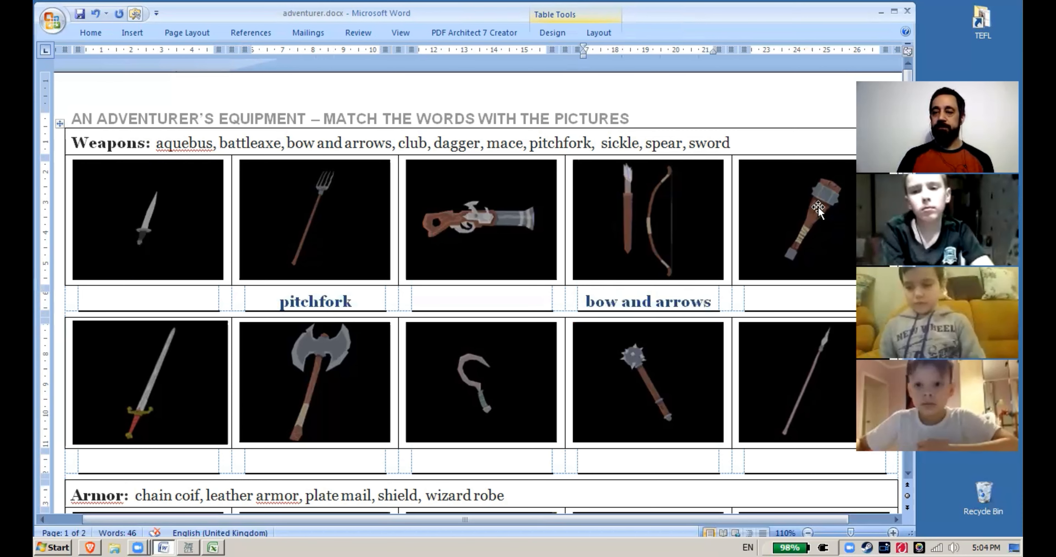
Highlight the weapons word list, then label the sword picture 'sword'
left_click(817, 221)
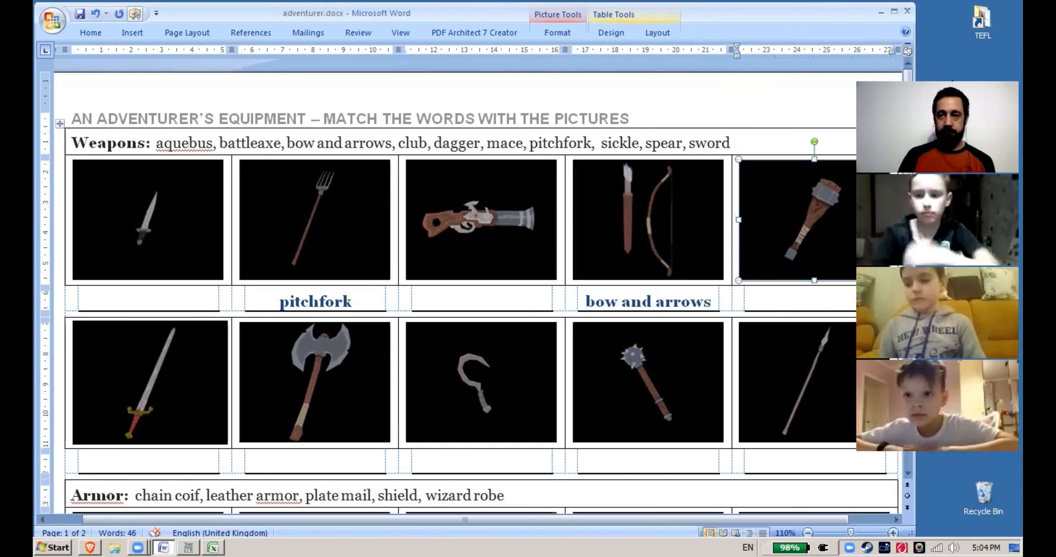
mouse_move(834, 369)
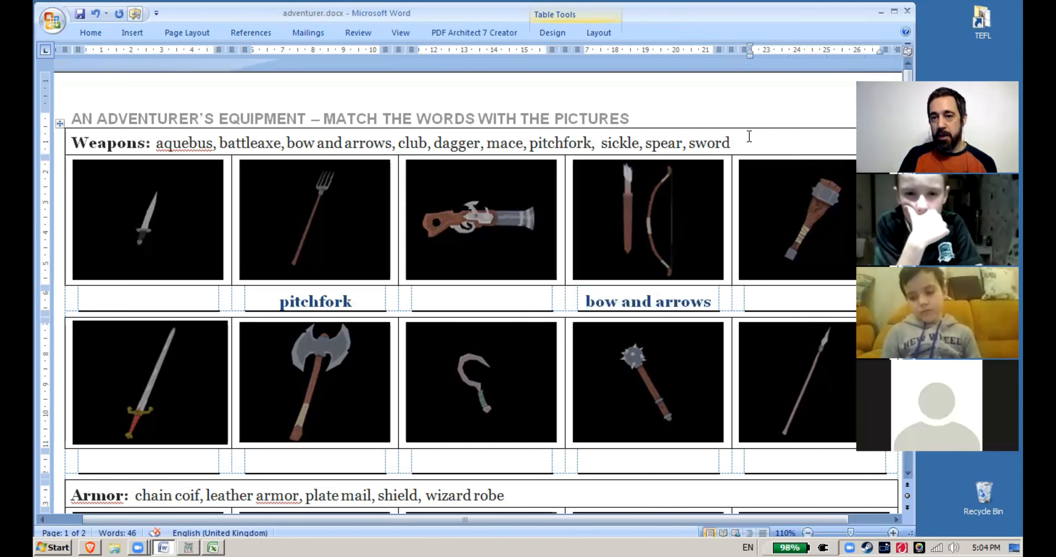
left_click_drag(215, 143, 728, 143)
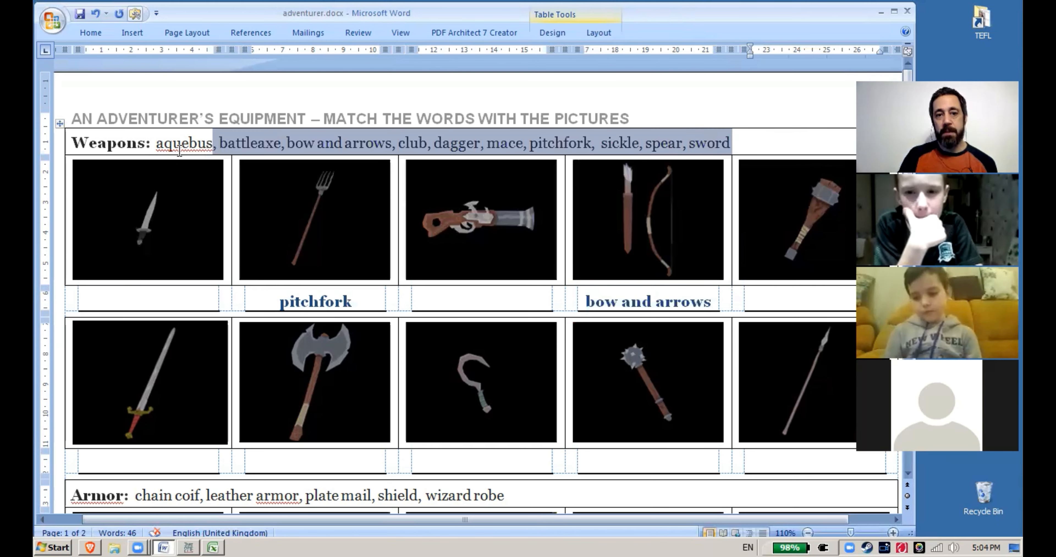
left_click(343, 144)
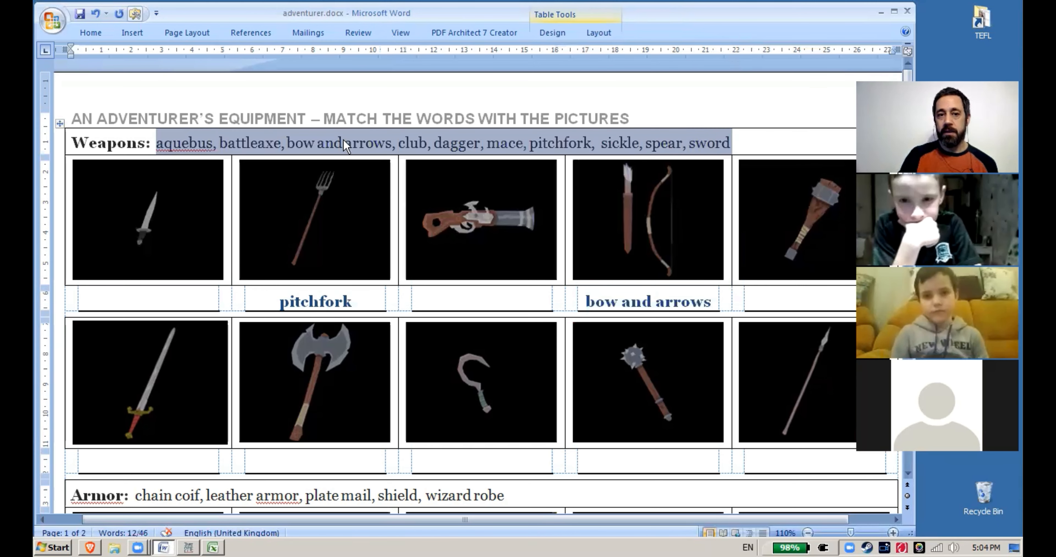
mouse_move(555, 144)
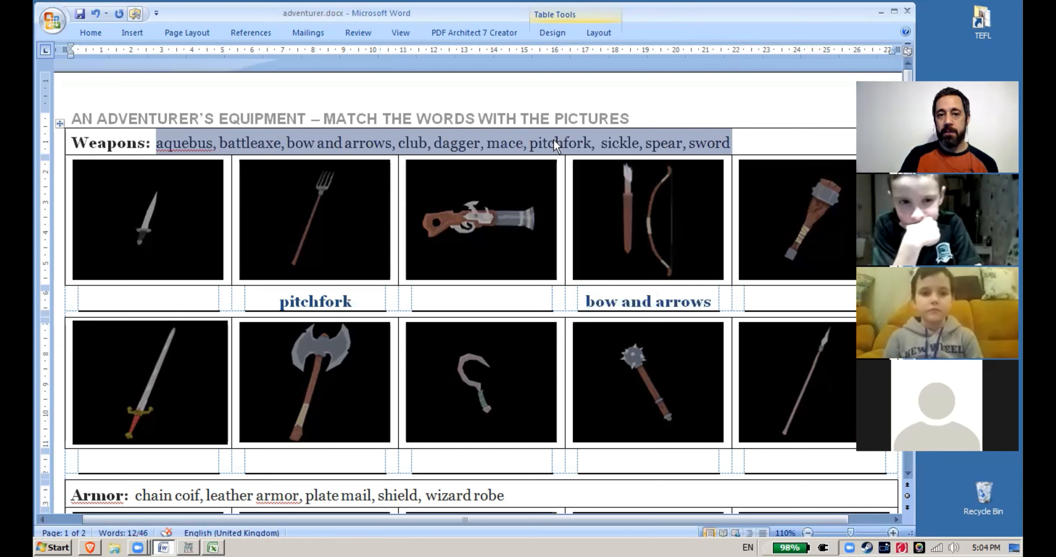
mouse_move(201, 222)
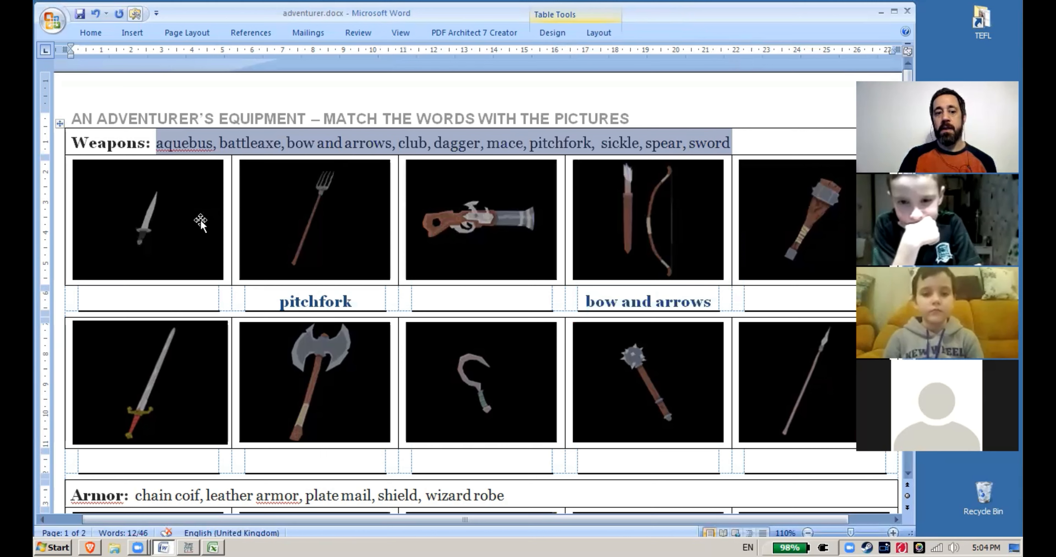
left_click(150, 383)
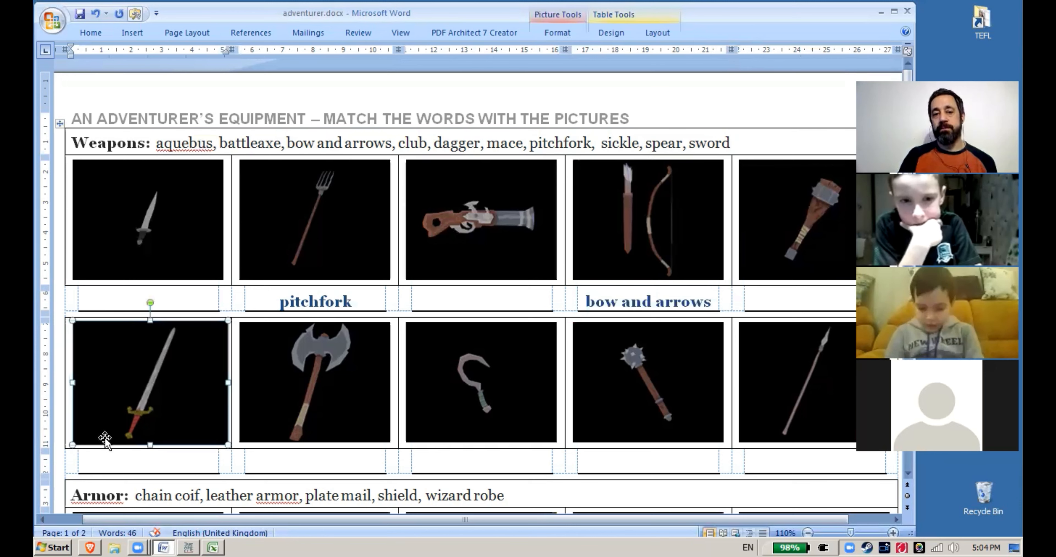
mouse_move(222, 390)
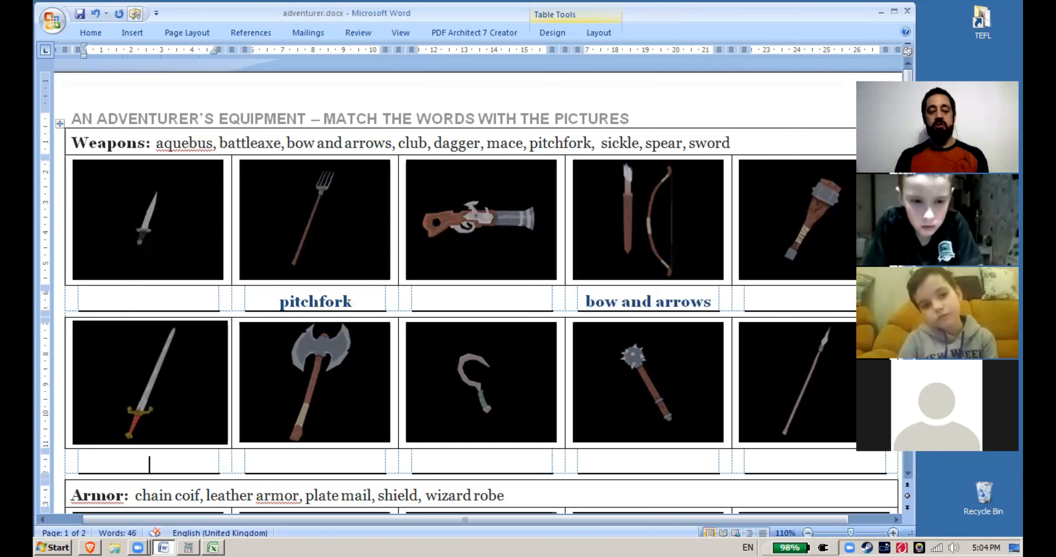
type("sword")
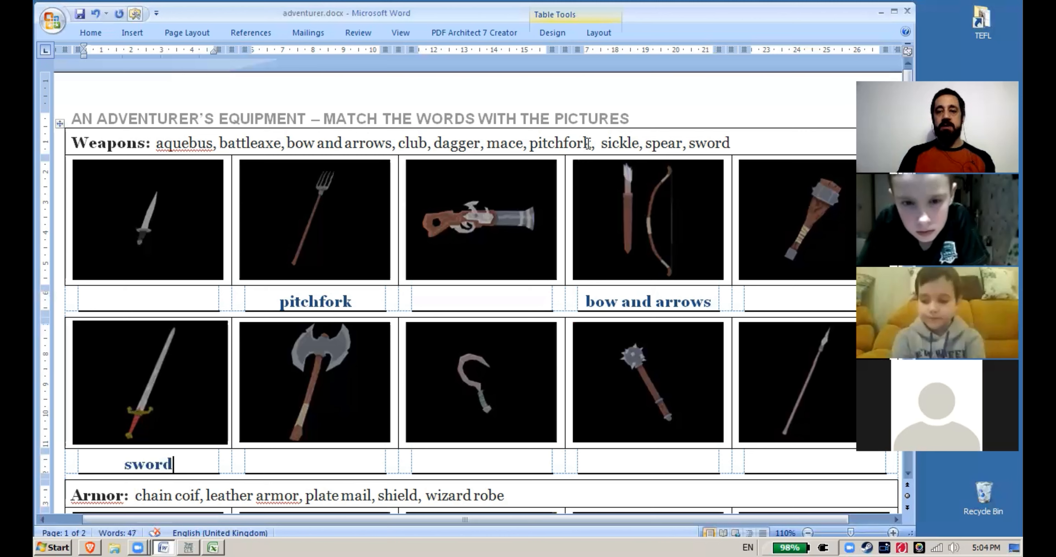
Point out the mace, pitchfork and gun pictures, then label the gun picture 'aquebus'
double_click(708, 143)
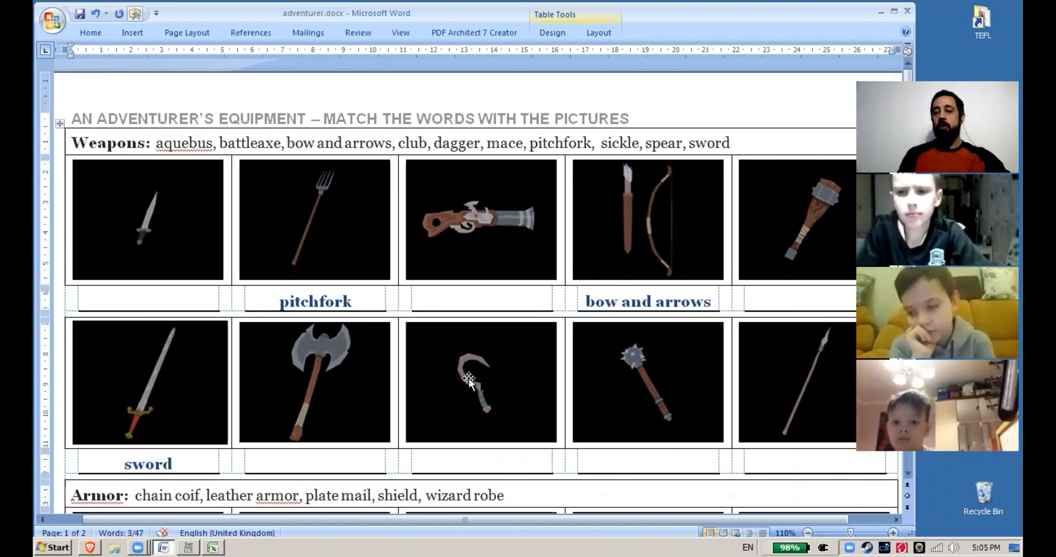
left_click(647, 382)
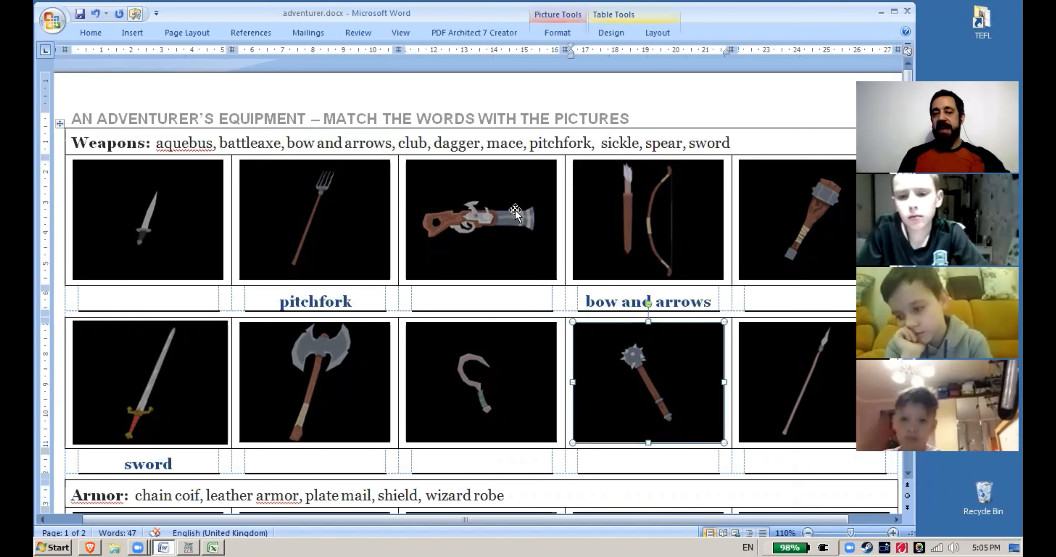
left_click(314, 219)
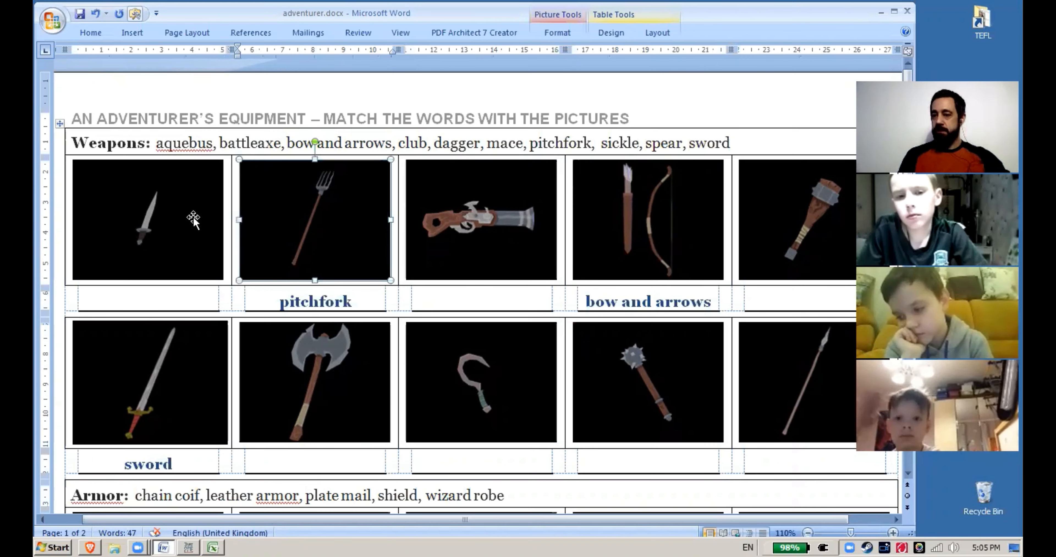
left_click(480, 219)
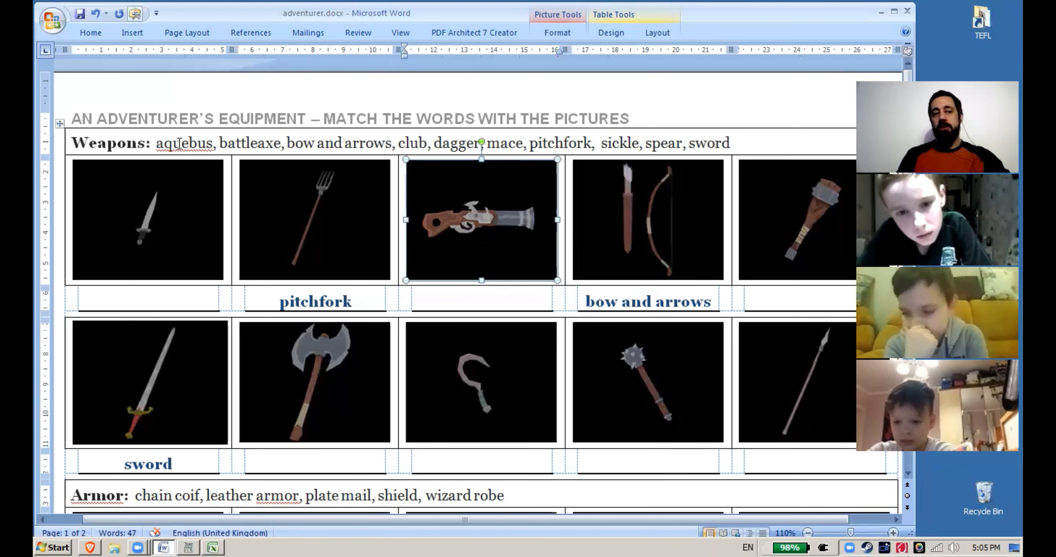
double_click(183, 143)
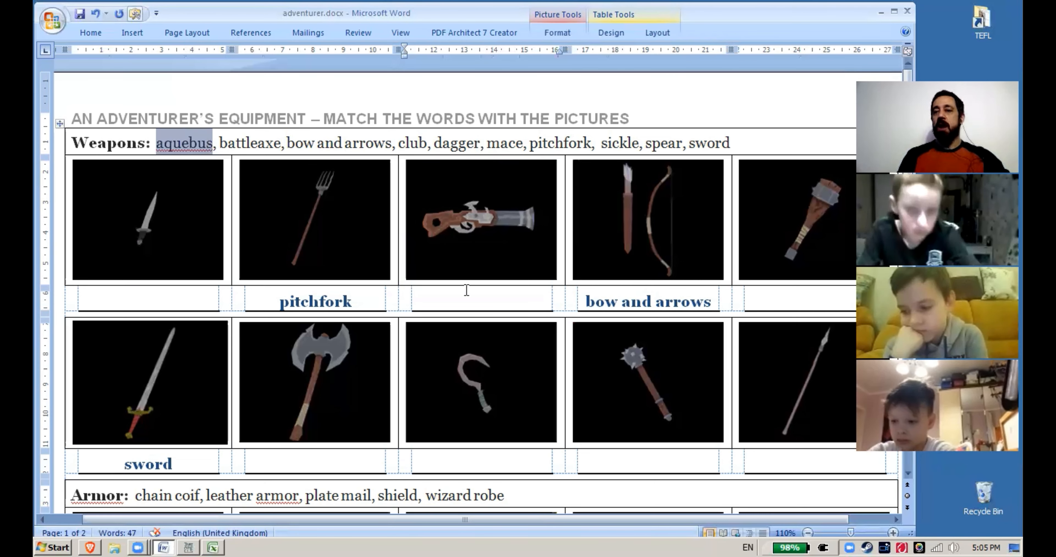
left_click(482, 302)
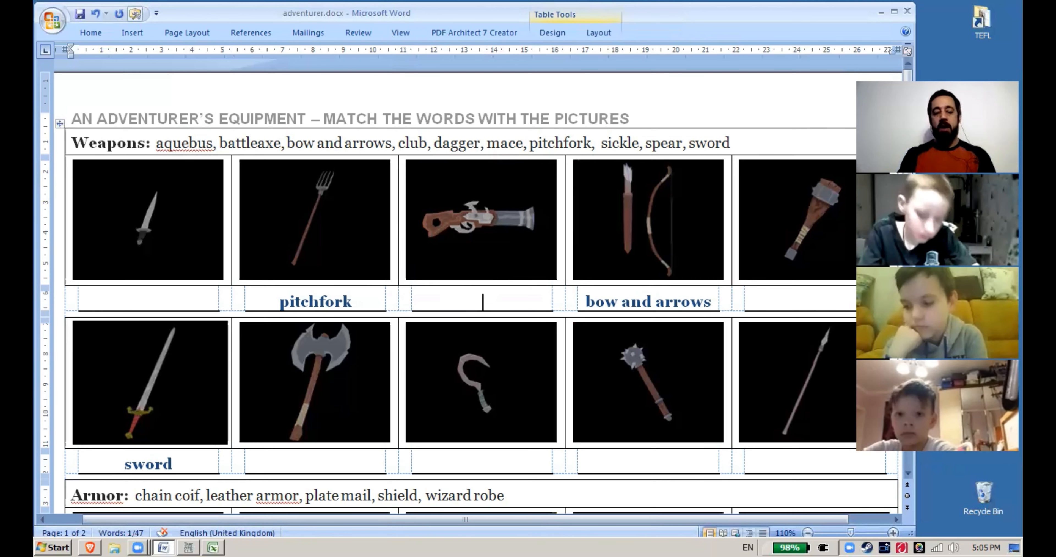
type("aquebus")
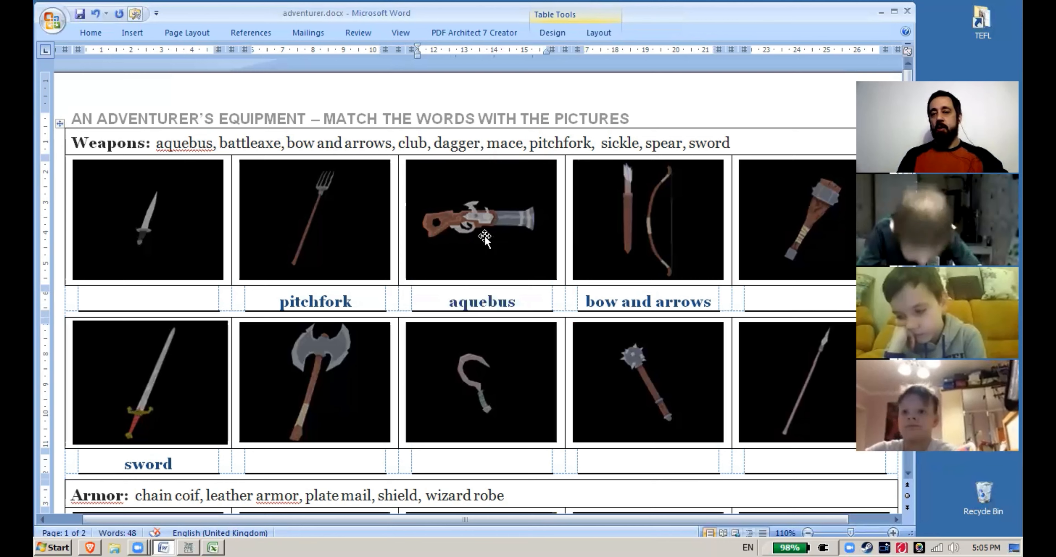
mouse_move(648, 221)
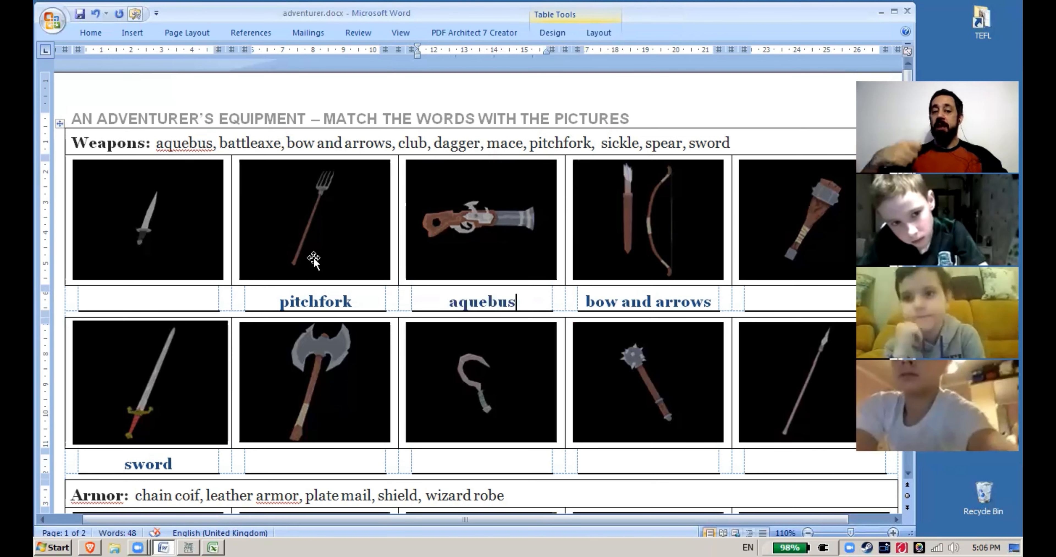
mouse_move(293, 254)
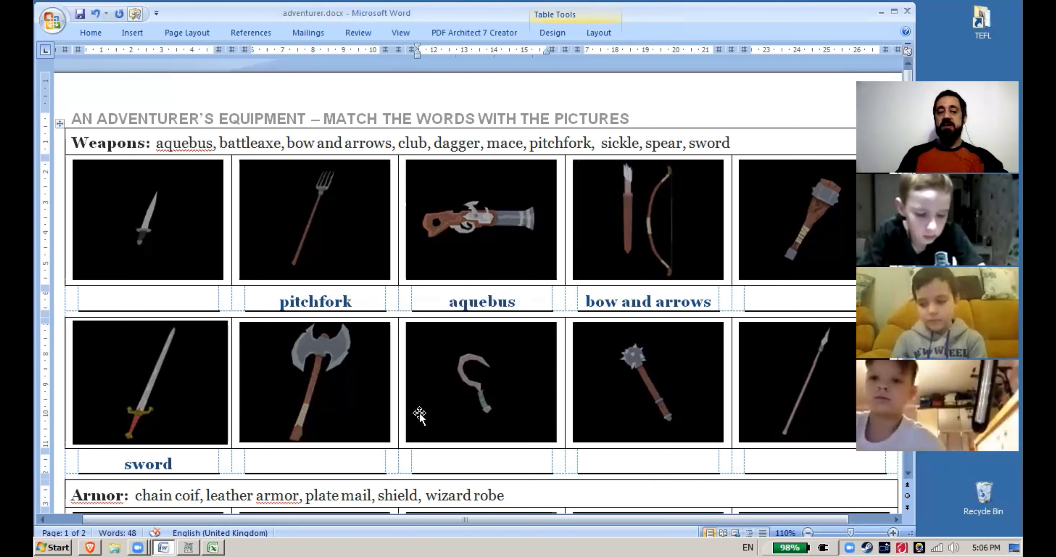
Label the battleaxe picture 'battleaxe' in its caption cell
left_click(314, 382)
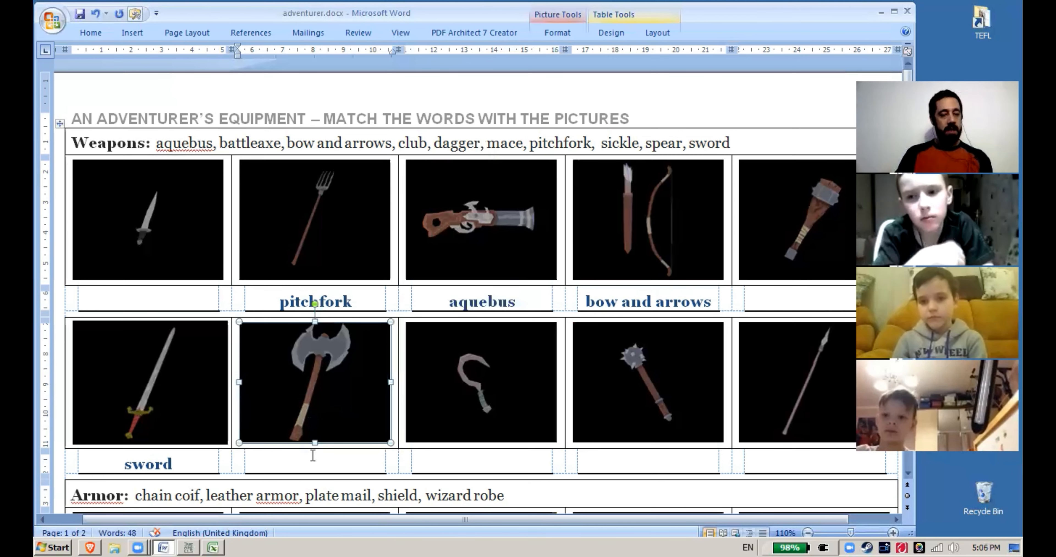
left_click(315, 463)
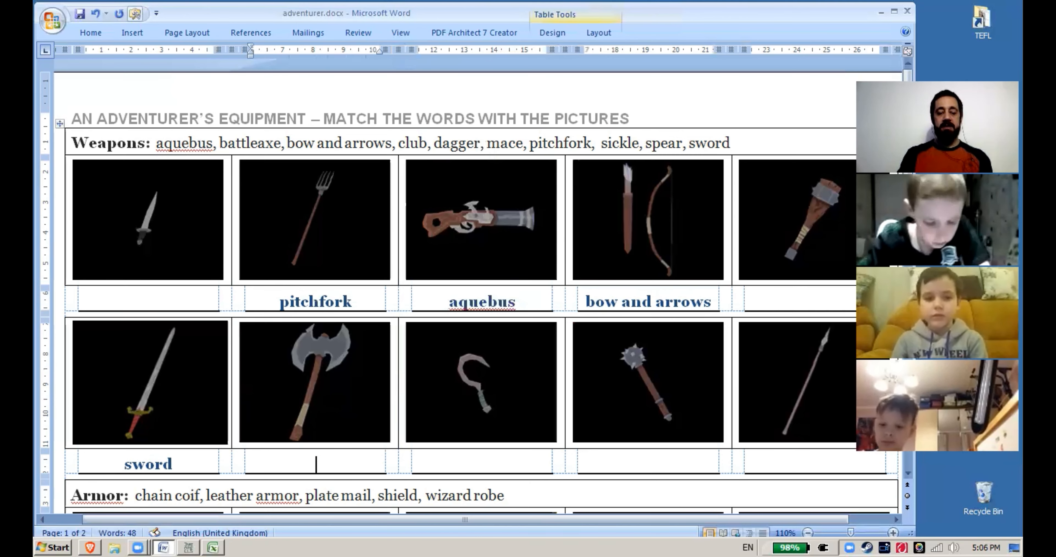
type("battleaxe")
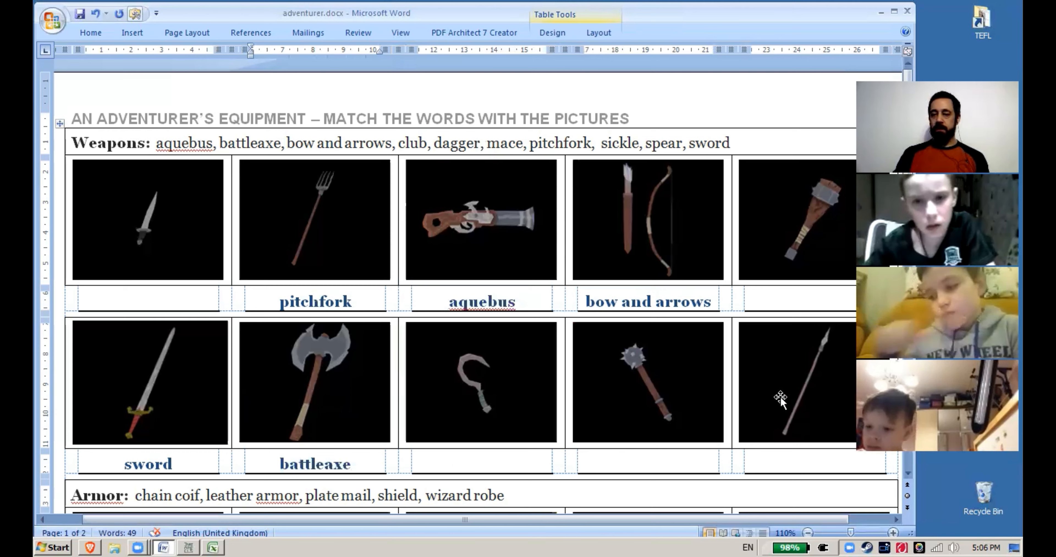
Label the spear and sickle pictures 'spear' and 'sickle'
left_click(801, 381)
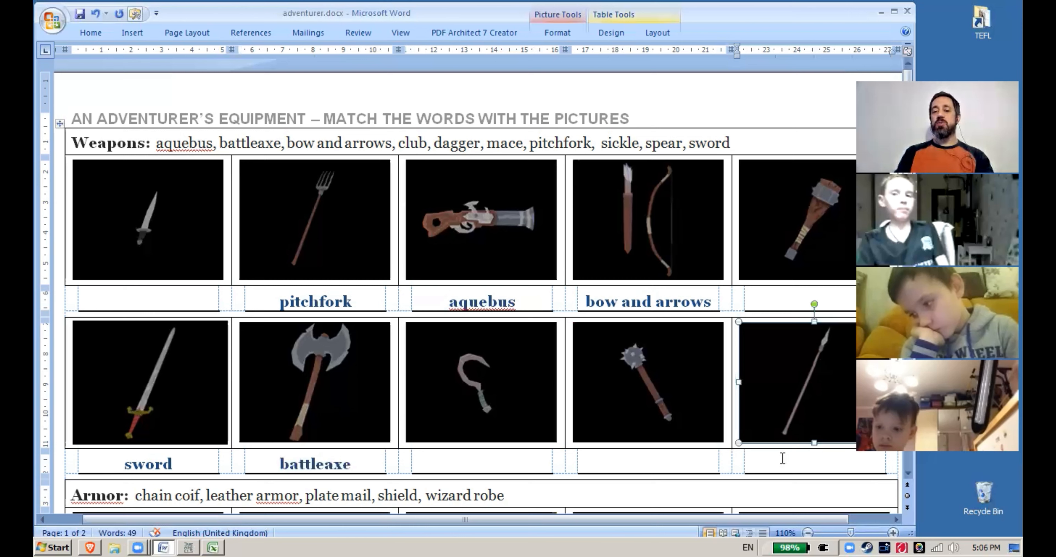
type("sp")
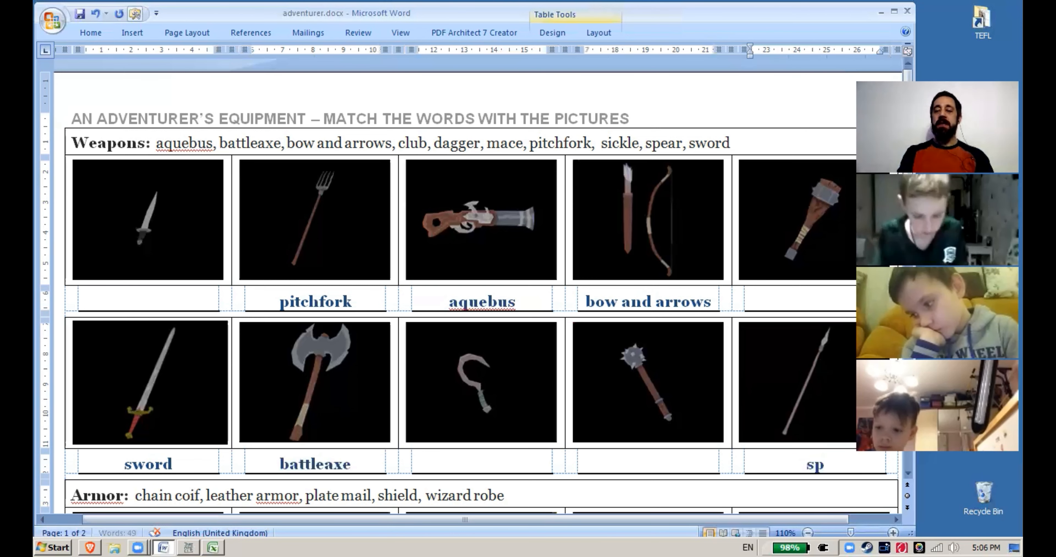
type("ear")
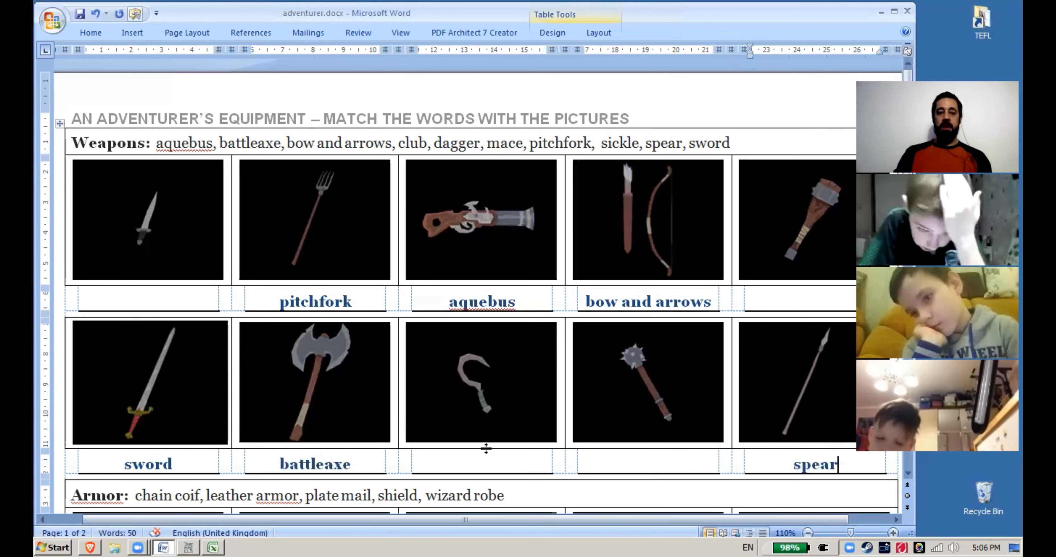
mouse_move(467, 390)
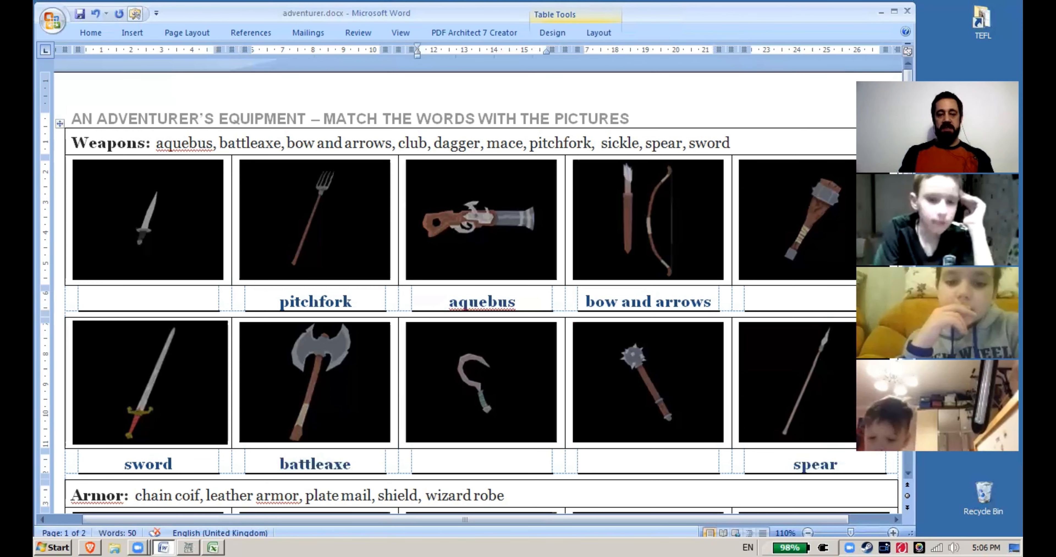
type("sickle")
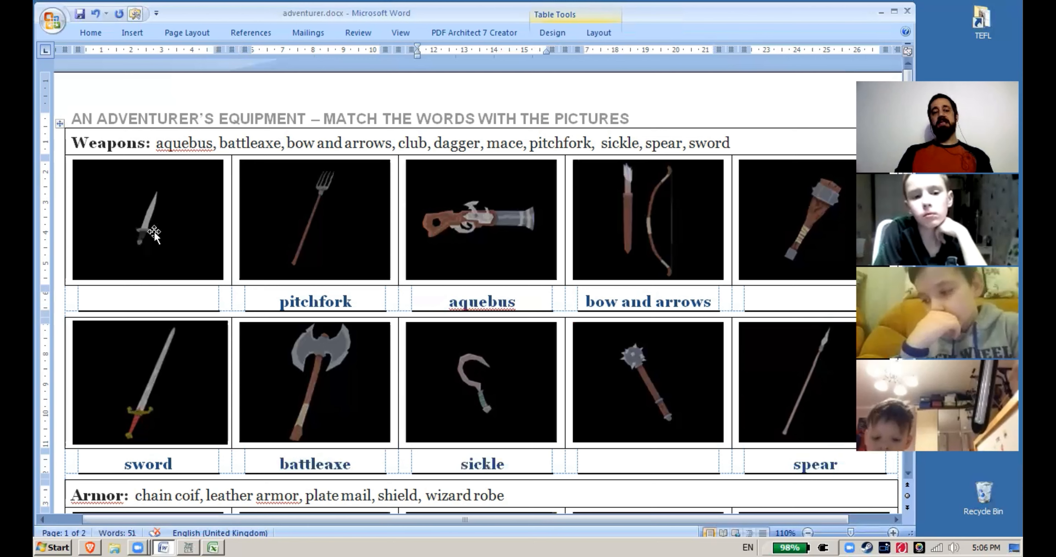
mouse_move(127, 352)
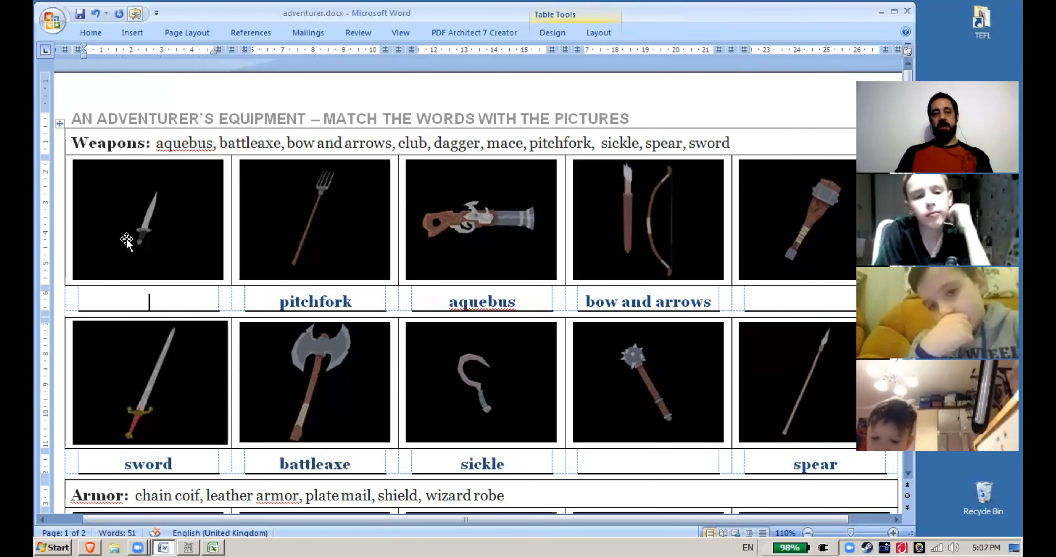
mouse_move(181, 398)
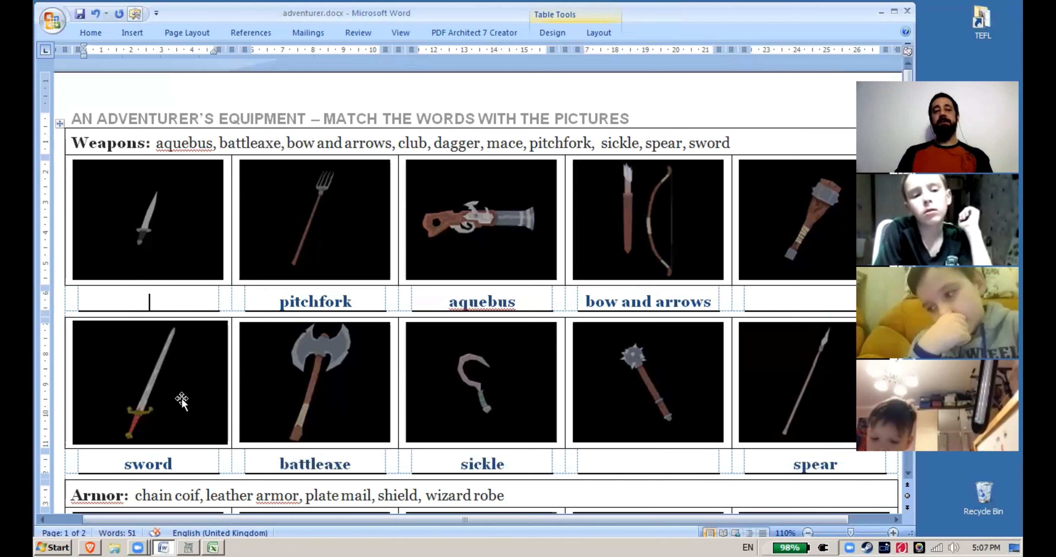
Label the dagger picture 'dagger' in its caption cell
type("d")
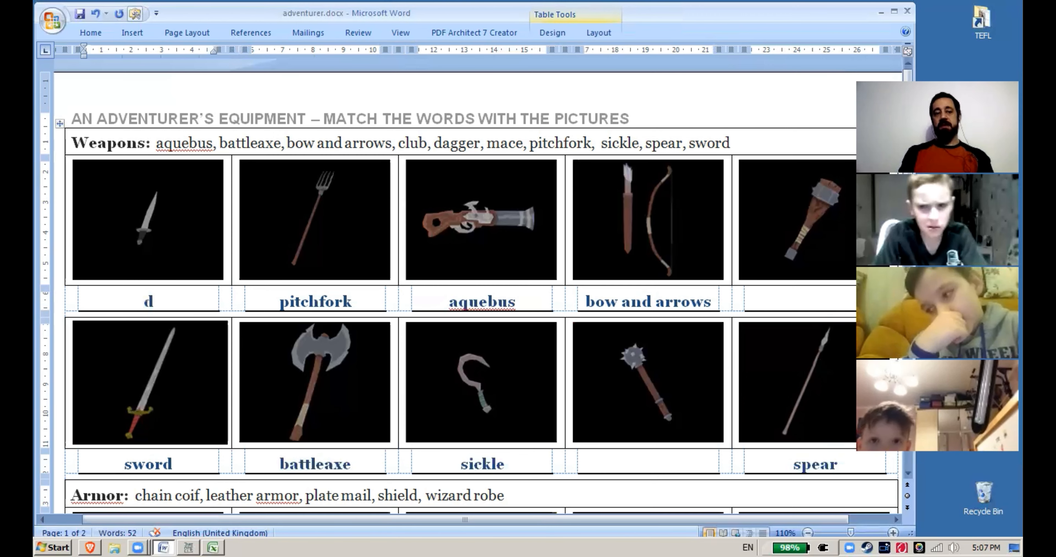
type("a")
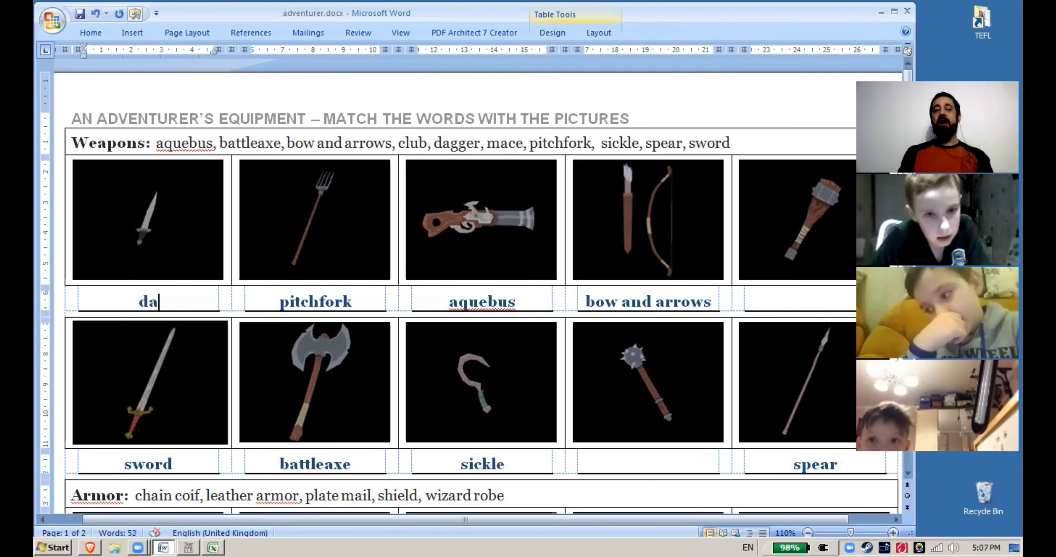
type("gger")
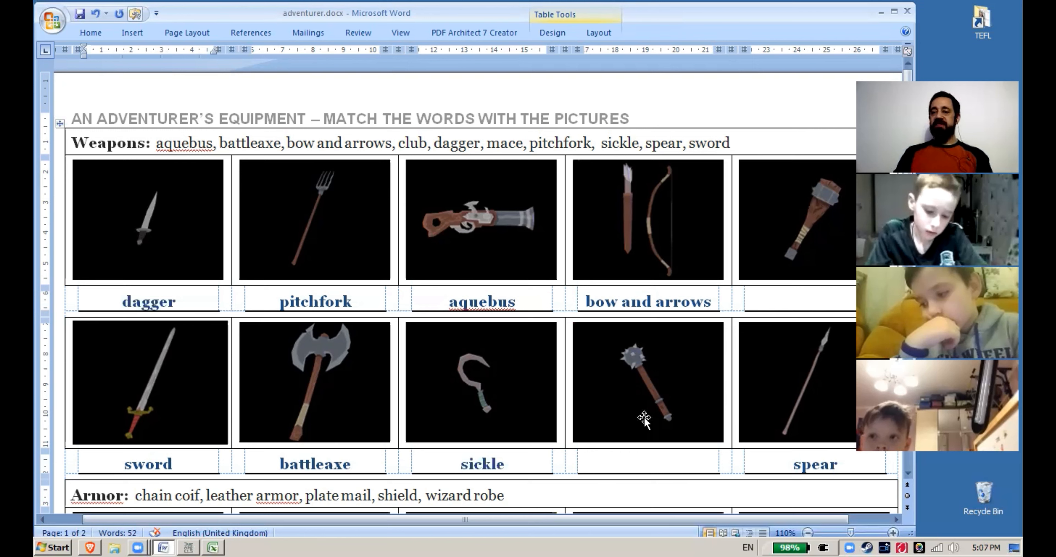
Compare the club and mace pictures and label them 'club' and 'mace'
left_click(795, 221)
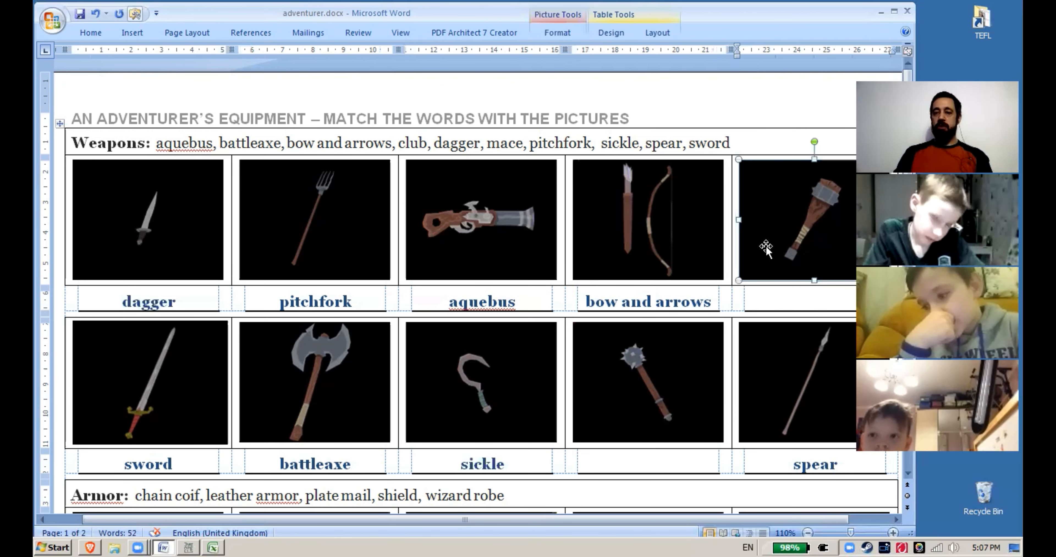
left_click(647, 380)
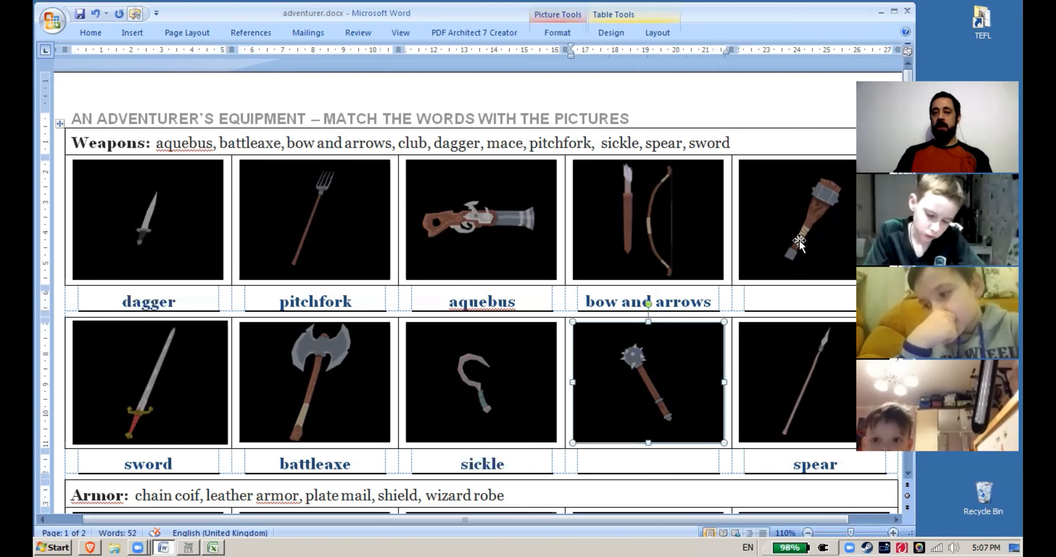
left_click(798, 219)
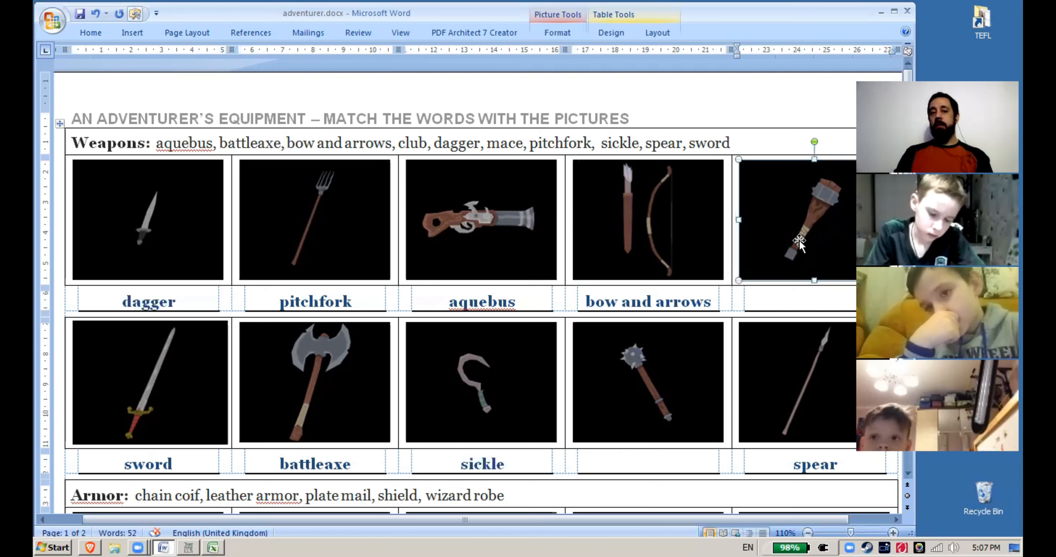
left_click(648, 382)
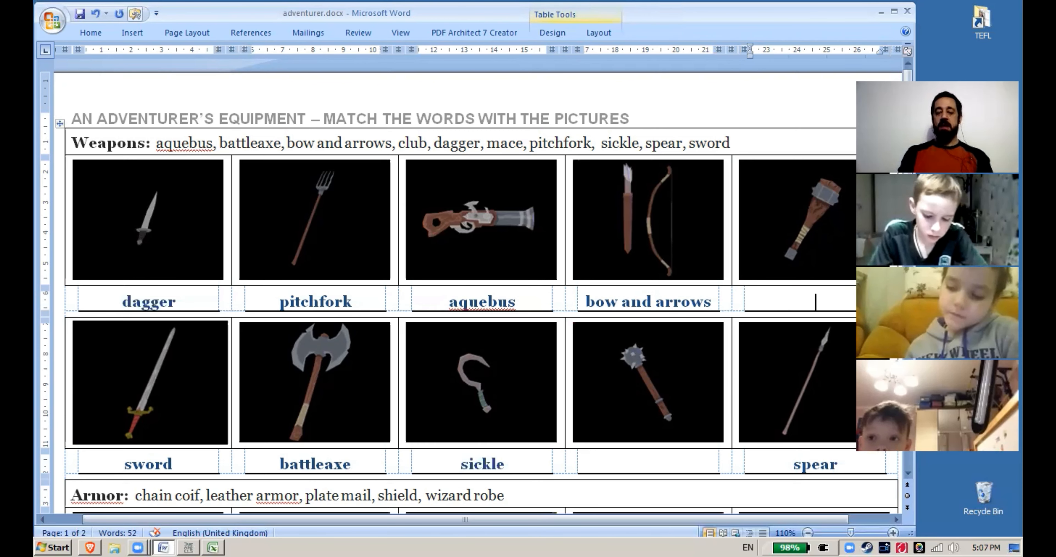
type("club")
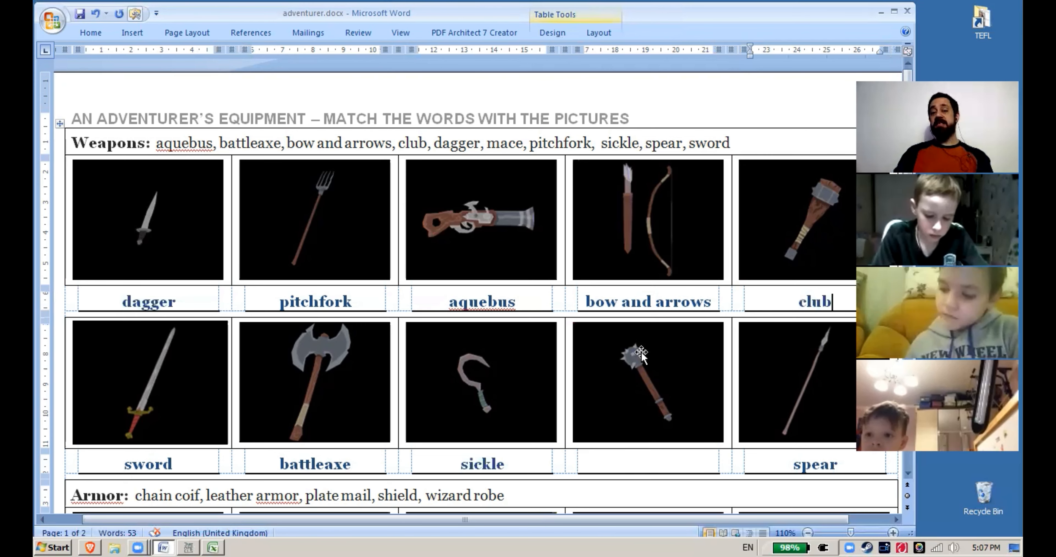
mouse_move(620, 347)
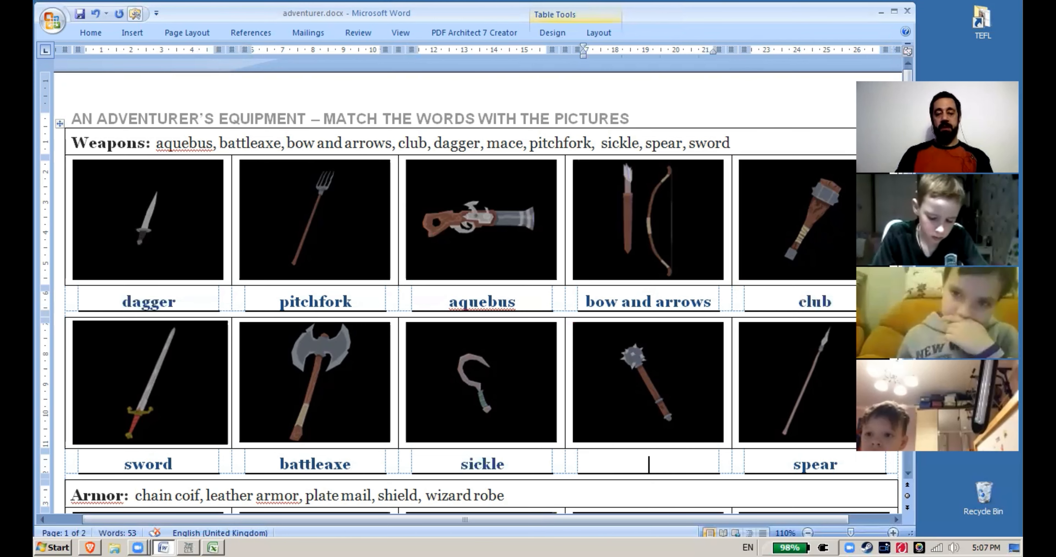
type("mace")
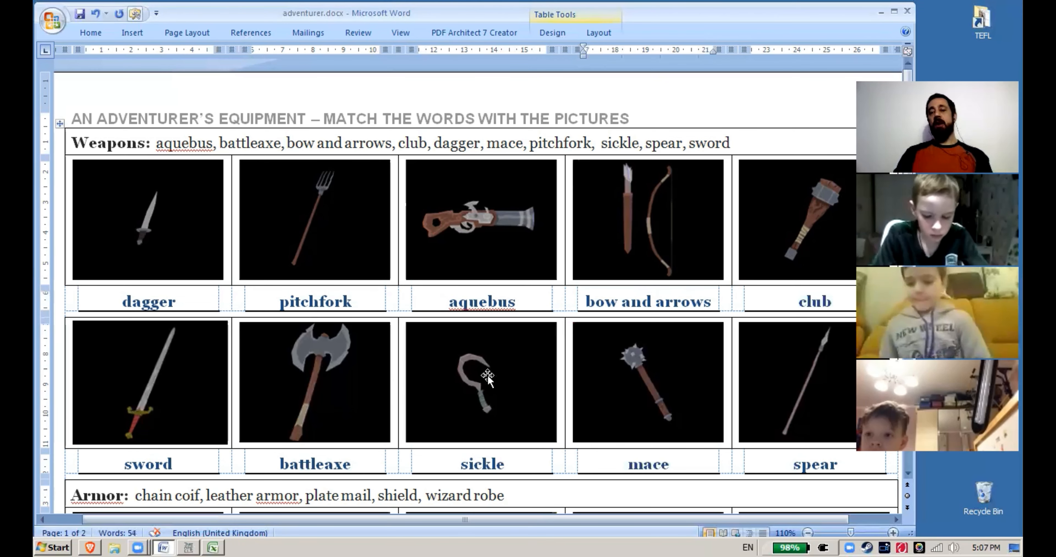
mouse_move(61, 377)
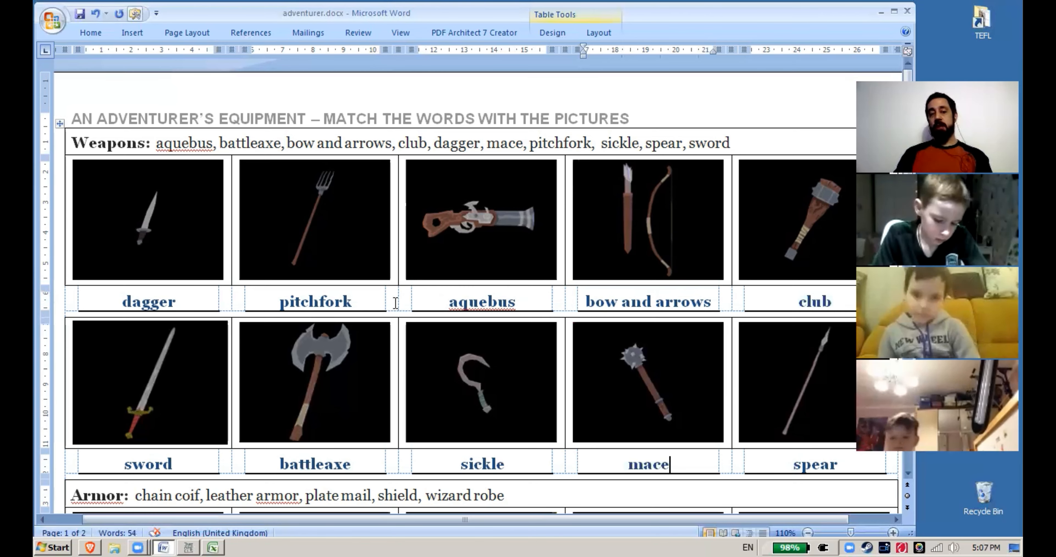
Compare the sickle and dagger pictures to check their labels
left_click(481, 381)
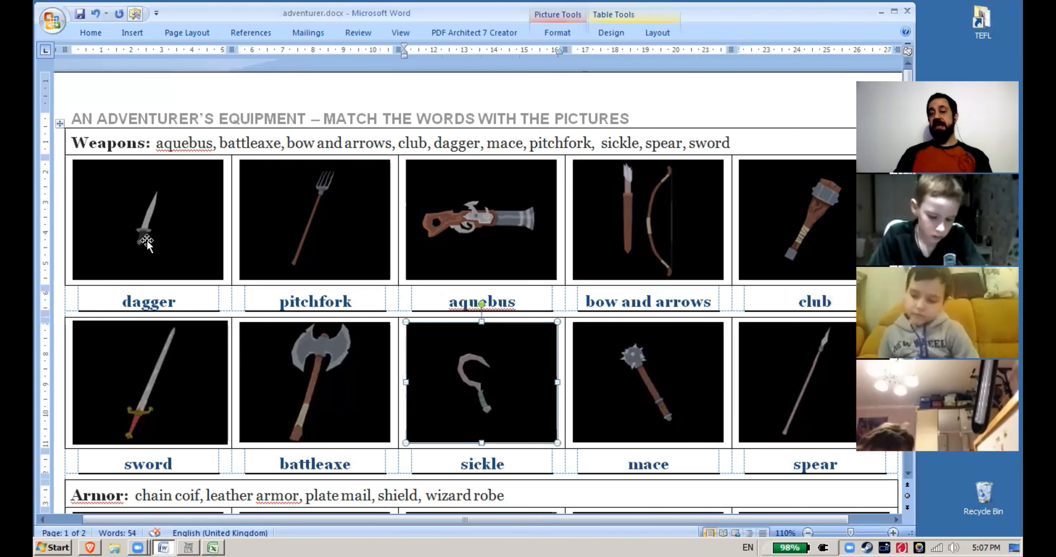
left_click(148, 220)
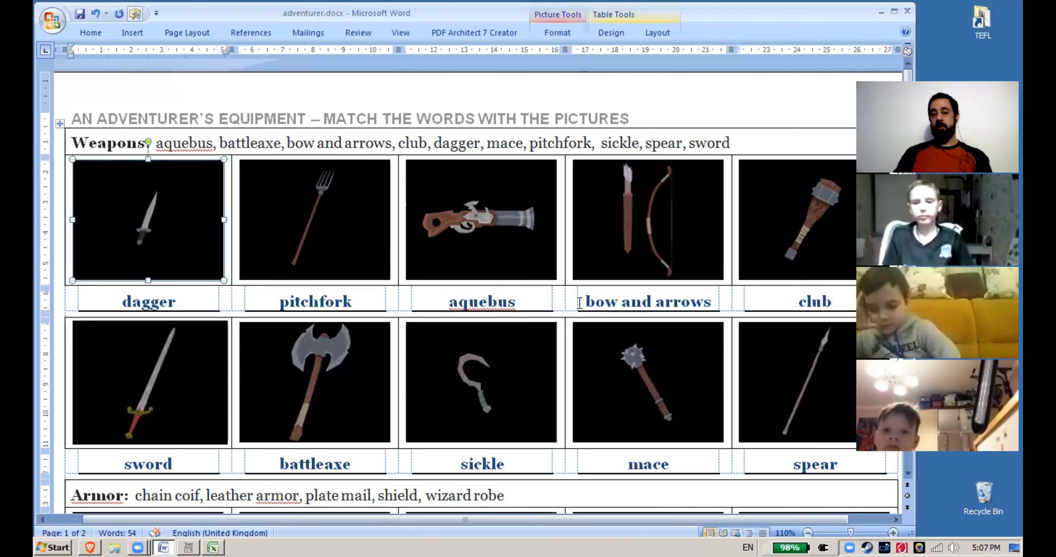
left_click(482, 383)
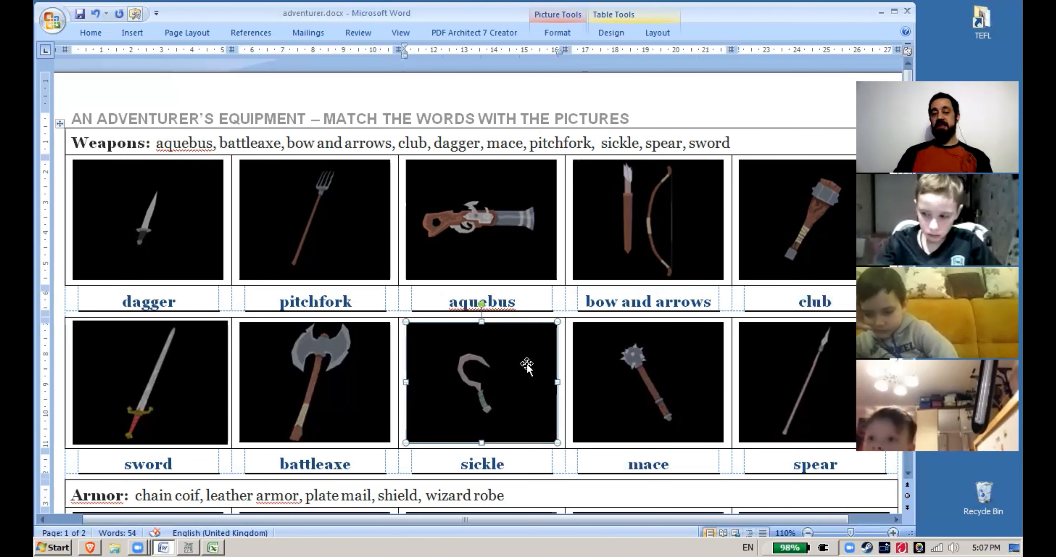
left_click(148, 220)
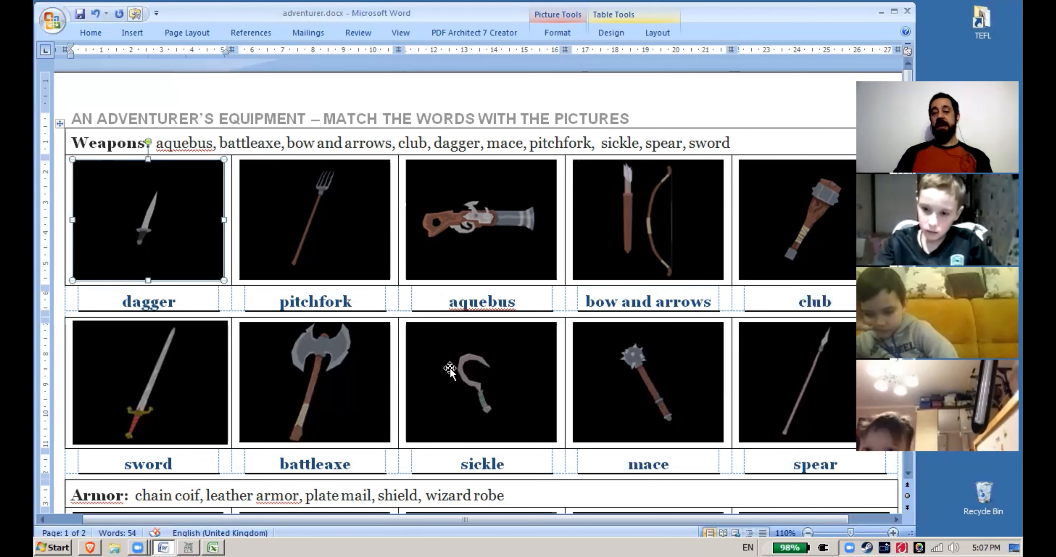
left_click(481, 382)
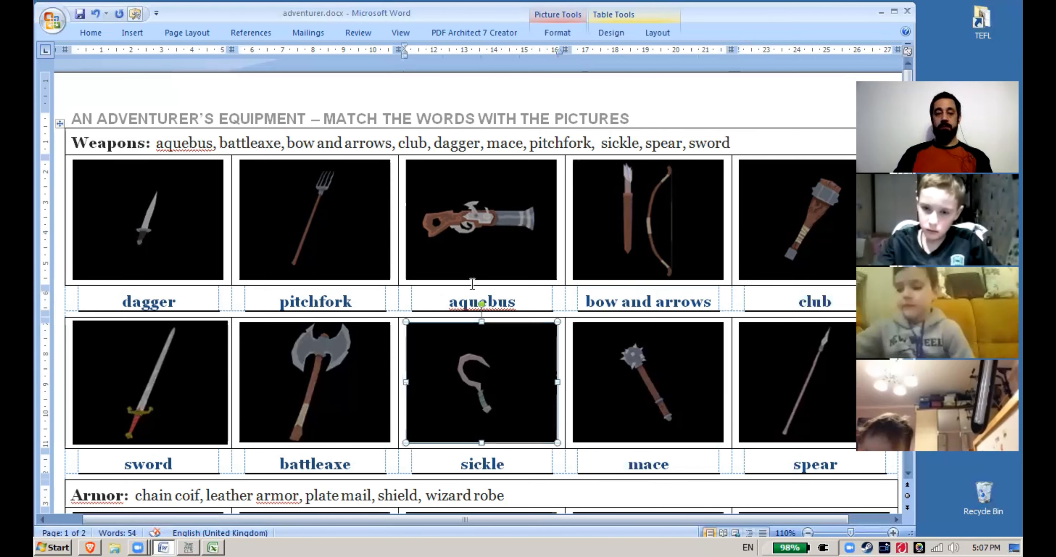
Scroll down to the Armor section and label the shield picture 'shield'
scroll("down", 3)
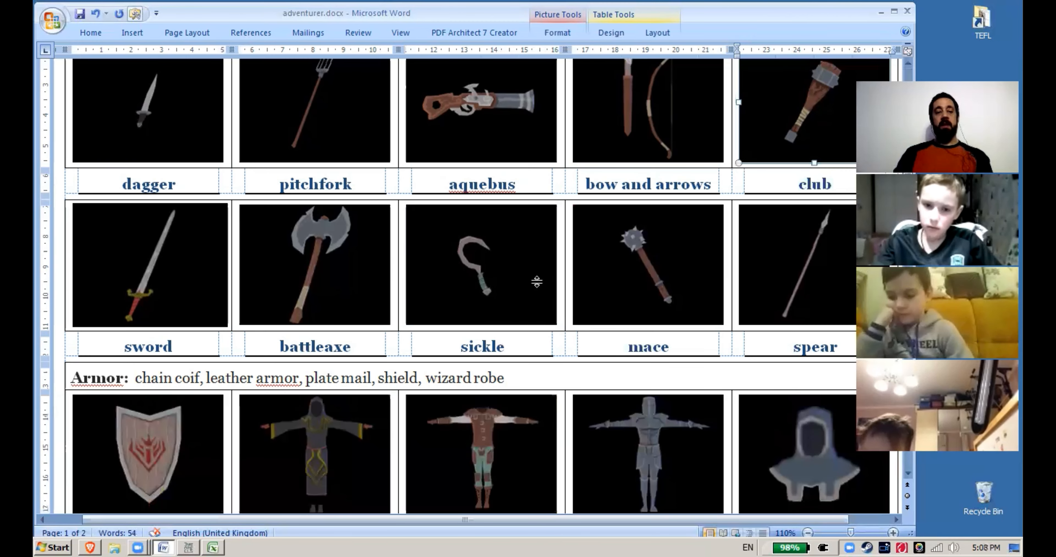
scroll("down", 3)
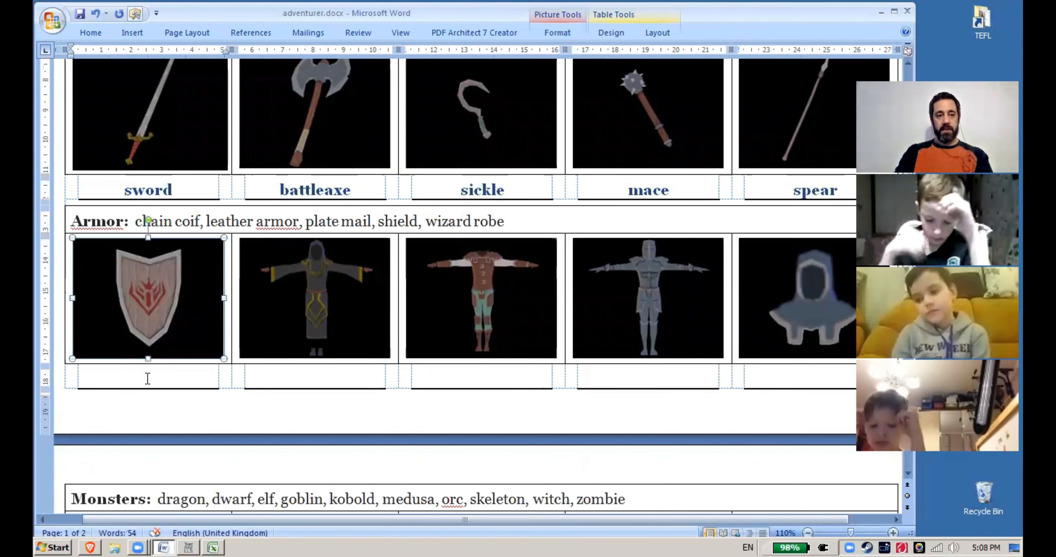
type("sh")
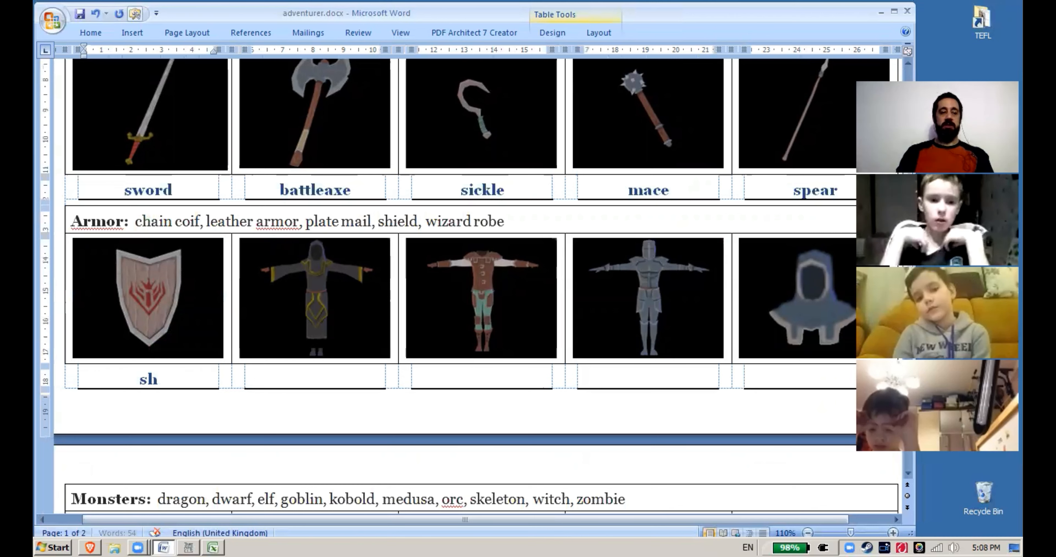
type("ield")
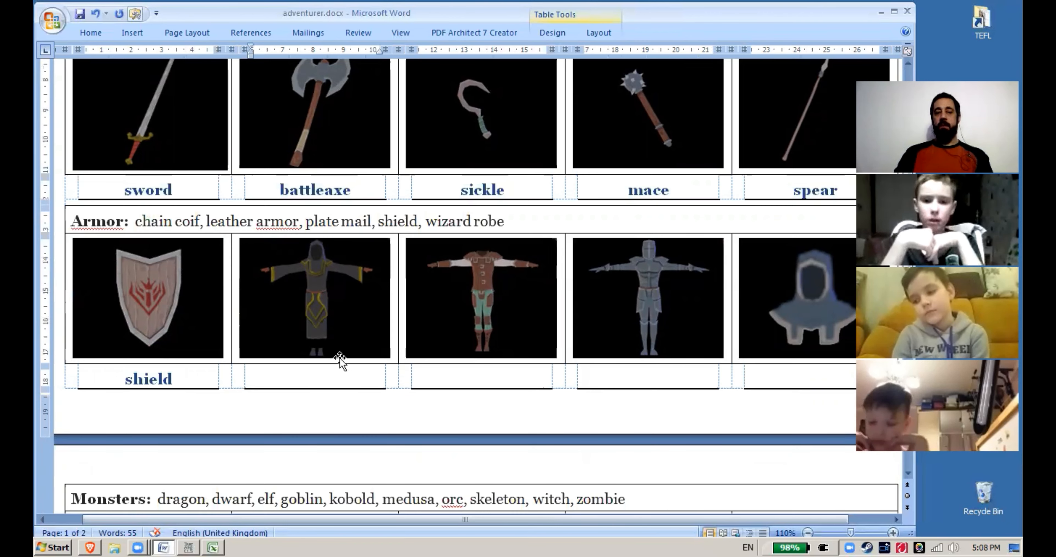
Label the robed figure 'wizard robe' in its caption cell
left_click(315, 379)
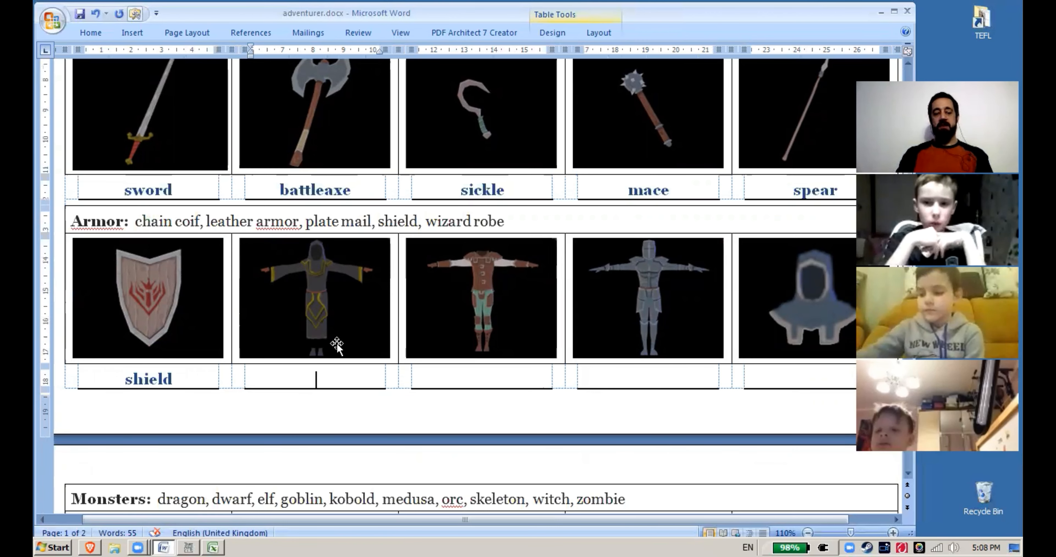
type("wi")
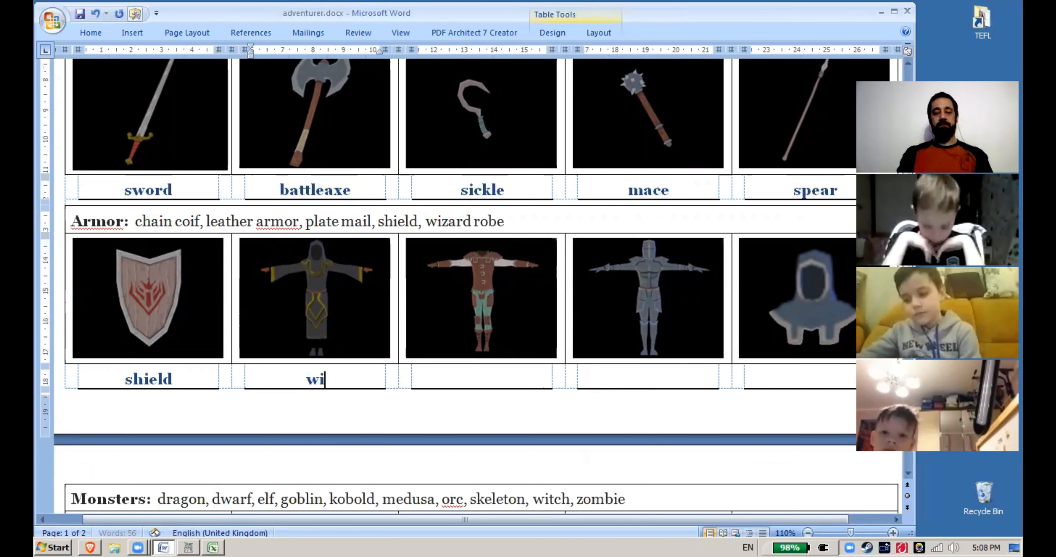
type("zard robe")
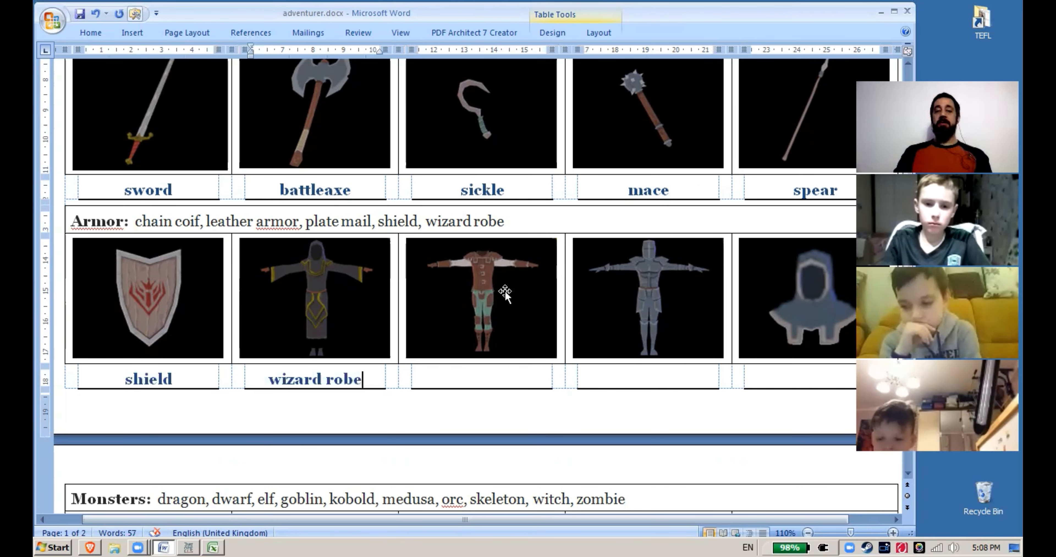
Label the armored figure 'leather armor' and select the word leather
left_click(481, 298)
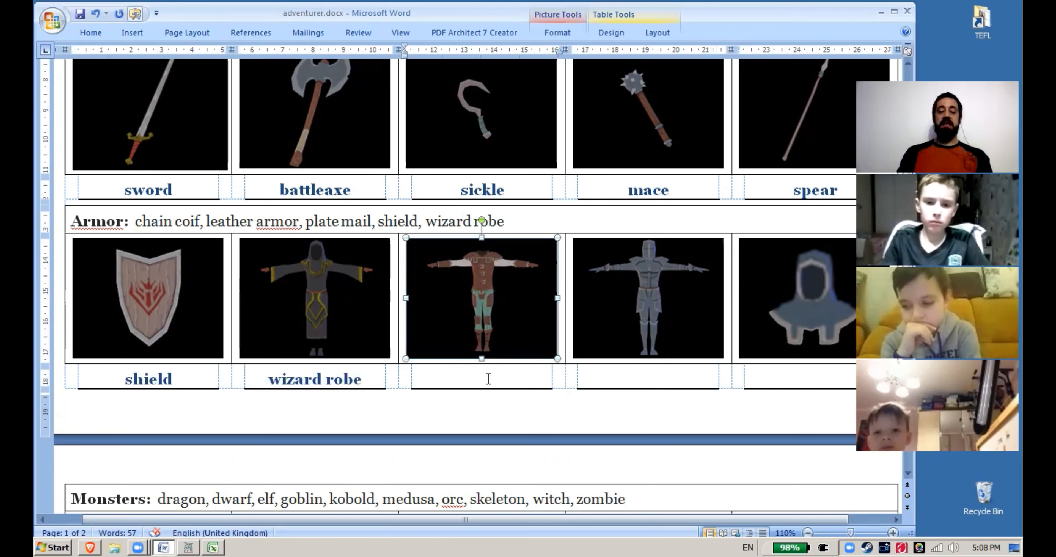
type("leather armor")
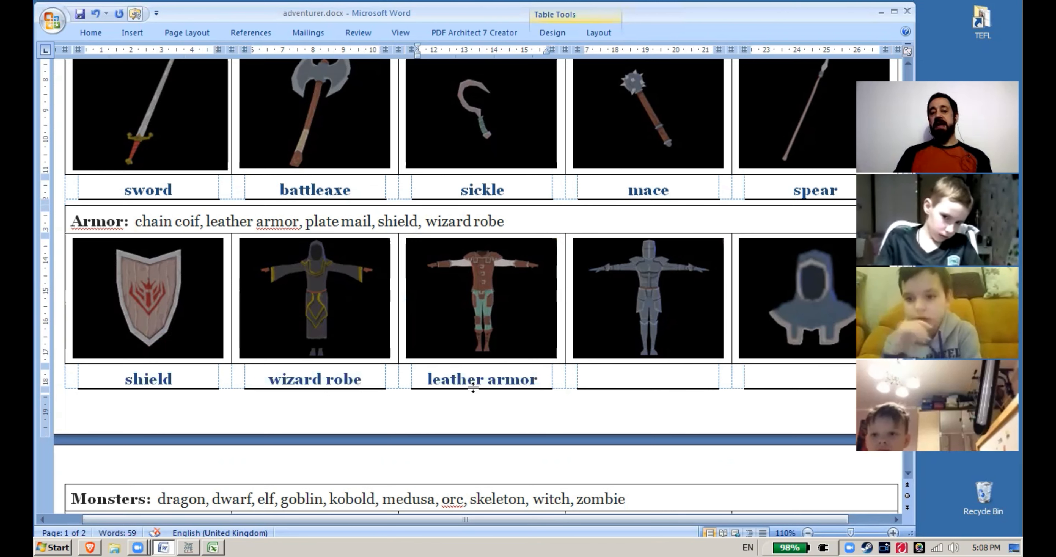
double_click(455, 378)
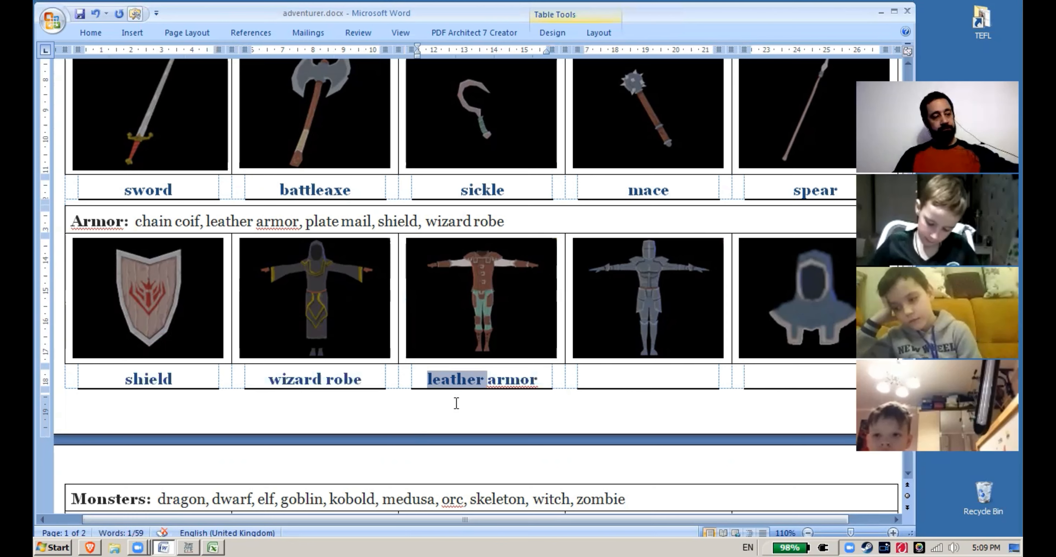
mouse_move(445, 423)
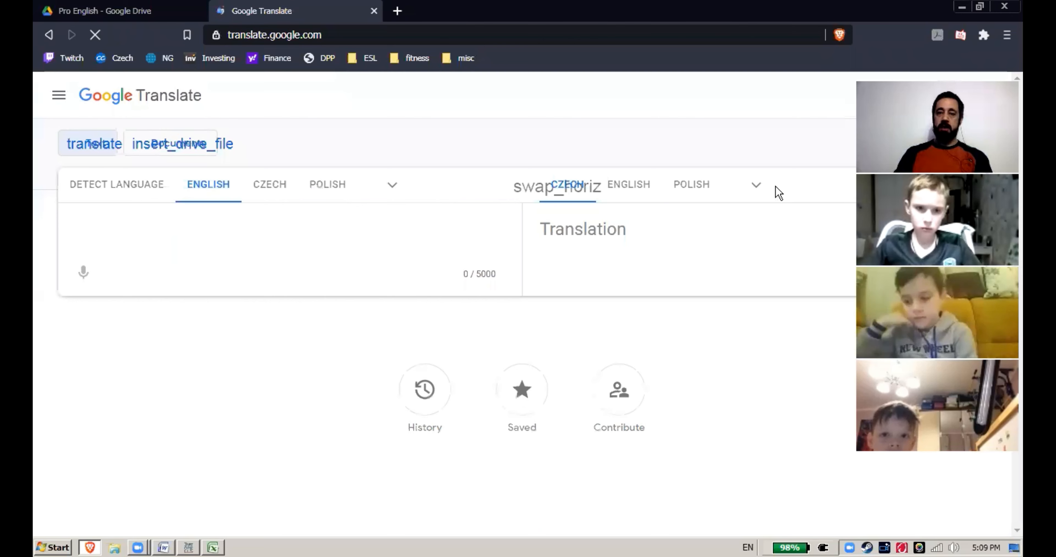
Enter 'leather' in Google Translate and choose a target language from the list
type("leather")
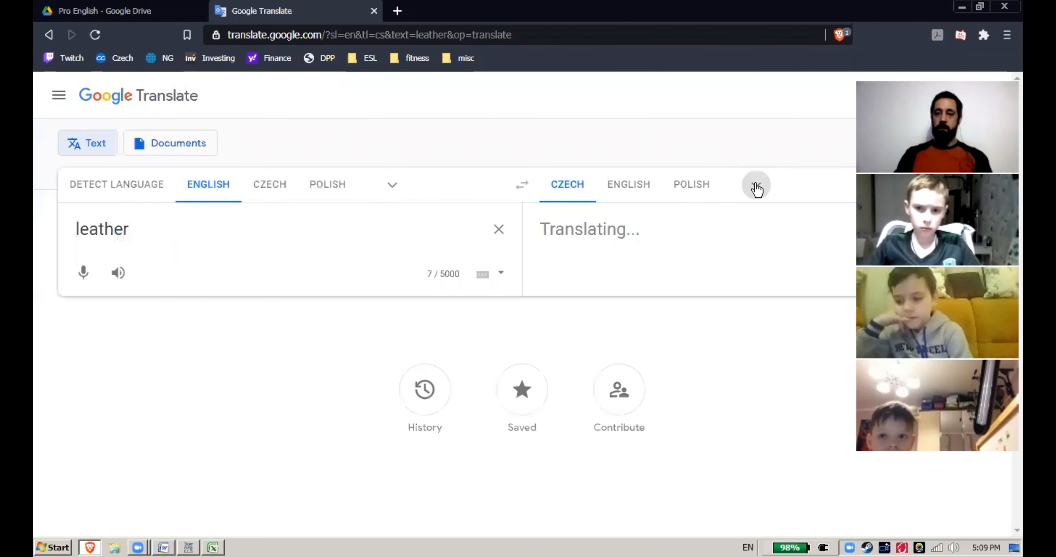
left_click(756, 184)
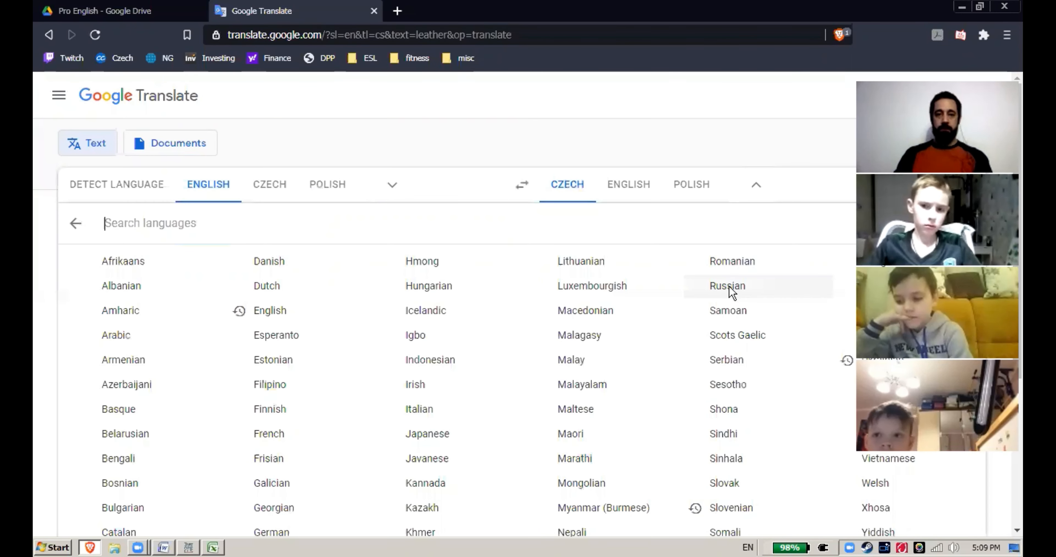
left_click(727, 285)
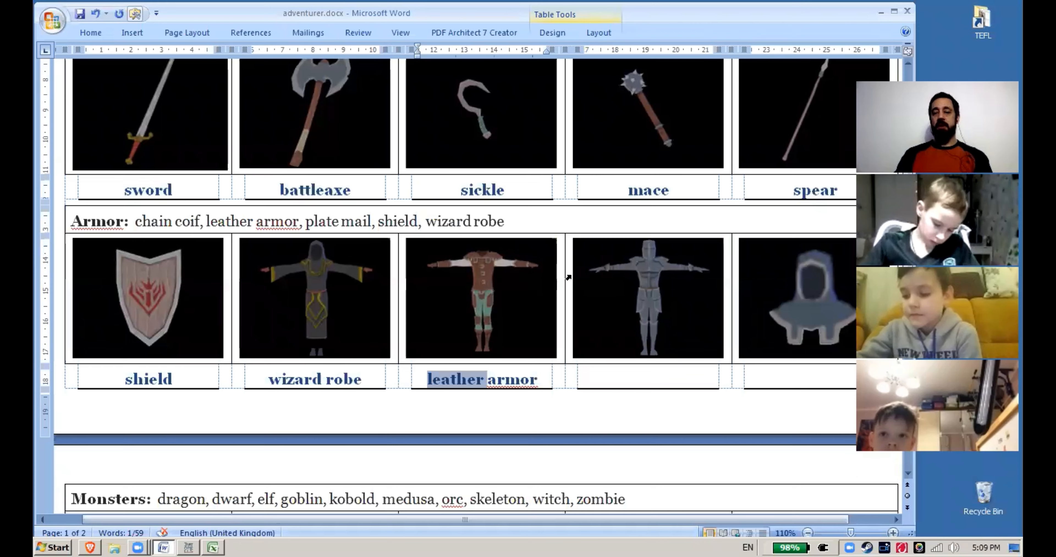
Deselect the word leather in the armor worksheet
left_click(648, 297)
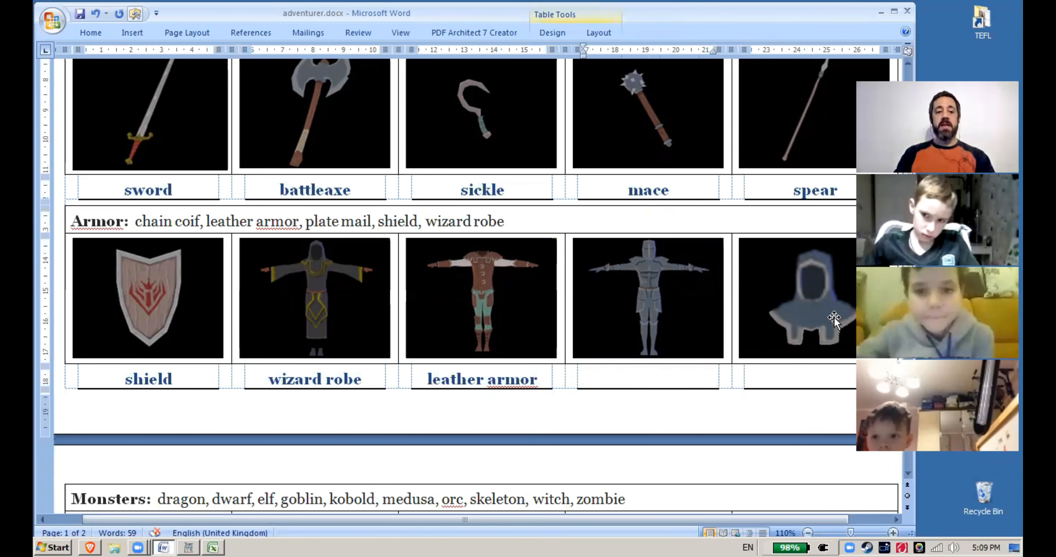
mouse_move(327, 101)
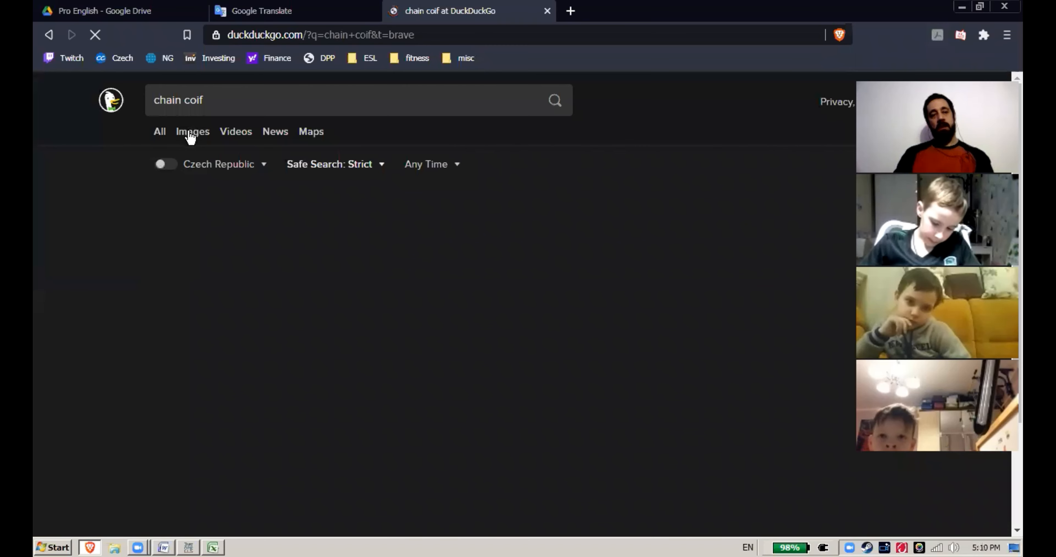
Open the aluminium chainmail coif image full size, then return to the vocabulary document
left_click(192, 131)
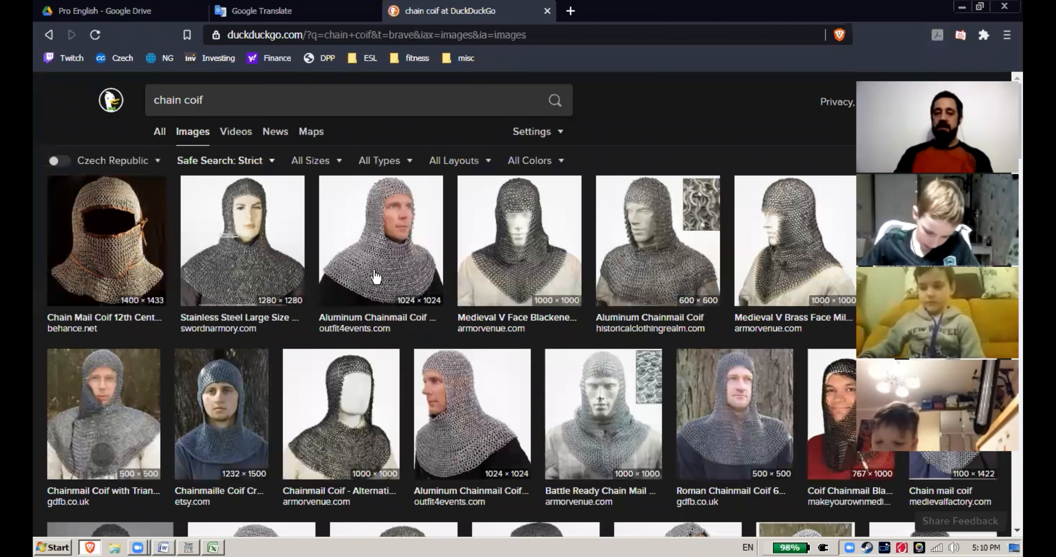
left_click(381, 240)
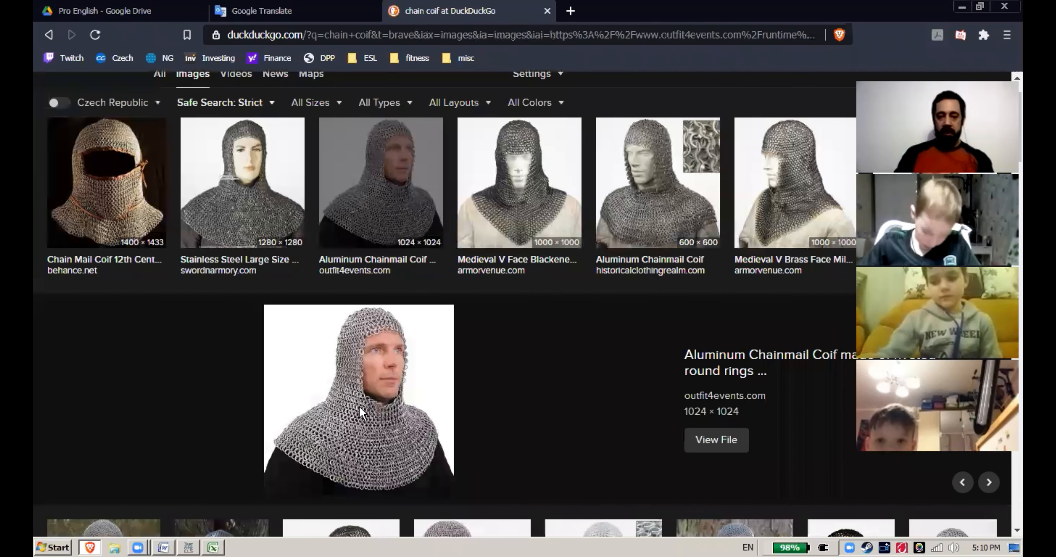
left_click(715, 440)
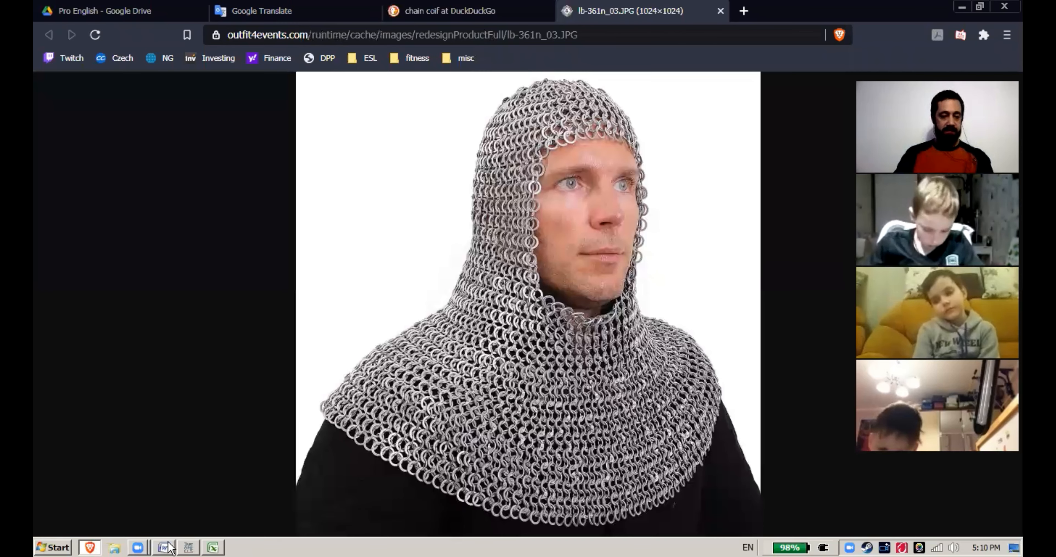
left_click(163, 547)
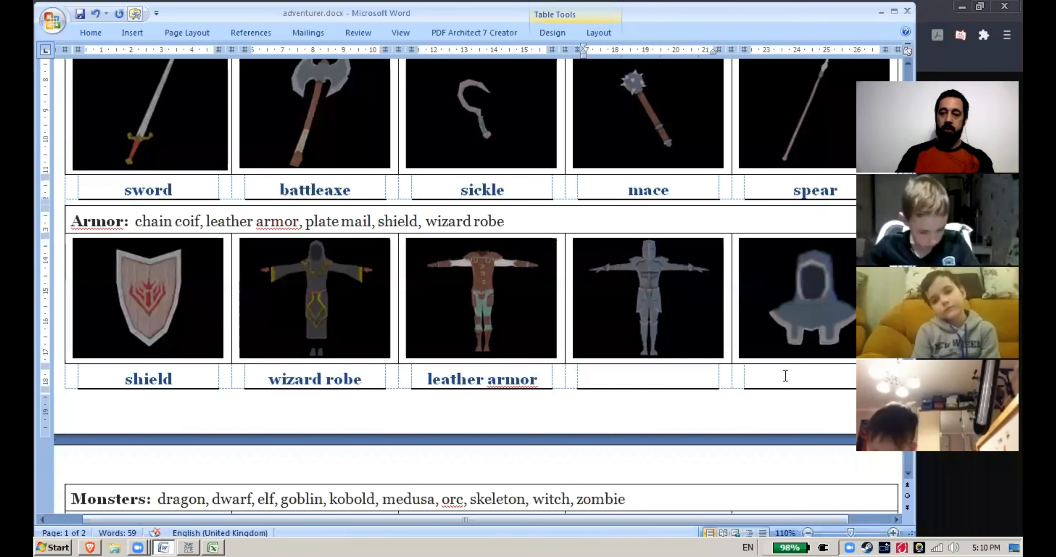
Fill 'chain coif' under the hood and 'plate mail' under the armoured knight in the Armor table
type("chain coif")
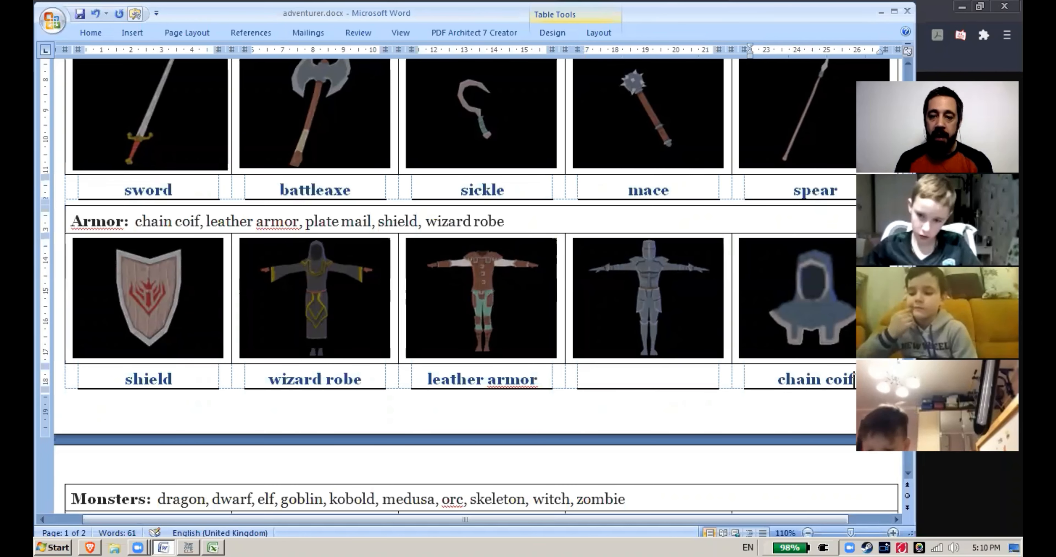
left_click(663, 377)
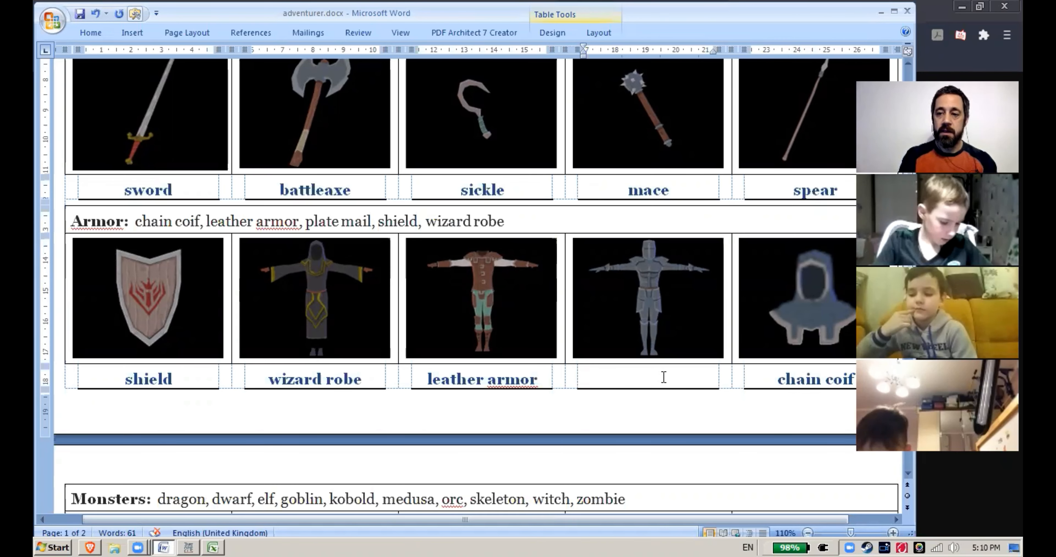
type("plate")
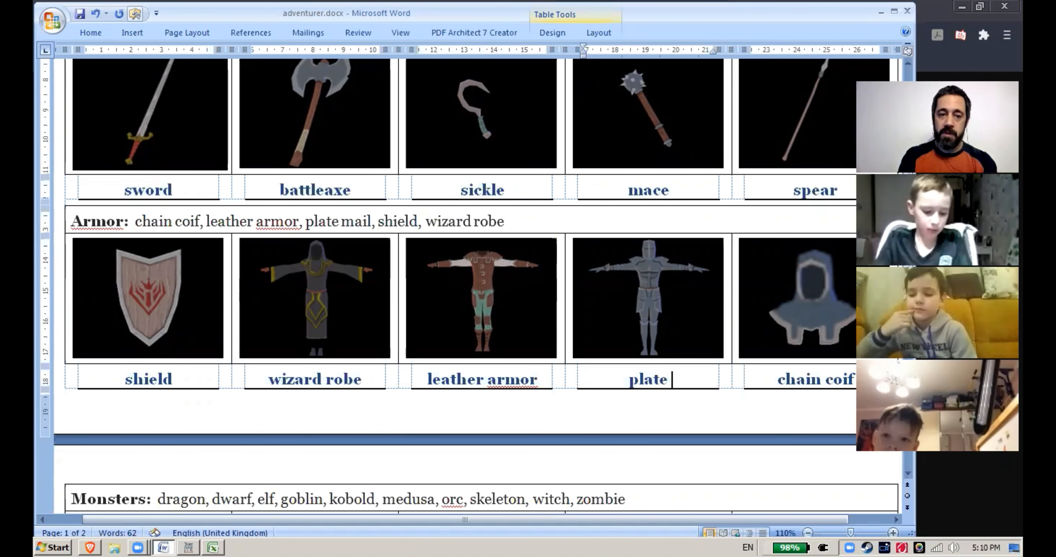
type("mail")
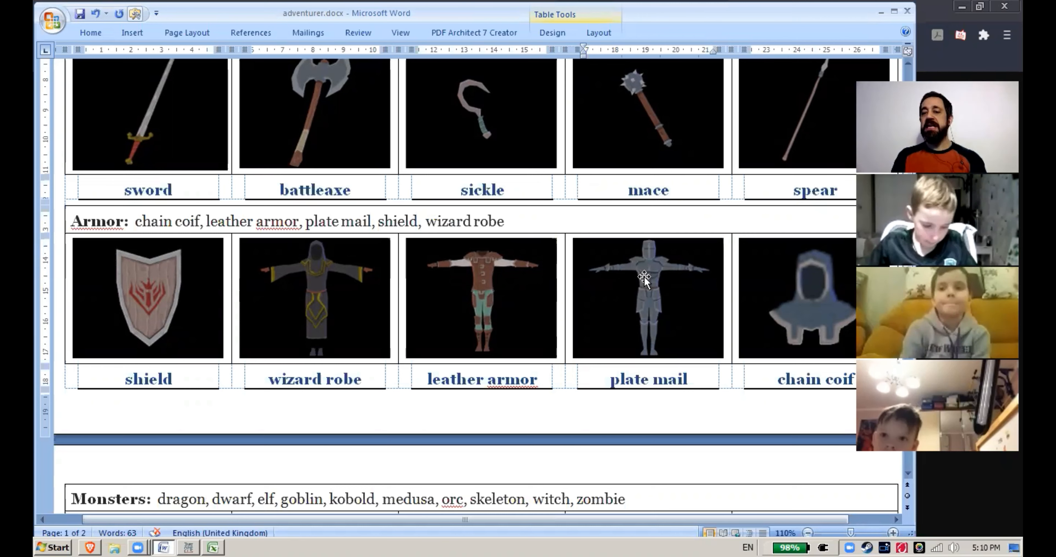
left_click(687, 378)
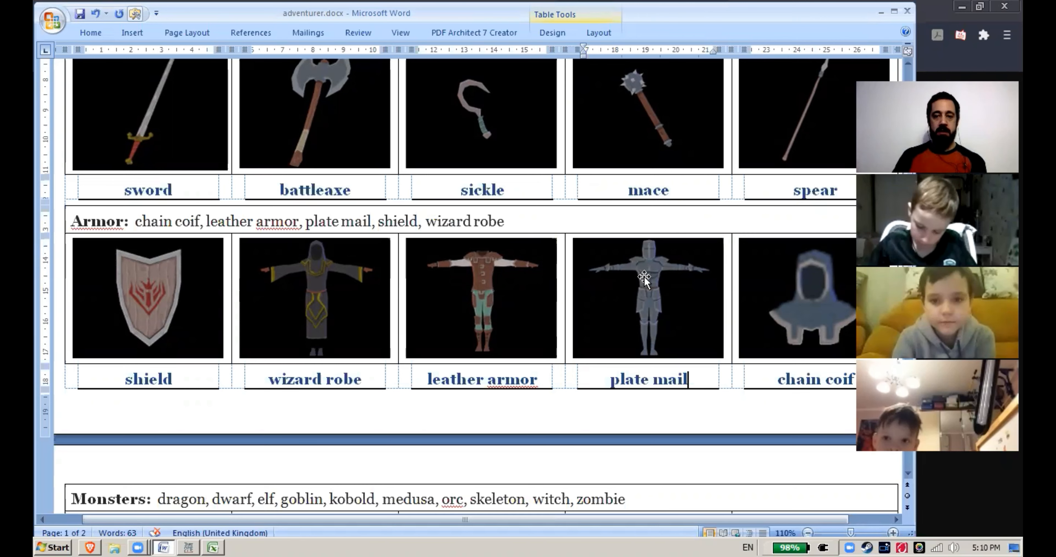
mouse_move(981, 67)
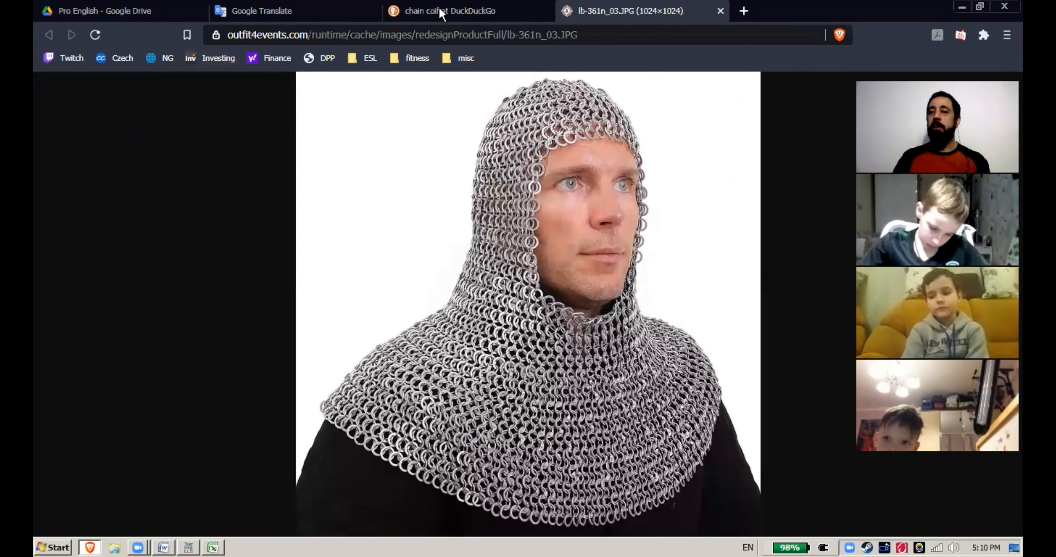
Run a DuckDuckGo image search for 'plate' in the browser tab
left_click(449, 11)
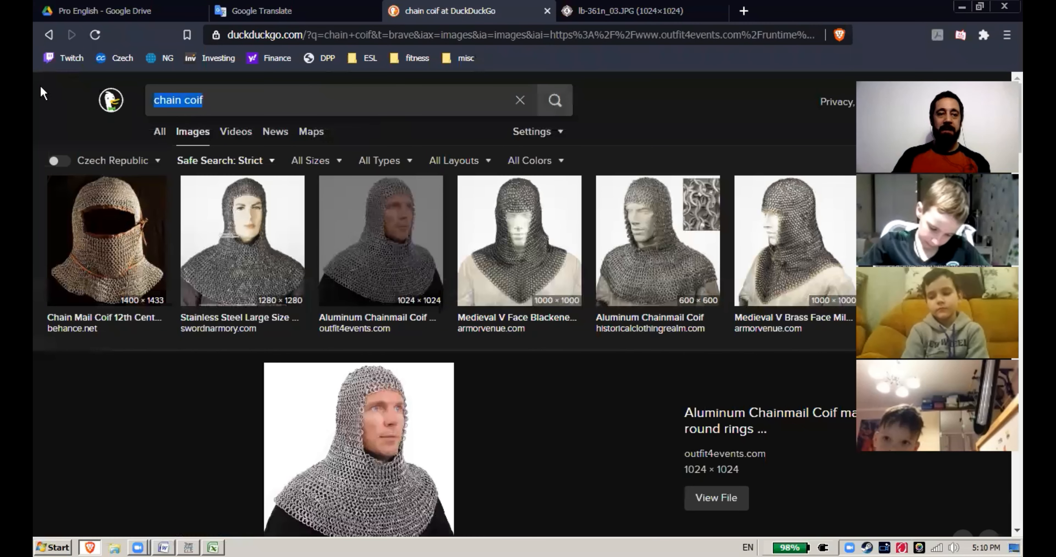
type("plate")
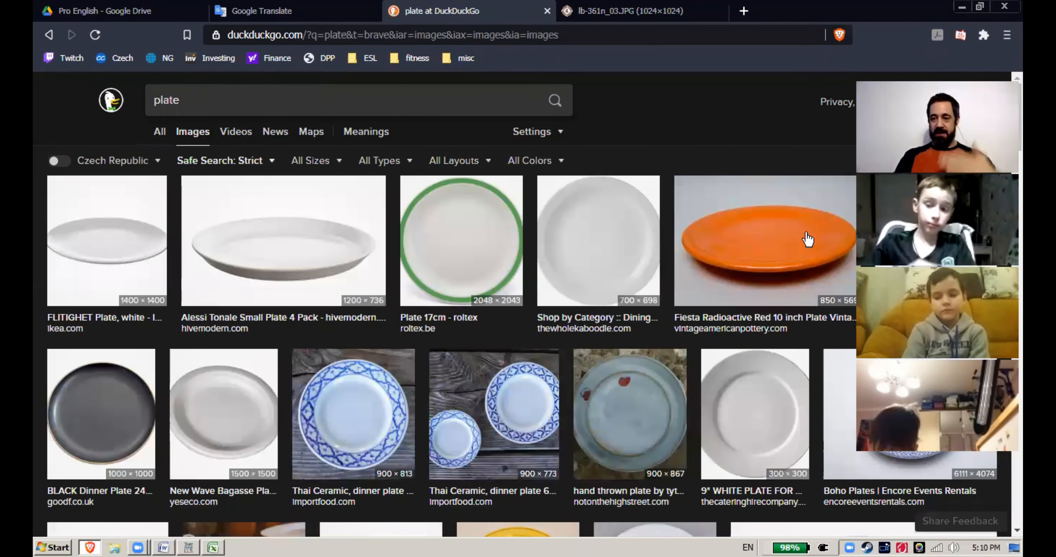
mouse_move(363, 181)
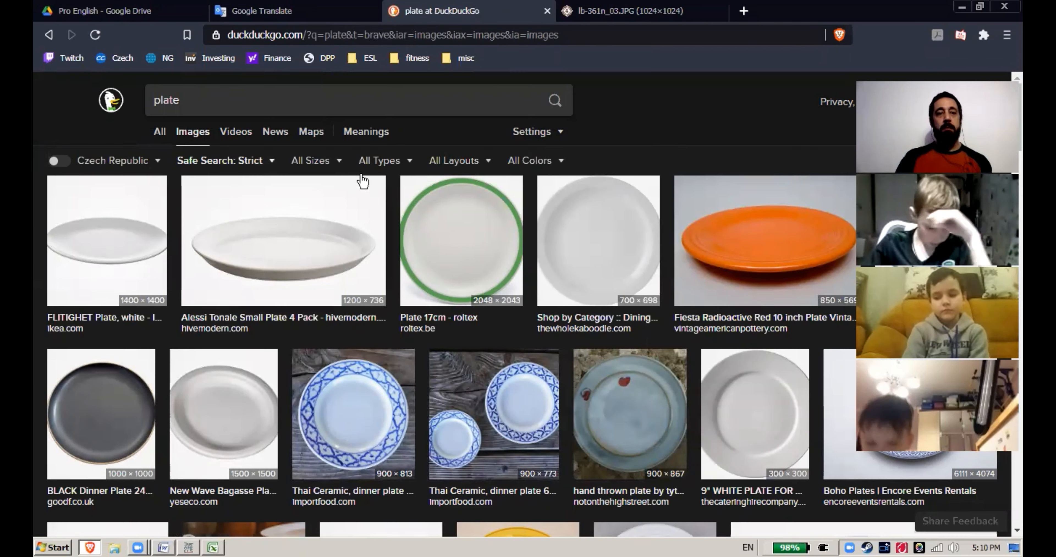
left_click(300, 99)
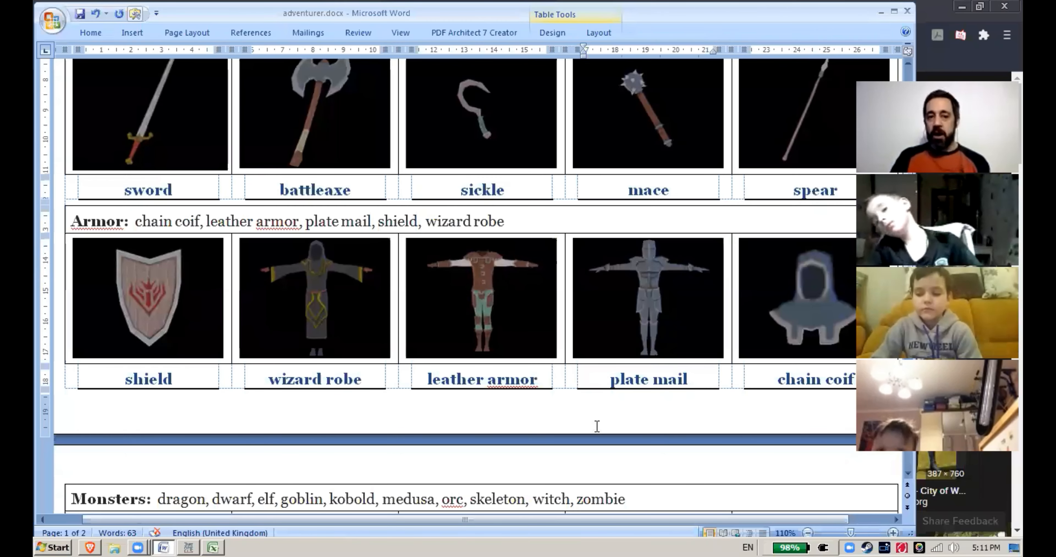
mouse_move(194, 297)
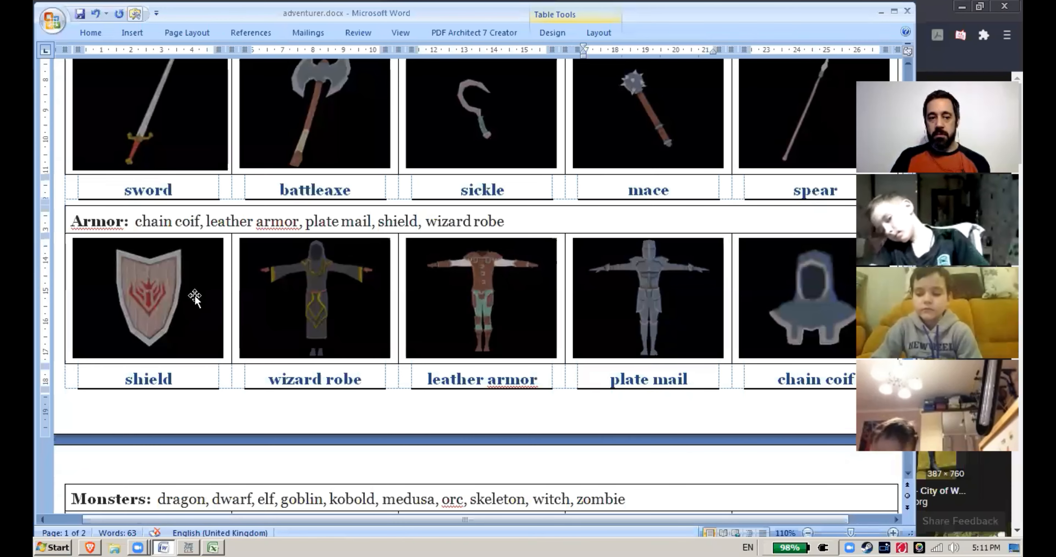
Fill goblin, kobold and dragon under their pictures in the Monsters table
scroll("down", 3)
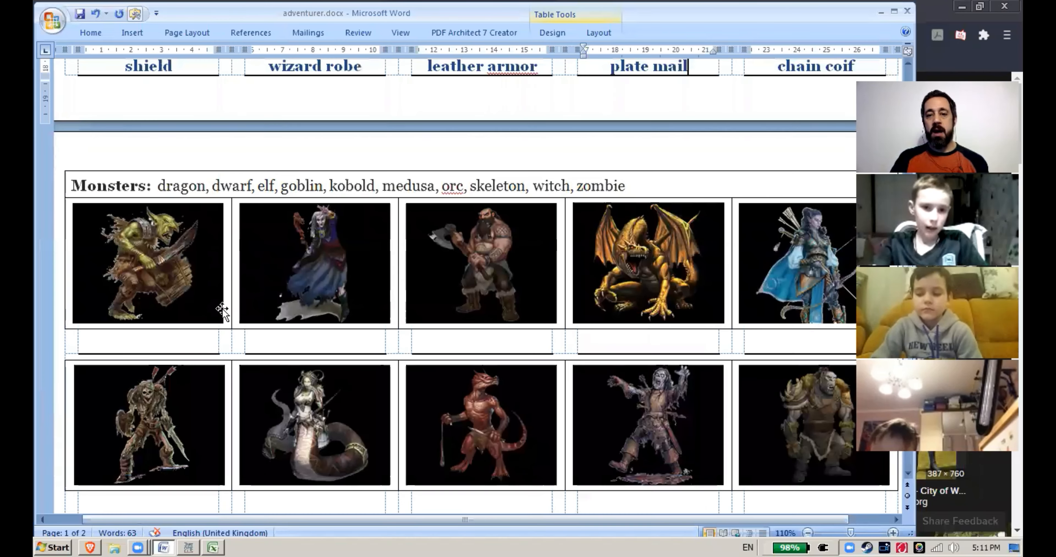
scroll("down", 3)
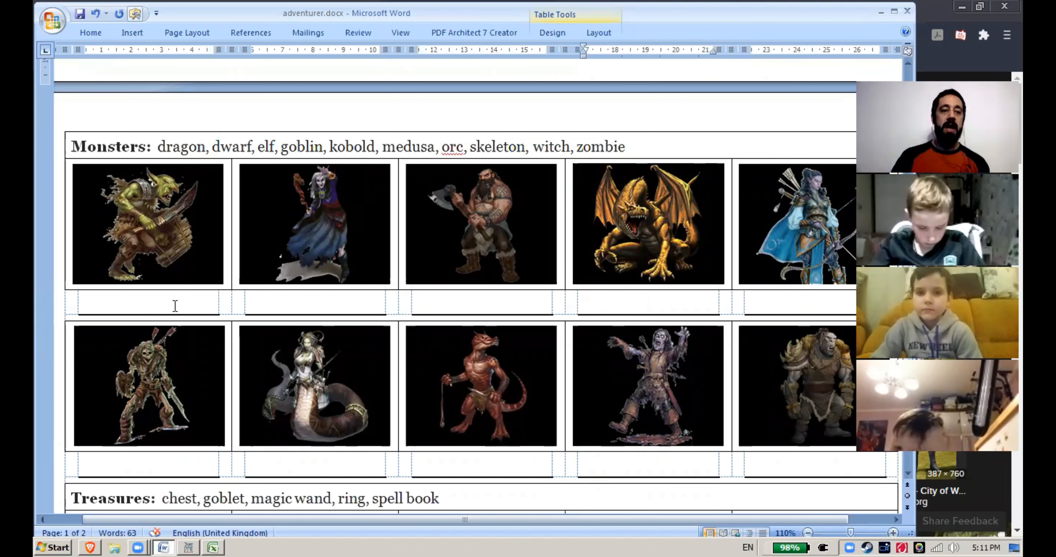
type("goblin")
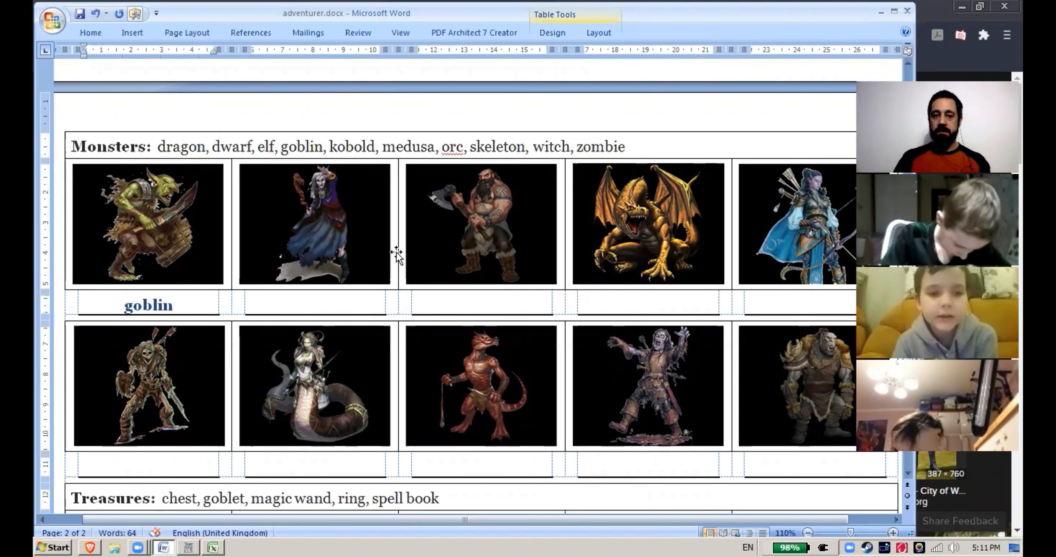
left_click(481, 386)
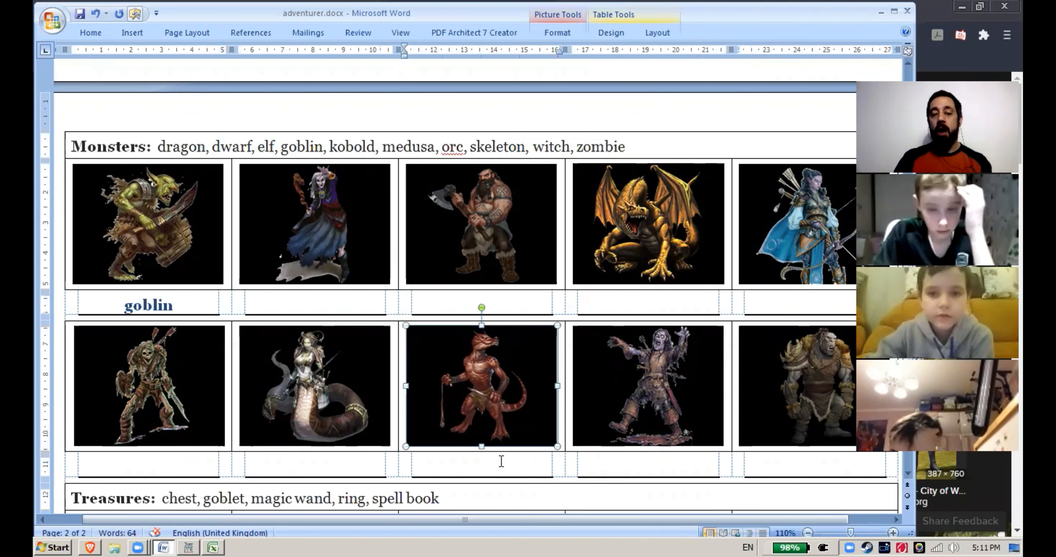
type("kobold")
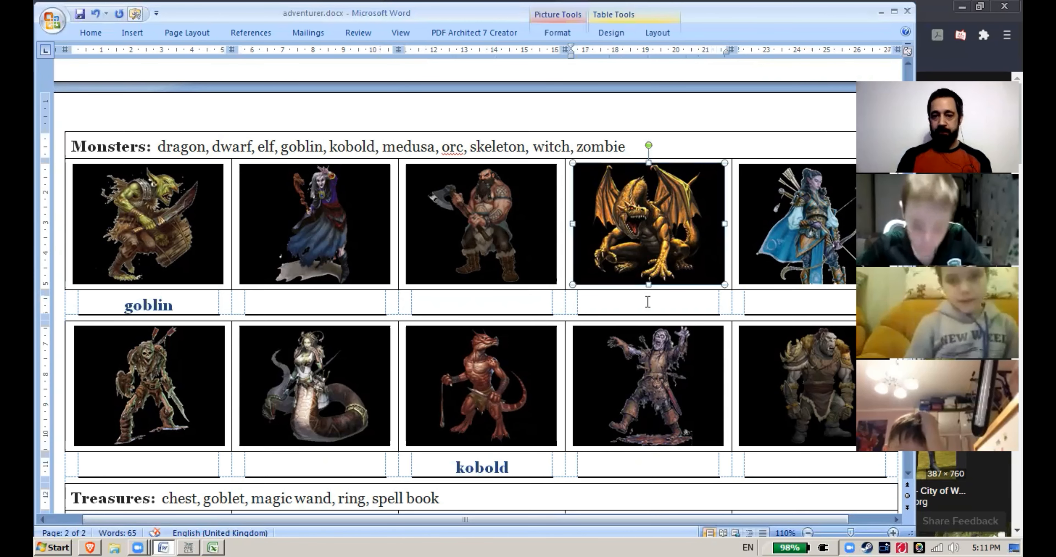
type("dragon")
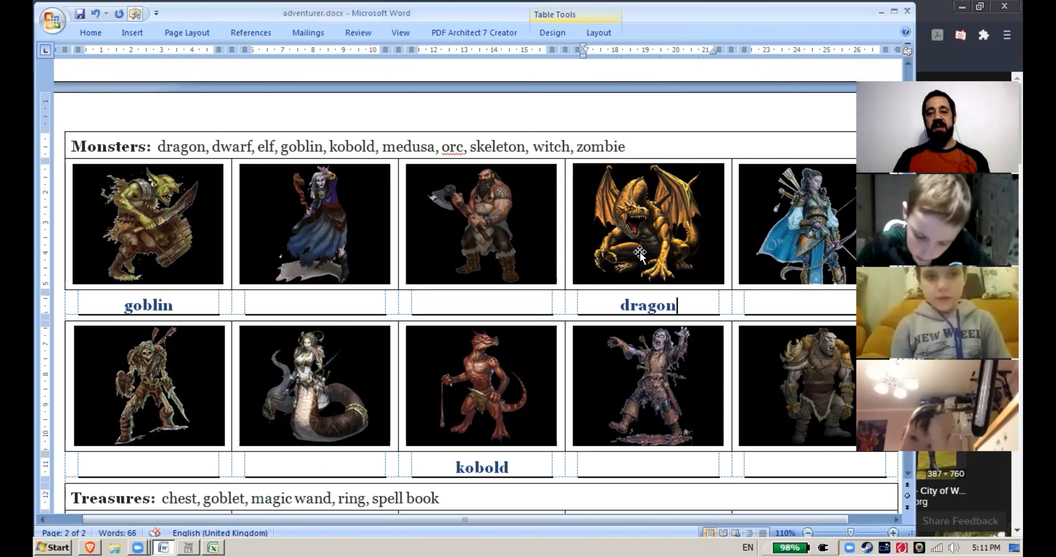
mouse_move(491, 416)
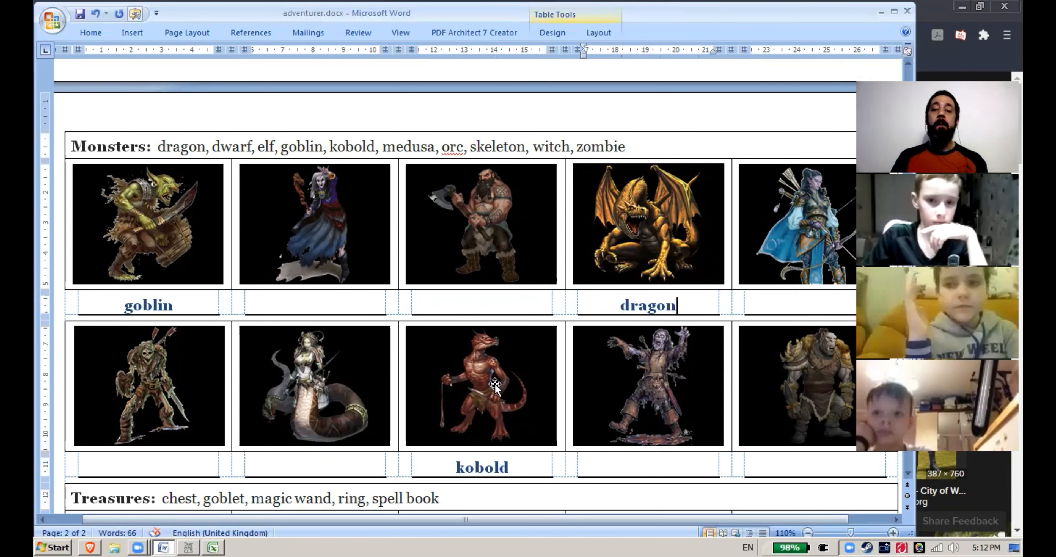
mouse_move(525, 333)
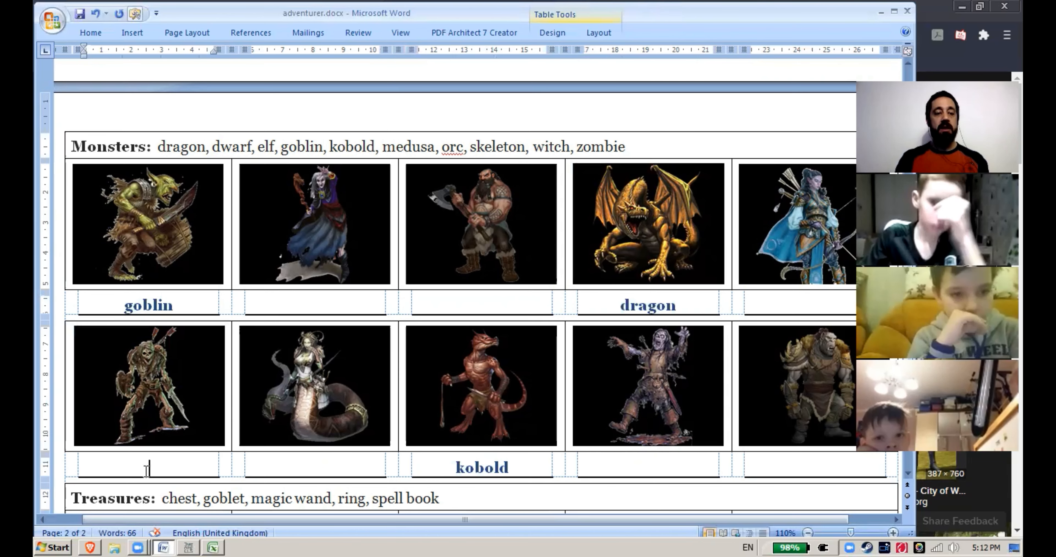
Label the skeleton and witch pictures 'skeleton' and 'witch' in the Monsters table
type("s")
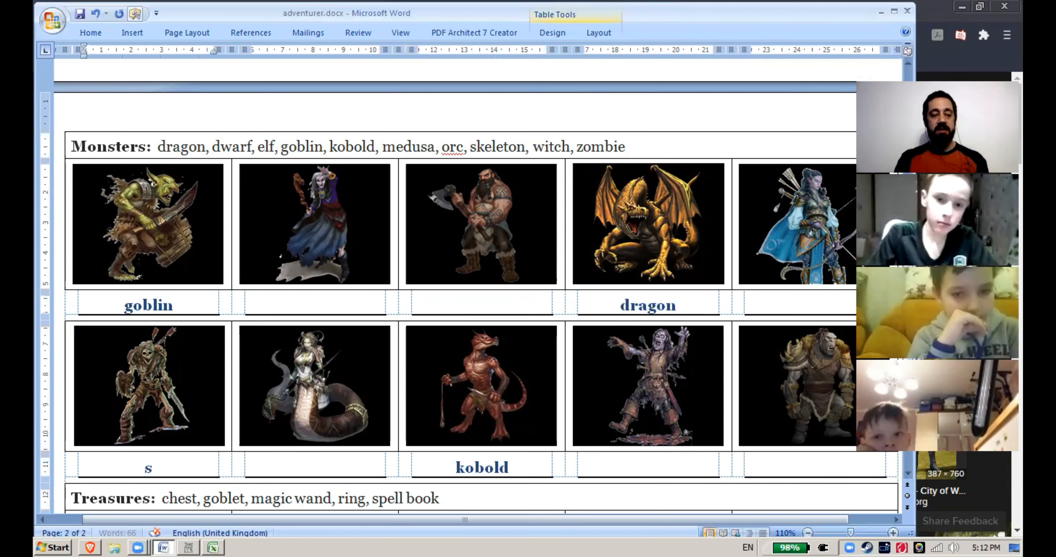
type("keleton")
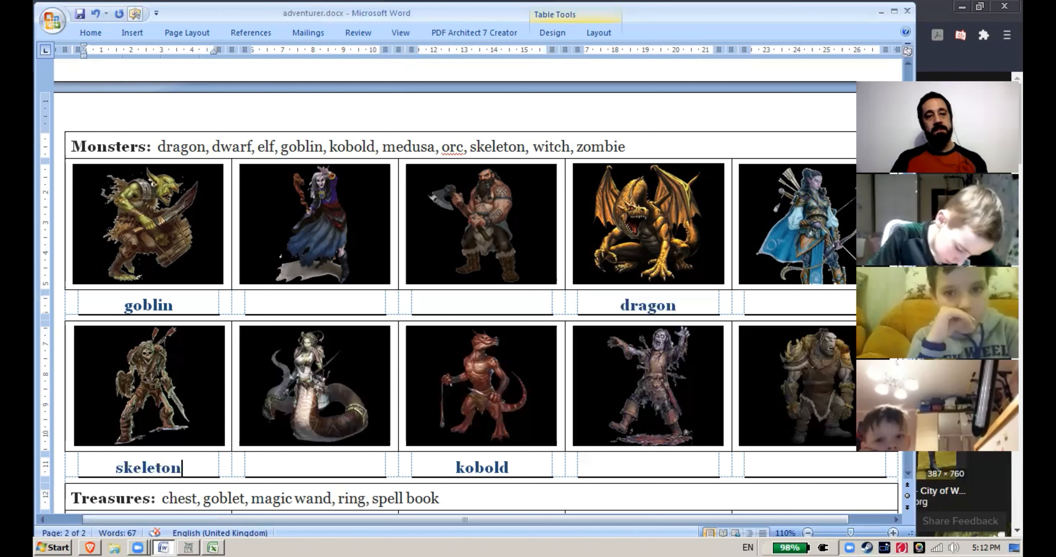
left_click(315, 224)
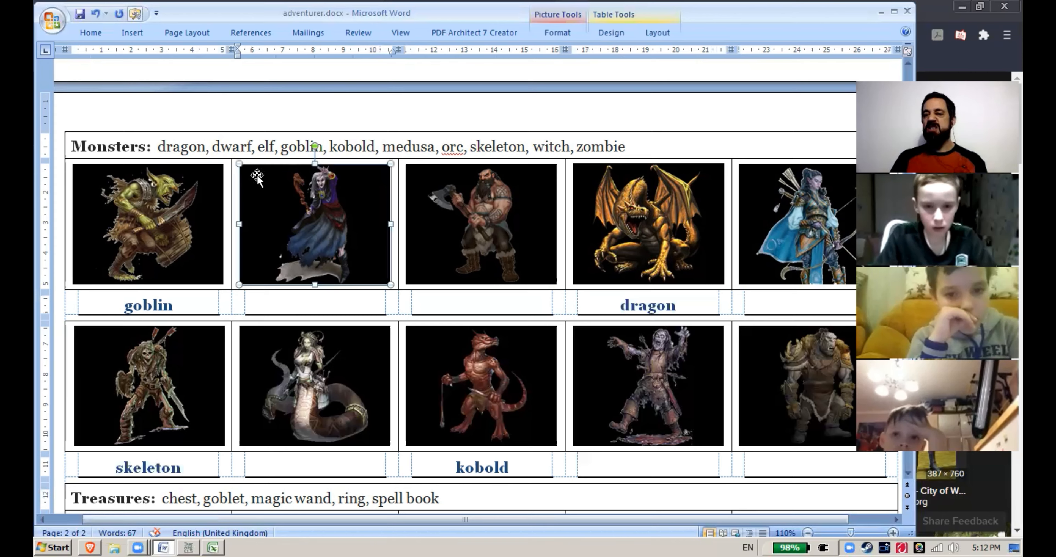
mouse_move(251, 179)
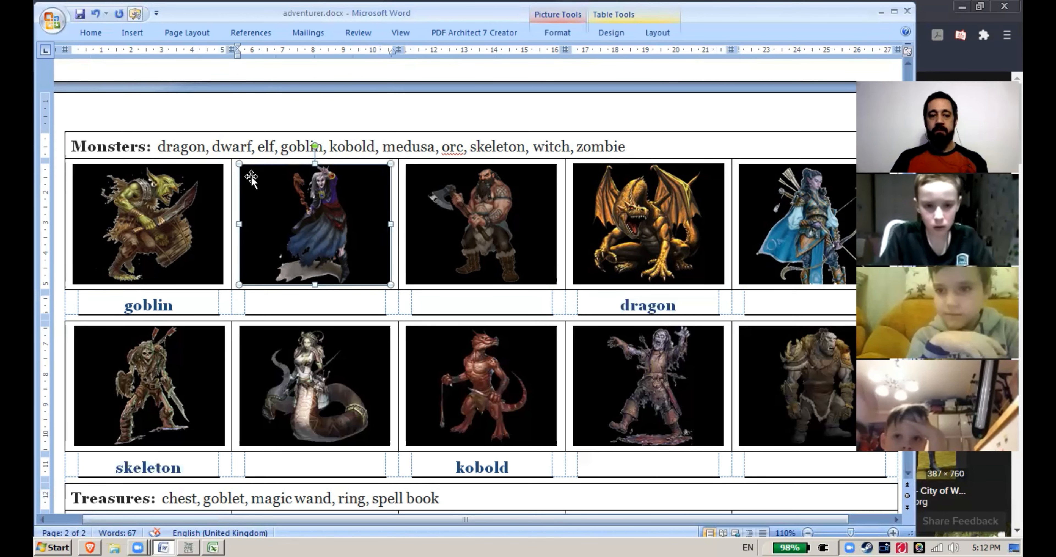
mouse_move(353, 436)
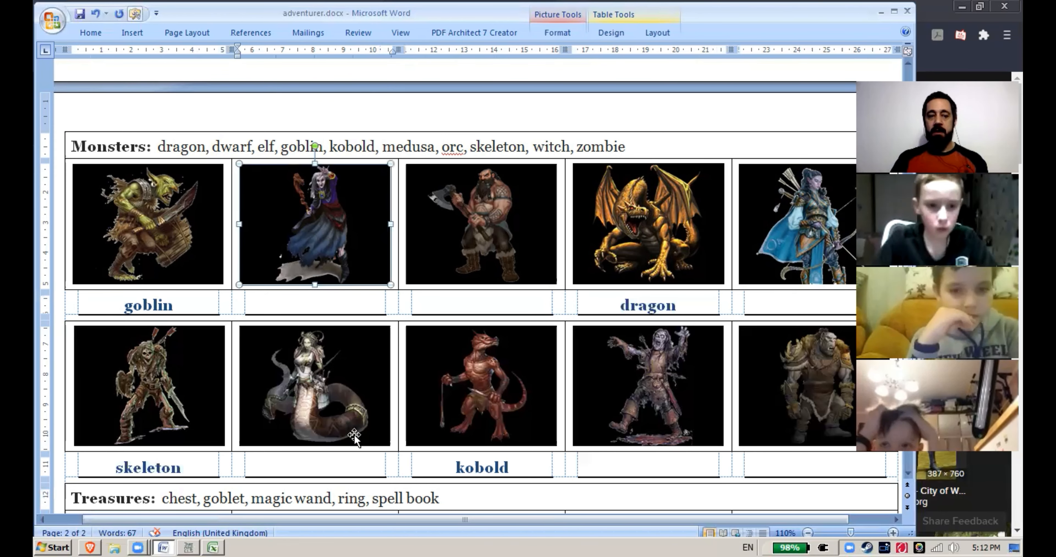
left_click(307, 305)
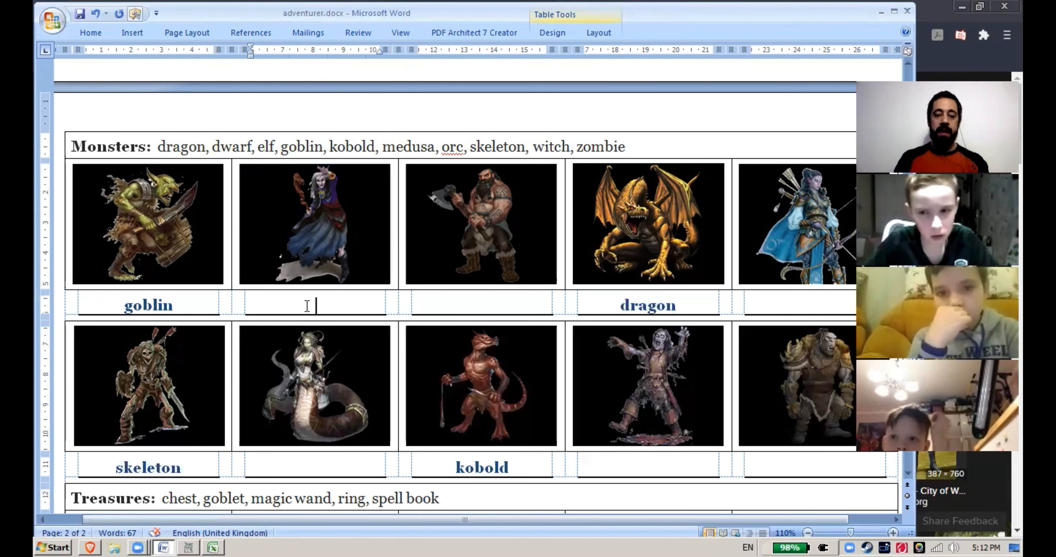
type("witch")
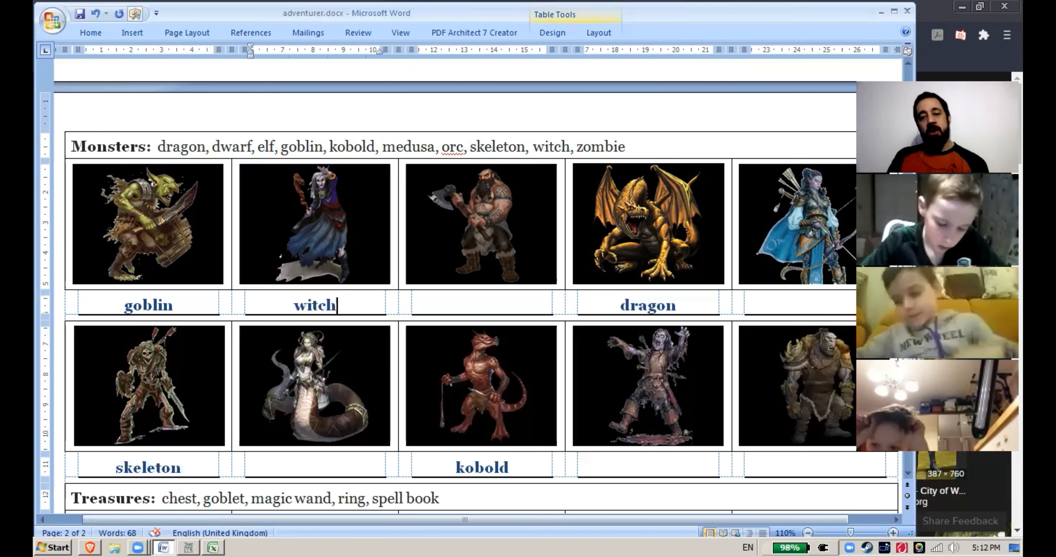
mouse_move(490, 210)
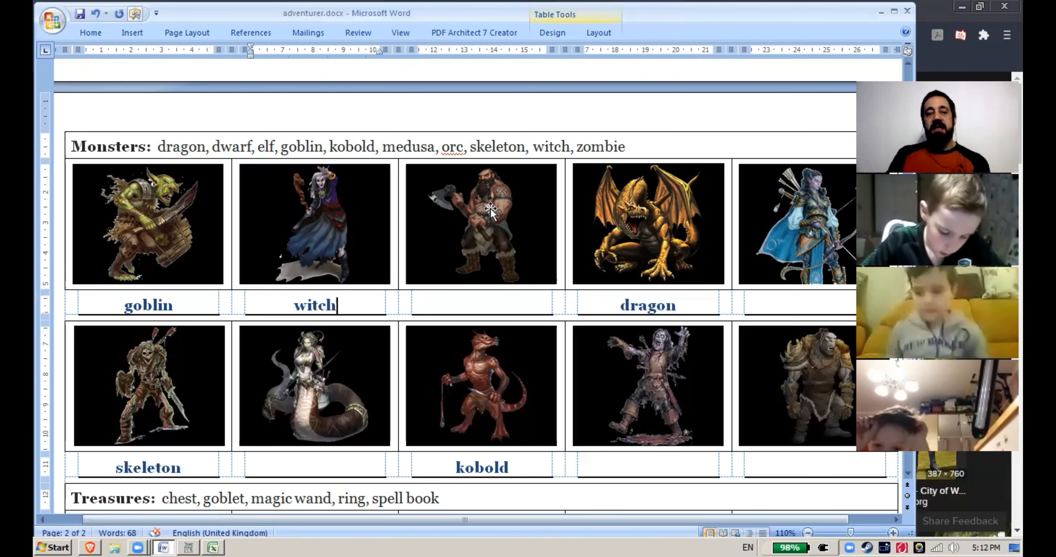
Label the dwarf picture 'dwarf' in the Monsters table
left_click(480, 224)
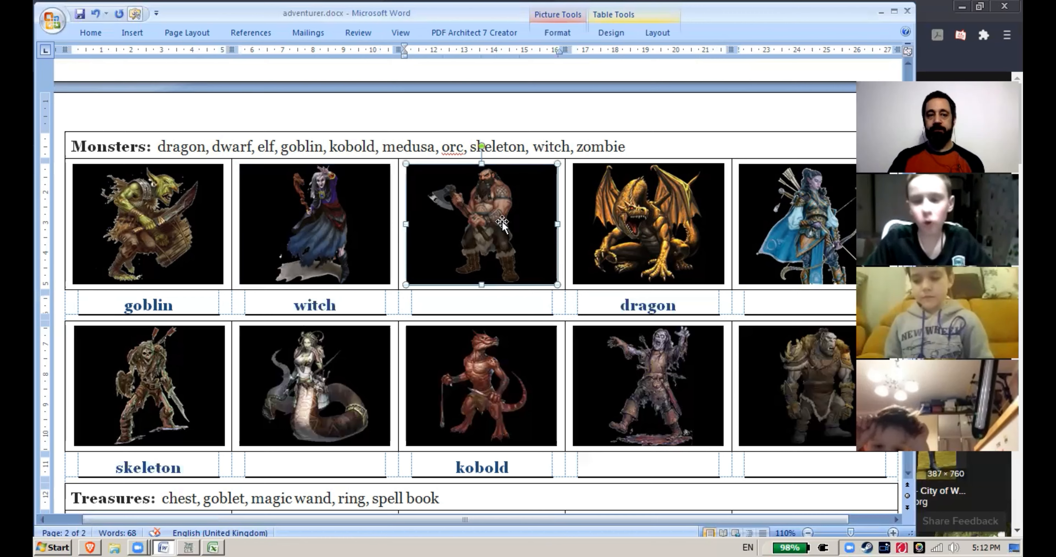
left_click(489, 300)
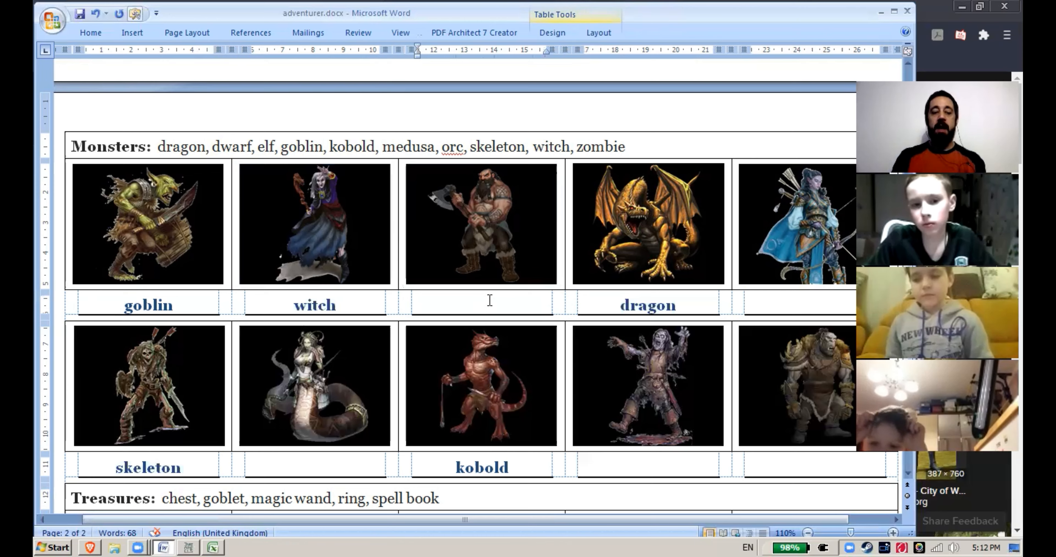
type("dwar")
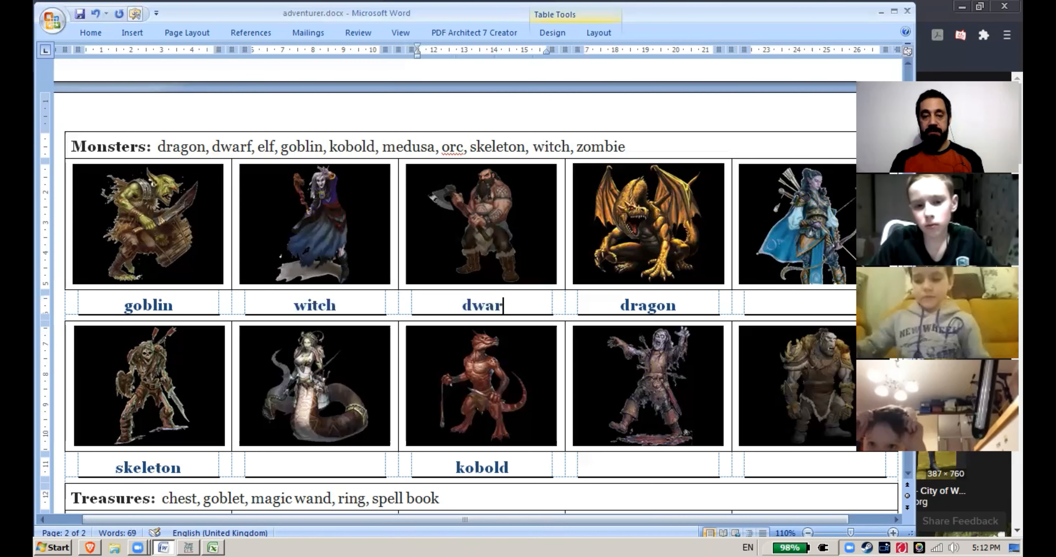
type("f")
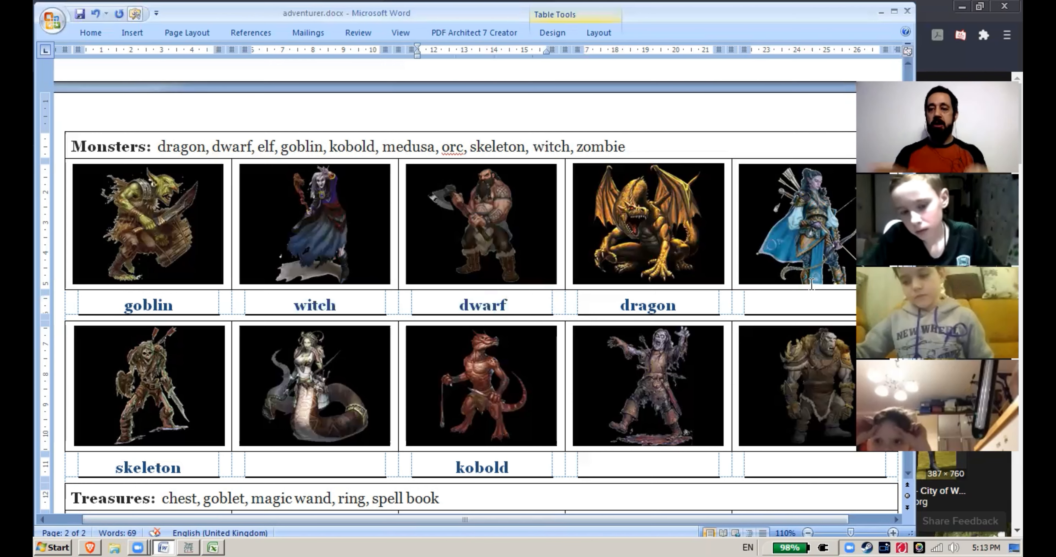
Search DuckDuckGo images for 'legolas' as an elf example
left_click(502, 304)
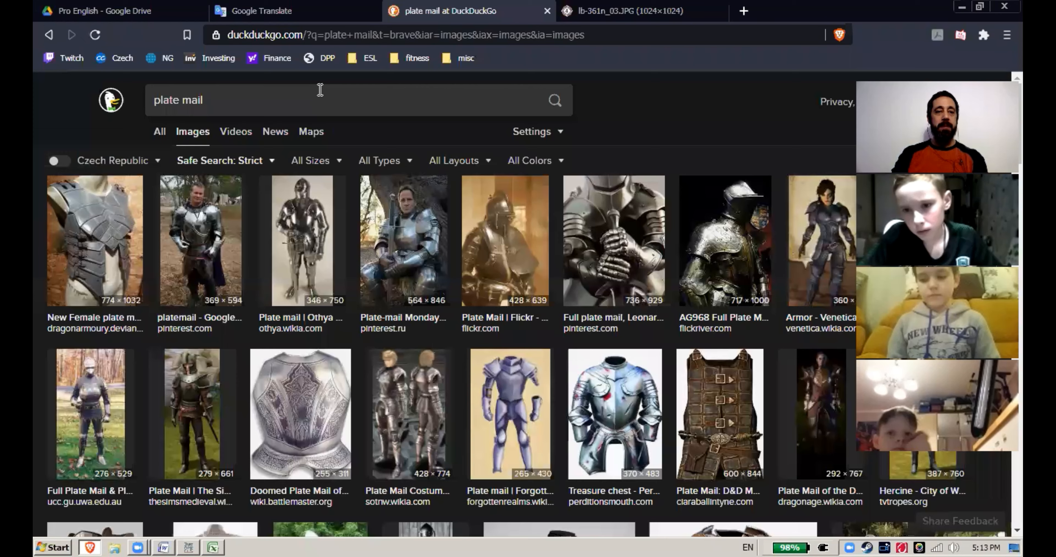
type("legolas")
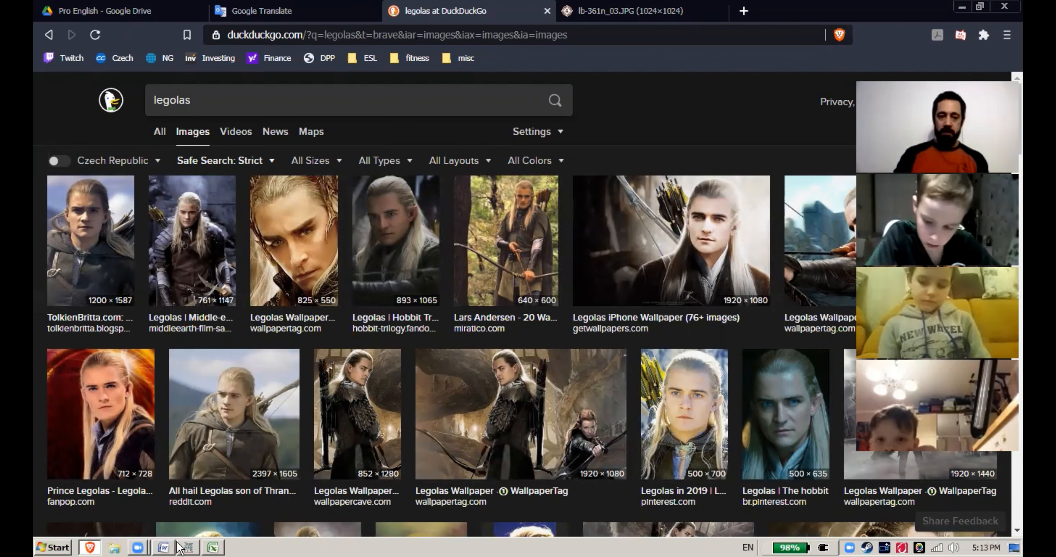
mouse_move(702, 336)
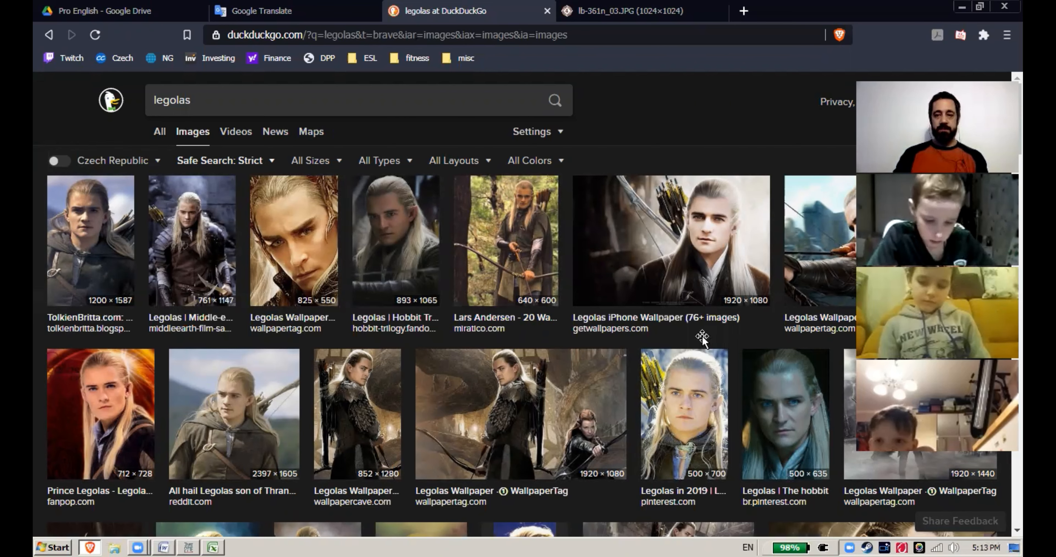
mouse_move(801, 305)
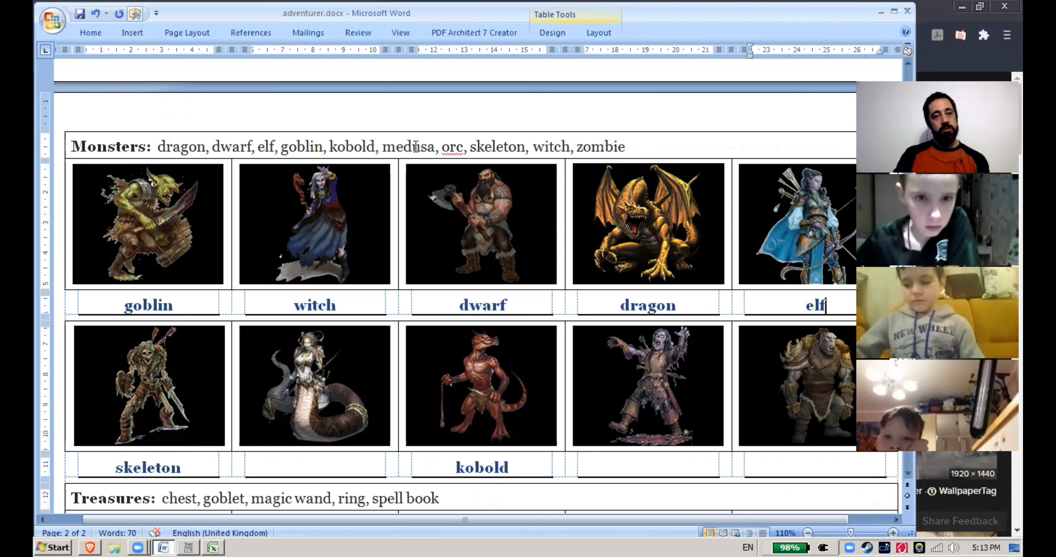
Highlight zombie in the word list, then label the medusa picture 'medusa'
double_click(451, 146)
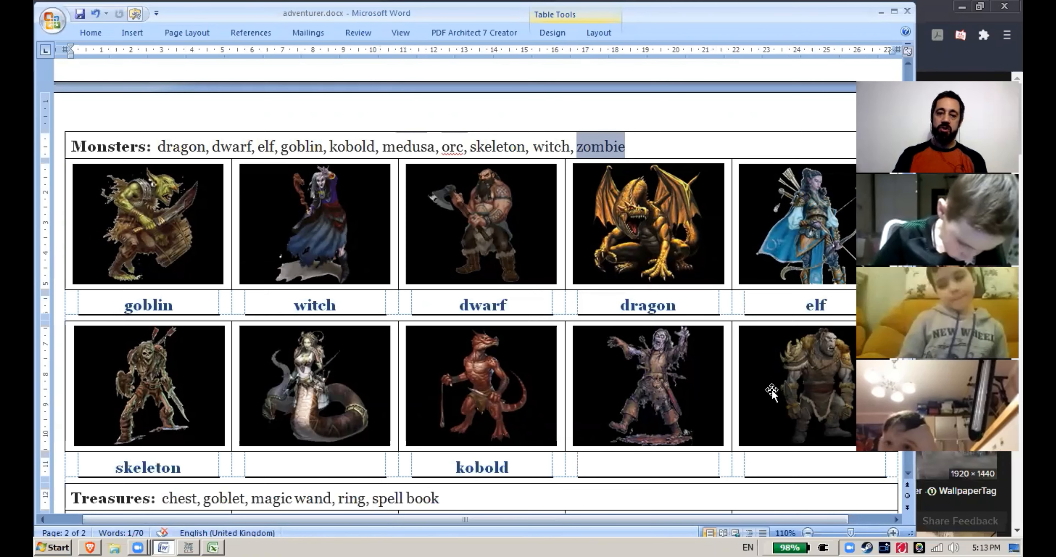
mouse_move(838, 417)
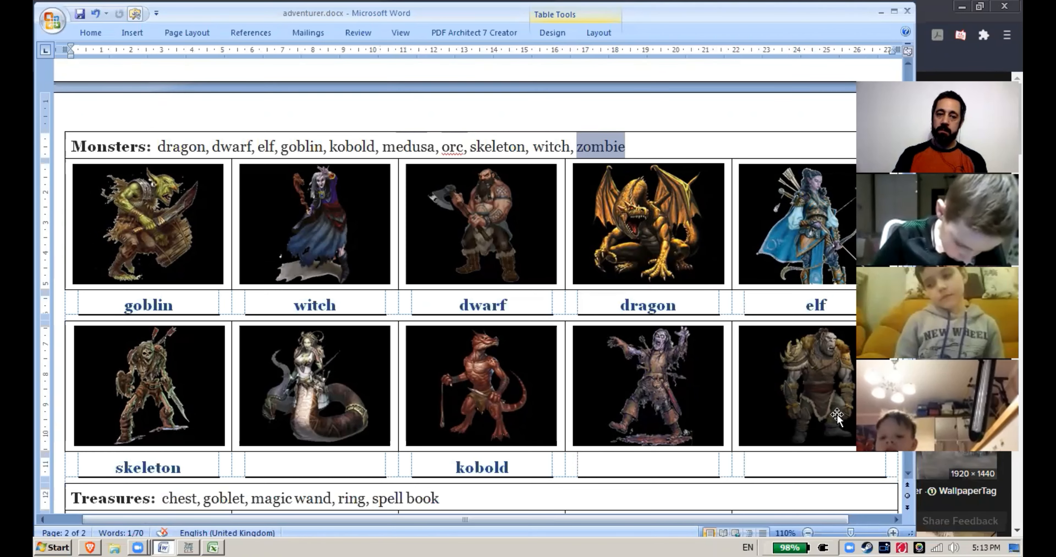
left_click(315, 386)
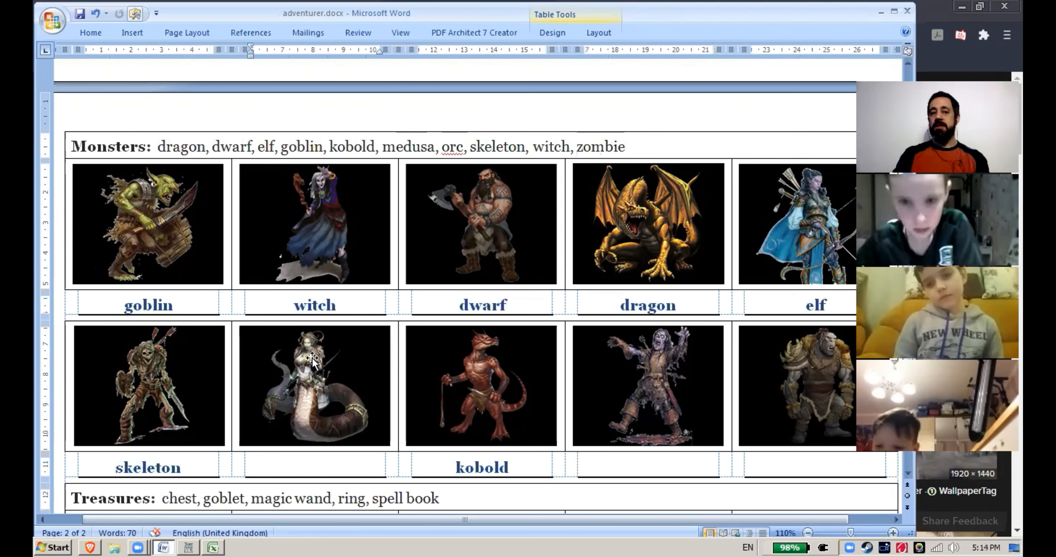
left_click(314, 467)
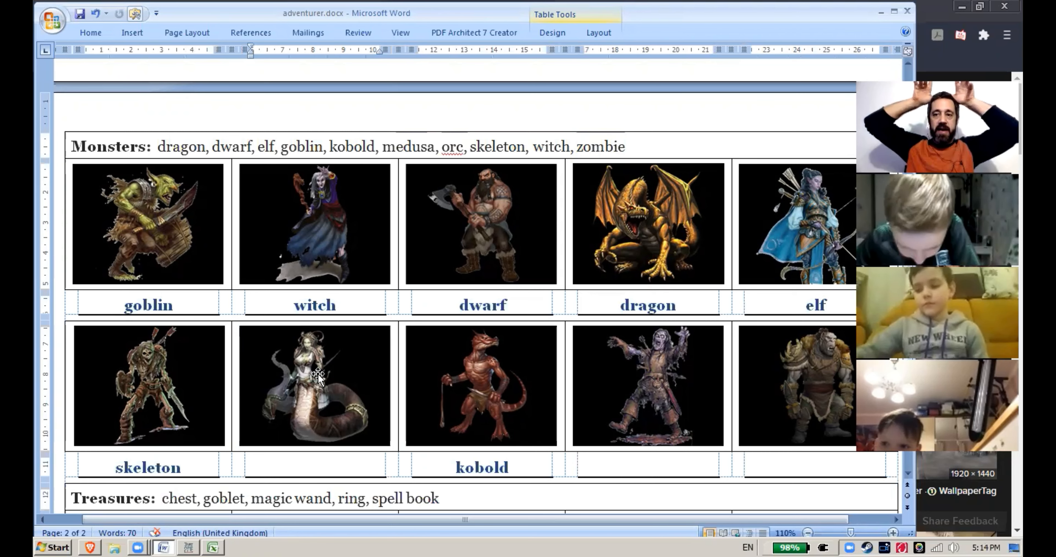
left_click(315, 467)
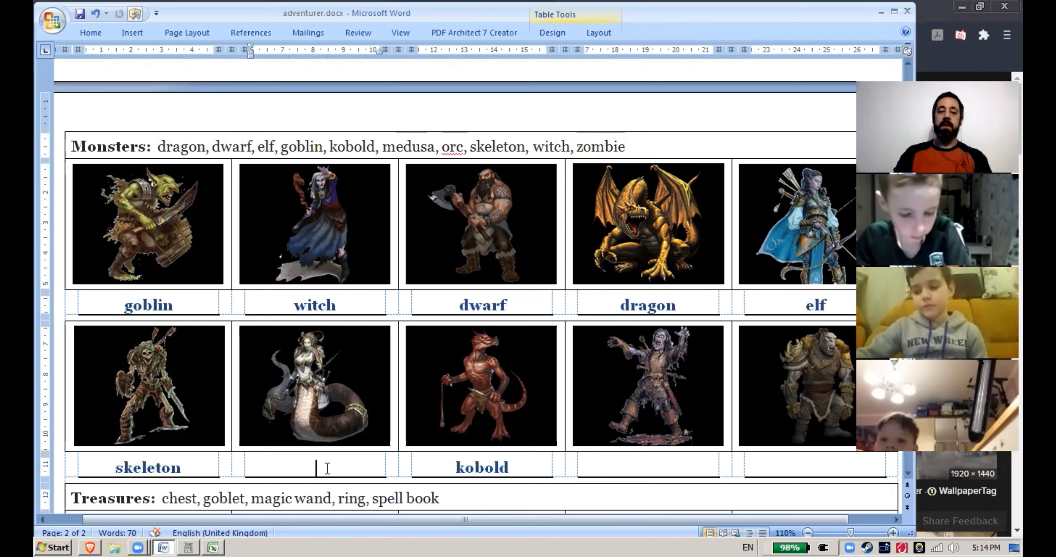
type("medus")
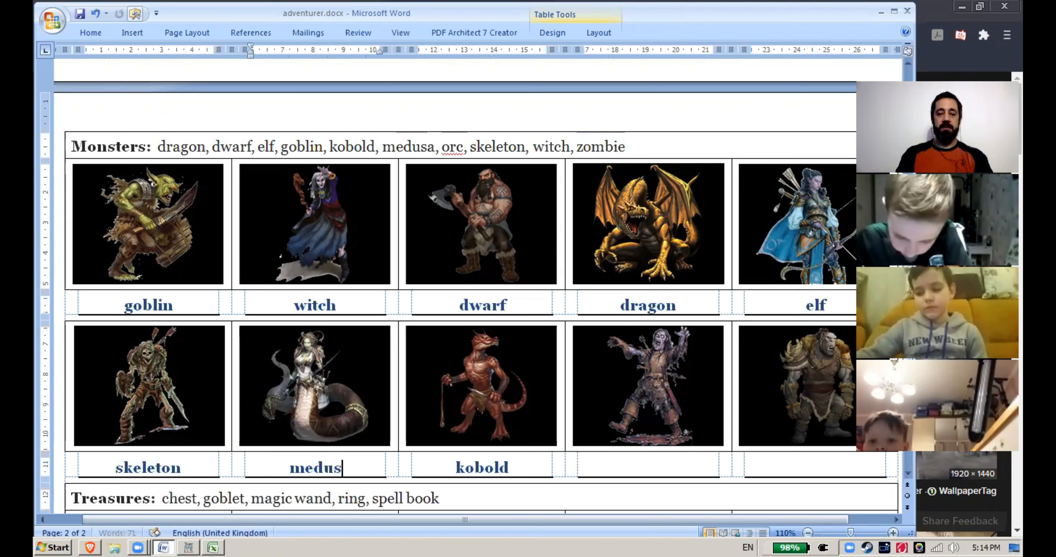
Label the zombie and orc pictures 'zombie' and 'orc' to complete the Monsters table
left_click(647, 386)
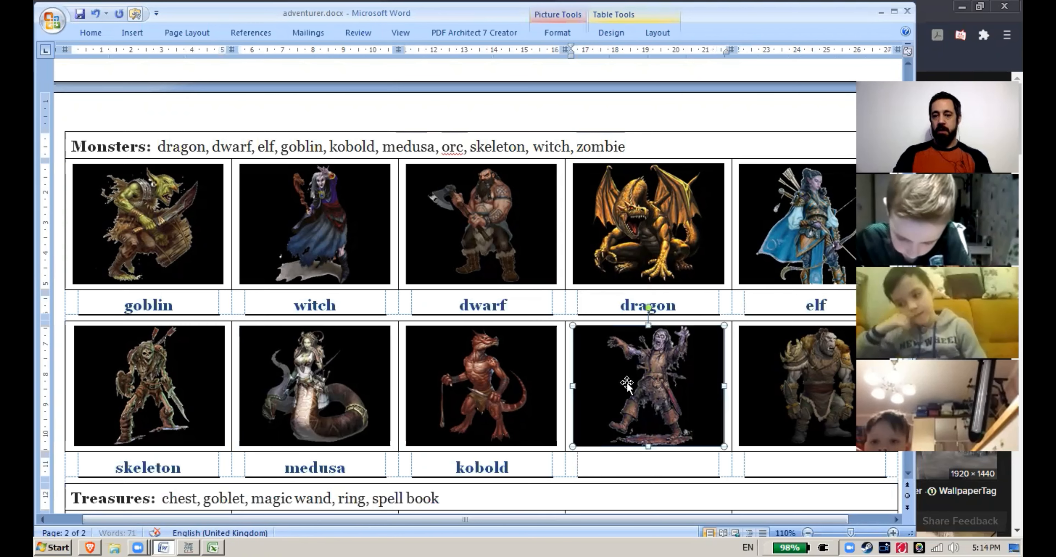
mouse_move(788, 376)
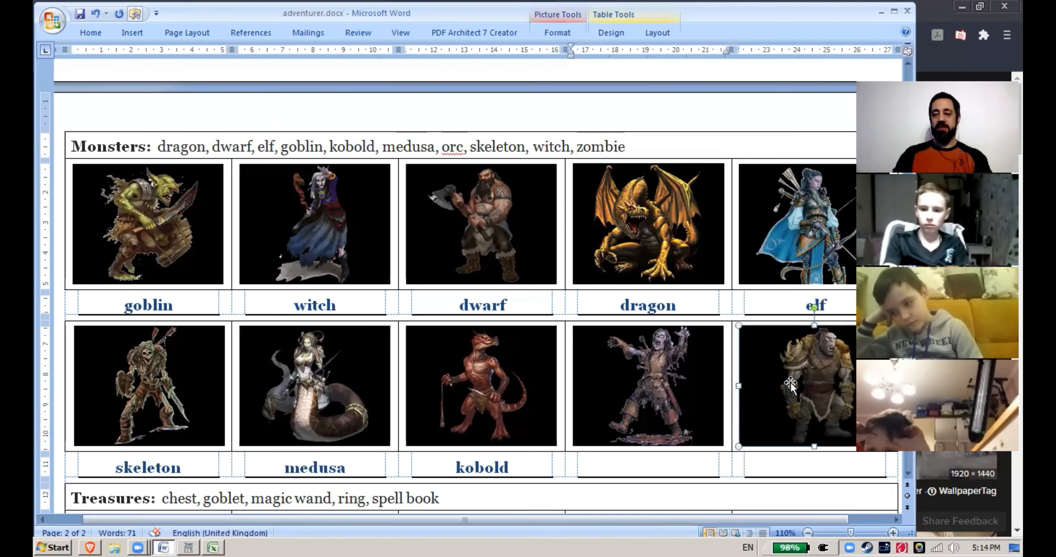
mouse_move(656, 395)
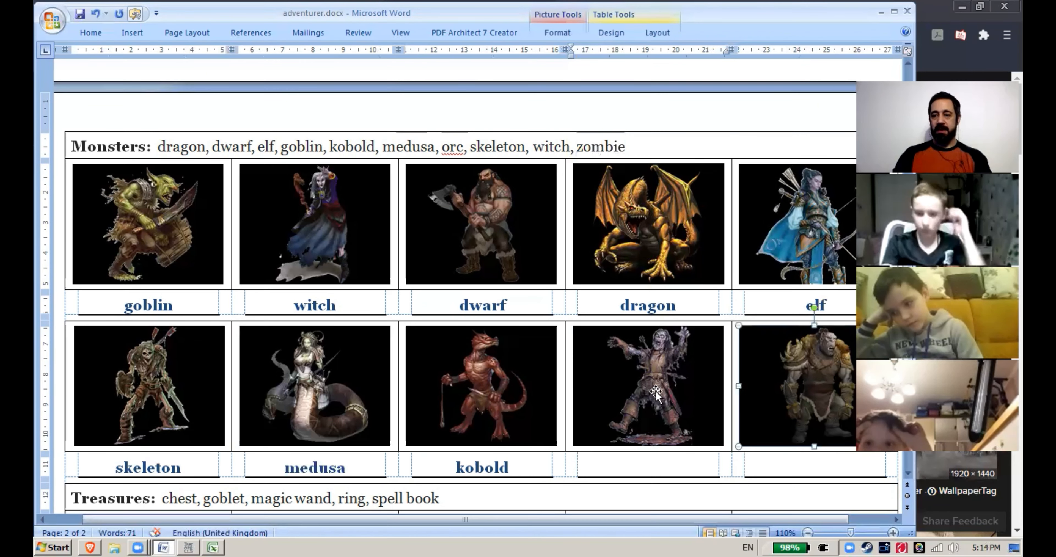
mouse_move(737, 387)
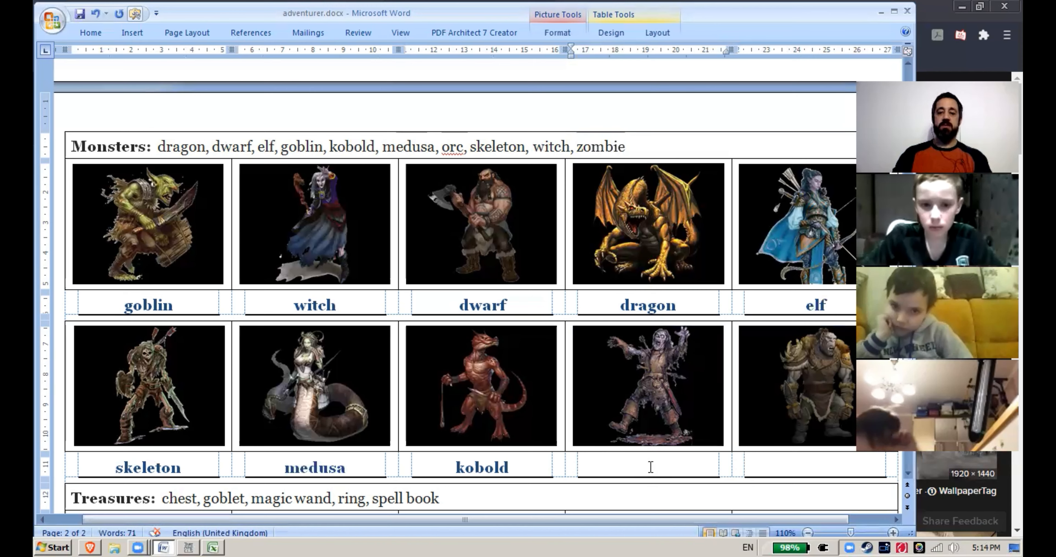
type("zombie")
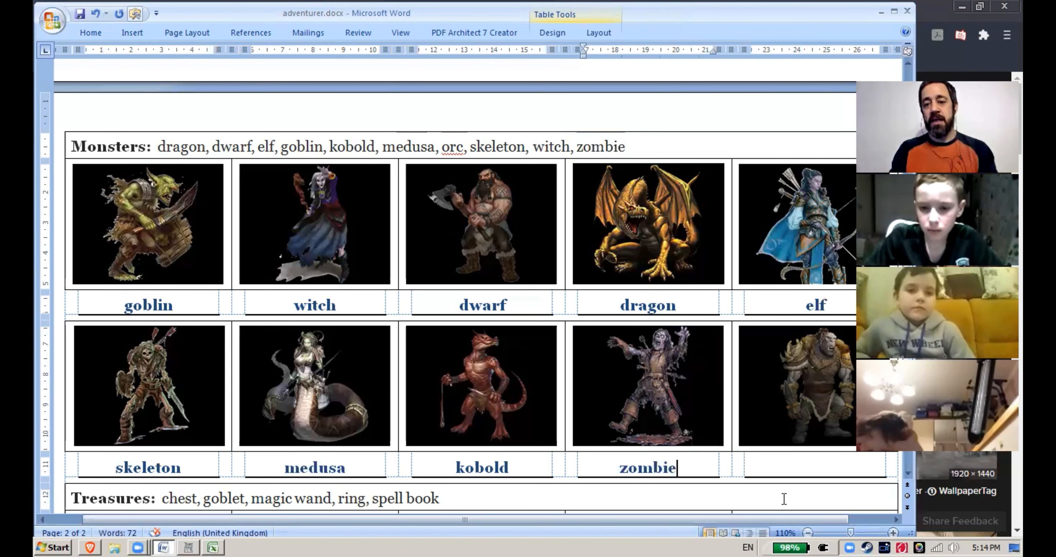
type("or")
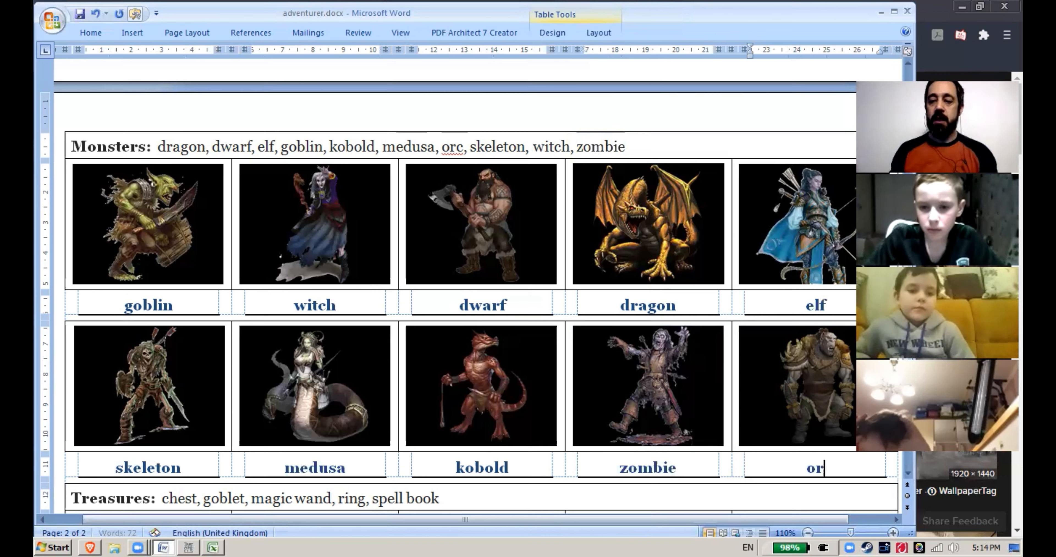
type("c")
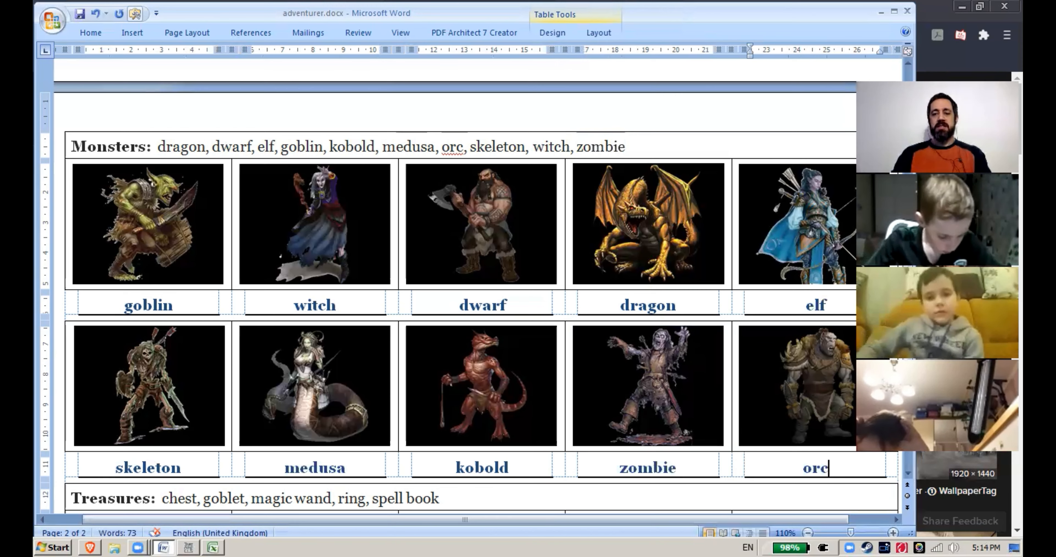
mouse_move(620, 430)
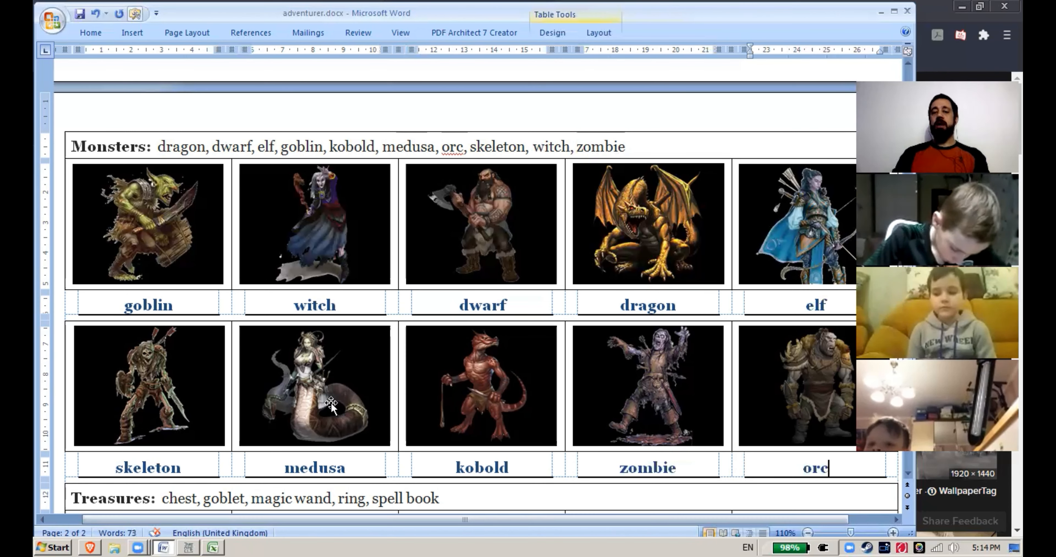
mouse_move(687, 414)
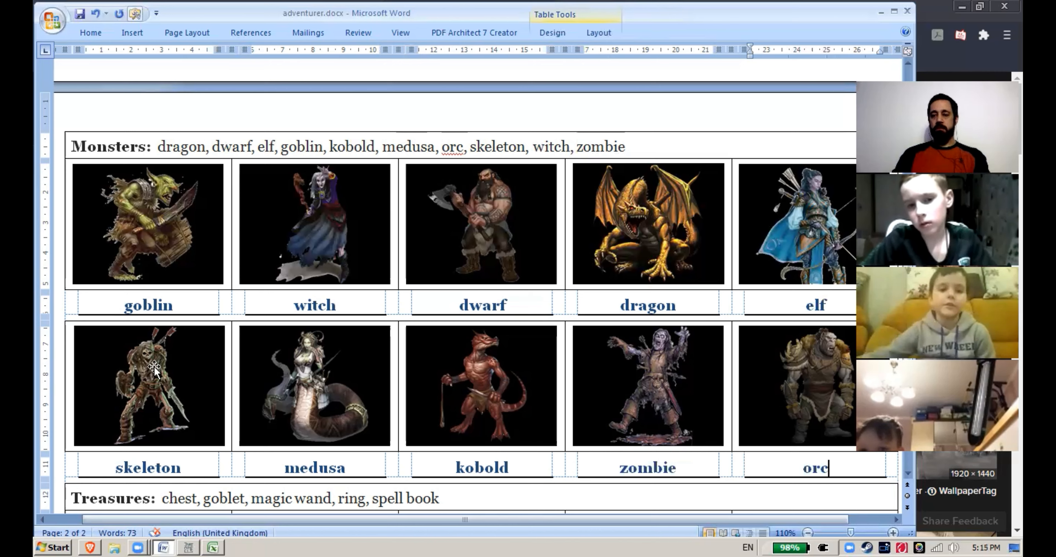
mouse_move(191, 374)
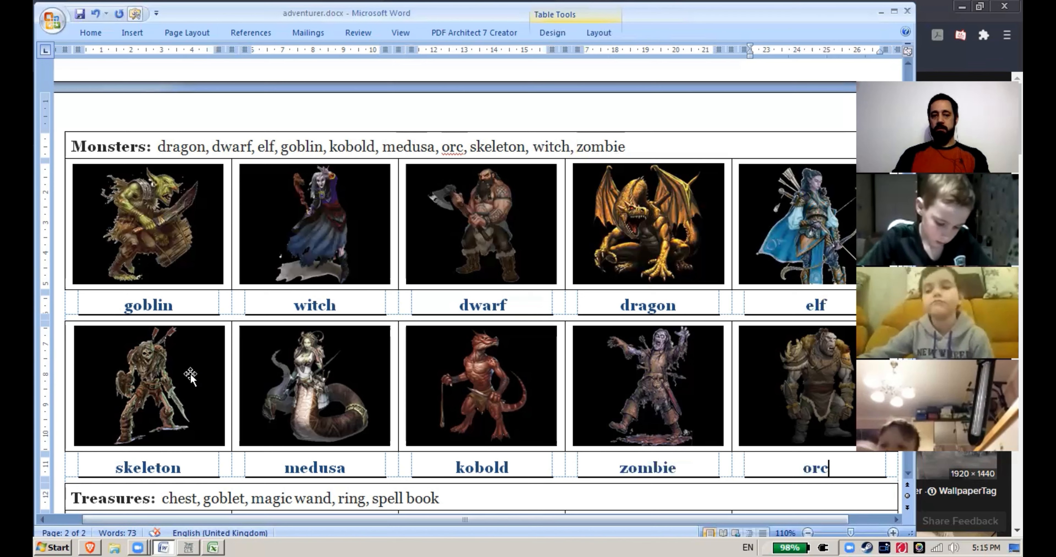
Point out the dragon and dwarf pictures, then scroll down to the Treasures table
left_click(647, 225)
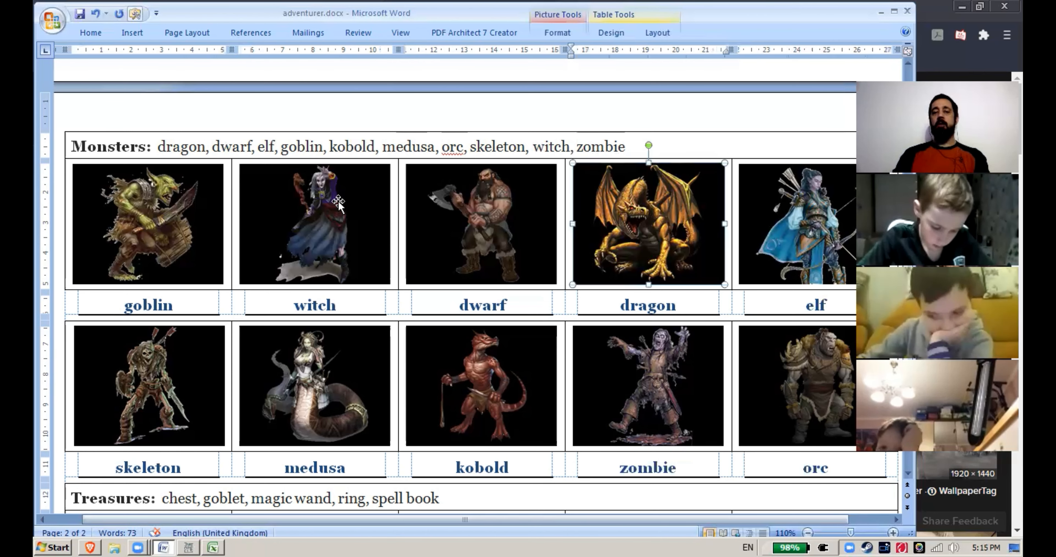
mouse_move(513, 195)
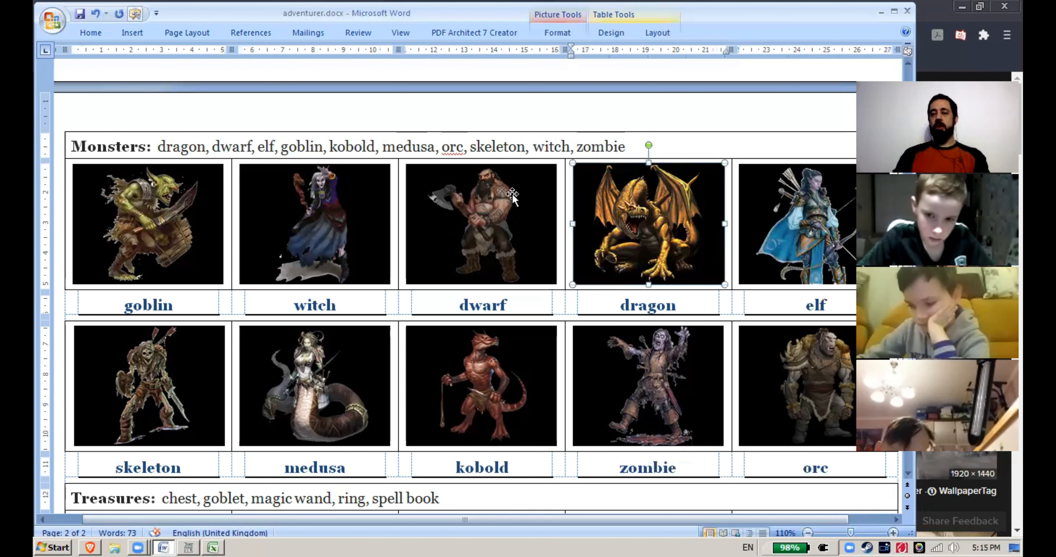
mouse_move(186, 209)
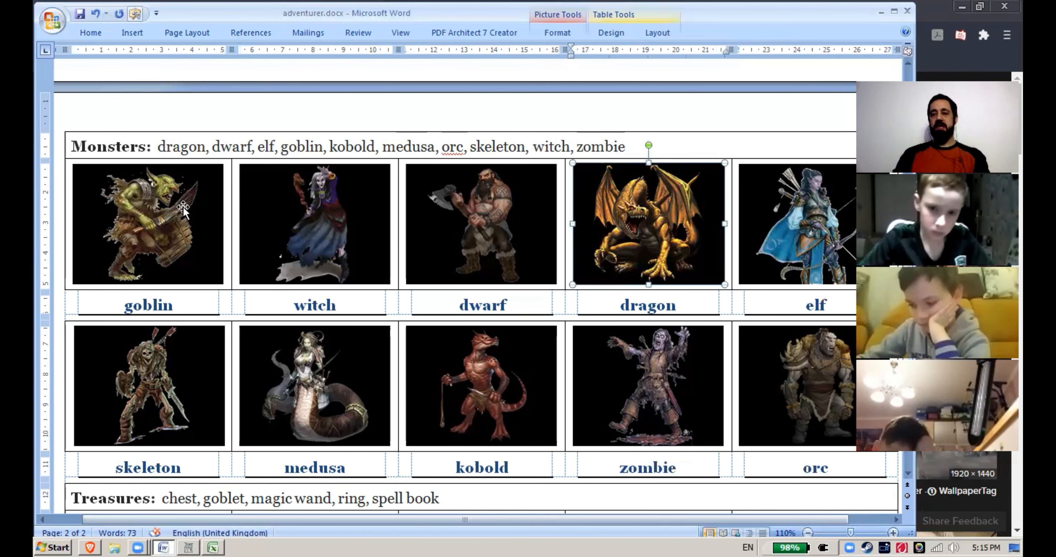
mouse_move(703, 434)
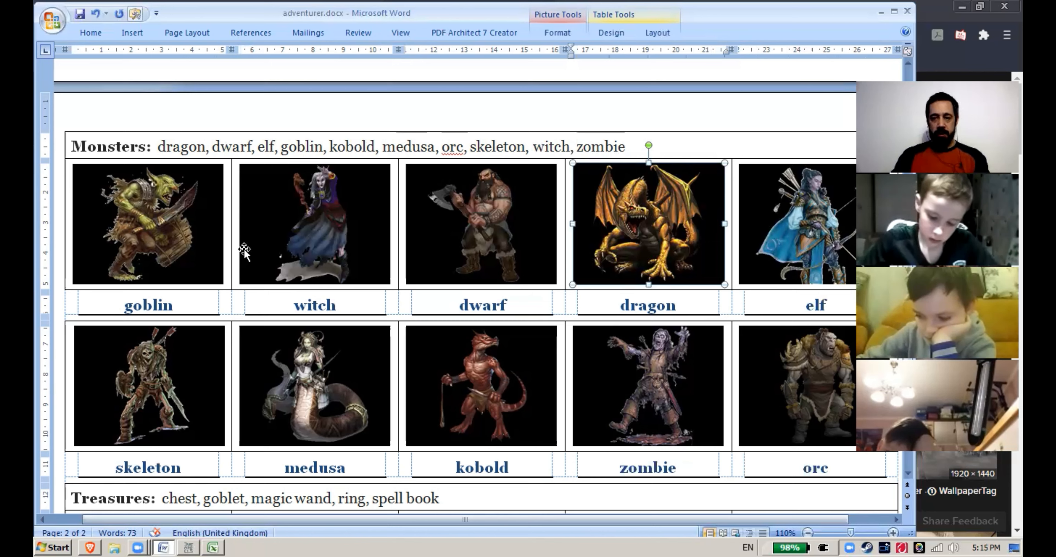
mouse_move(105, 244)
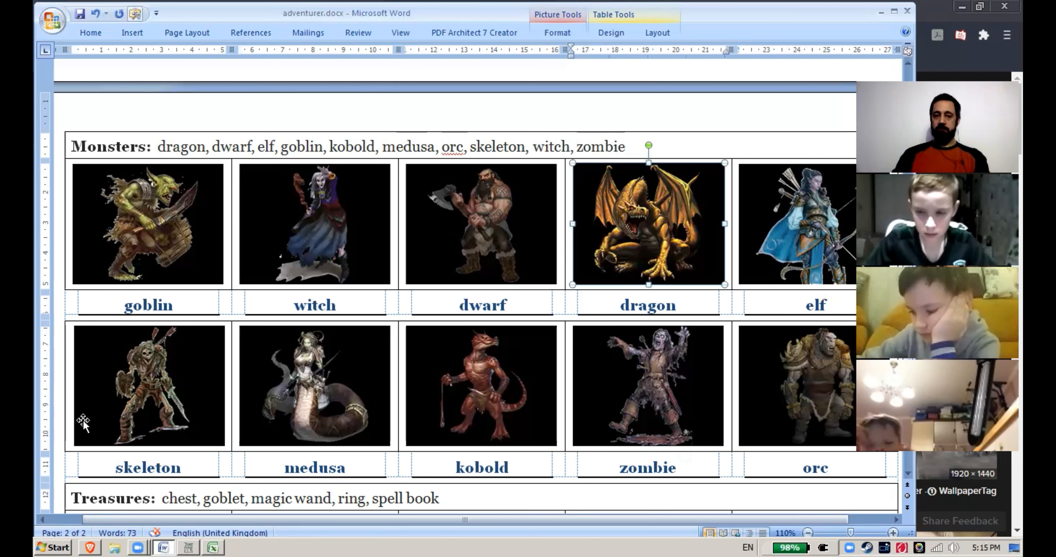
left_click(480, 225)
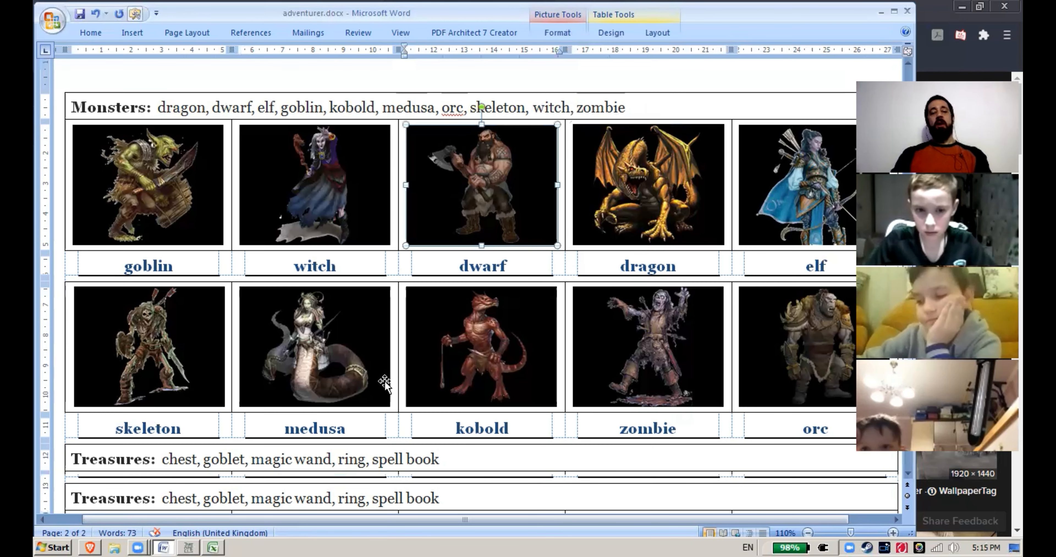
scroll("down", 3)
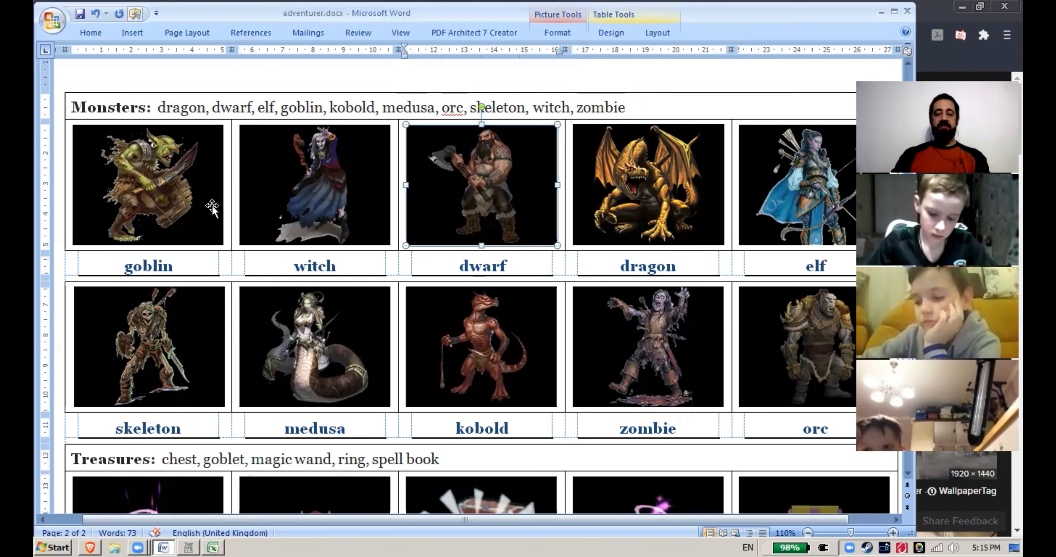
scroll("down", 3)
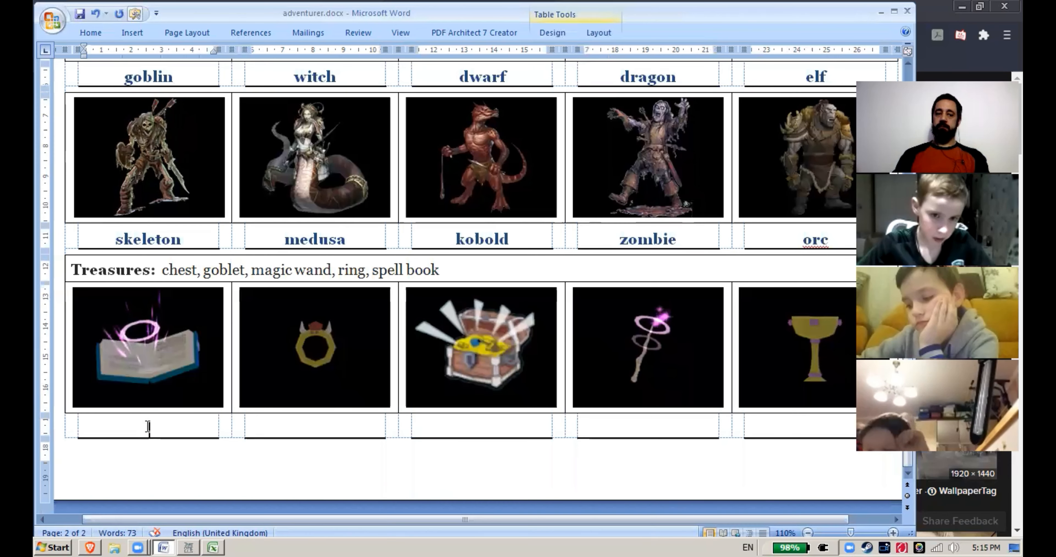
Fill spell book, ring, chest, magic wand and goblet under the five treasure pictures
type("spell")
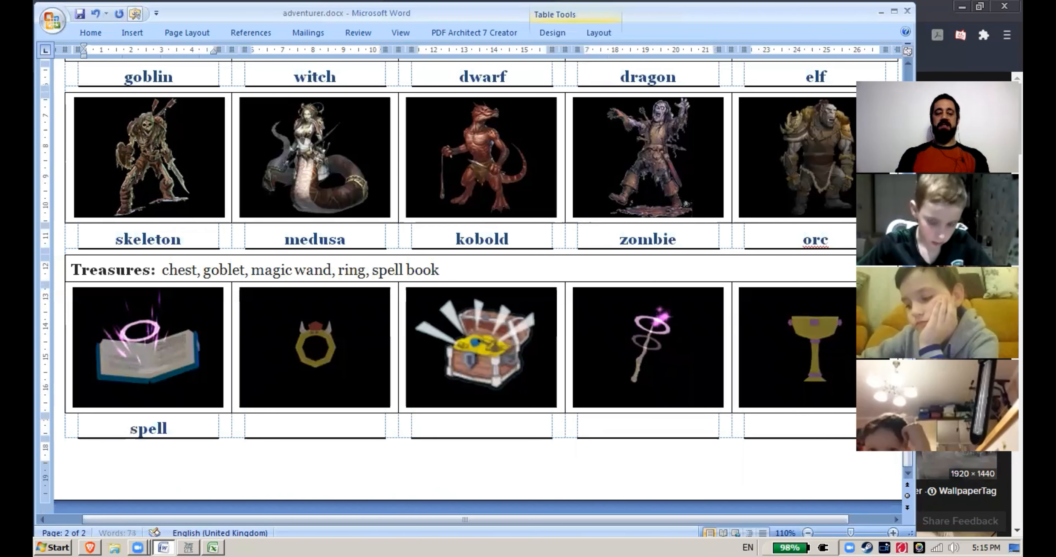
type("book")
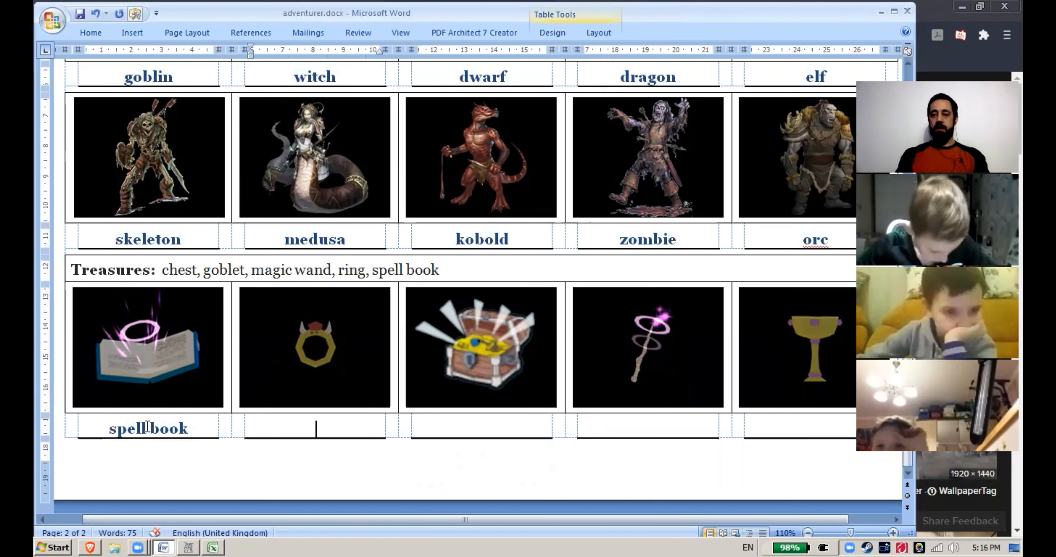
type("ring")
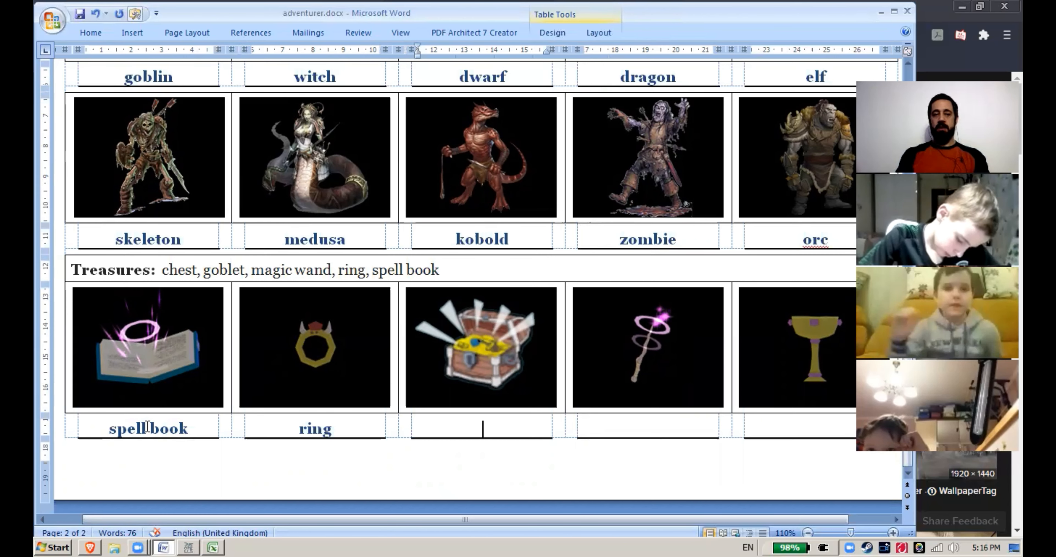
type("chest")
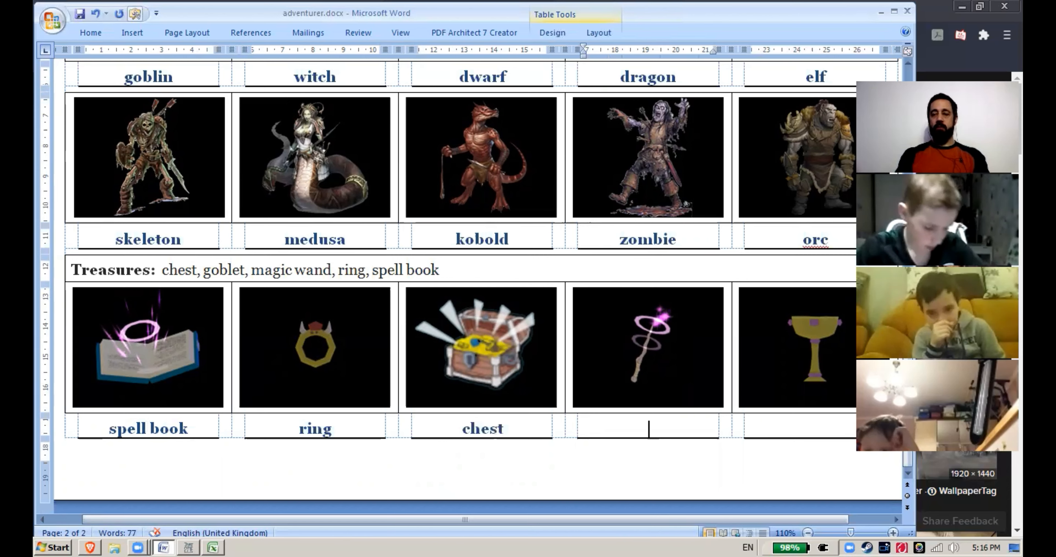
type("w")
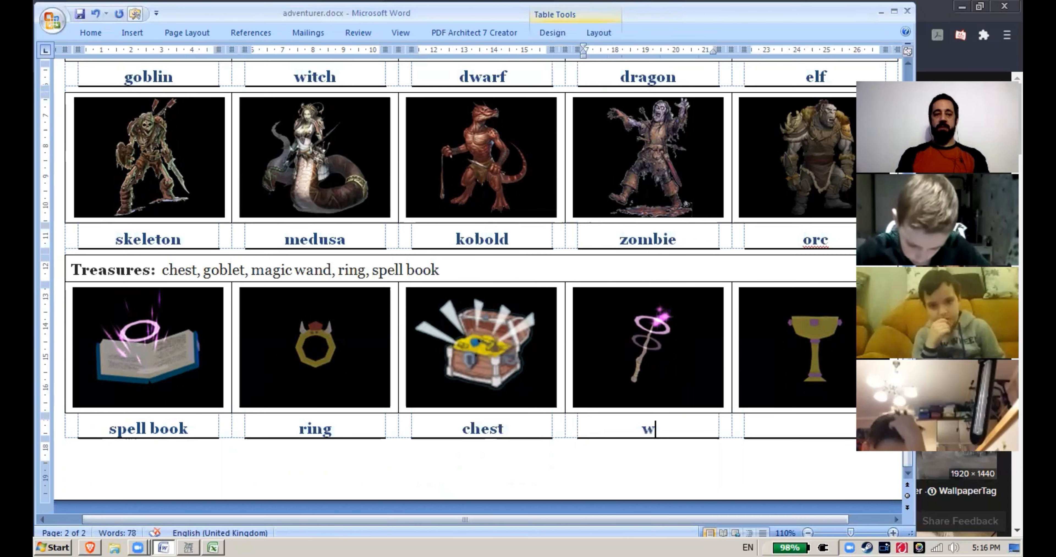
type("agic")
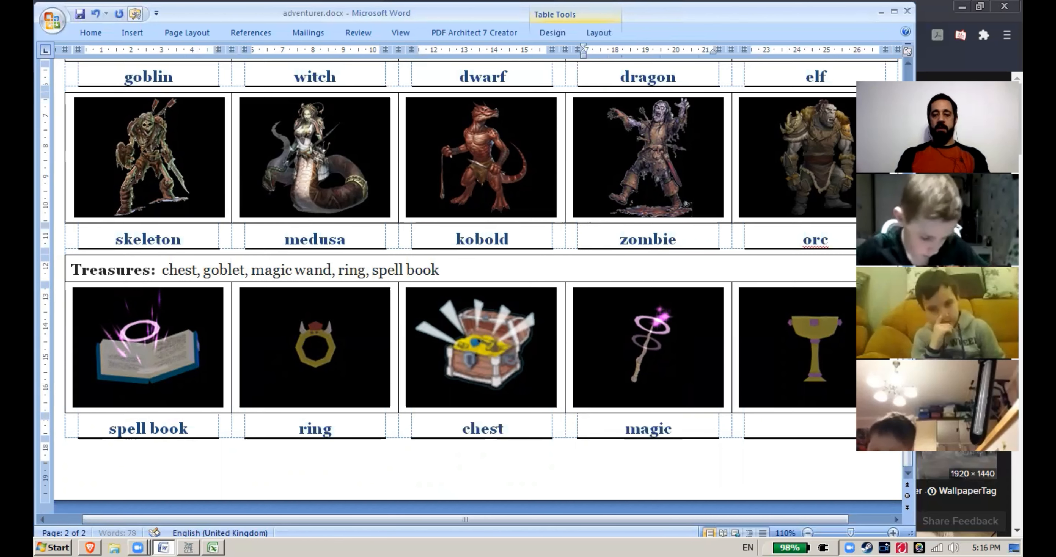
type("wand")
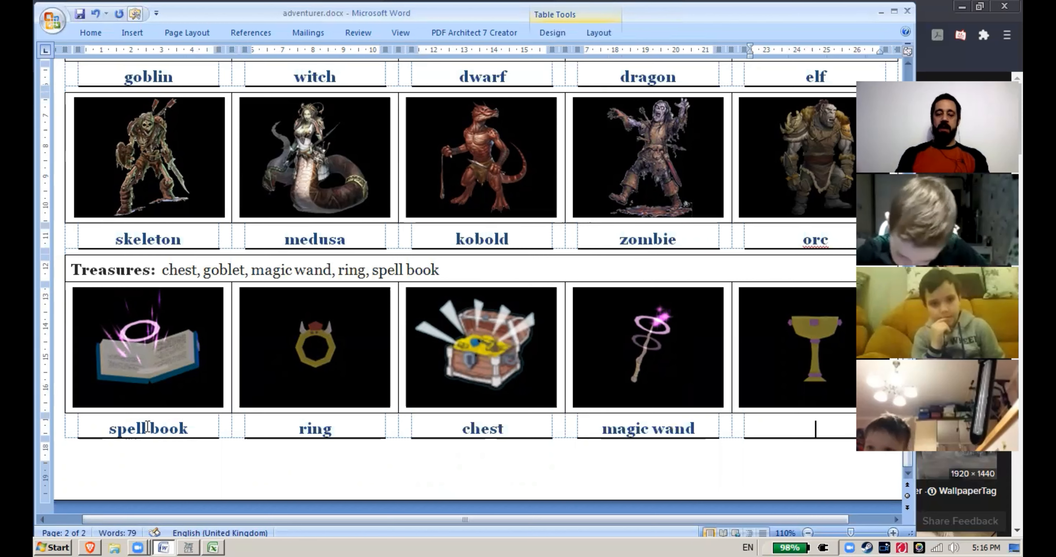
type("goblet")
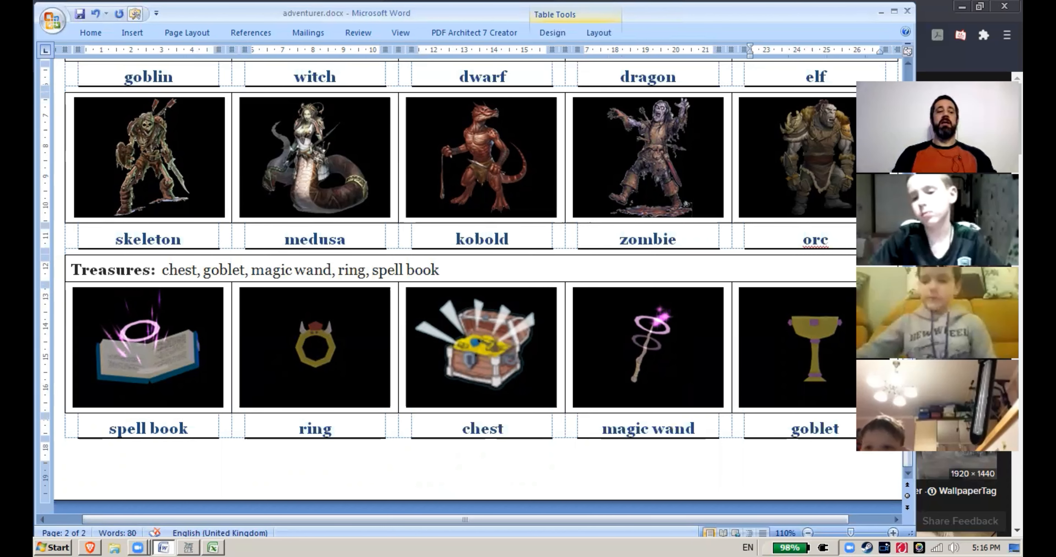
mouse_move(532, 337)
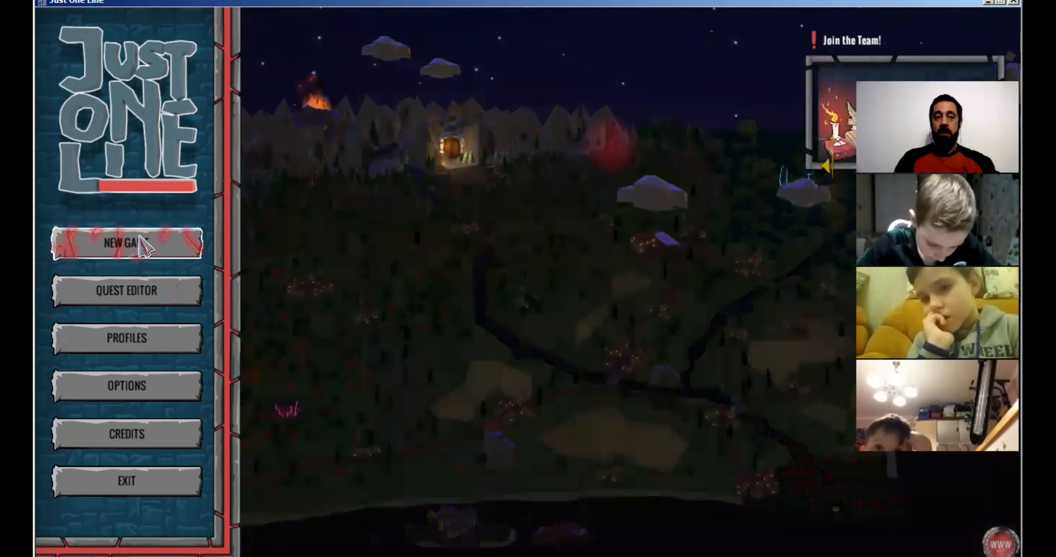
left_click(126, 243)
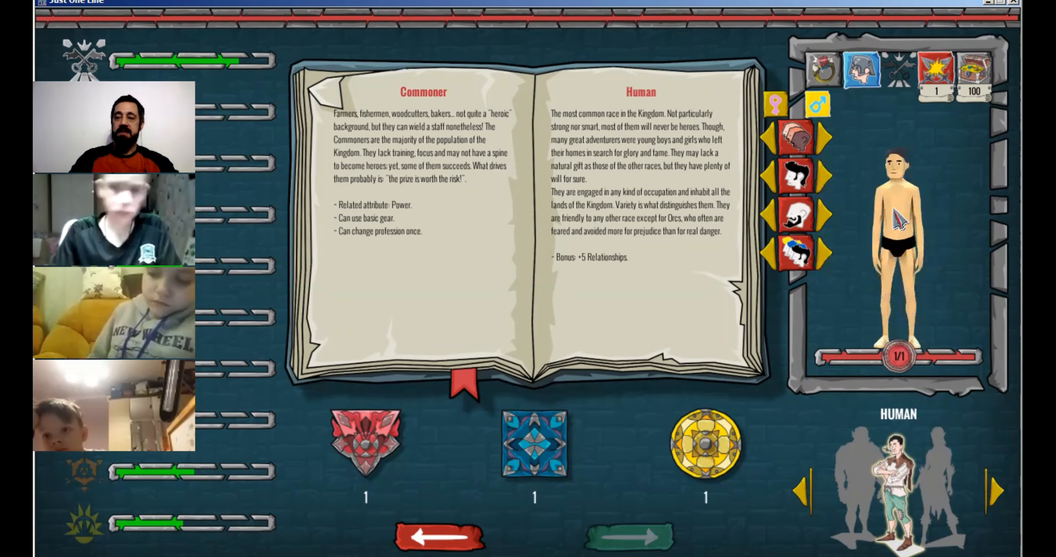
mouse_move(367, 441)
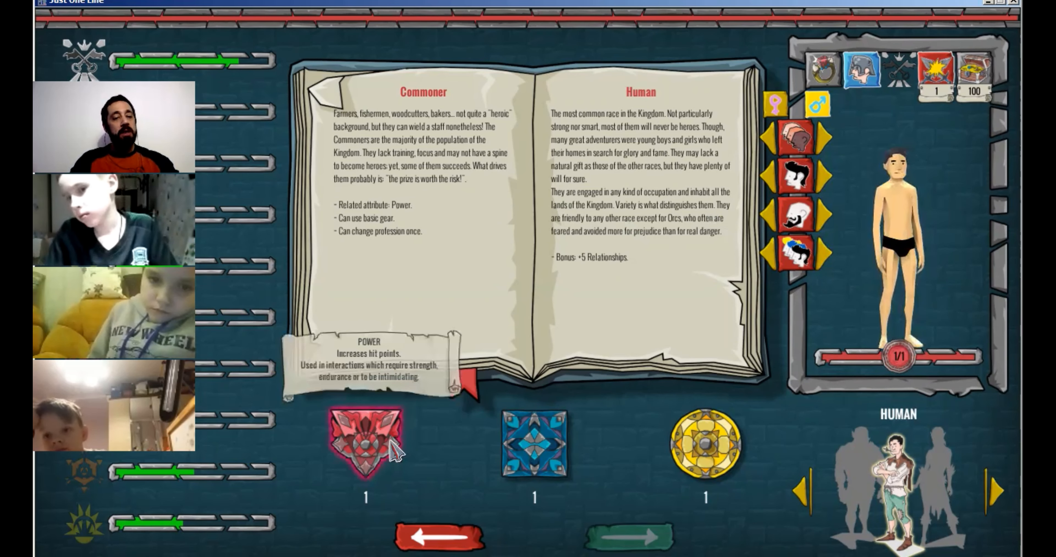
mouse_move(478, 421)
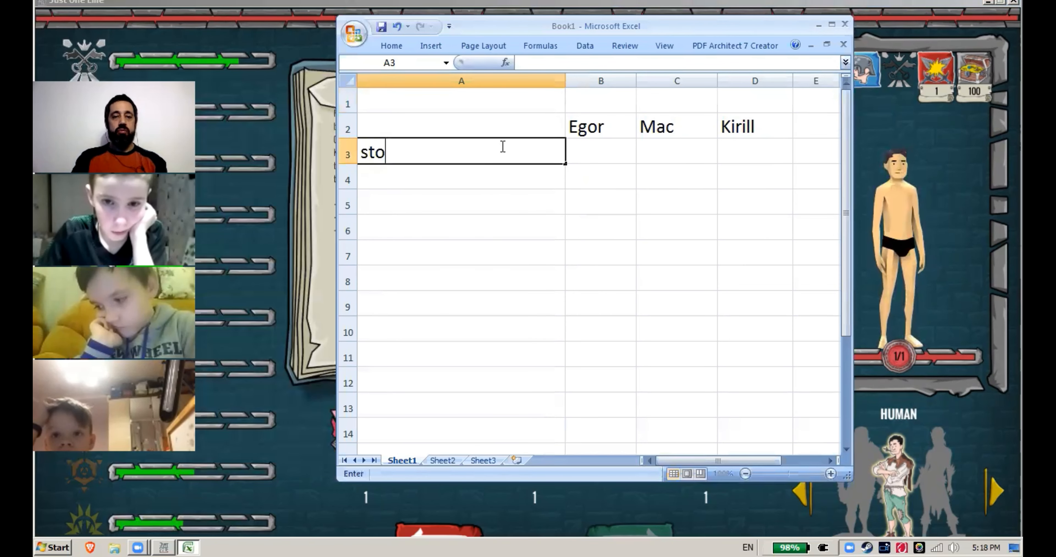
Enter strong, smart and quick in A3:A5 and an x for Kirill beside strong
type("rn")
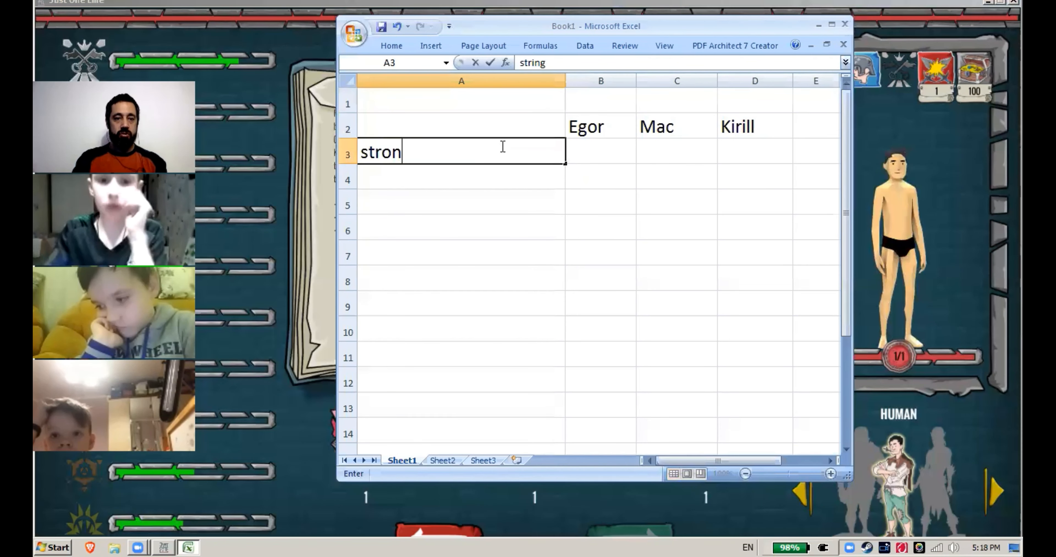
type("smart")
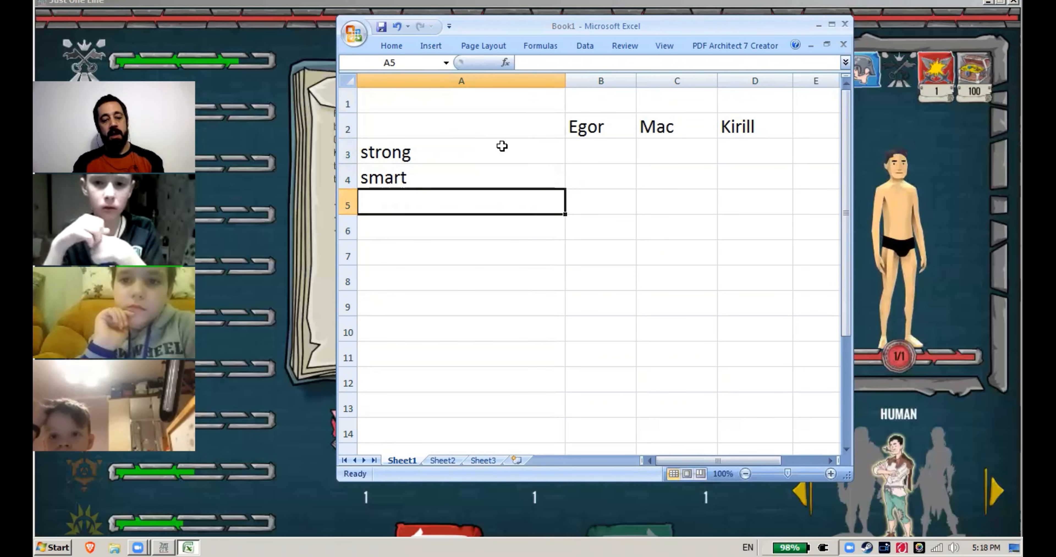
type("quick")
left_click(755, 151)
type("x")
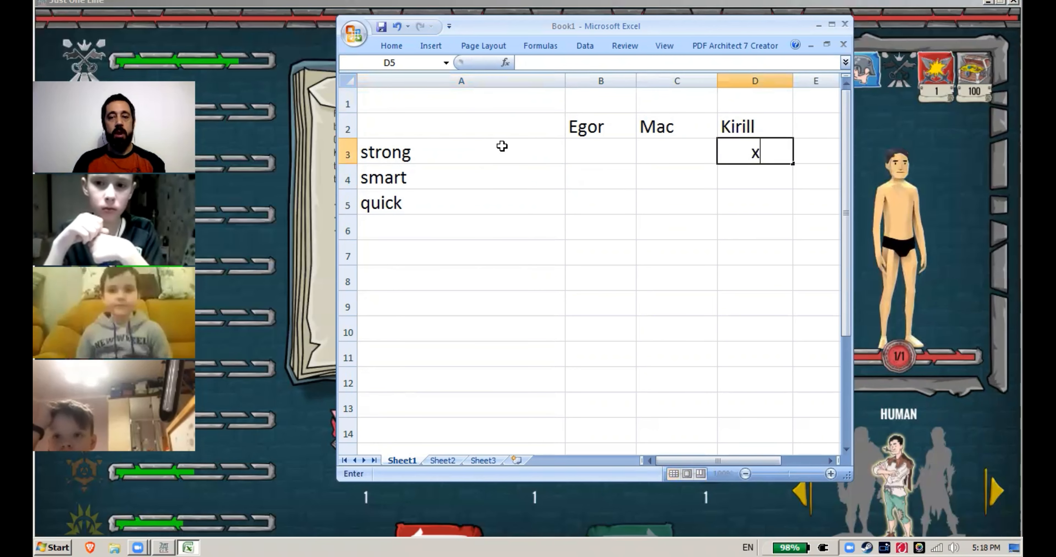
left_click(677, 177)
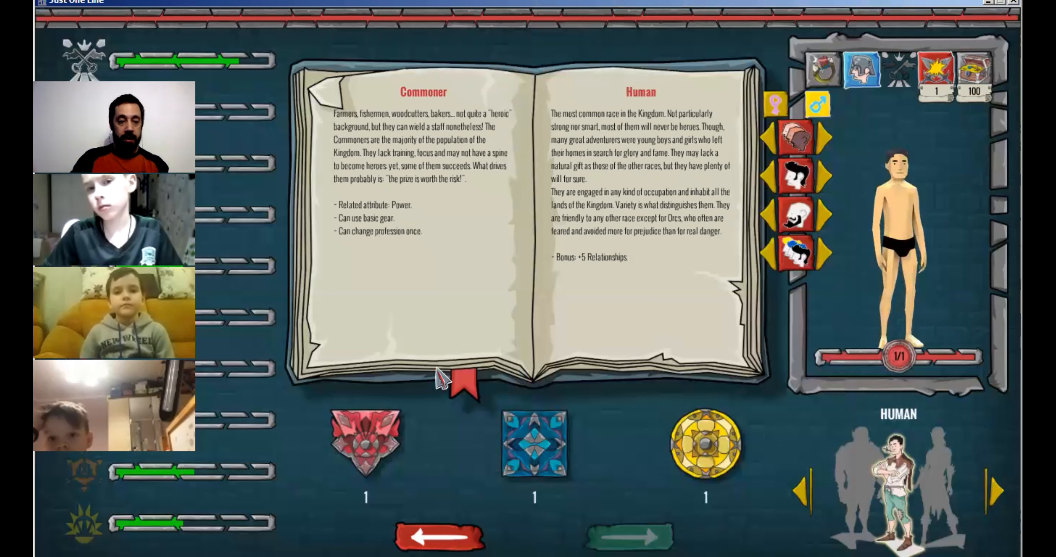
Add a Power point to reach 2, untick Immersive mode, confirm and close the rules book
left_click(365, 442)
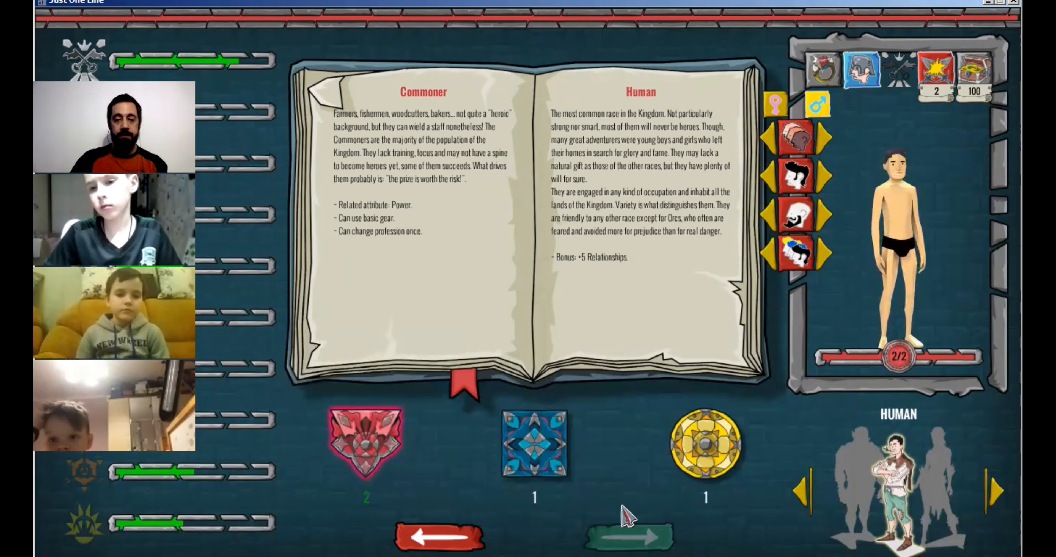
left_click(626, 536)
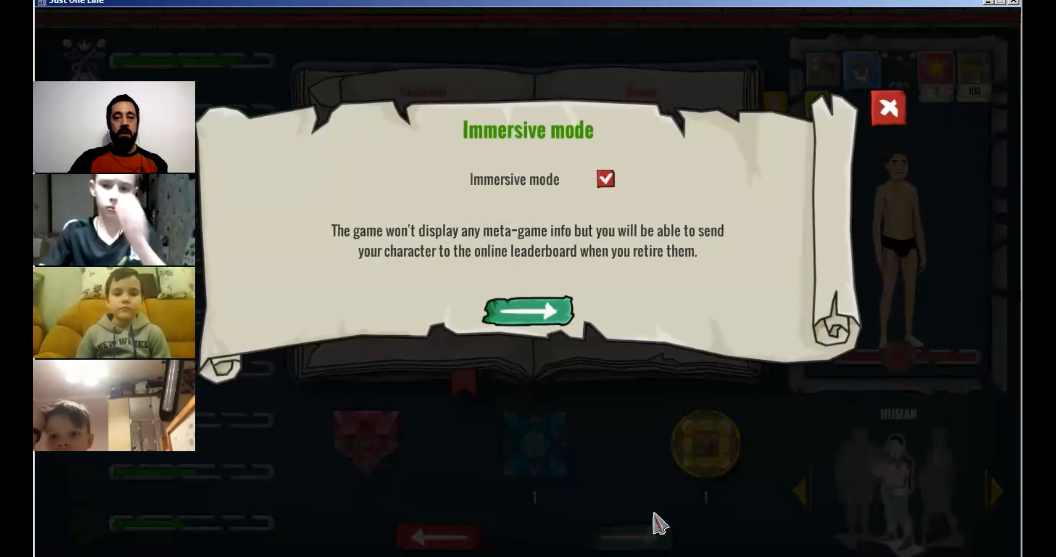
left_click(604, 178)
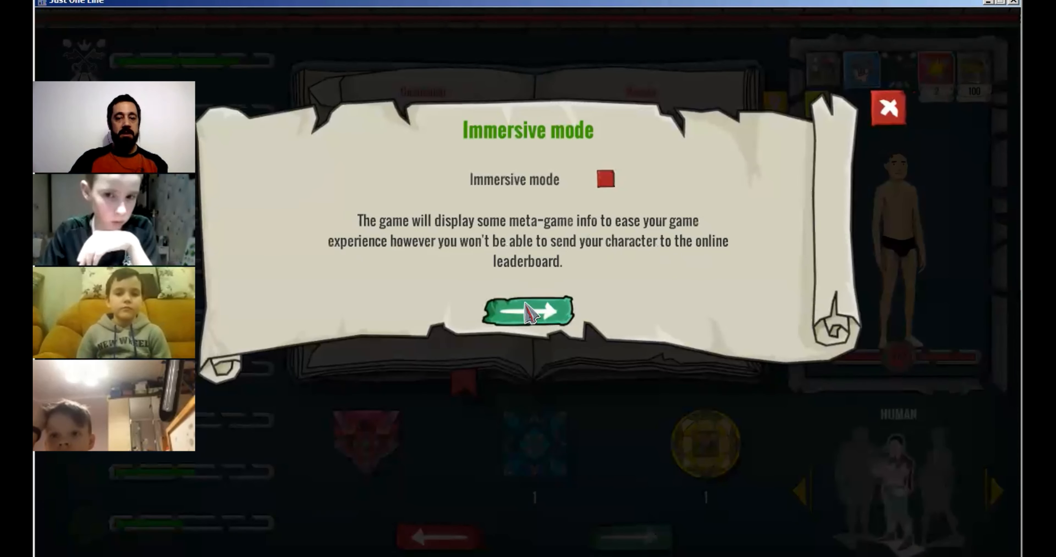
left_click(527, 311)
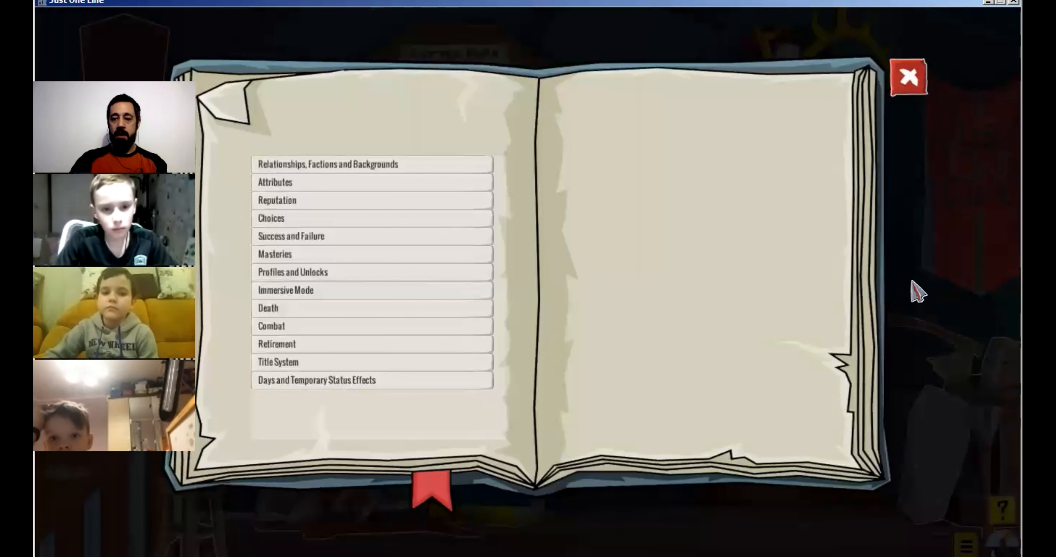
left_click(908, 77)
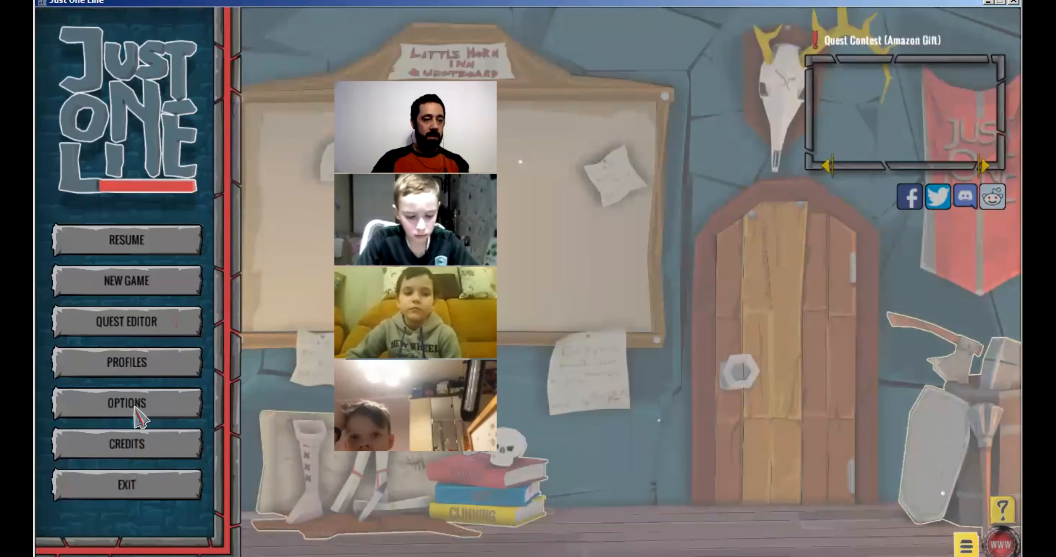
Untick Mute for Ambient sounds in the audio options and return to the Little Horn Inn quest board
left_click(126, 403)
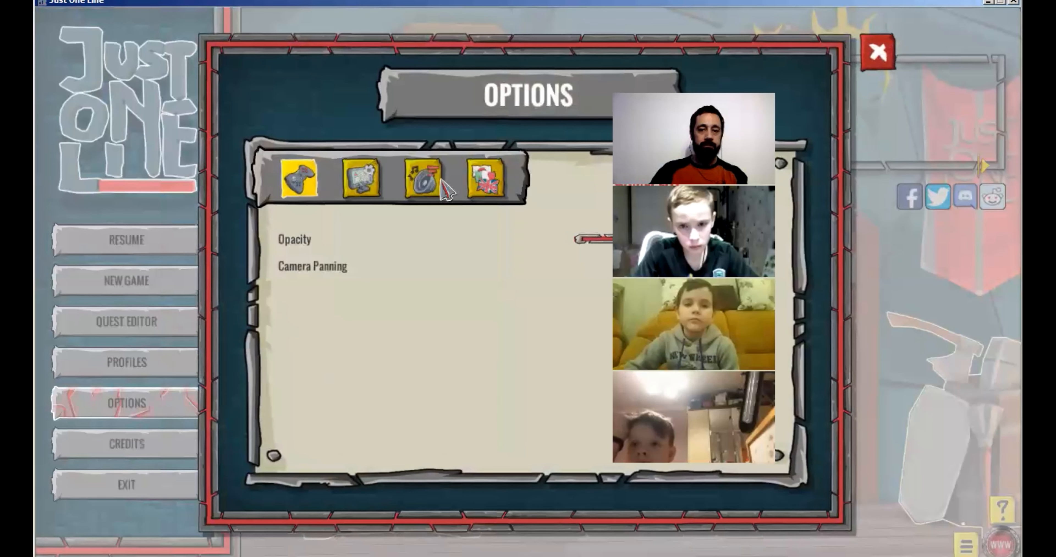
left_click(422, 177)
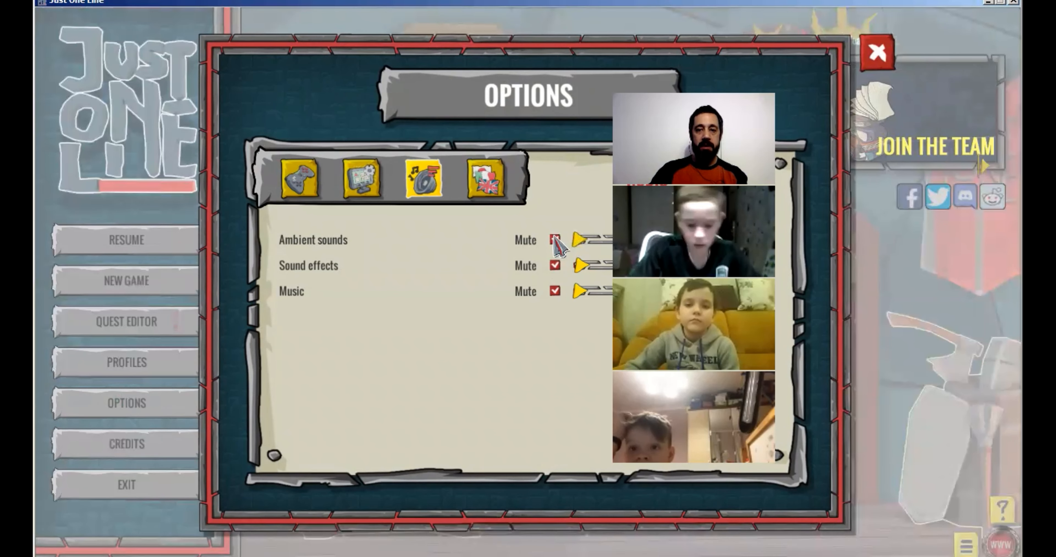
left_click(555, 240)
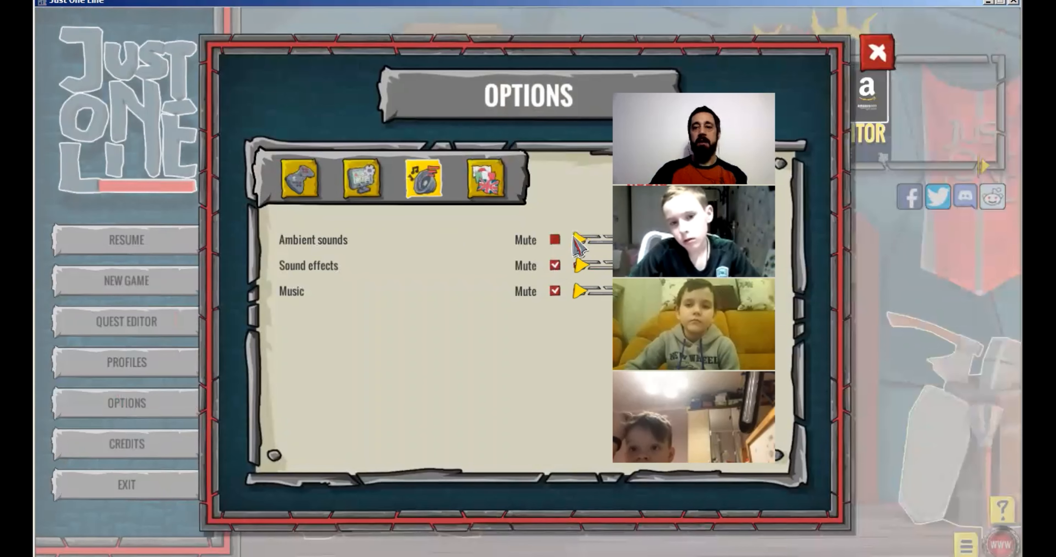
mouse_move(232, 71)
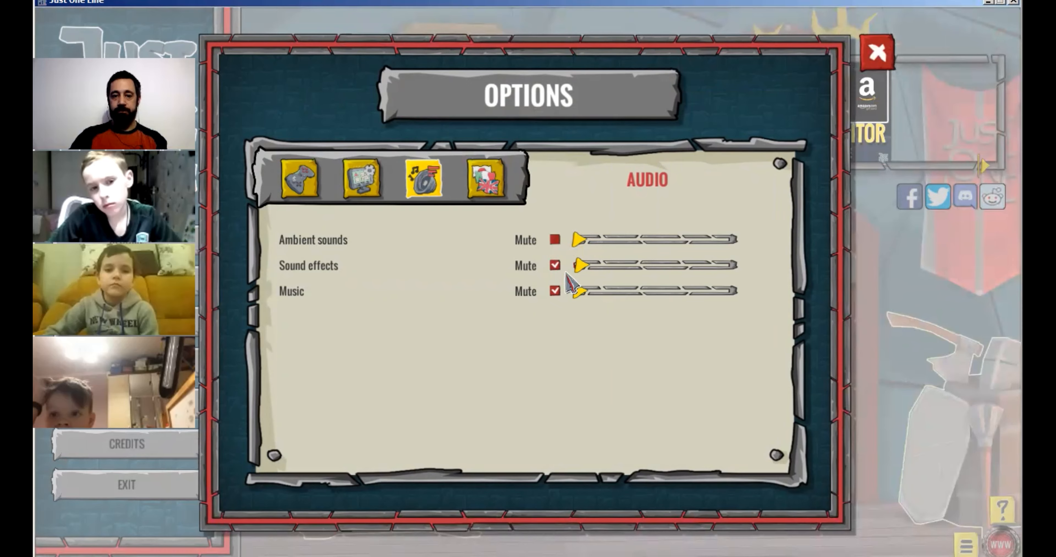
left_click(876, 52)
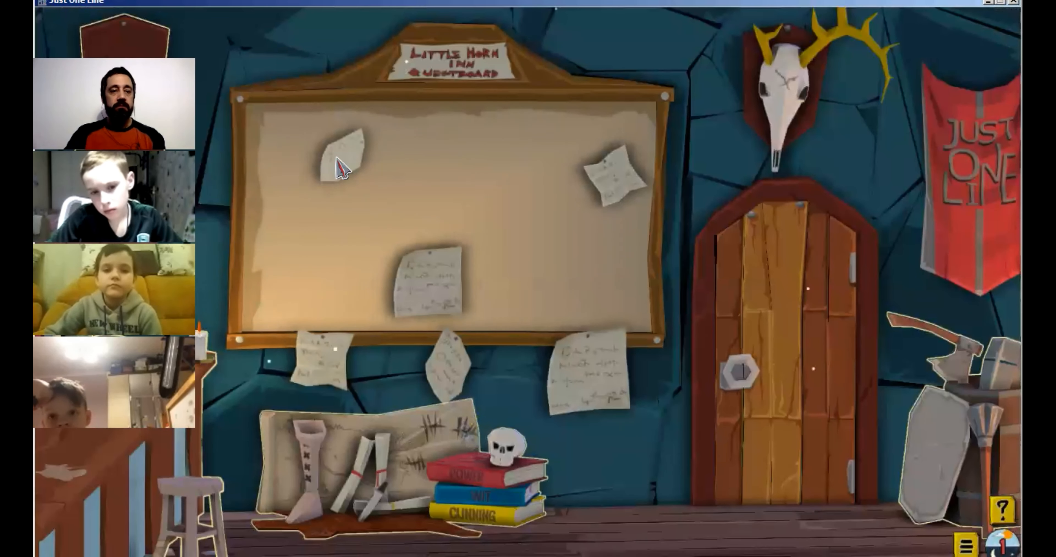
Read the Enchanted waters notice and advance to the Missing child quest offering 150 gold
left_click(343, 155)
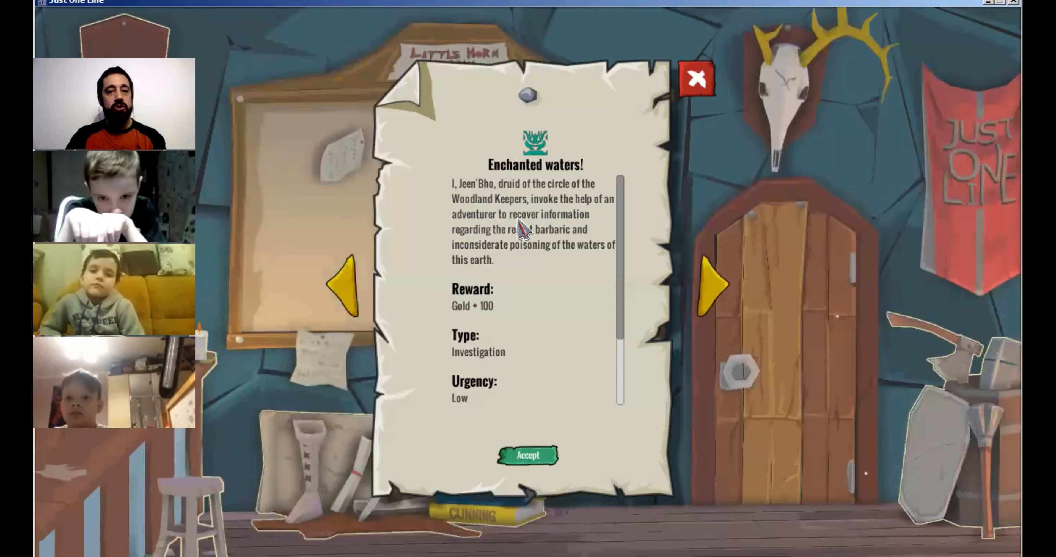
mouse_move(478, 253)
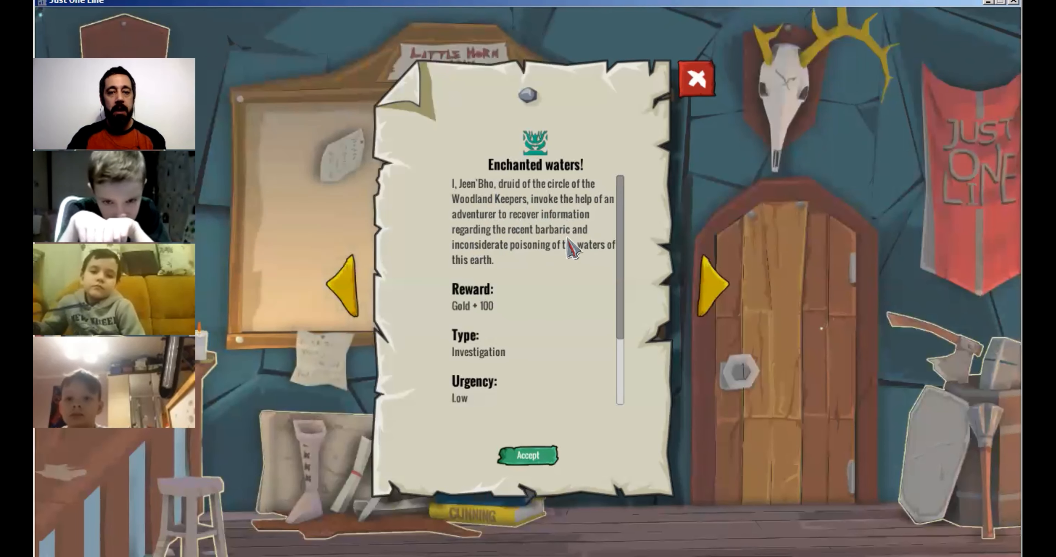
mouse_move(539, 263)
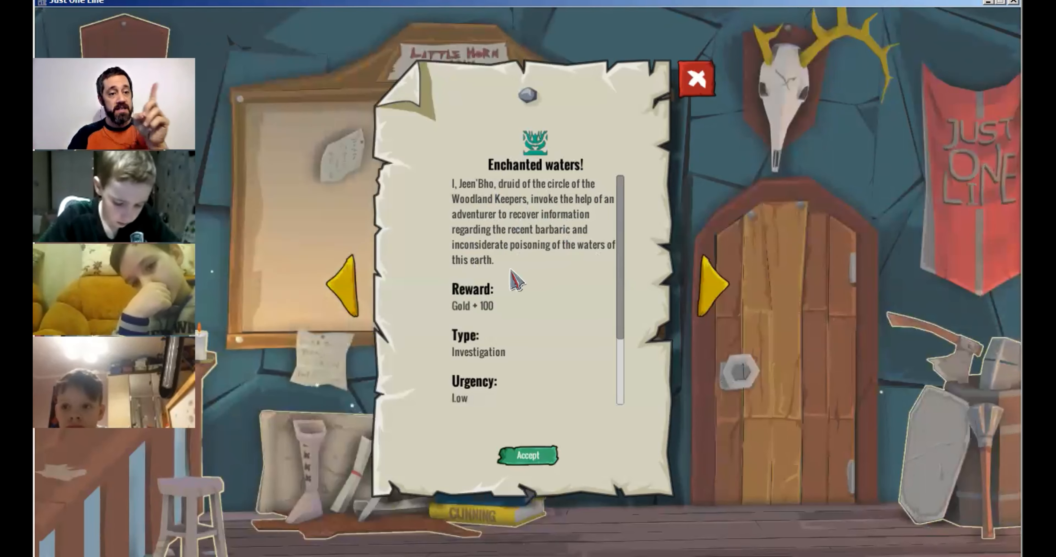
left_click(711, 283)
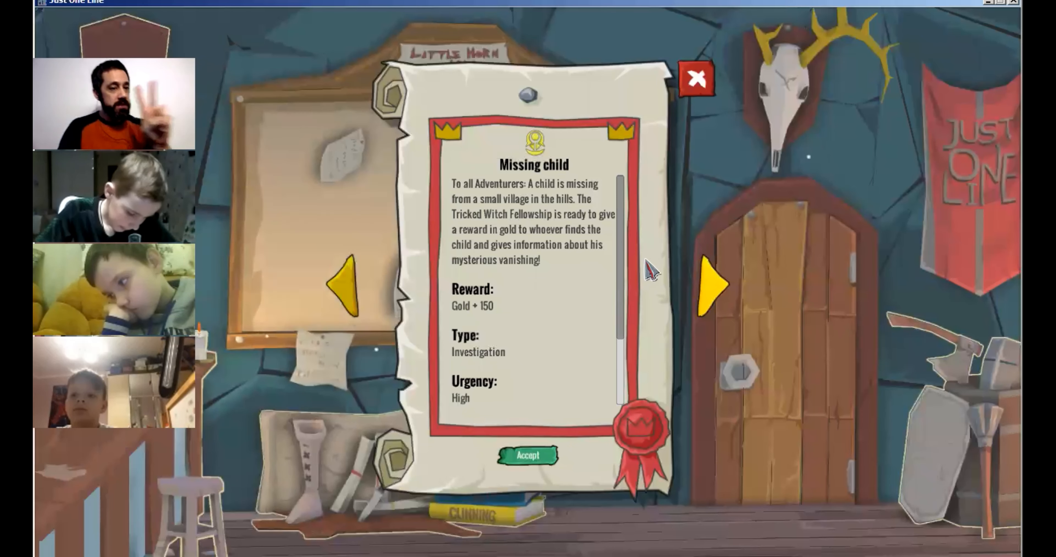
Show the Goblin invasion social quest rewarding 180 gold, then leave the quest notices
left_click(711, 283)
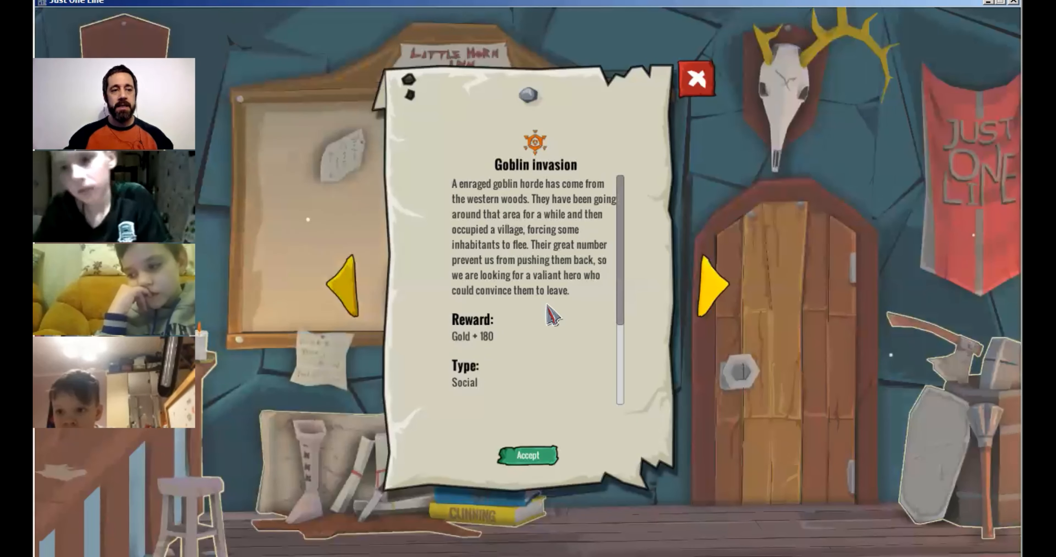
mouse_move(555, 320)
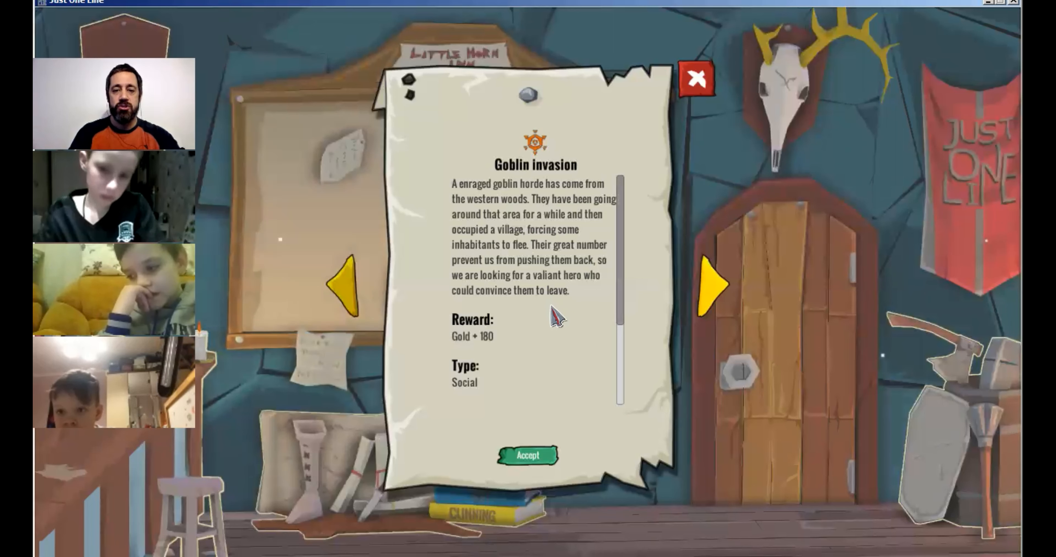
mouse_move(482, 344)
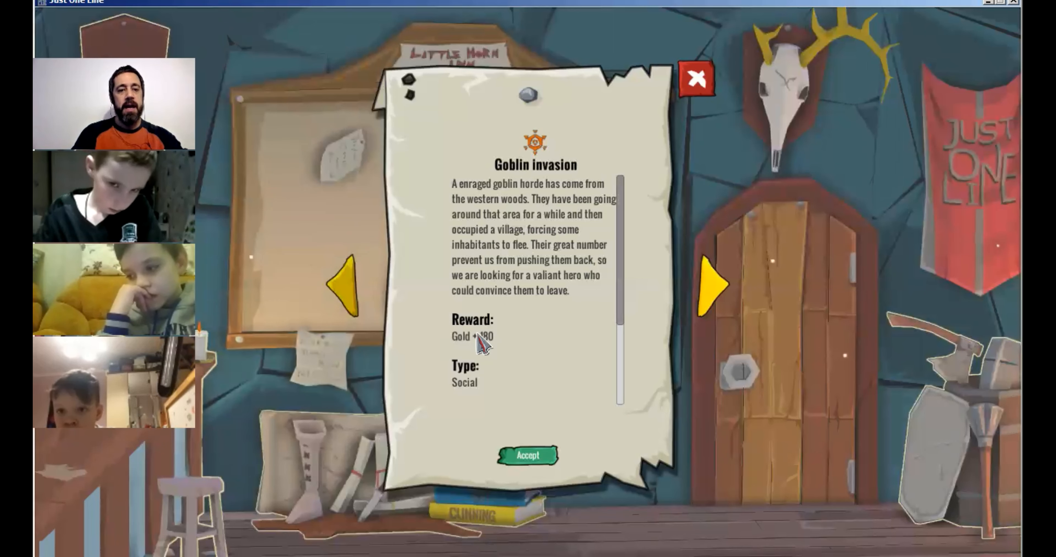
mouse_move(665, 117)
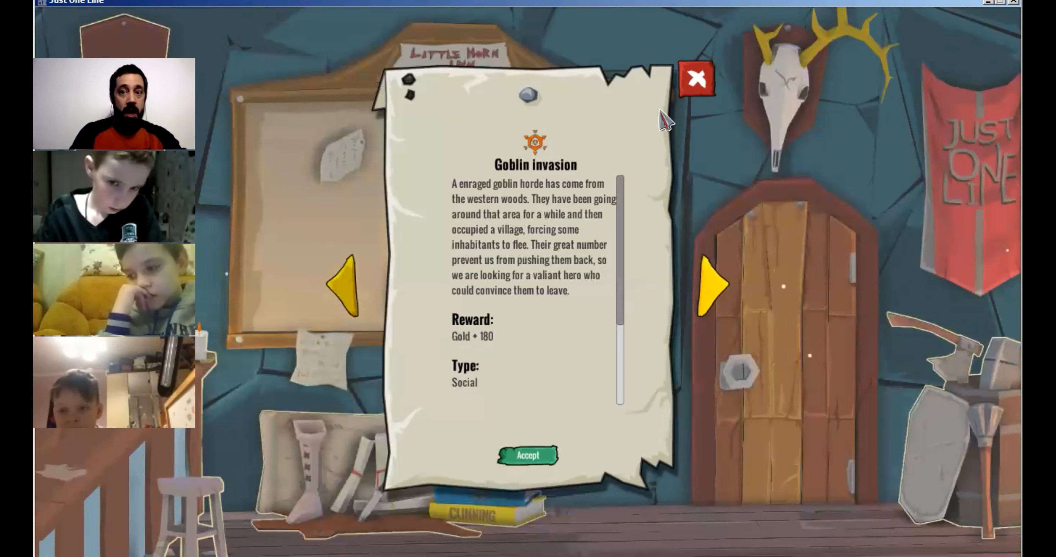
left_click(696, 78)
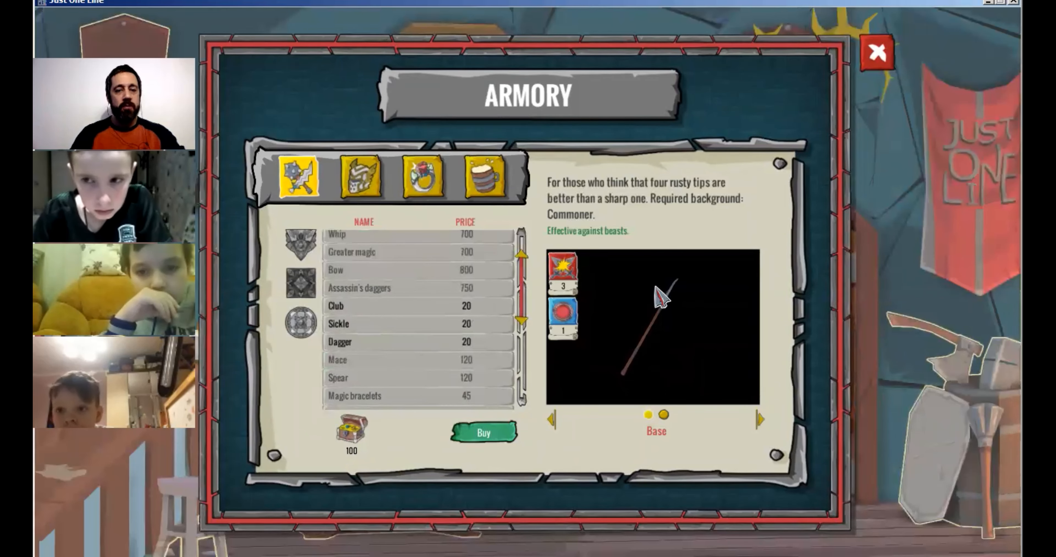
Compare the 20-gold Club, Sickle and Dagger descriptions in the Armory, ending on the Club
left_click(364, 306)
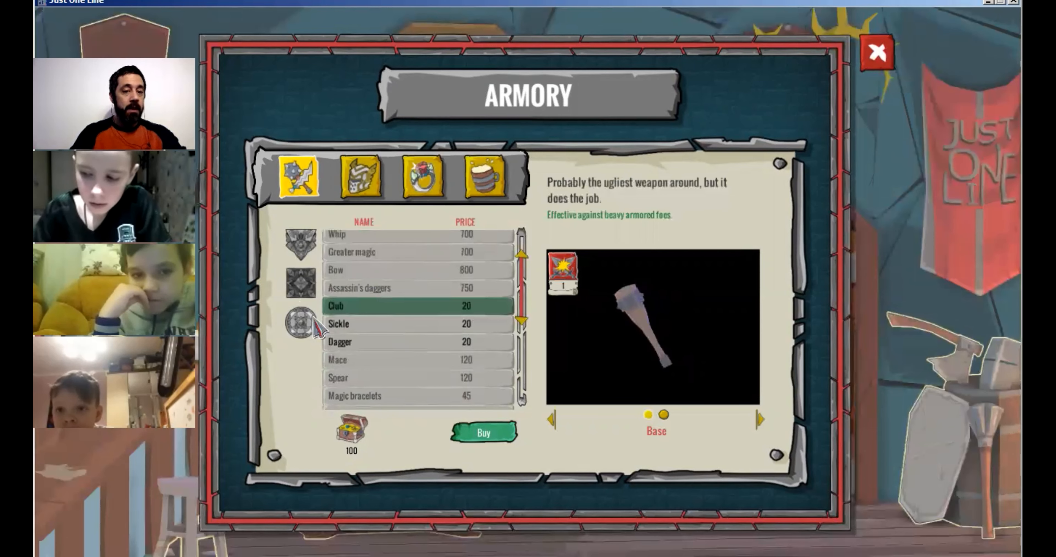
left_click(339, 324)
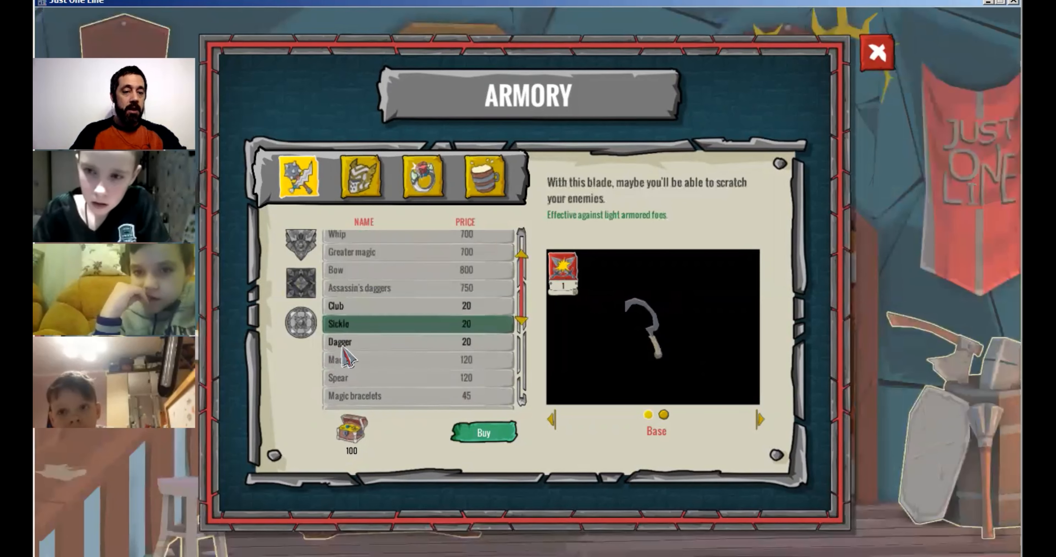
left_click(340, 341)
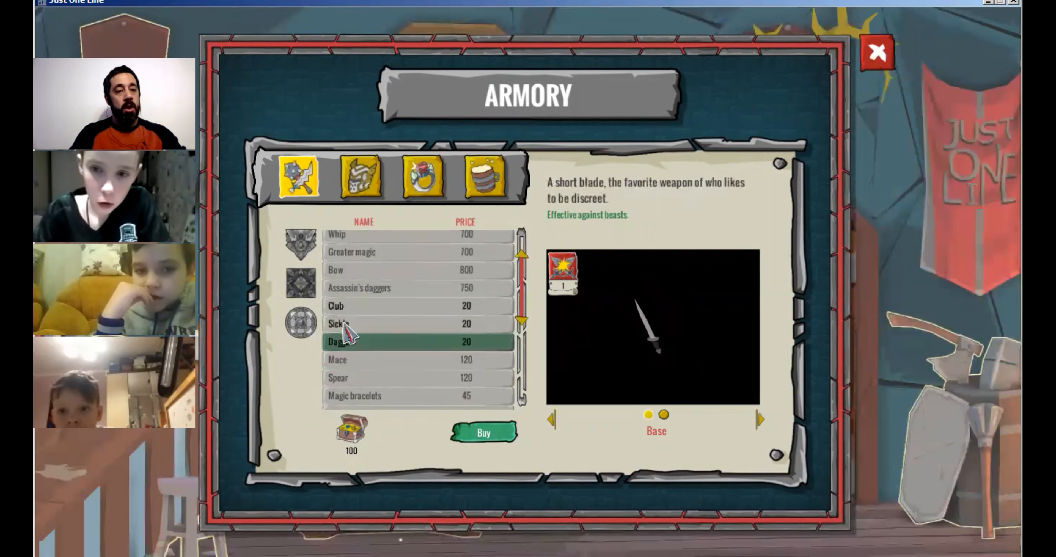
left_click(364, 306)
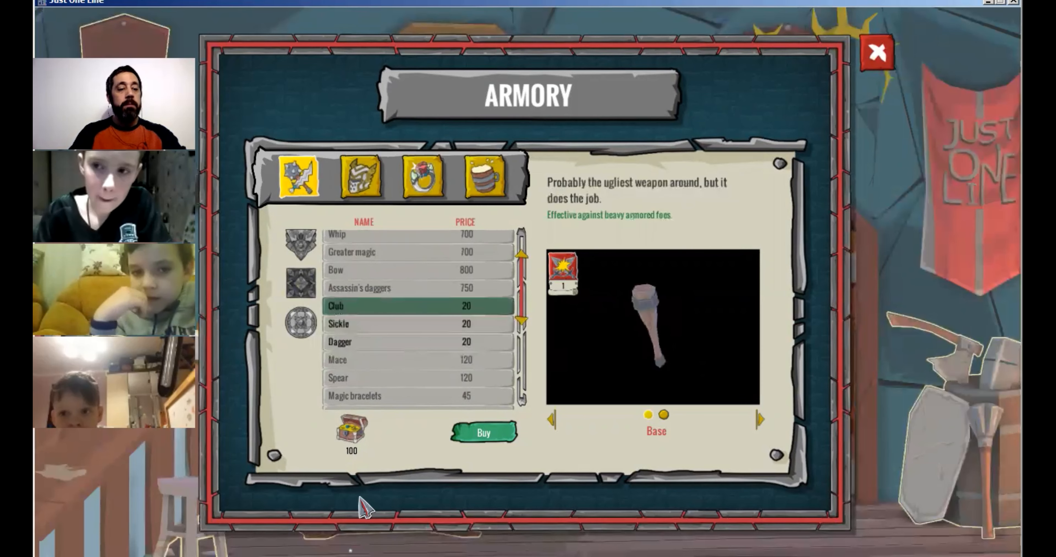
mouse_move(135, 546)
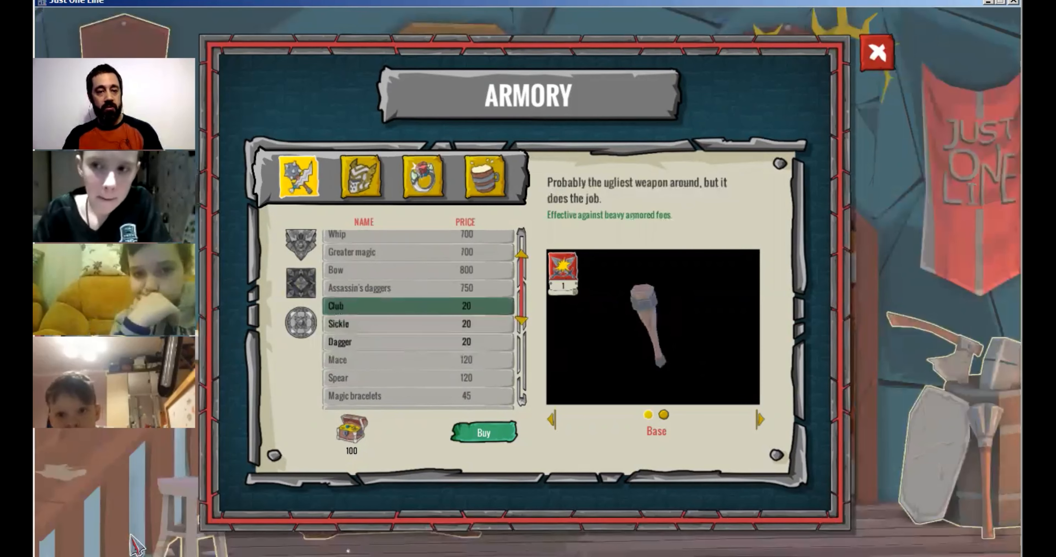
mouse_move(323, 13)
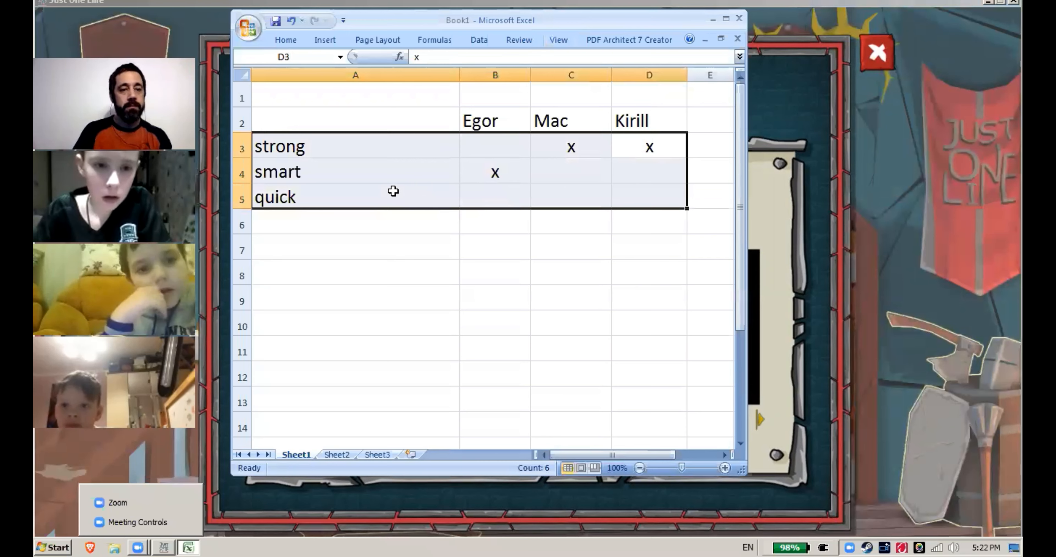
List club, sickle, dagger in A3:A5 with x marks for Egor and Kirill on club and Mac on dagger
type("club")
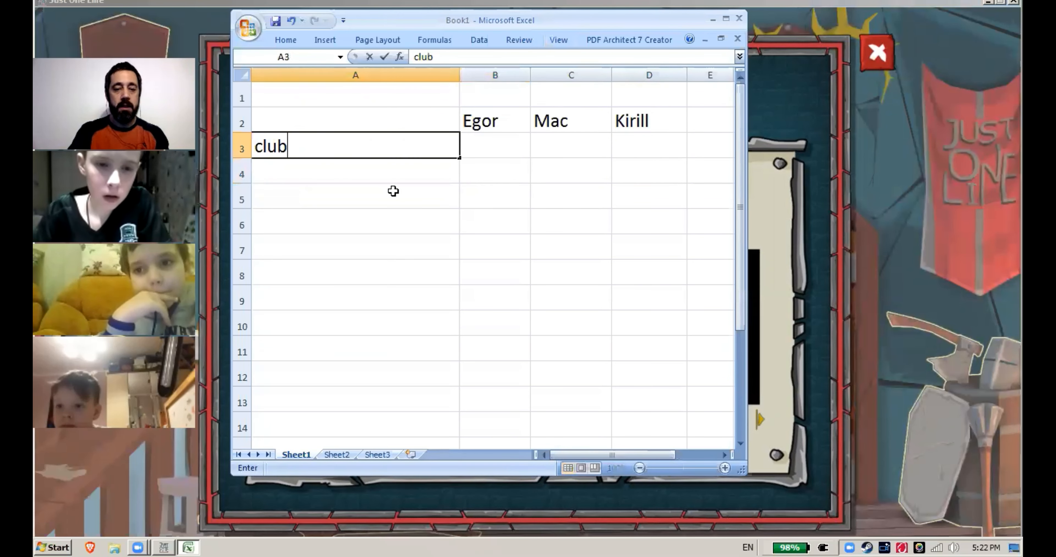
type("x")
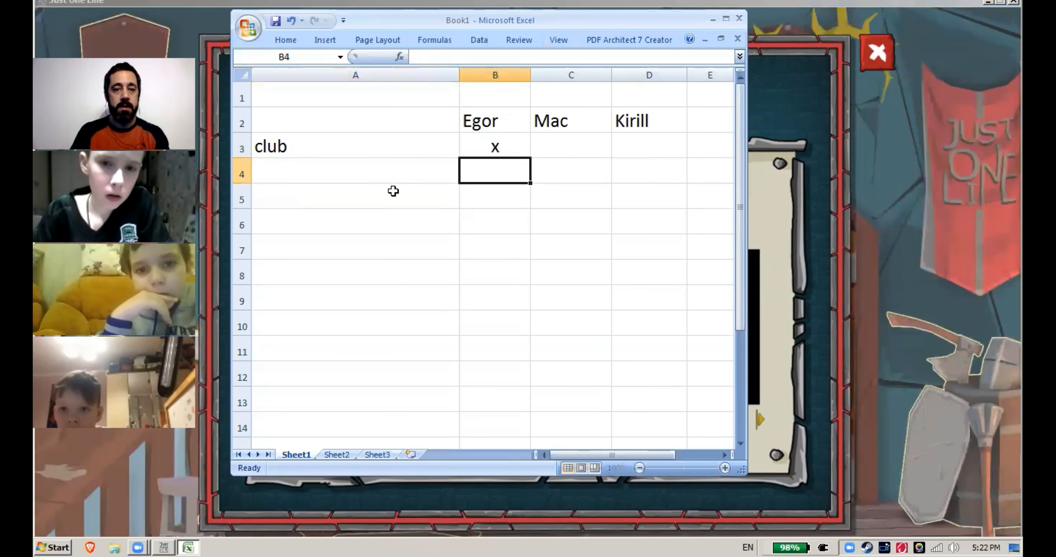
type("sickle")
left_click(356, 197)
type("dagger")
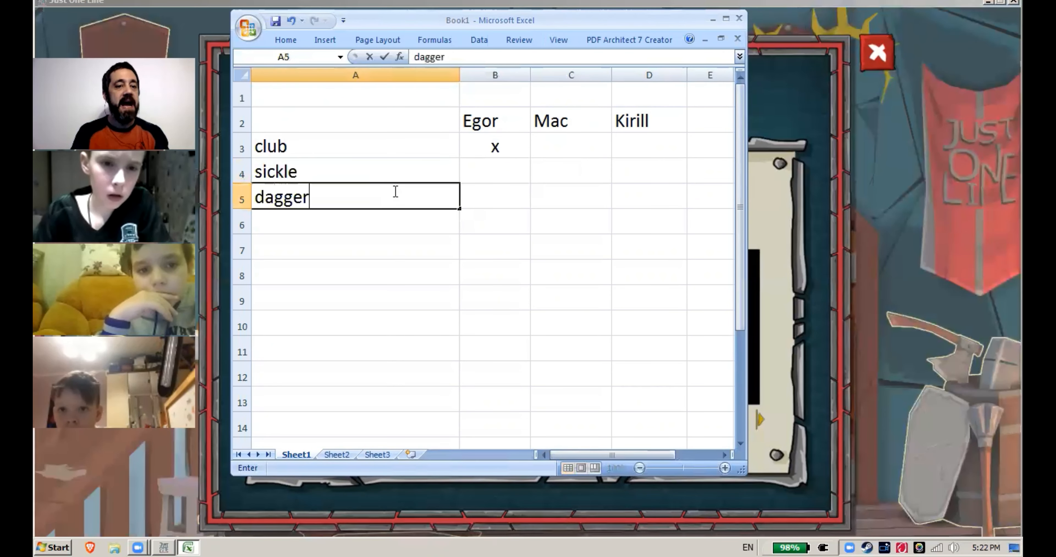
left_click(570, 196)
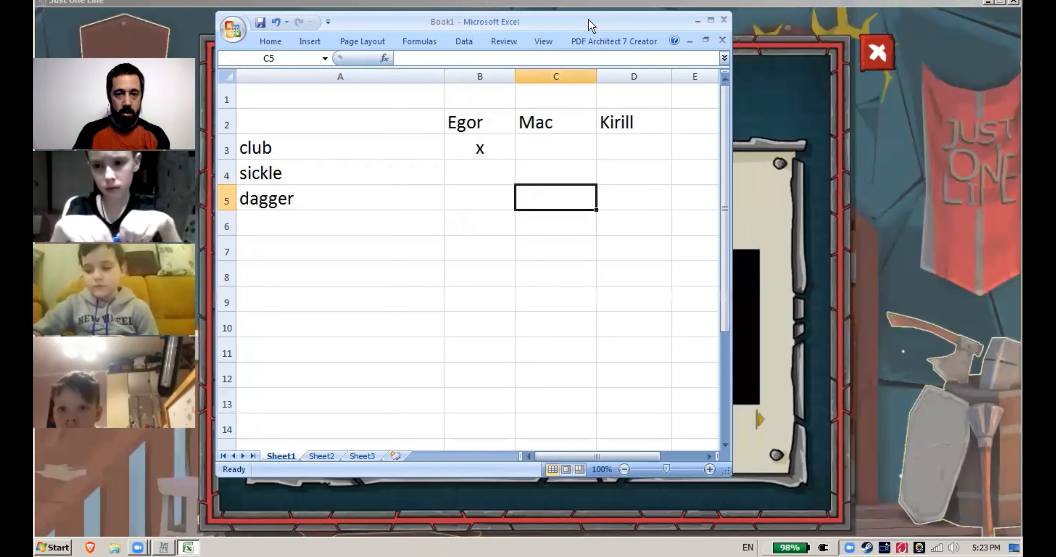
type("x")
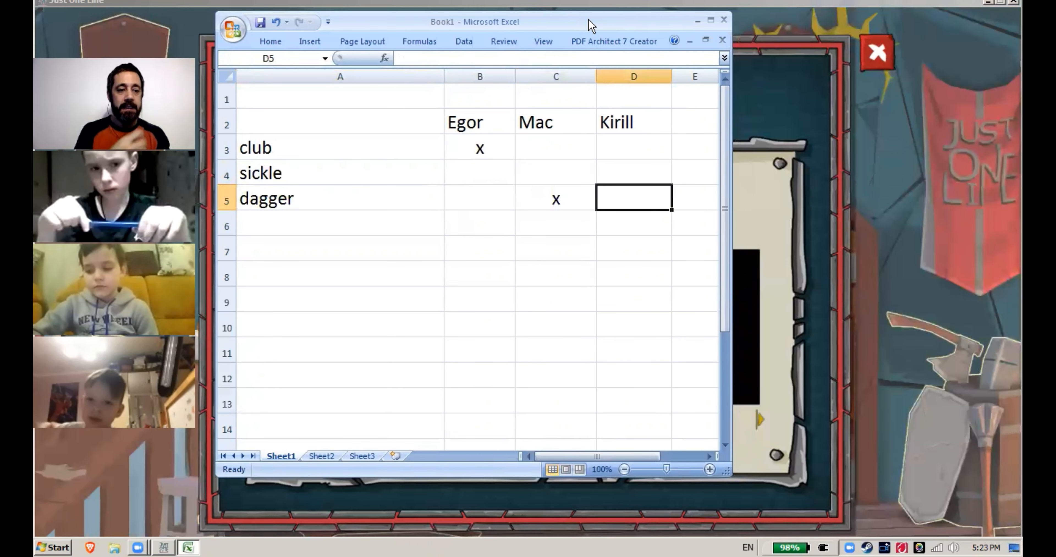
type("x")
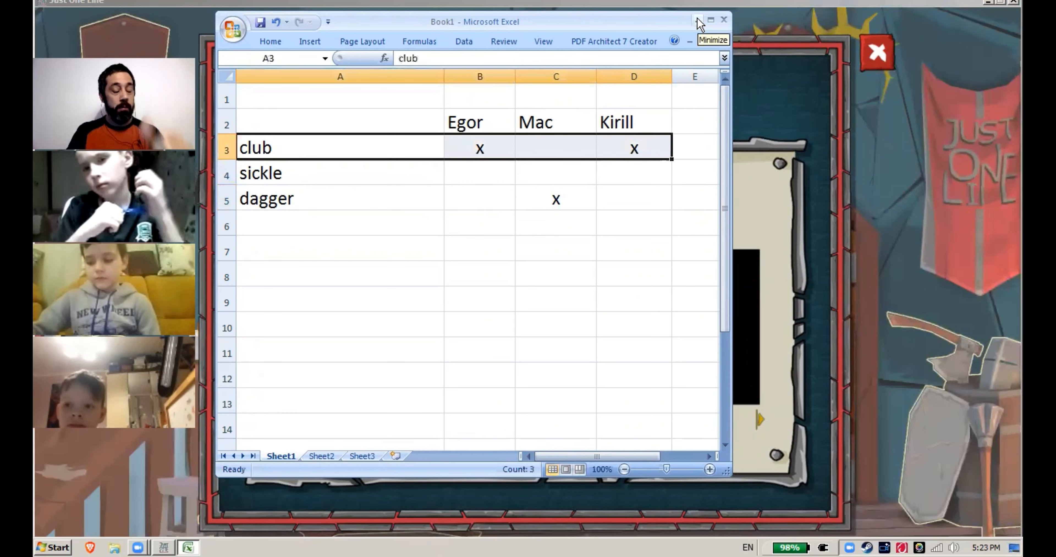
Buy and equip the Club, dropping gold from 100 to 80, and switch to the armour list
left_click(698, 21)
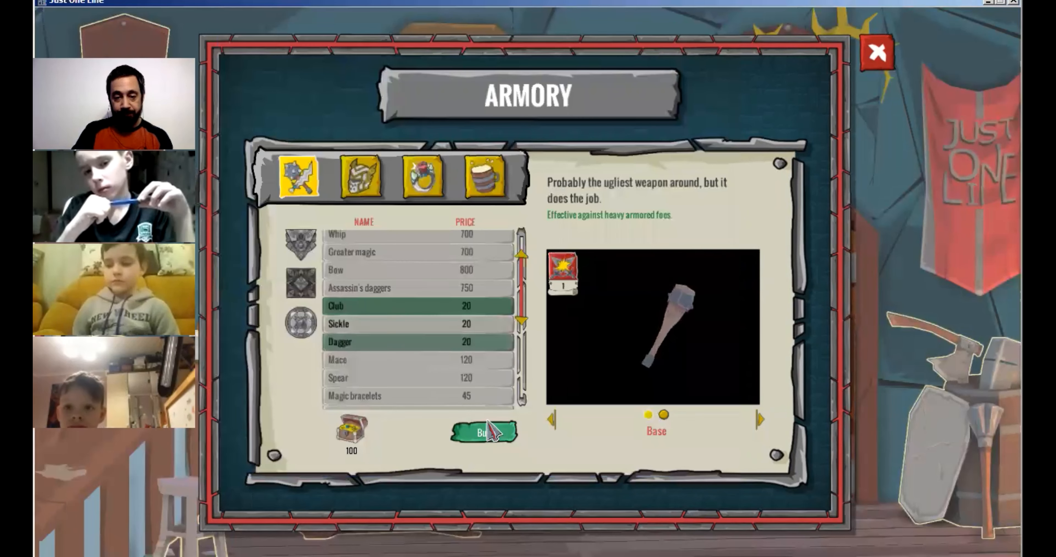
left_click(484, 432)
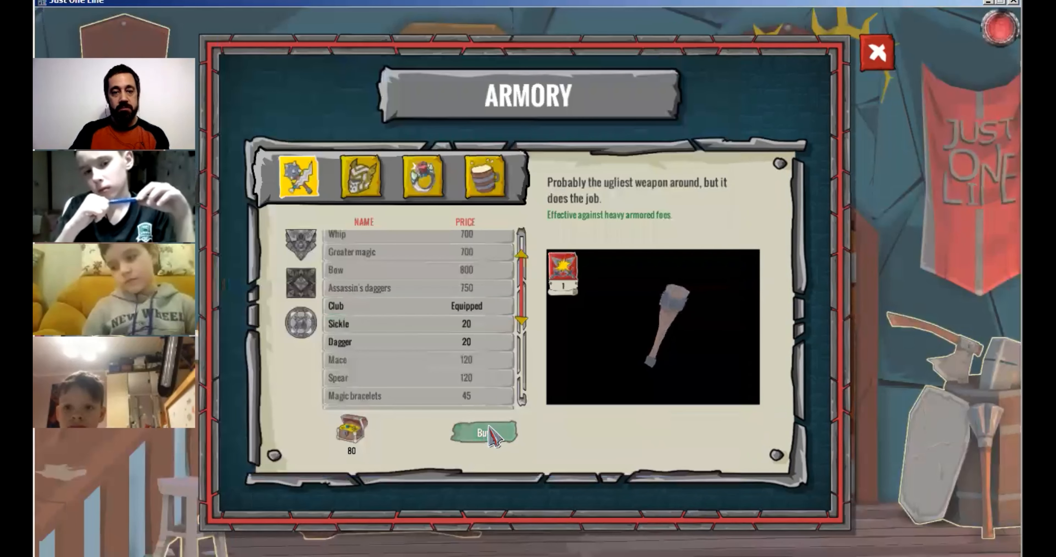
left_click(360, 176)
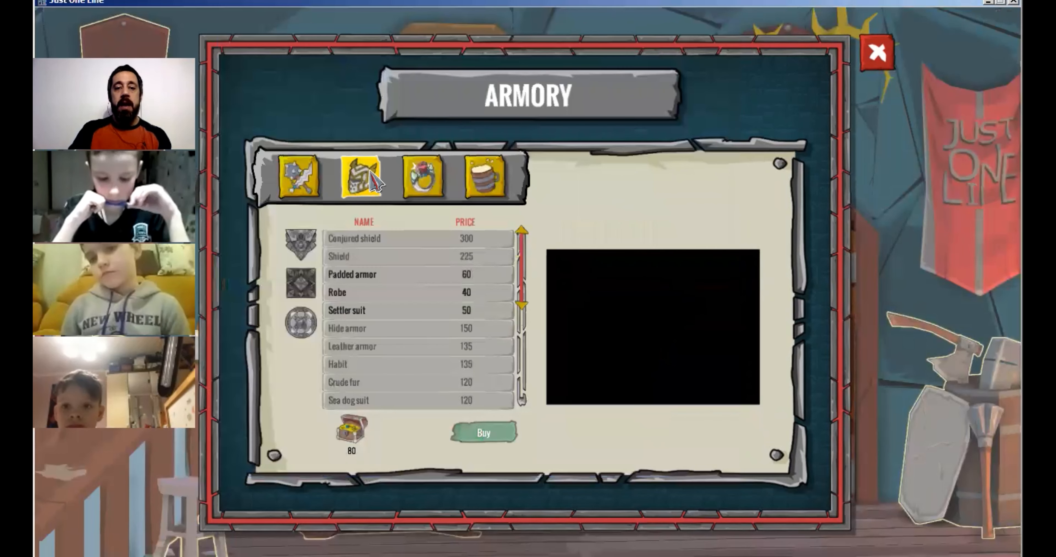
left_click(352, 275)
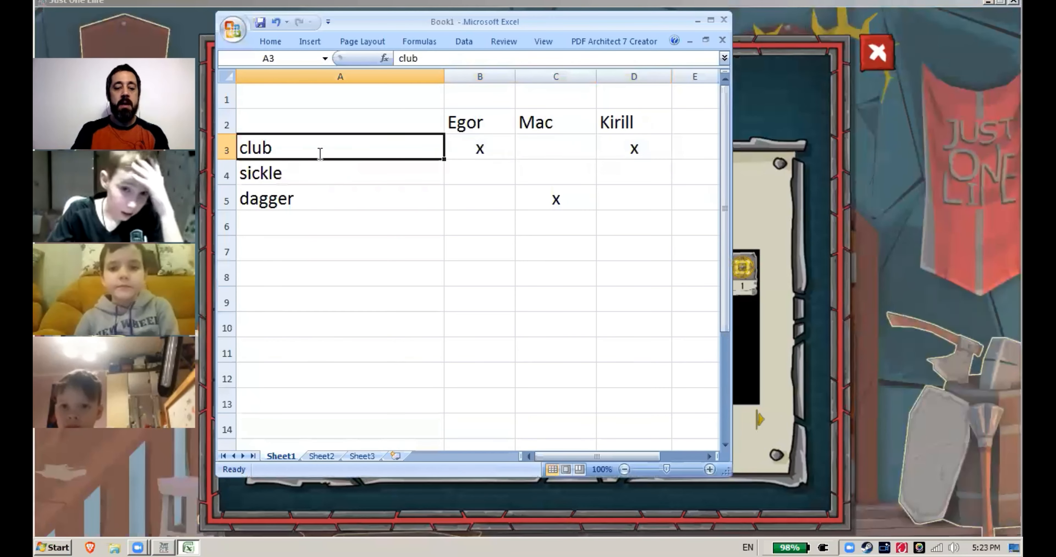
Rewrite the vote rows as padded armor, robe, suit and review the Padded armor, Robe and Settler suit
type("padded armor")
left_click(340, 173)
type("rob")
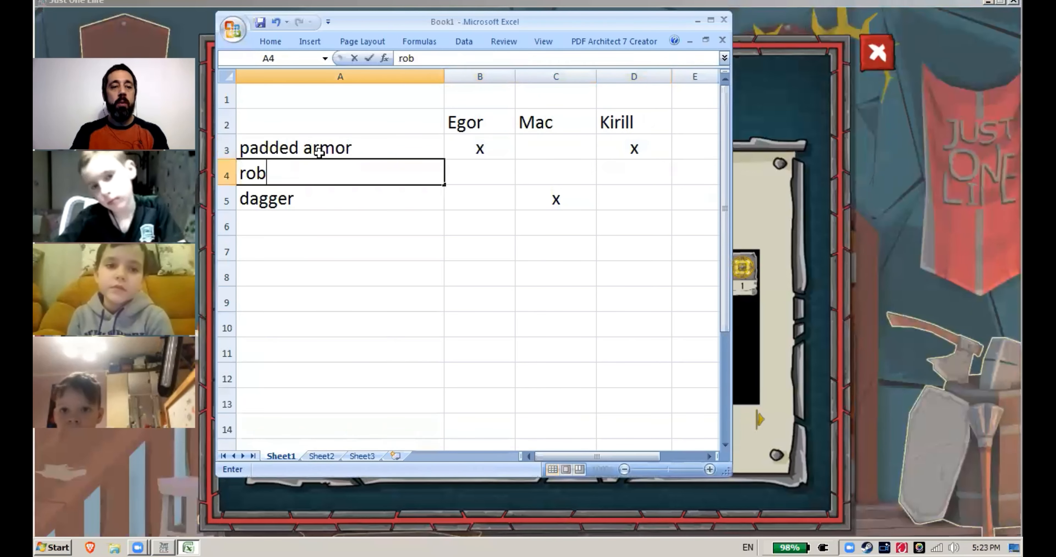
type("suit")
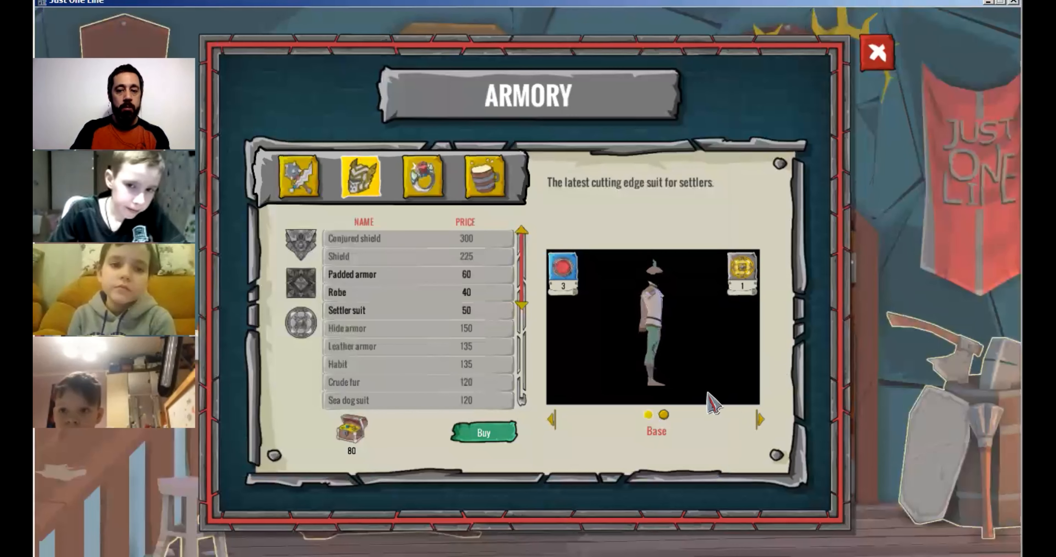
left_click(364, 275)
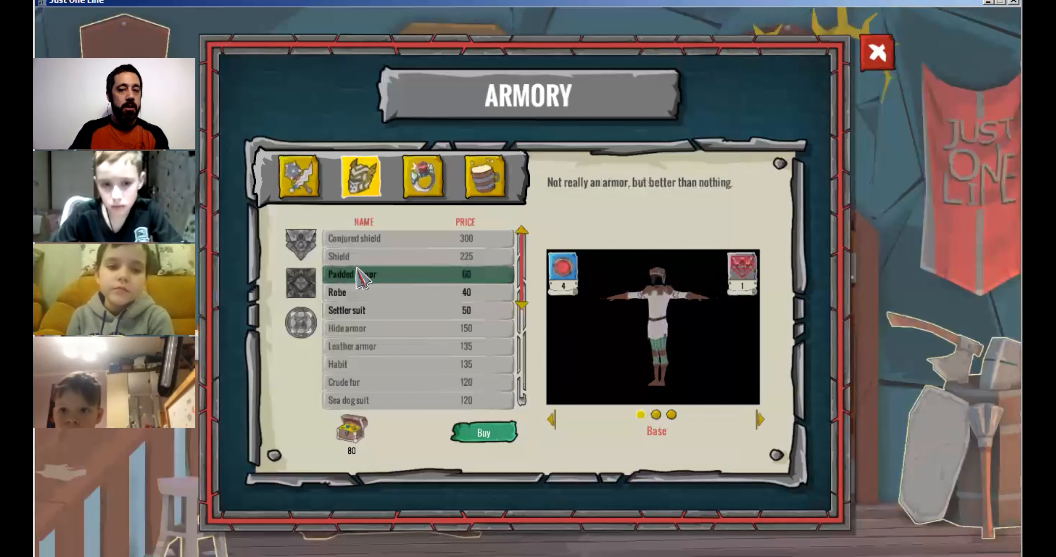
left_click(363, 292)
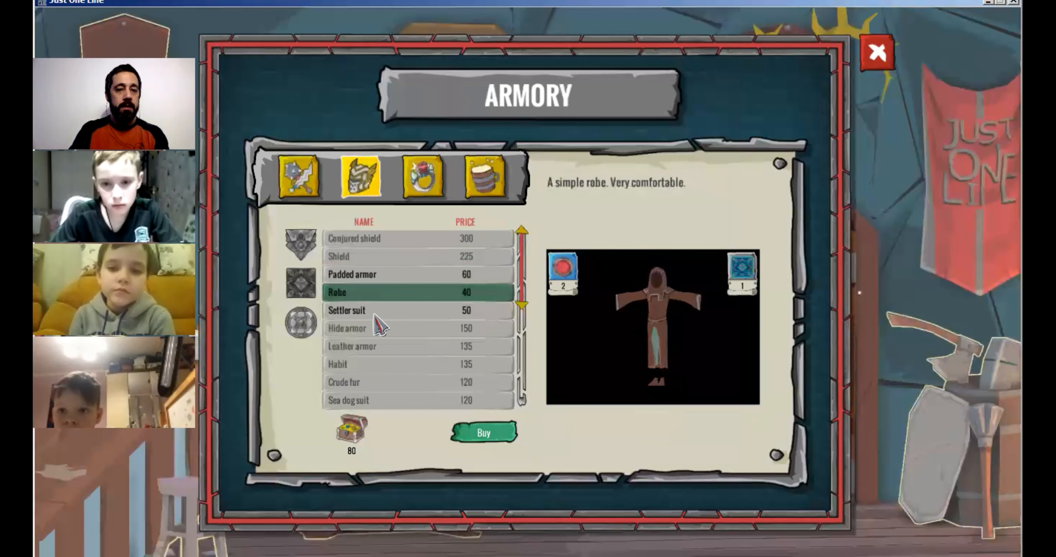
left_click(347, 310)
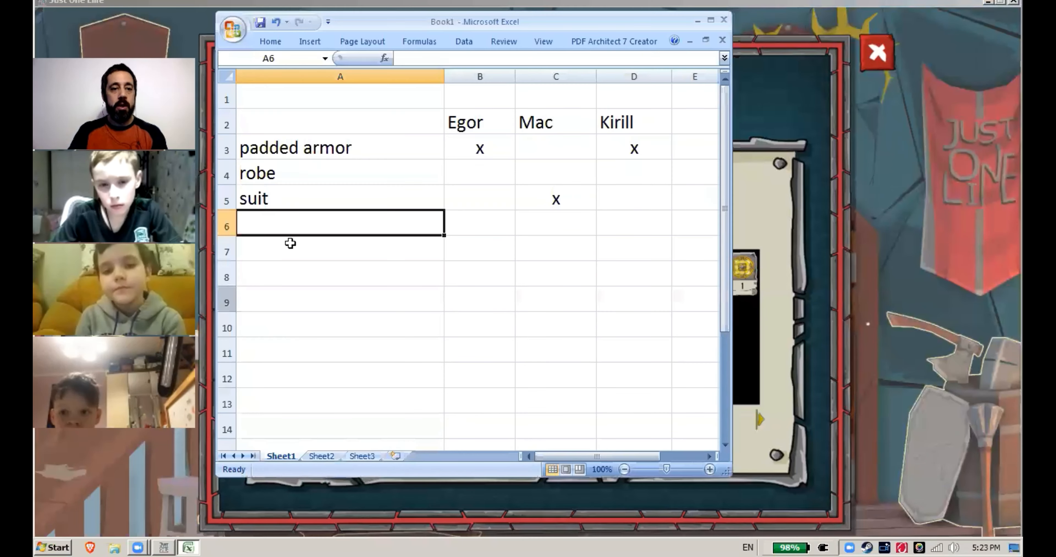
Reset the vote marks and record Egor's and Mac's x votes for suit in B5 and C5
type("x")
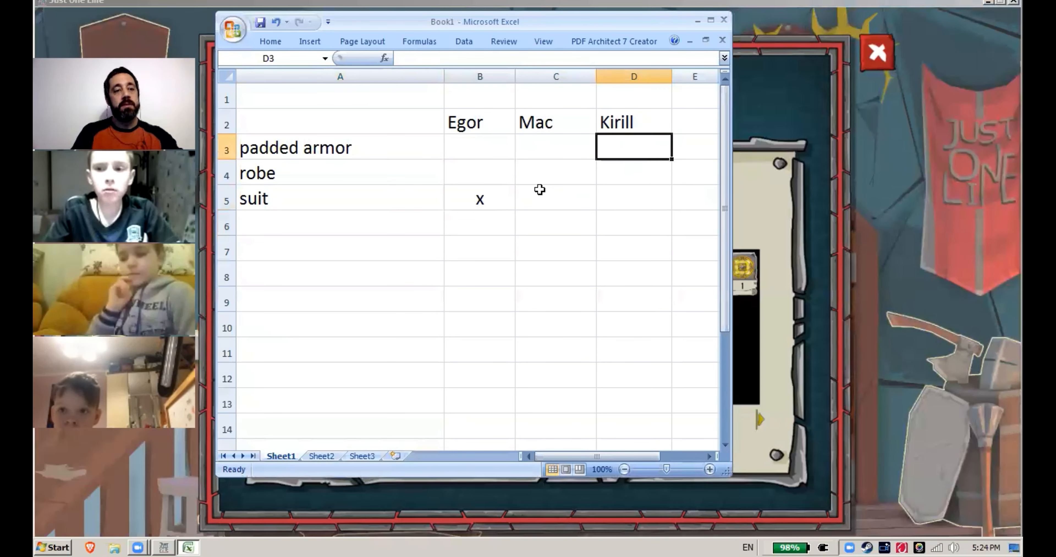
left_click(633, 198)
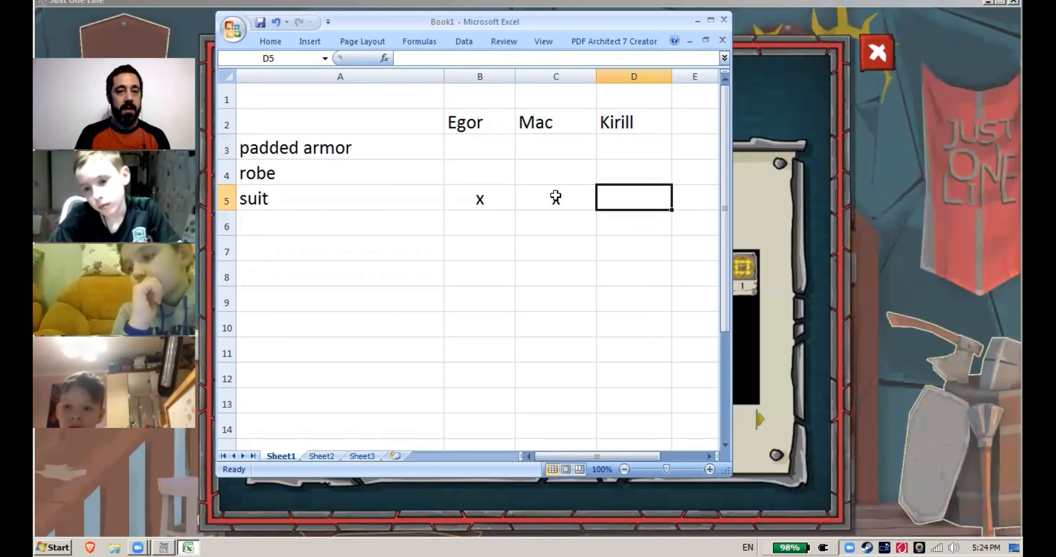
type("x")
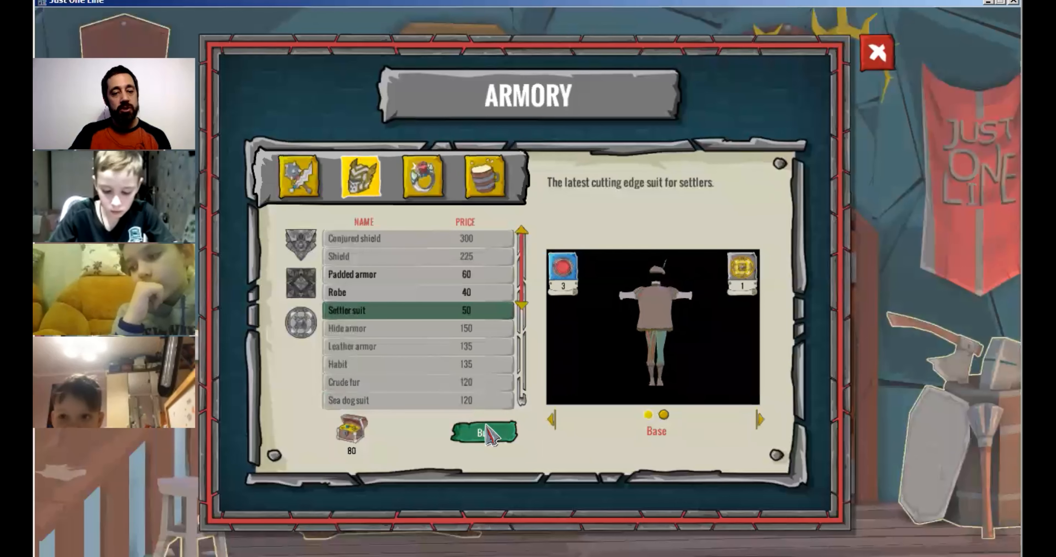
Buy and equip the Settler suit leaving 30 gold, browse Red Giant's Ale, Golden Rhum and rings, then leave the Armory
left_click(483, 433)
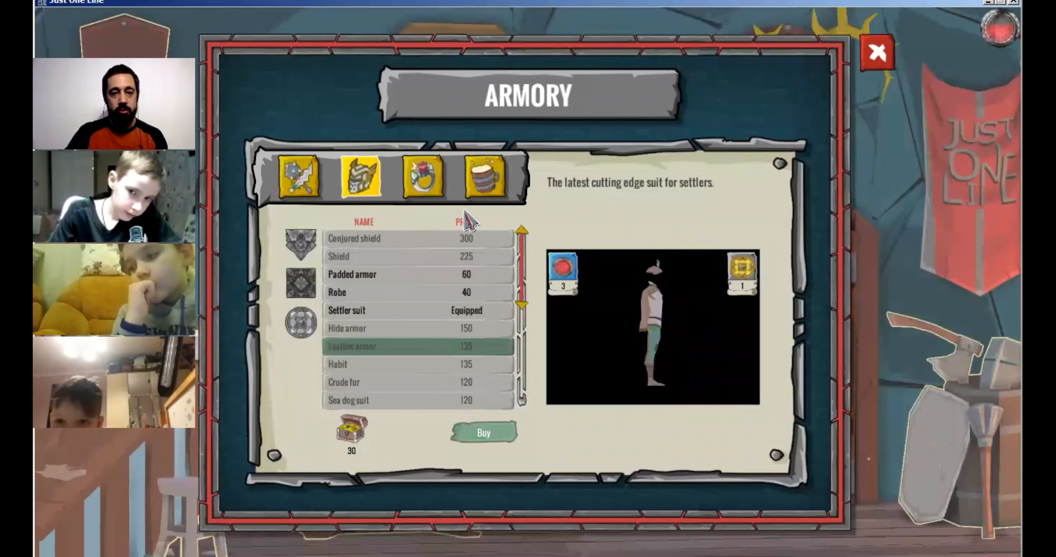
left_click(483, 177)
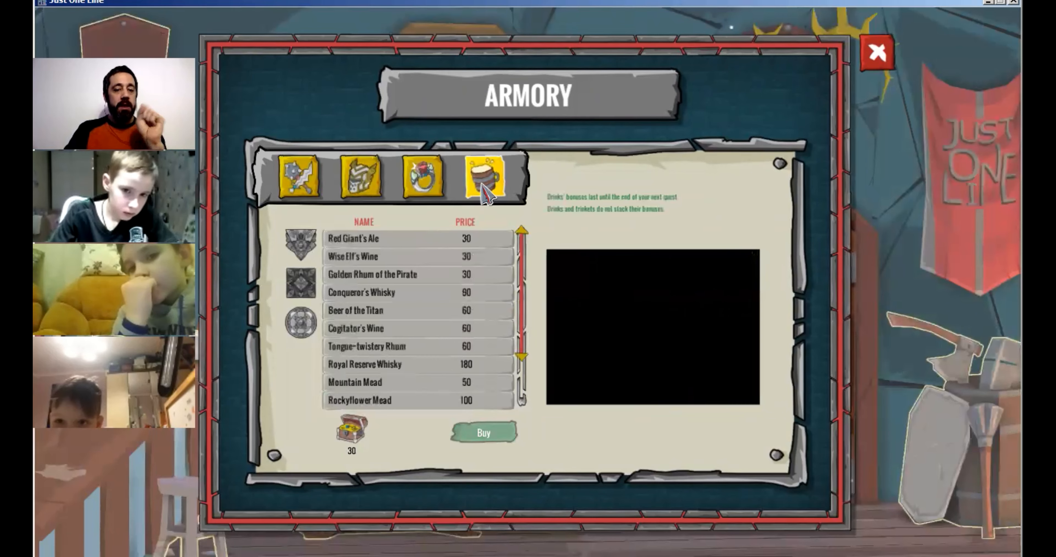
left_click(364, 239)
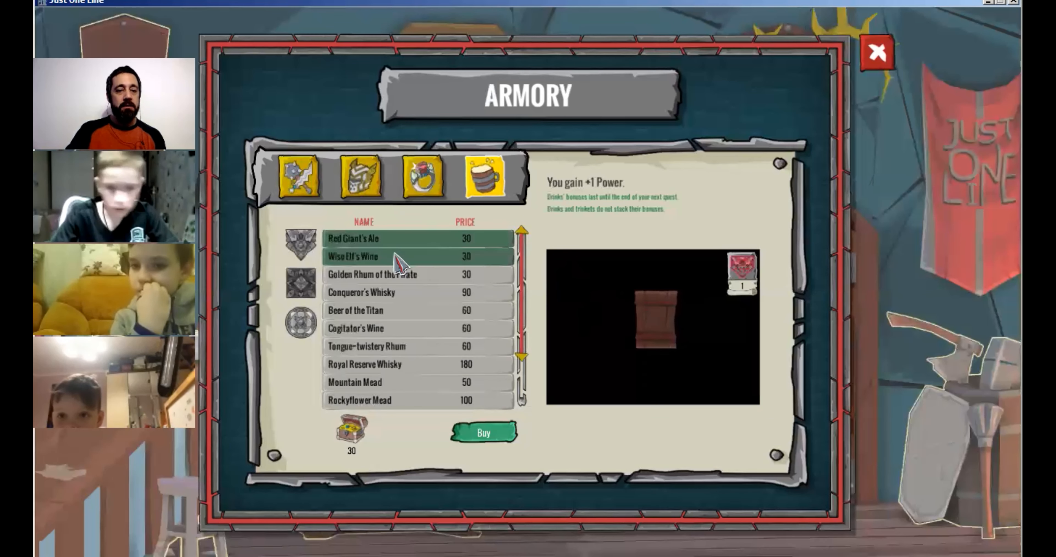
left_click(372, 273)
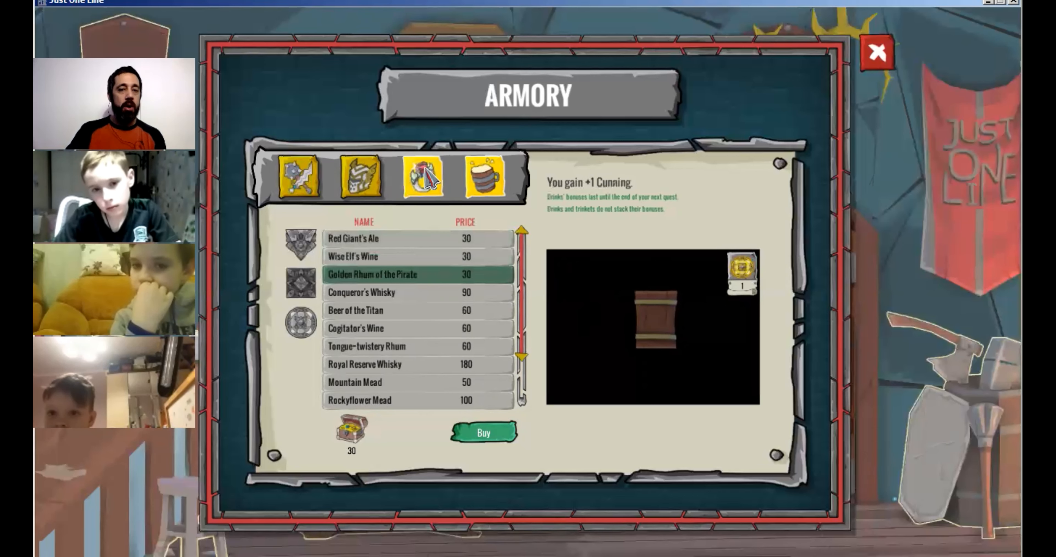
left_click(423, 177)
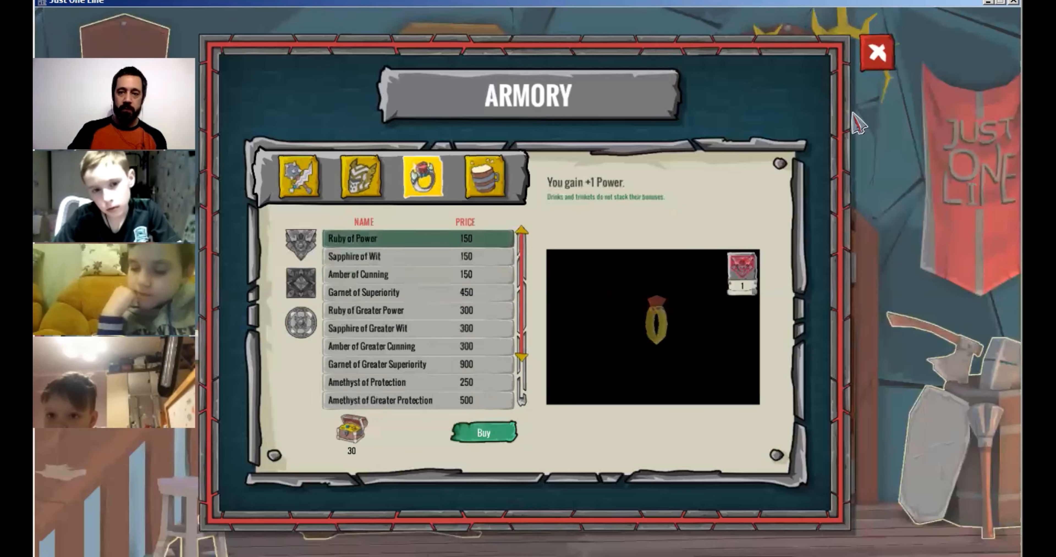
left_click(876, 52)
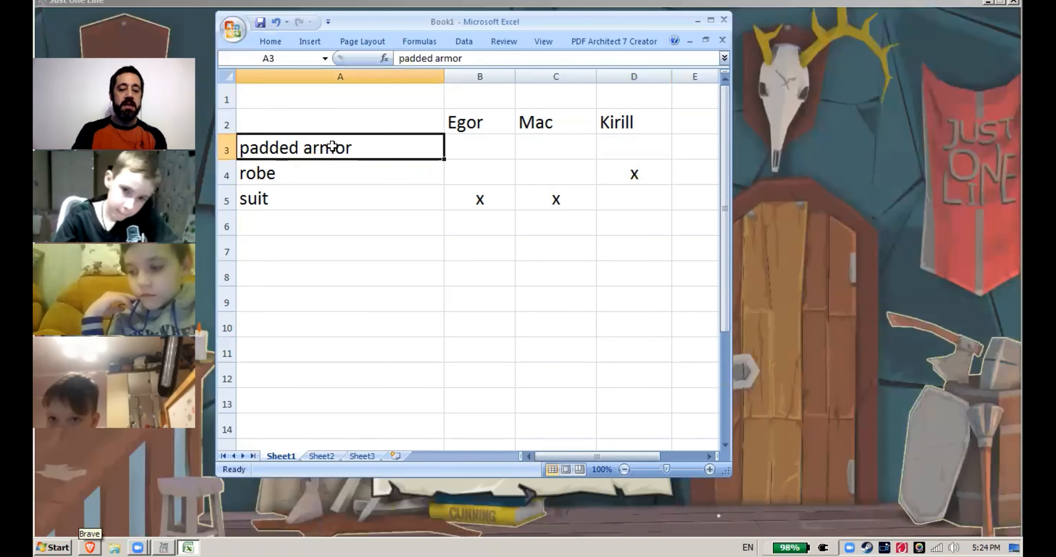
Overtype A3:A5 with poisoned water, missing child, goblins, clear old marks and record x votes for goblins
type("poison")
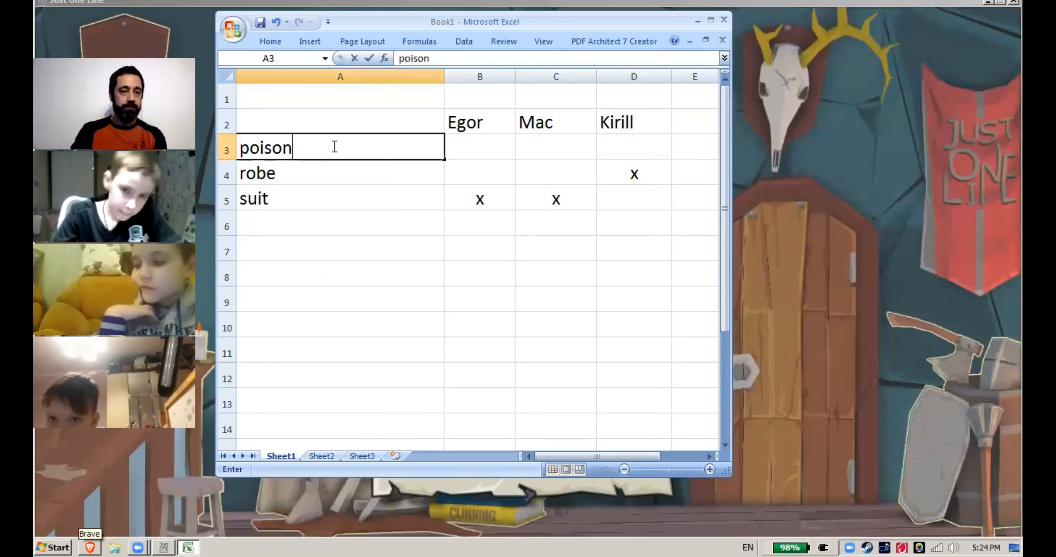
type("ed water")
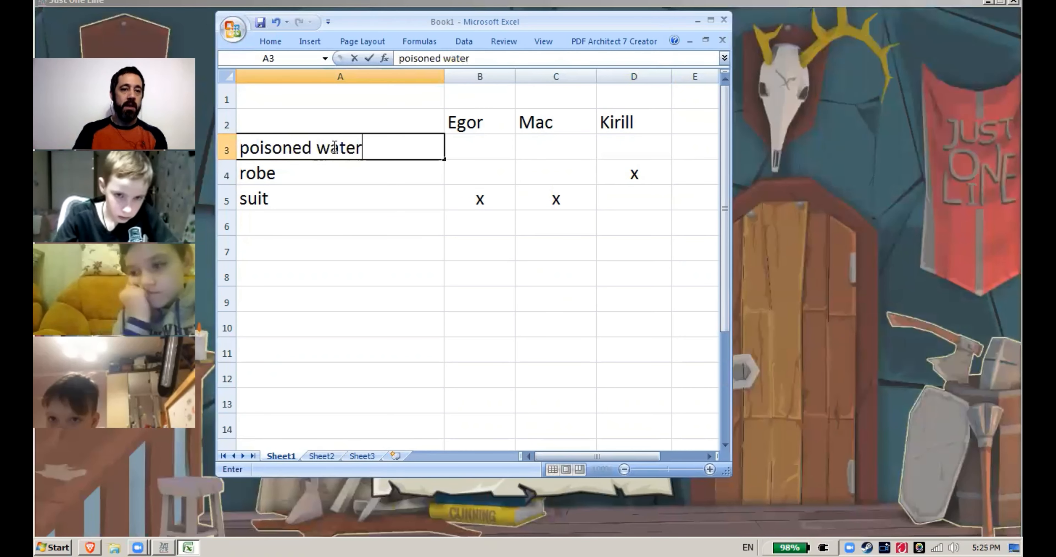
type("missing child")
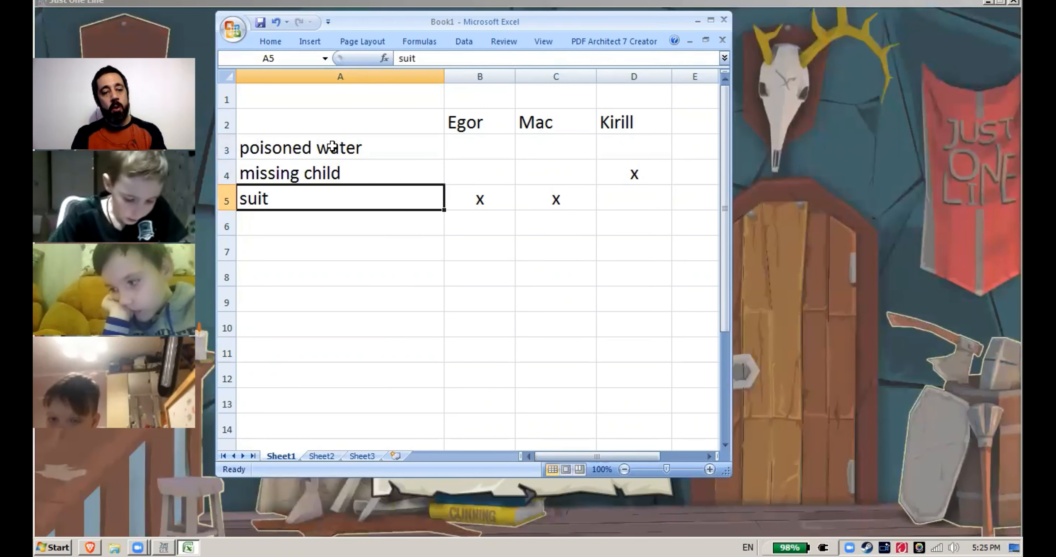
type("goblins")
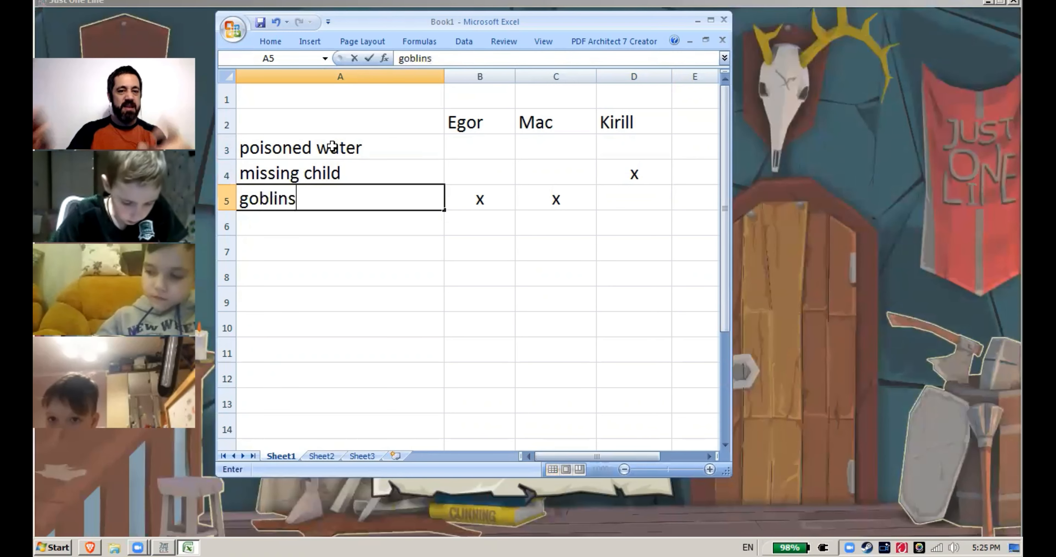
left_click(480, 198)
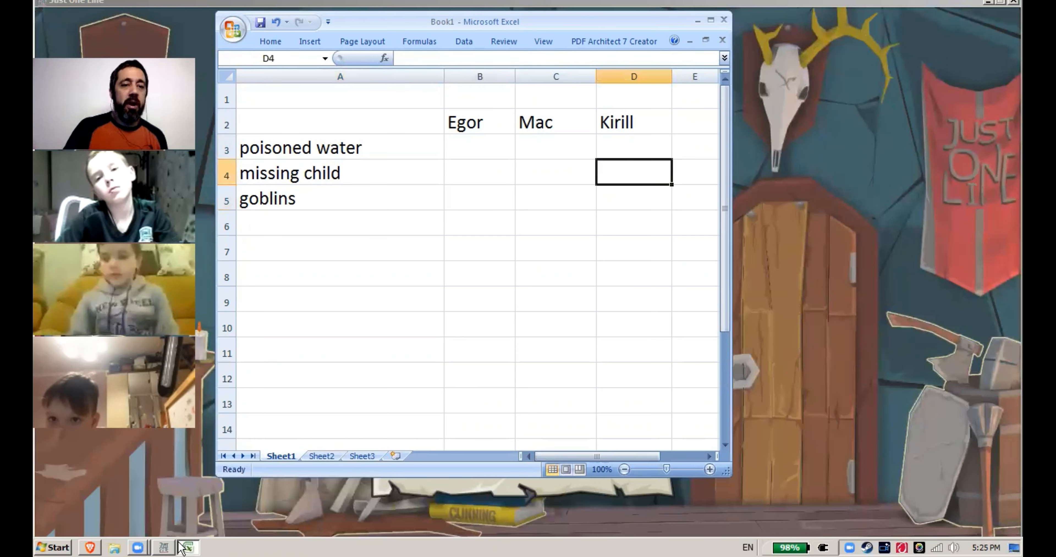
mouse_move(186, 547)
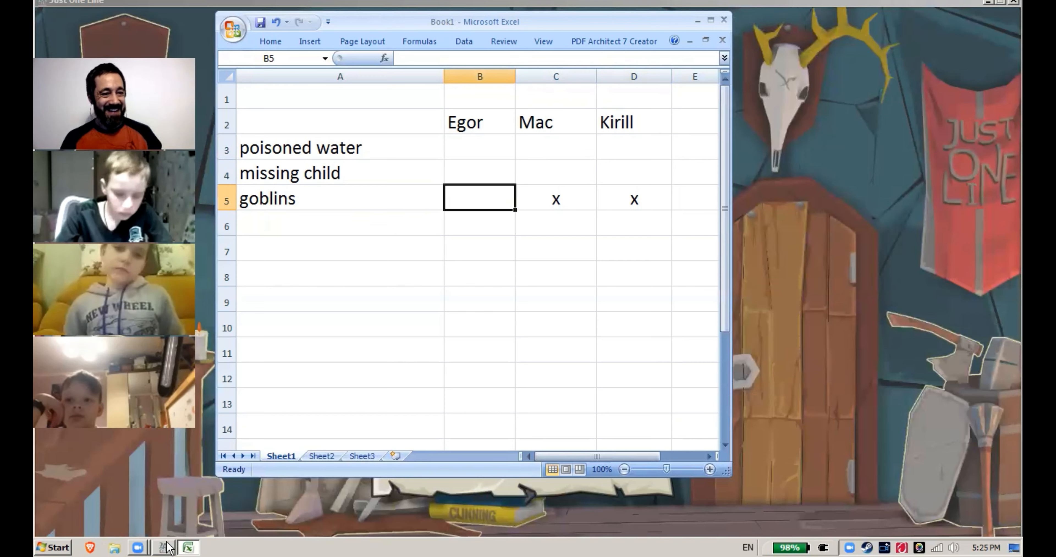
type("x")
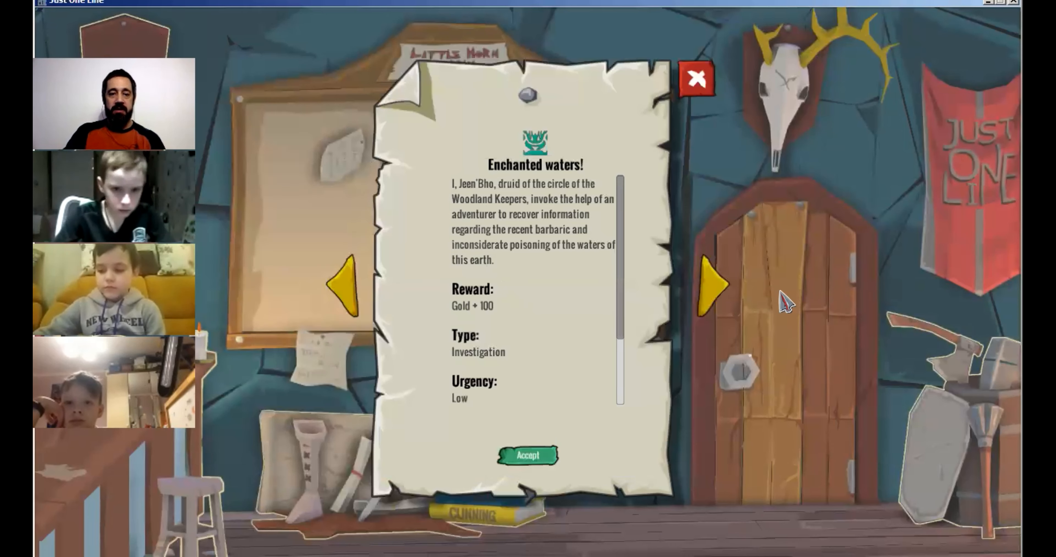
Flip to the Goblin invasion notice and accept the quest to head for the goblin-occupied village
left_click(710, 285)
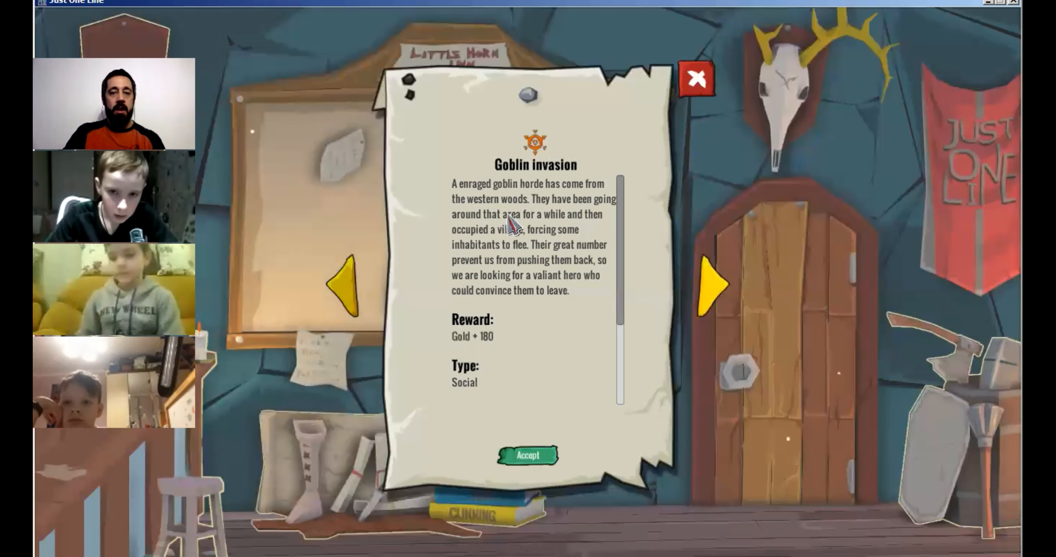
mouse_move(545, 222)
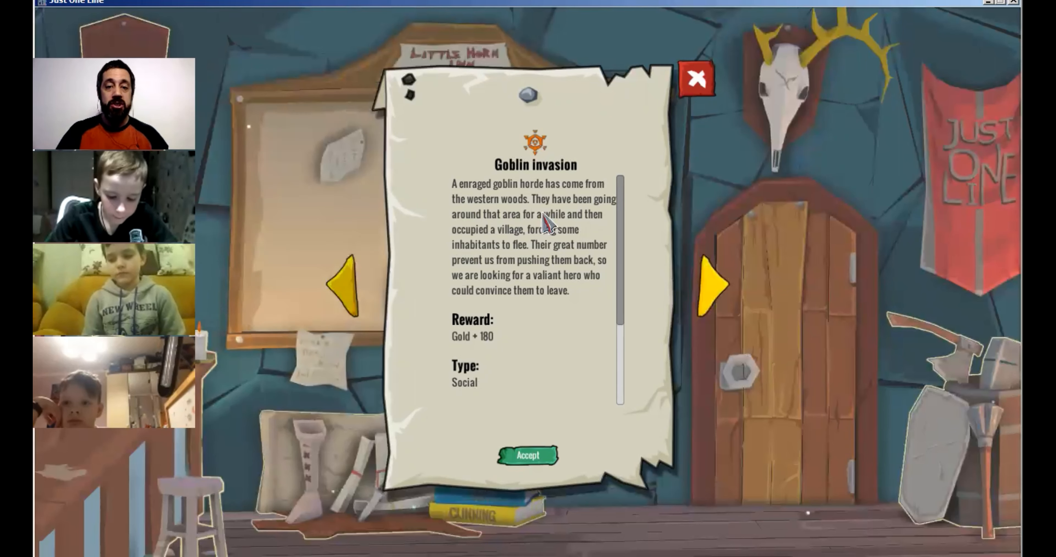
mouse_move(546, 340)
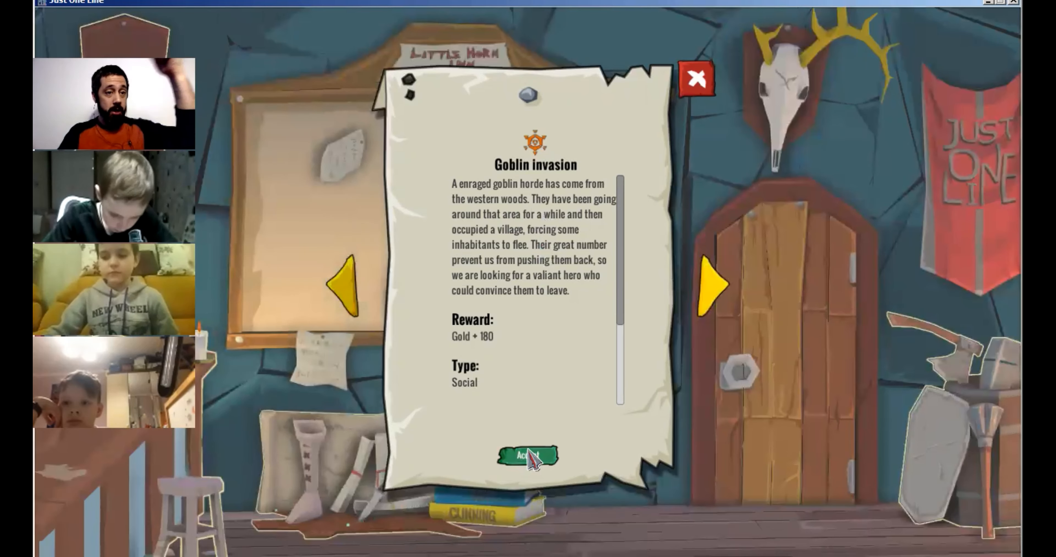
left_click(527, 456)
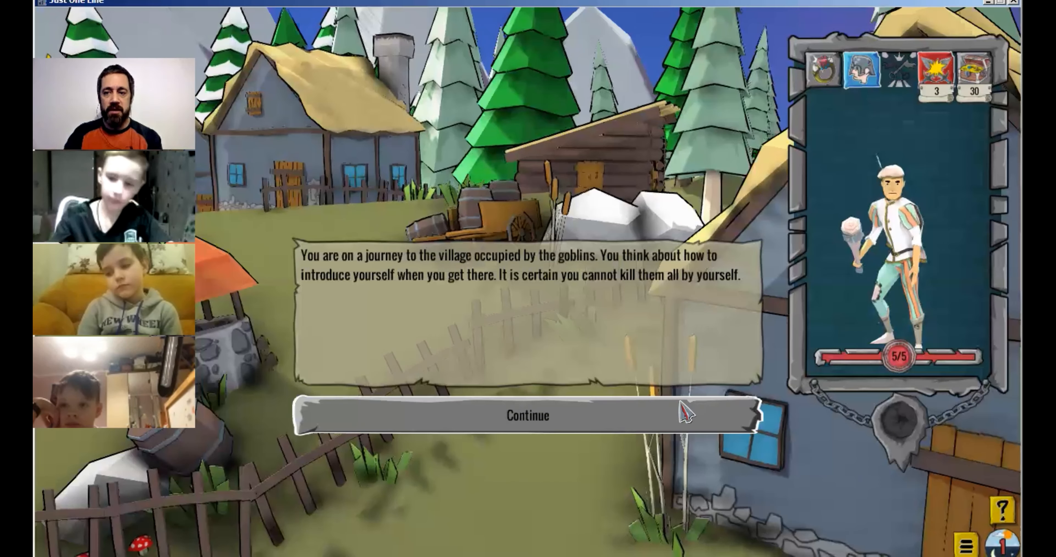
Continue past the journey description and the meeting with the small goblin
left_click(527, 415)
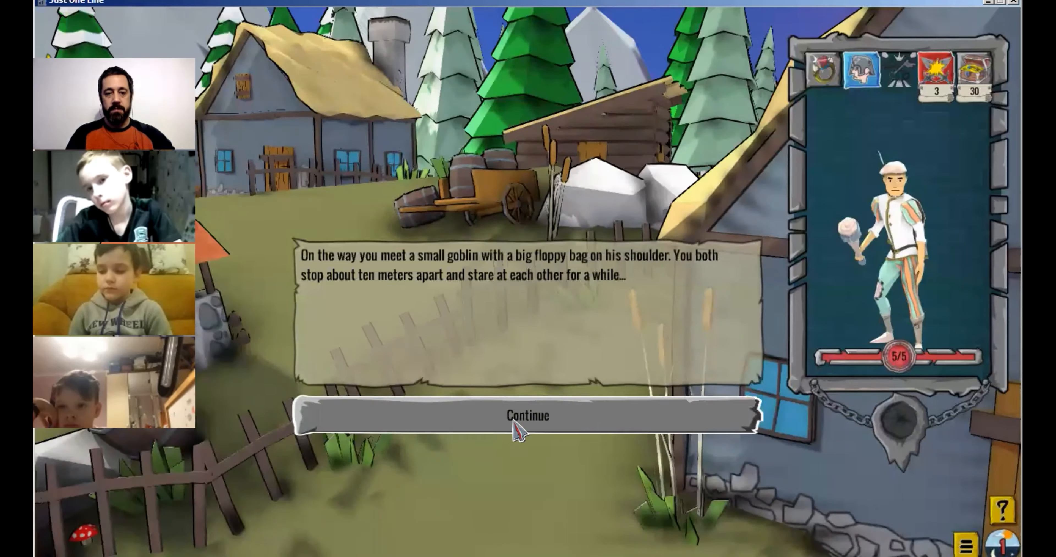
left_click(527, 415)
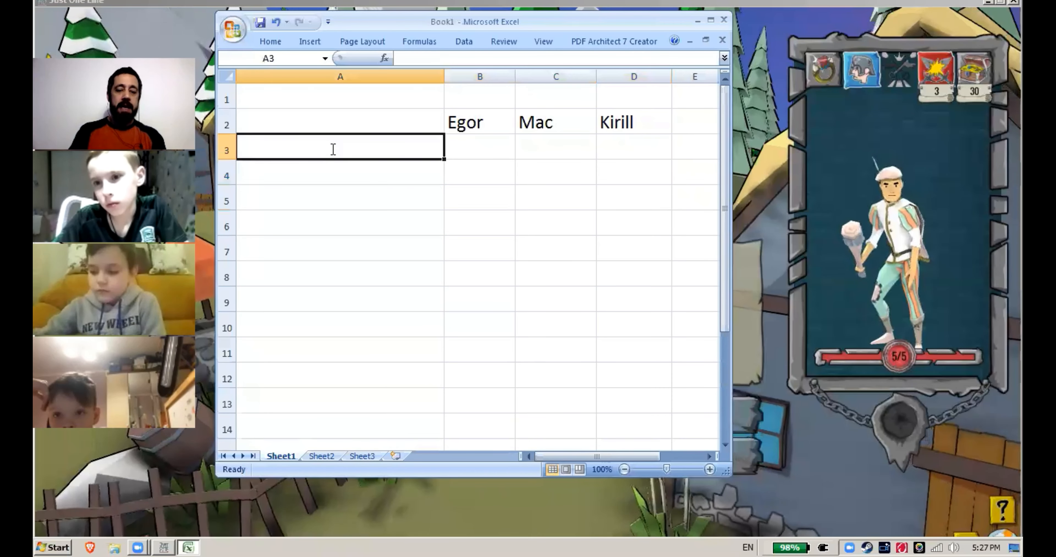
Enter the options 'ask him questions?' and 'wave and leave' and mark the votes with x
type("ask him questions?")
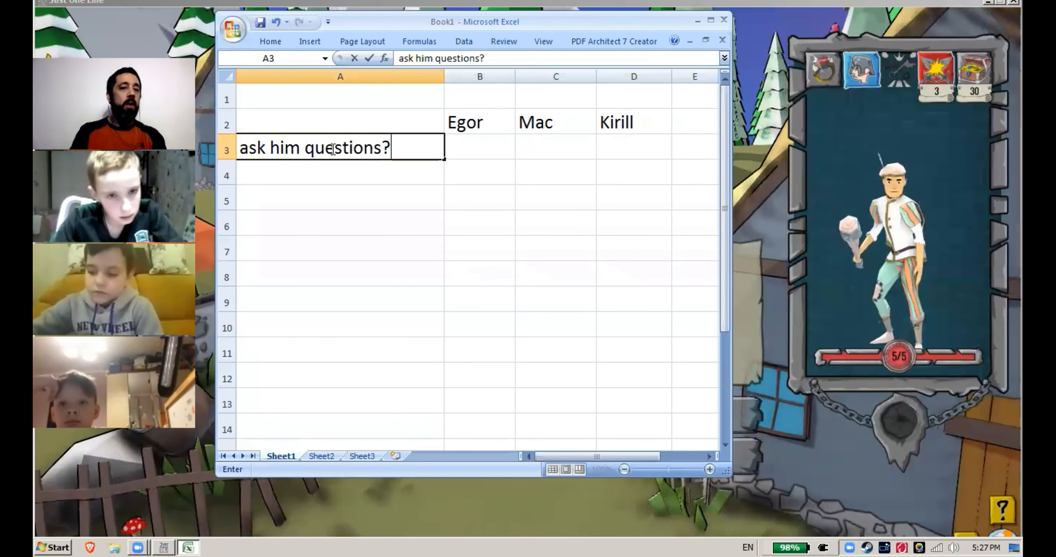
type("wave and I")
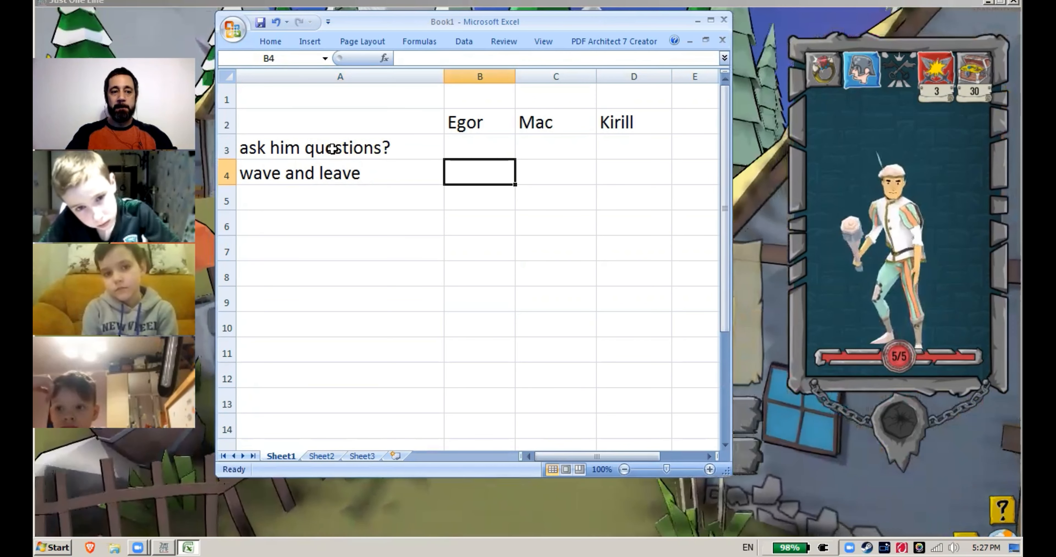
left_click(480, 147)
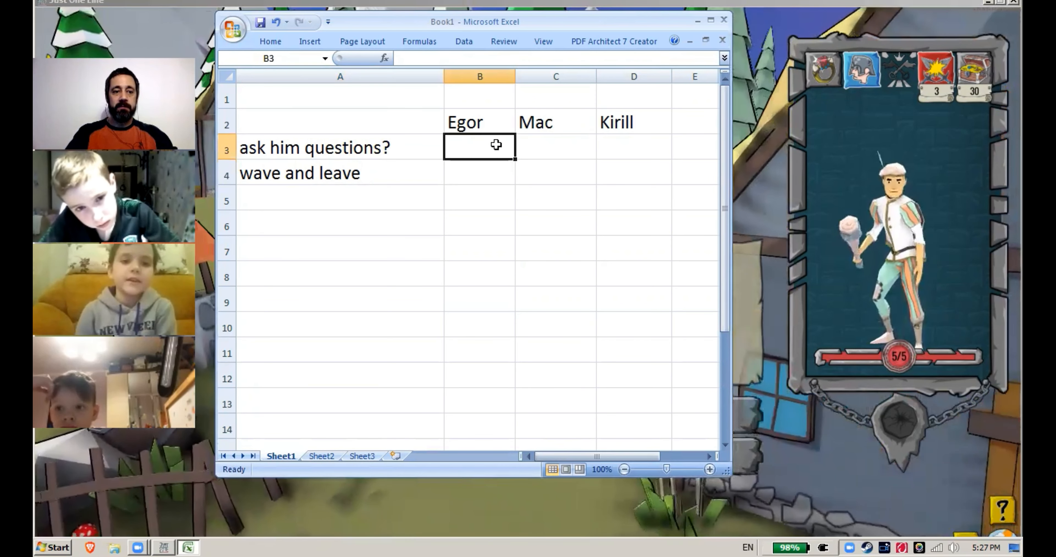
type("x")
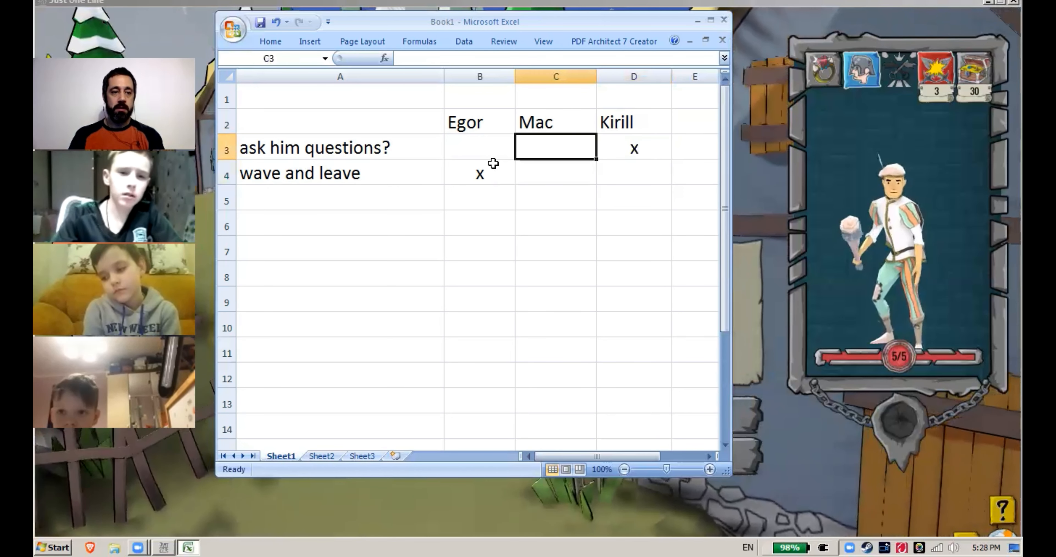
type("x")
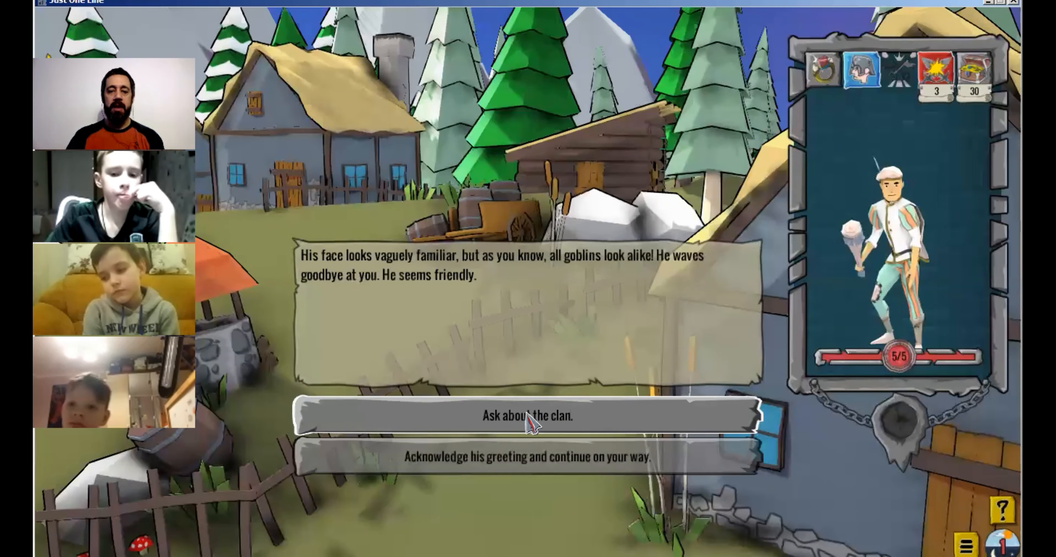
Ask the goblin about his clan, then continue on after he leaves
left_click(528, 415)
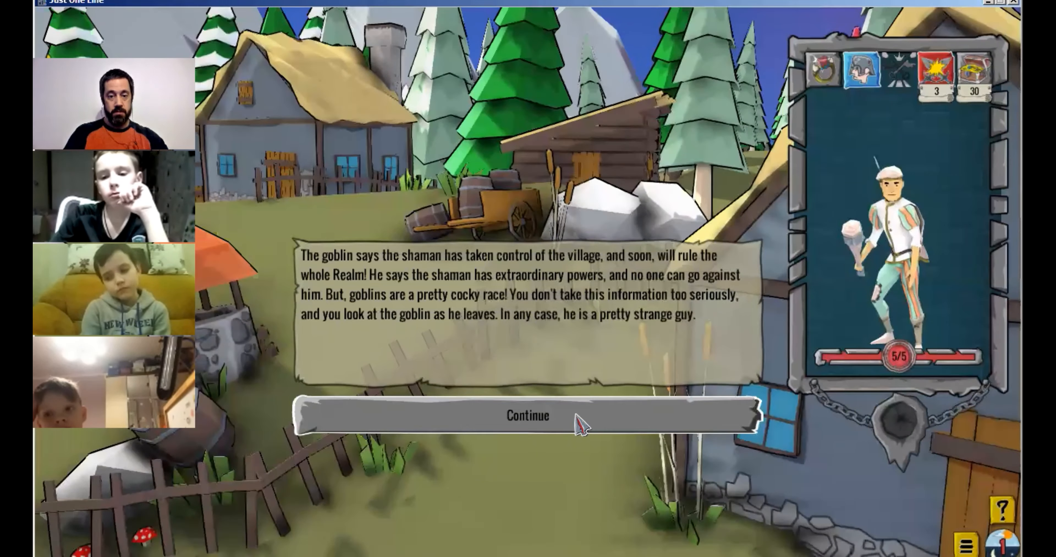
left_click(528, 416)
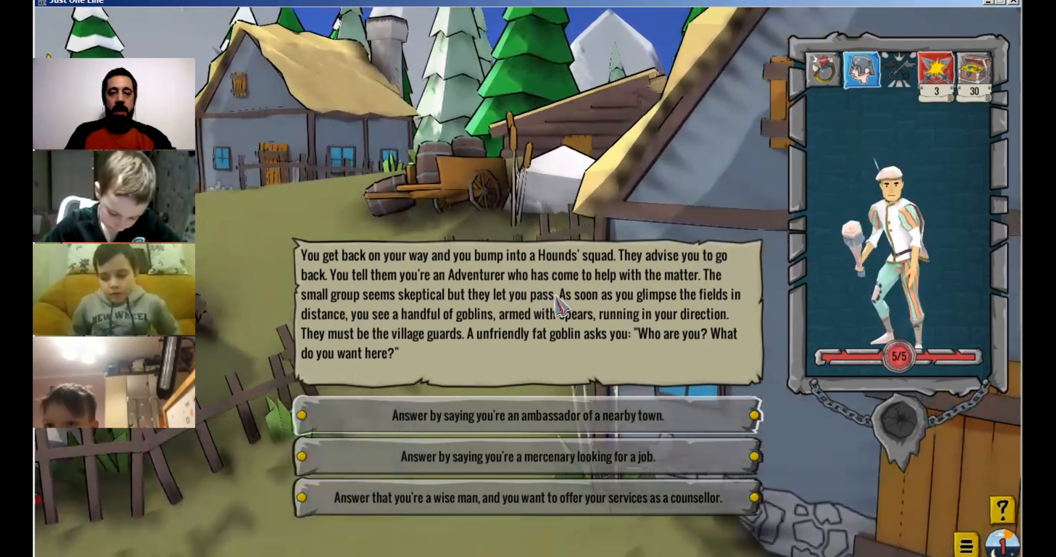
mouse_move(599, 317)
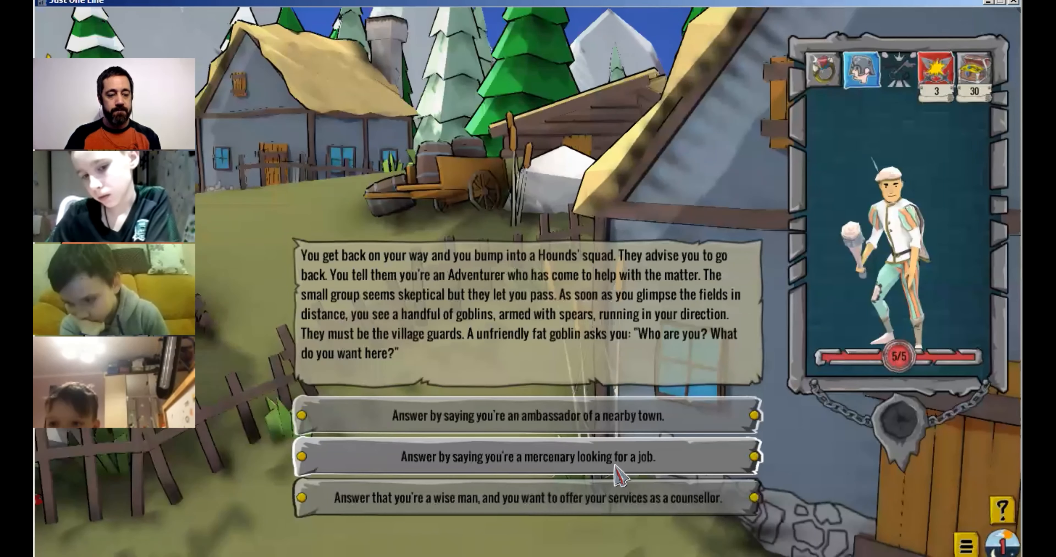
Begin switching from the guards' question over to the vote spreadsheet
key("alt+tab")
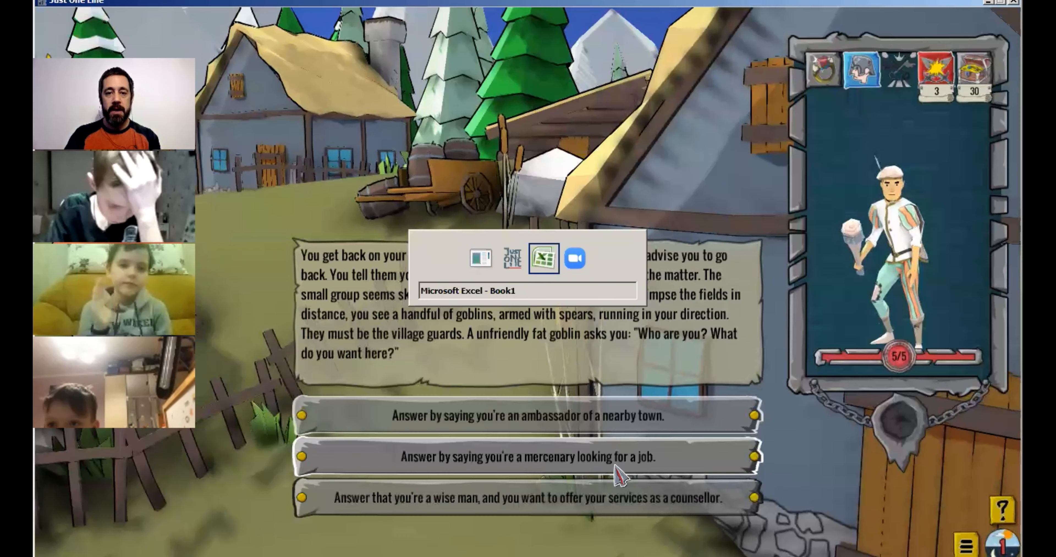
Bring the Excel vote sheet with the goblin-question votes to the front
left_click(544, 258)
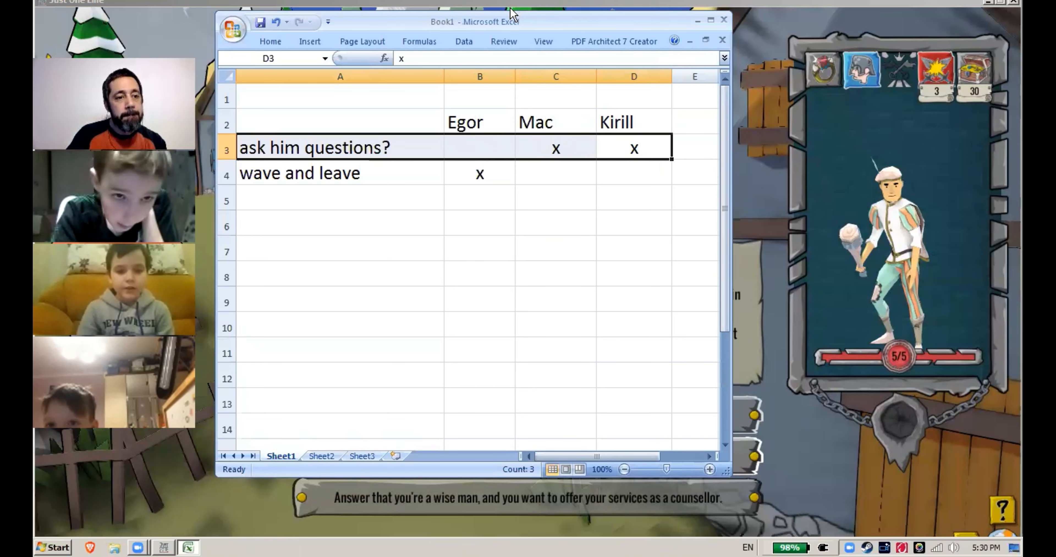
mouse_move(562, 21)
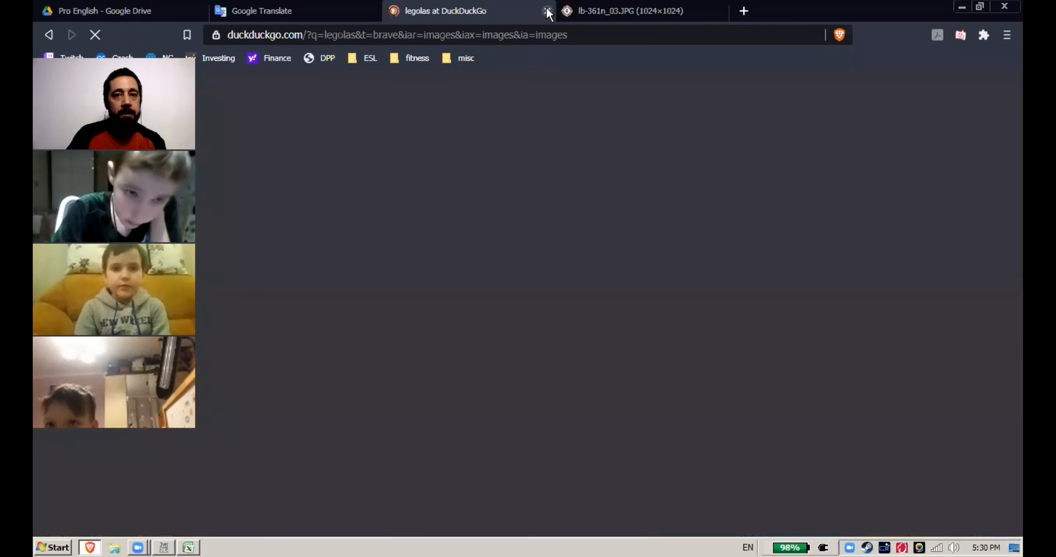
Close the Legolas image search tab and return to the Google Translate tab
left_click(546, 11)
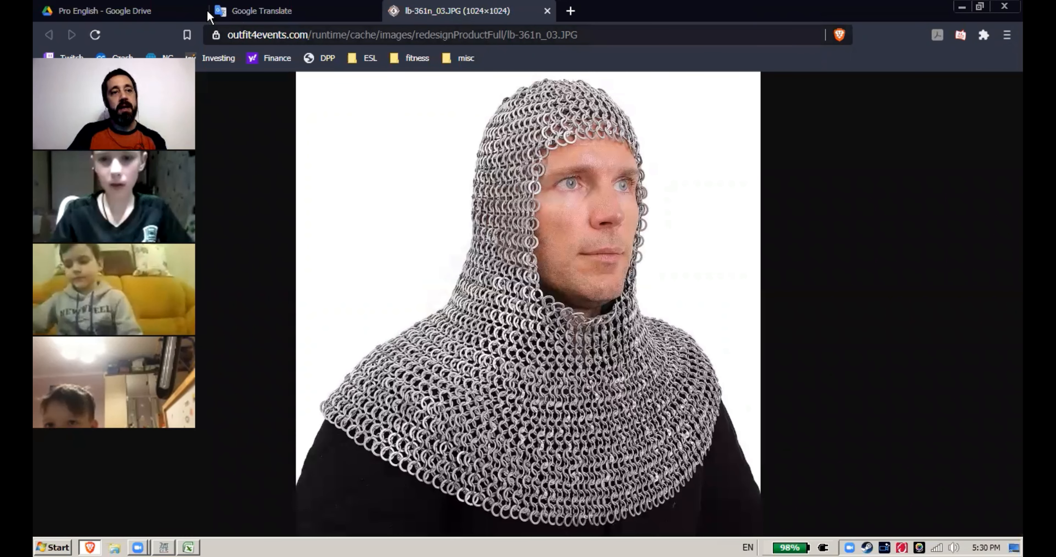
left_click(262, 11)
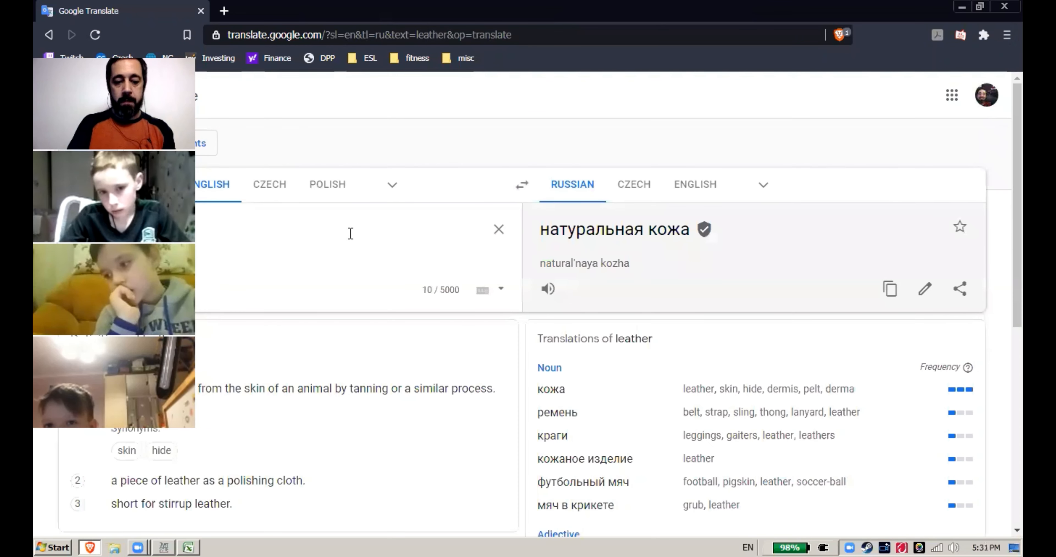
Translate 'mercenary' into Russian and play its pronunciation several times
type("mercenary")
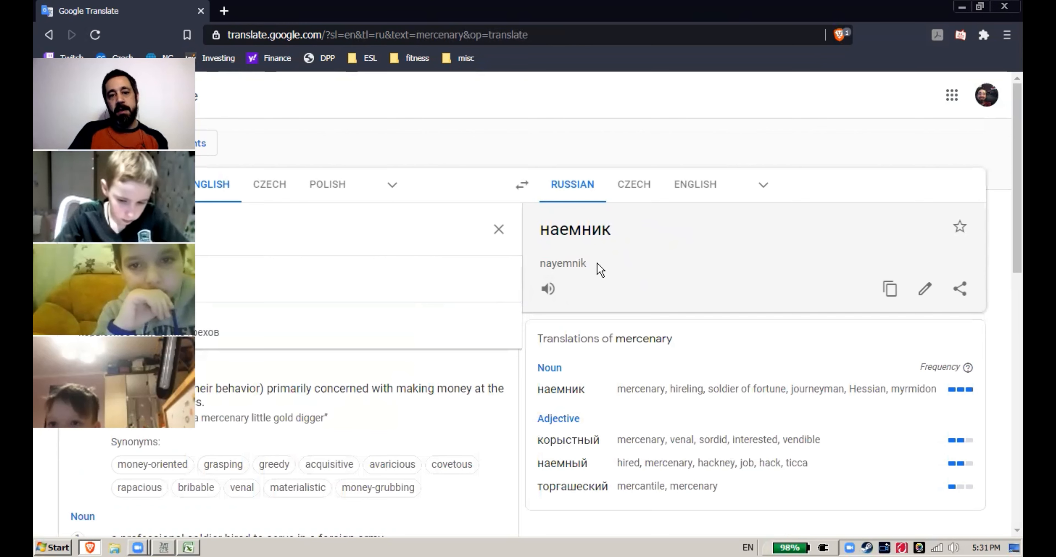
left_click(548, 288)
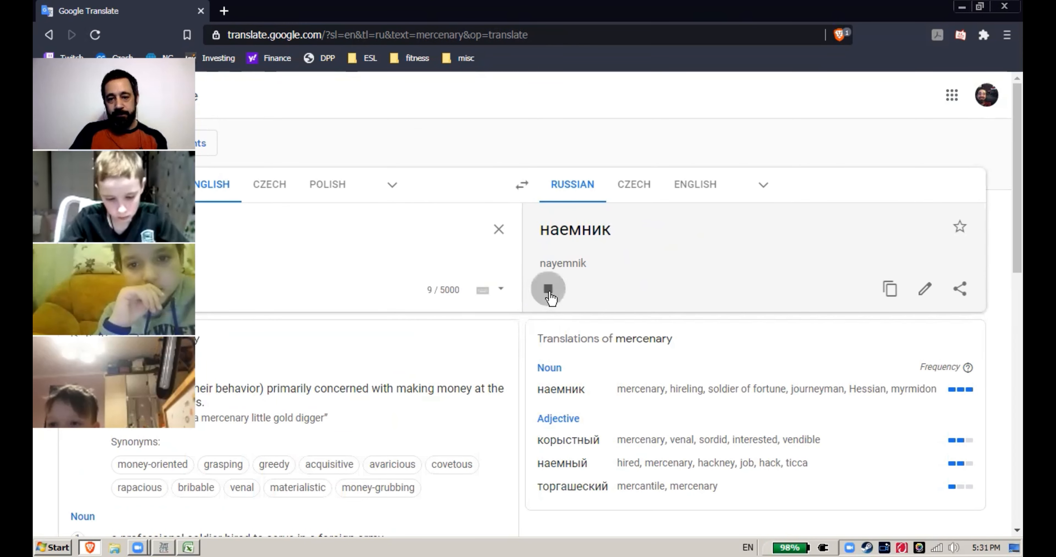
left_click(548, 288)
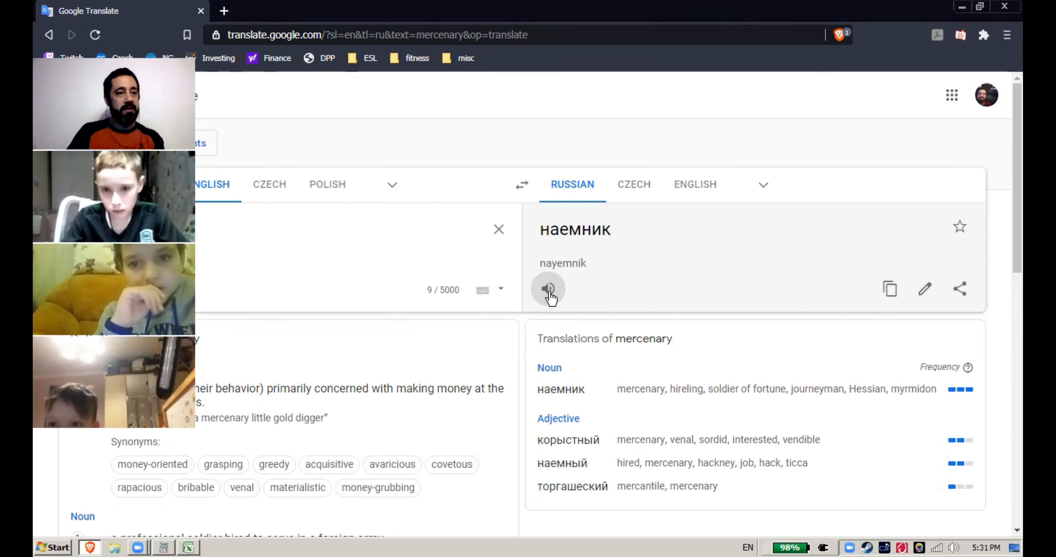
mouse_move(458, 279)
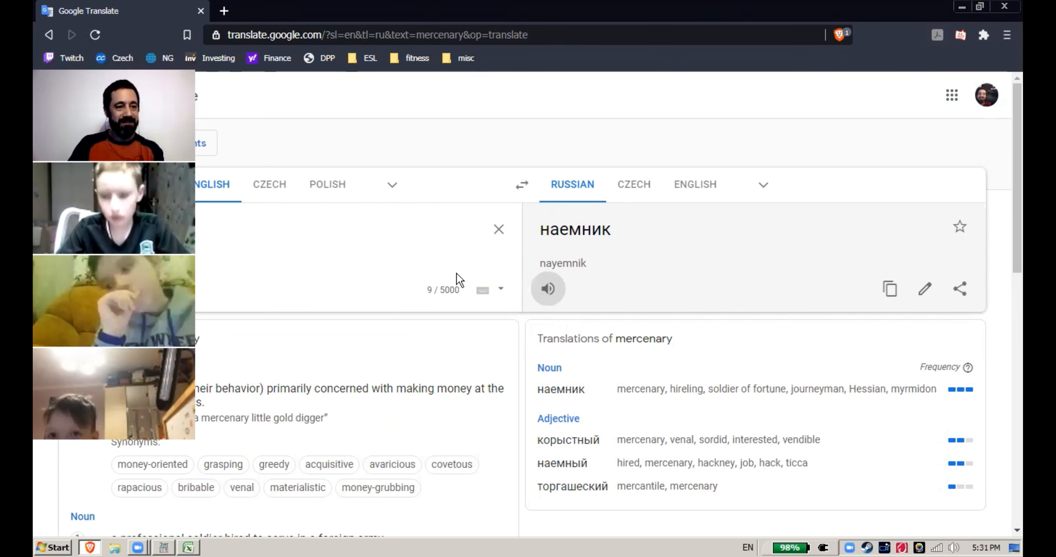
mouse_move(175, 547)
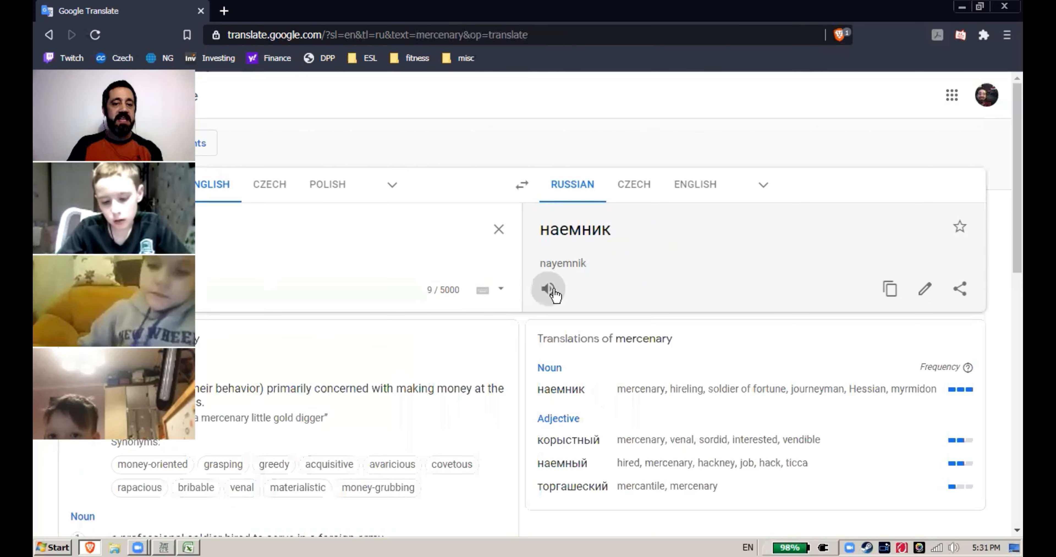
left_click(548, 288)
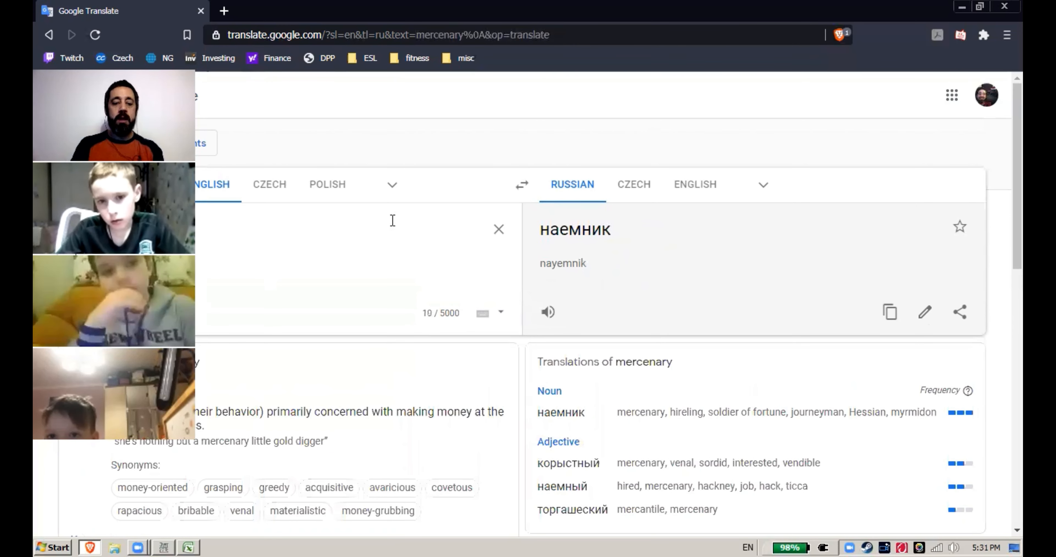
Add 'ambassador', hear both Russian translations, then return to the vote spreadsheet
type("ambass")
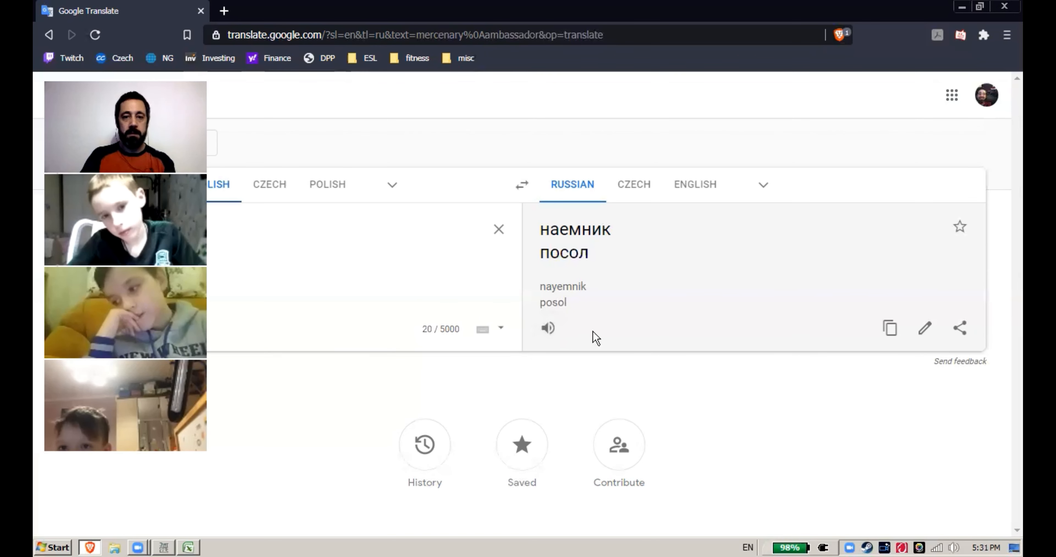
left_click(548, 328)
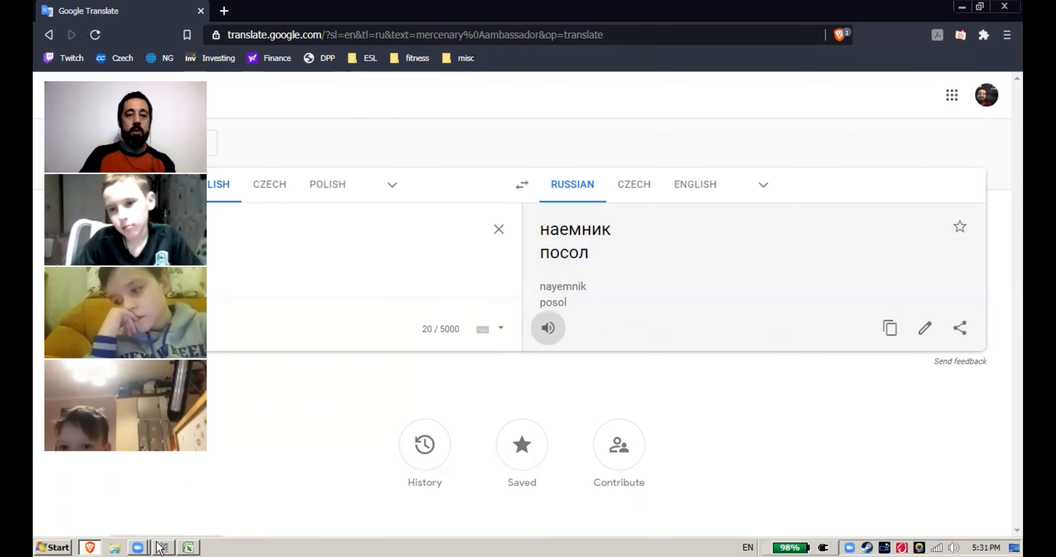
left_click(163, 547)
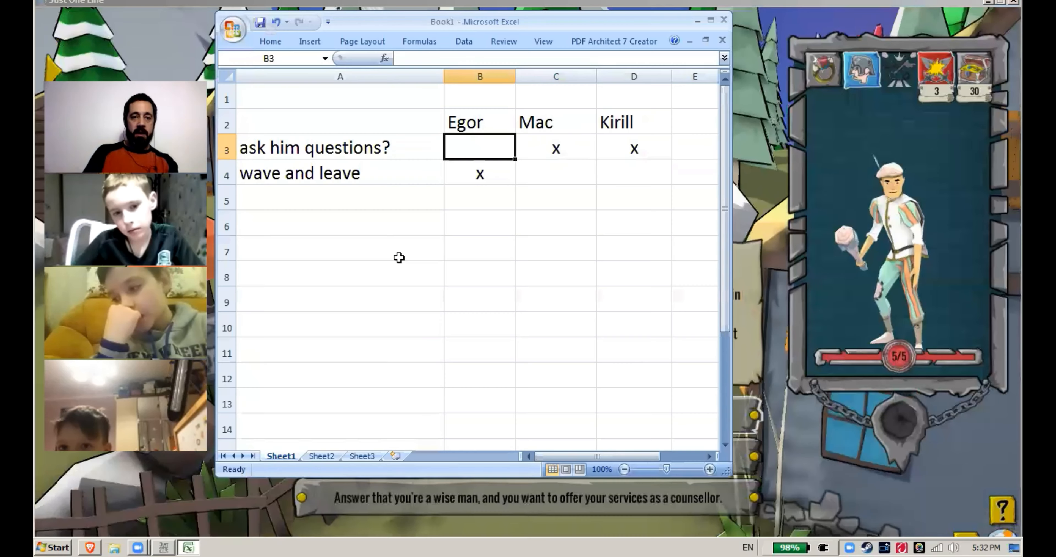
Make the vote options ambassador, mercenary and wise man
type("amba")
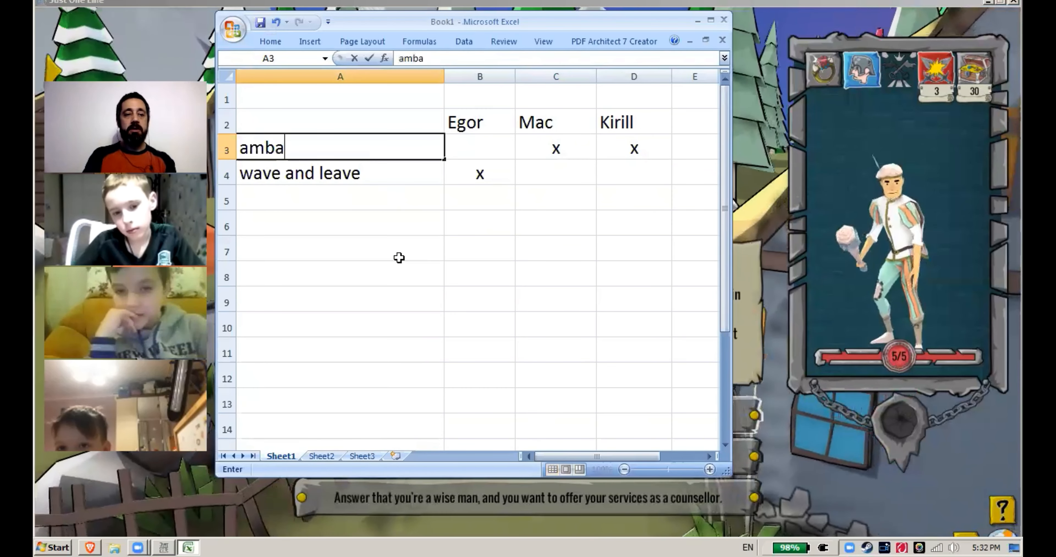
type("ssas")
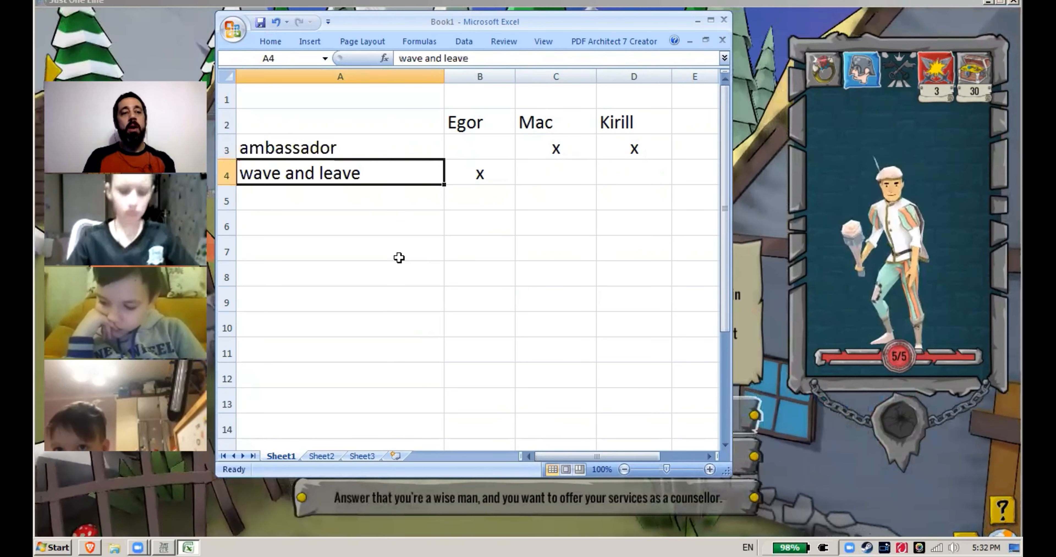
type("merce")
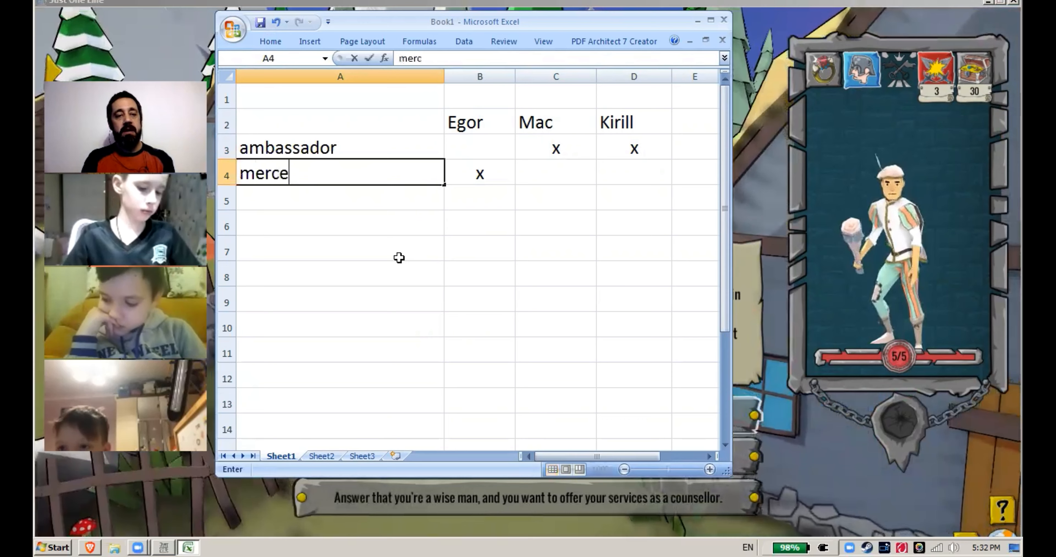
key("enter")
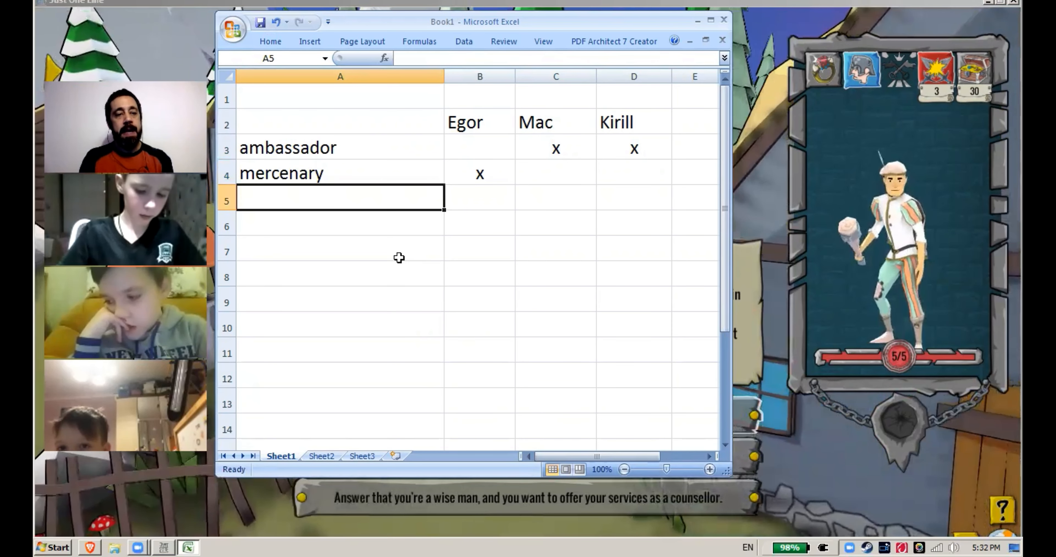
type("wise man")
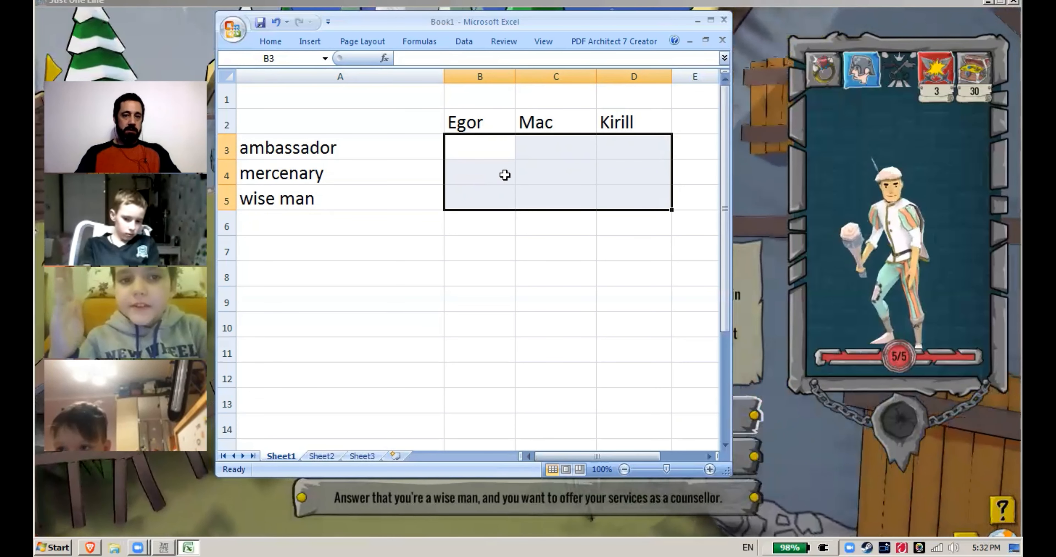
Mark Egor's vote for mercenary with an x
left_click(480, 174)
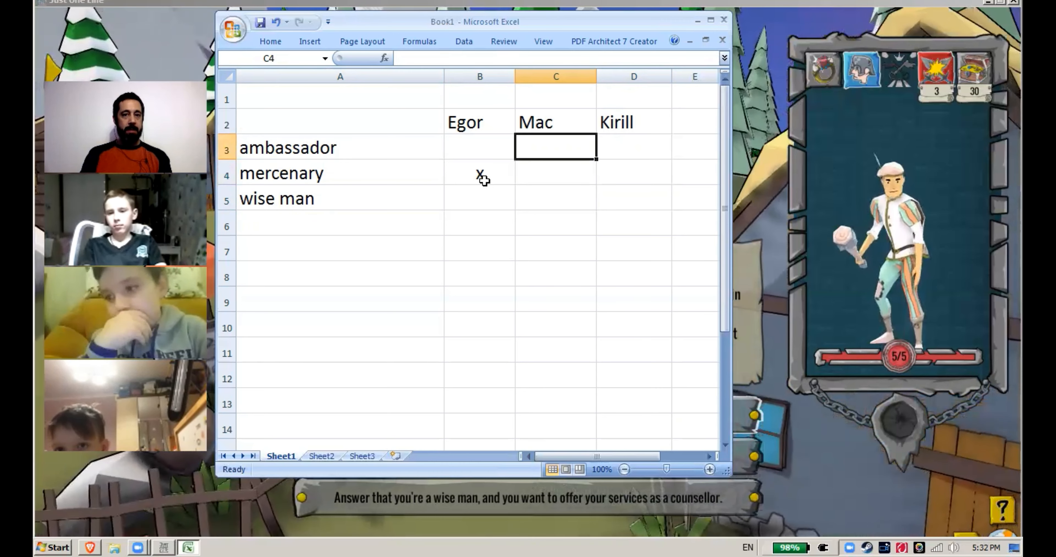
type("x")
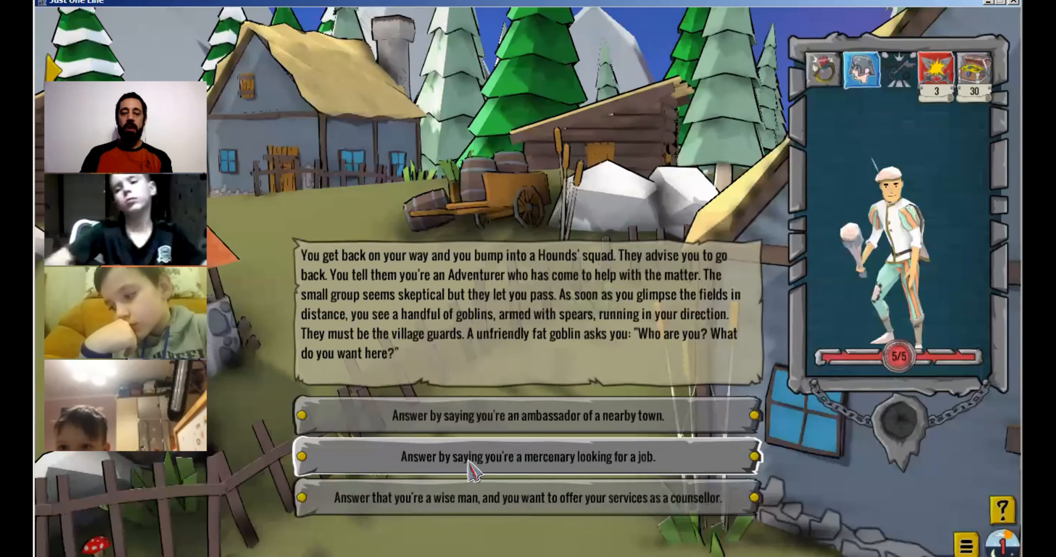
Answer as a mercenary looking for a job and follow the escort into the goblin village
left_click(527, 457)
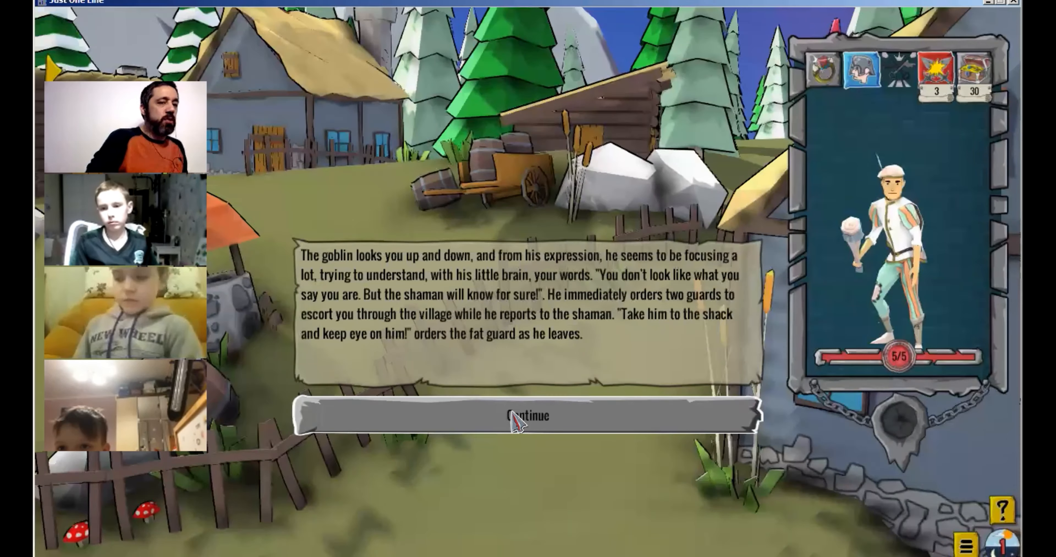
left_click(525, 416)
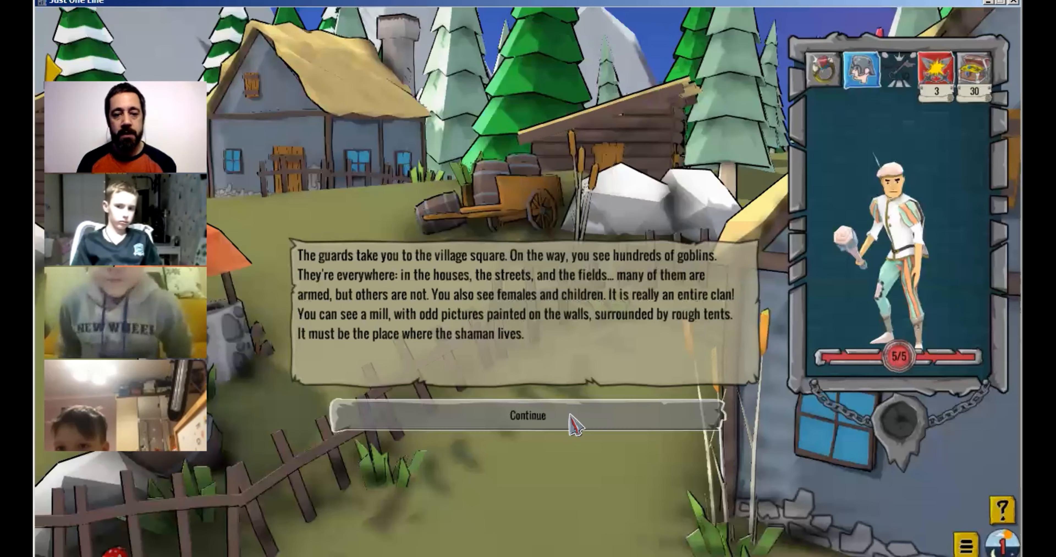
left_click(527, 415)
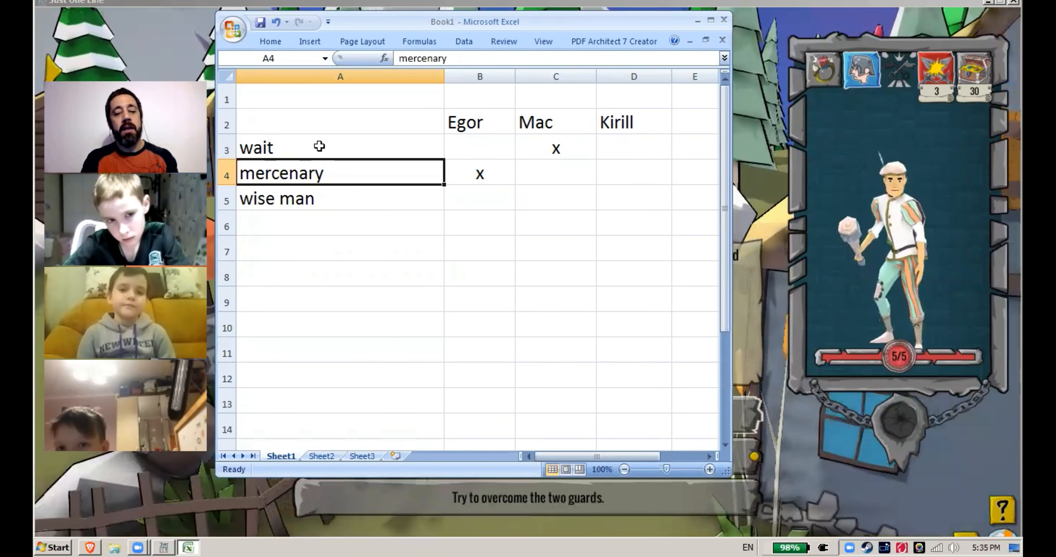
Start the new options with 'ask' and 'beat up the guards' and remove Mac's old vote
type("ask")
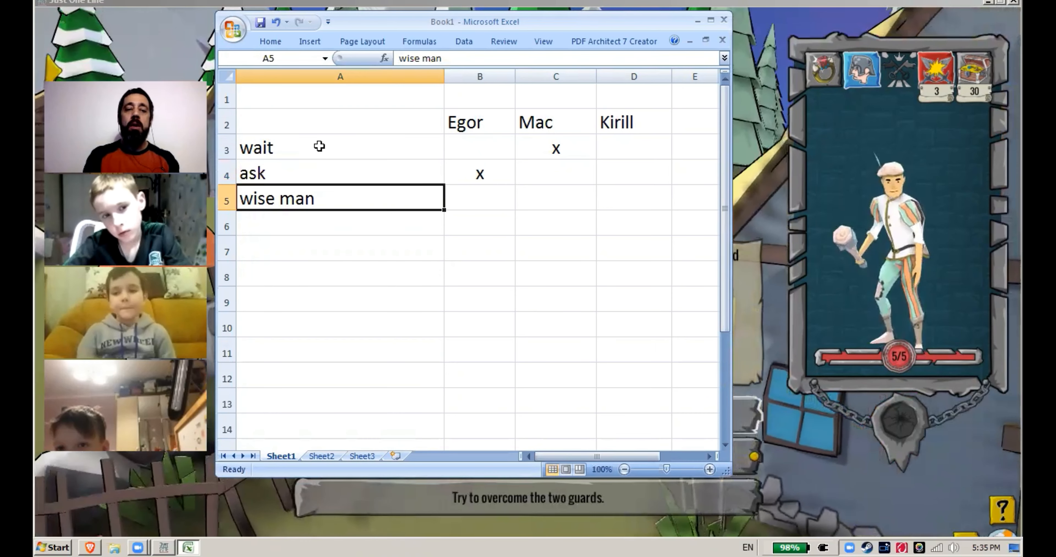
type("beat up")
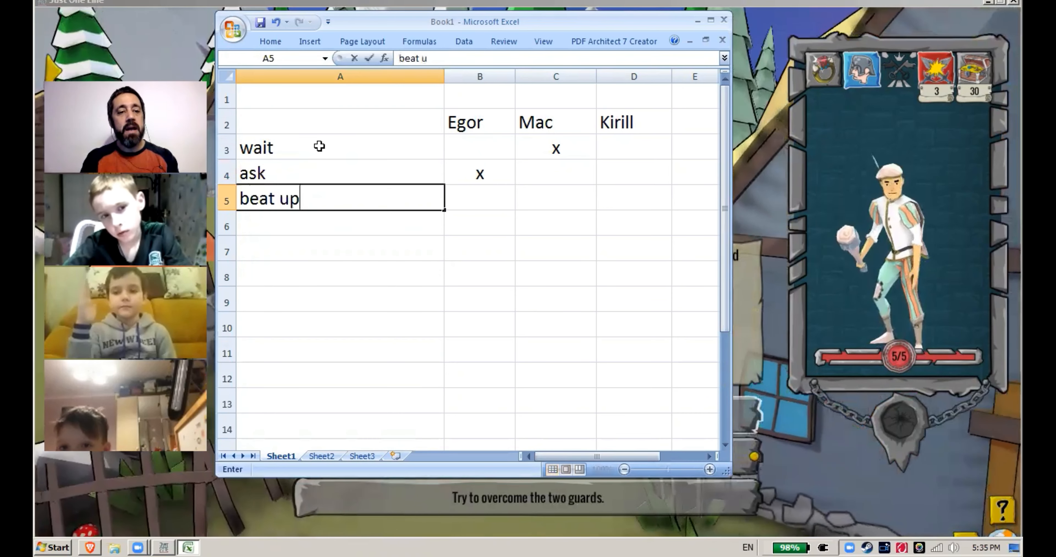
type("the guards")
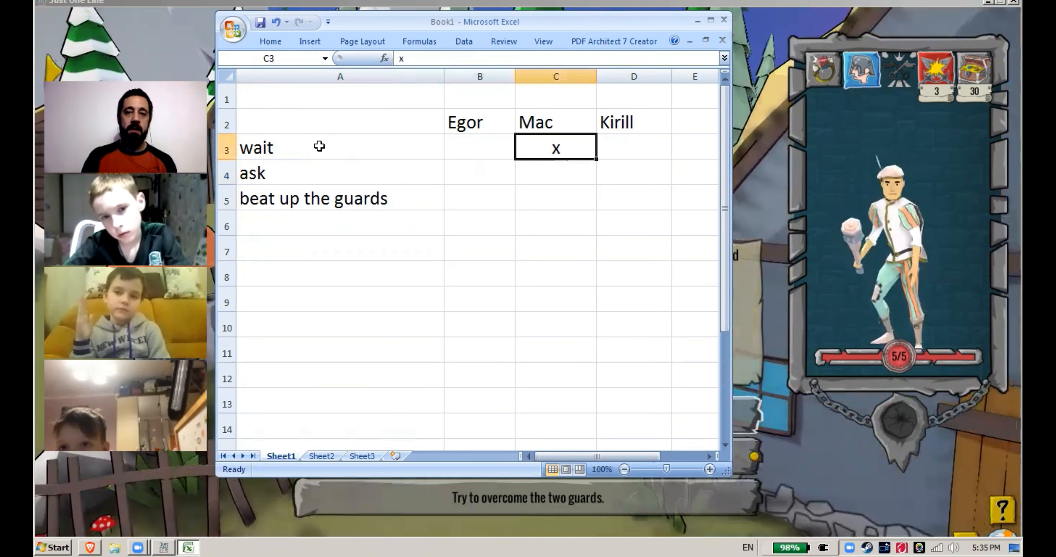
key("Delete")
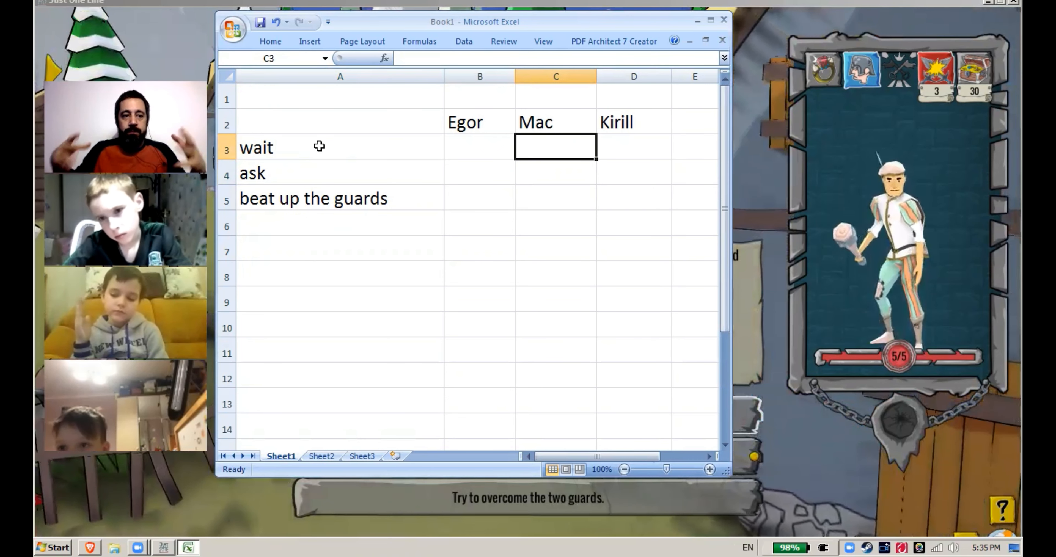
Finish the options as 'ask about the shaman' and 'fight the guards' and mark the x votes
left_click(479, 147)
type("fight the car")
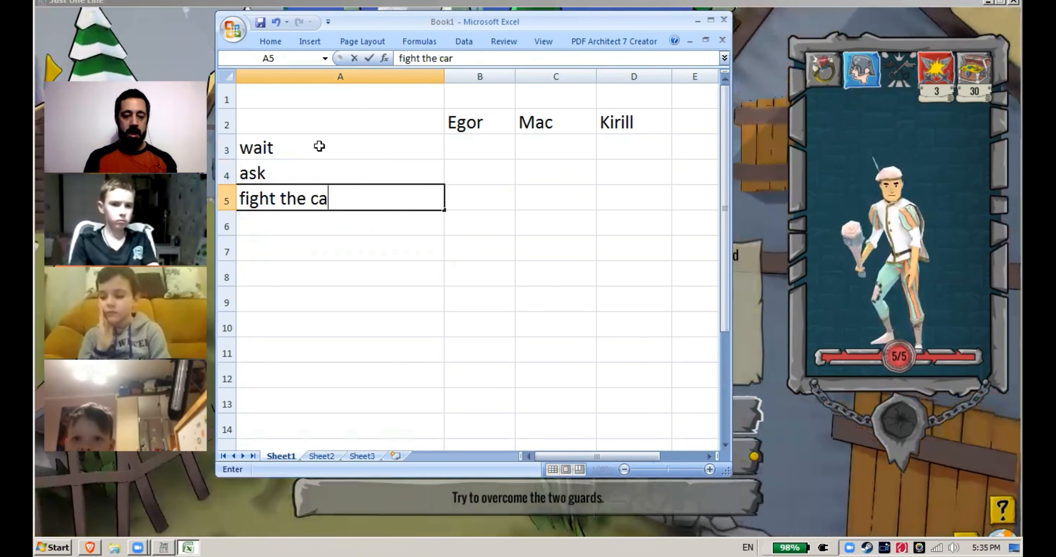
type("guards")
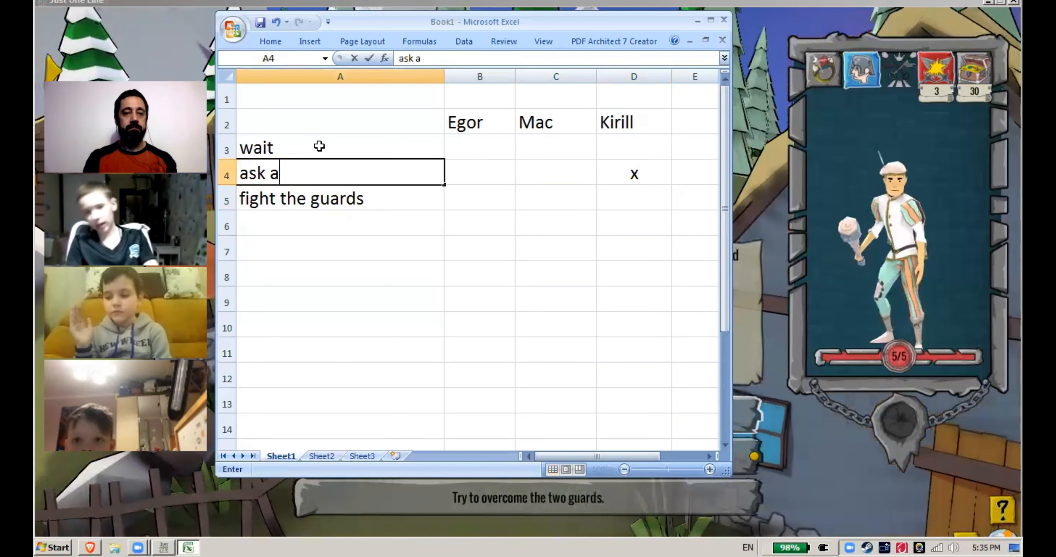
type("bout the sha")
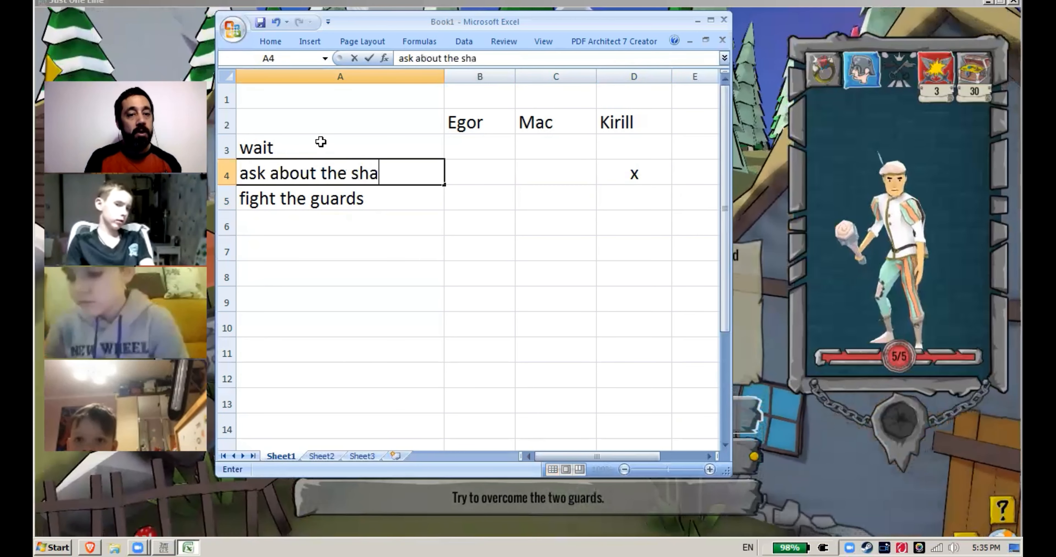
type("mass")
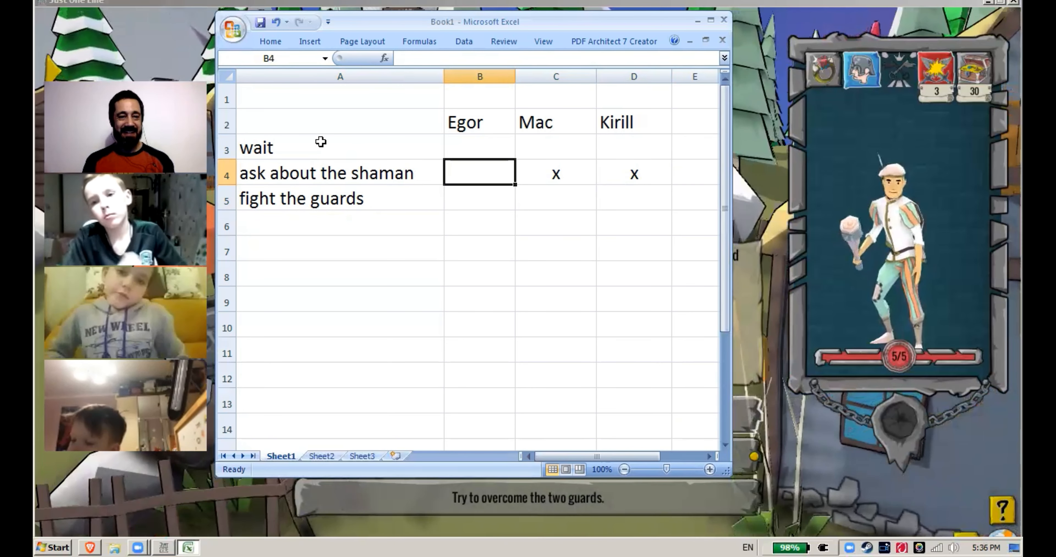
type("x")
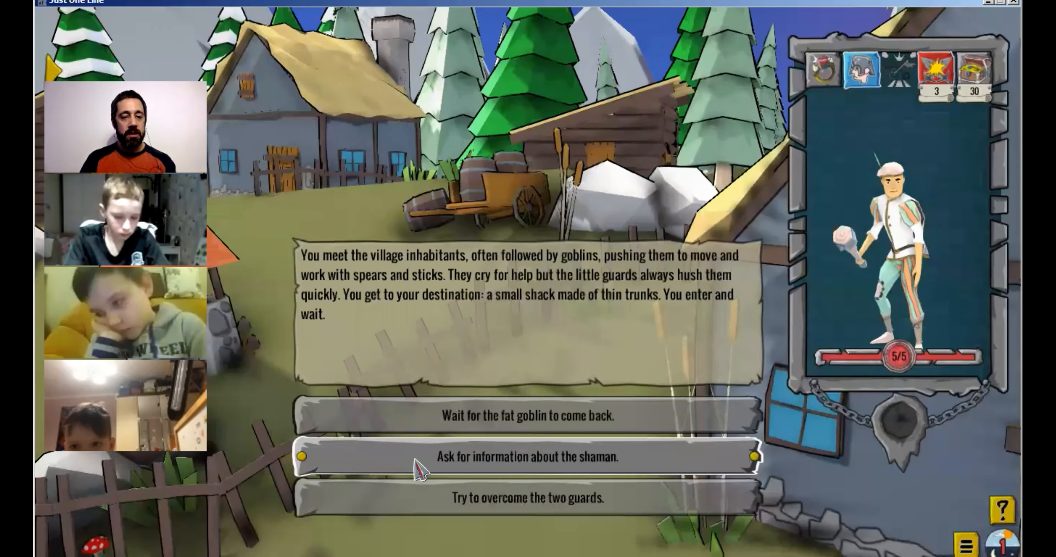
Choose to ask for information about the shaman, then show the vote spreadsheet
left_click(527, 457)
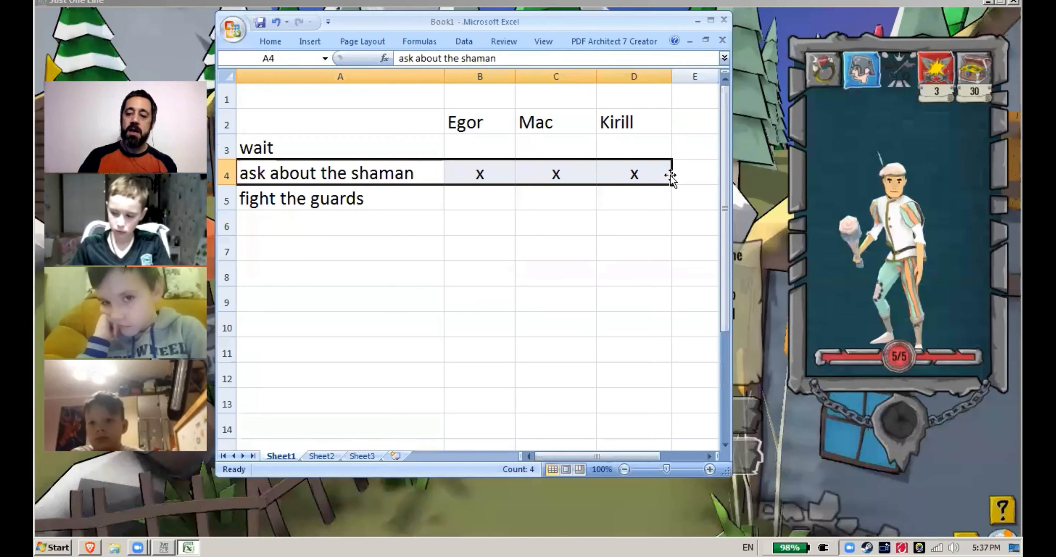
Clear the shaman row and mark Kirill's 'x' vote in D5 for fighting the guards
left_click(480, 148)
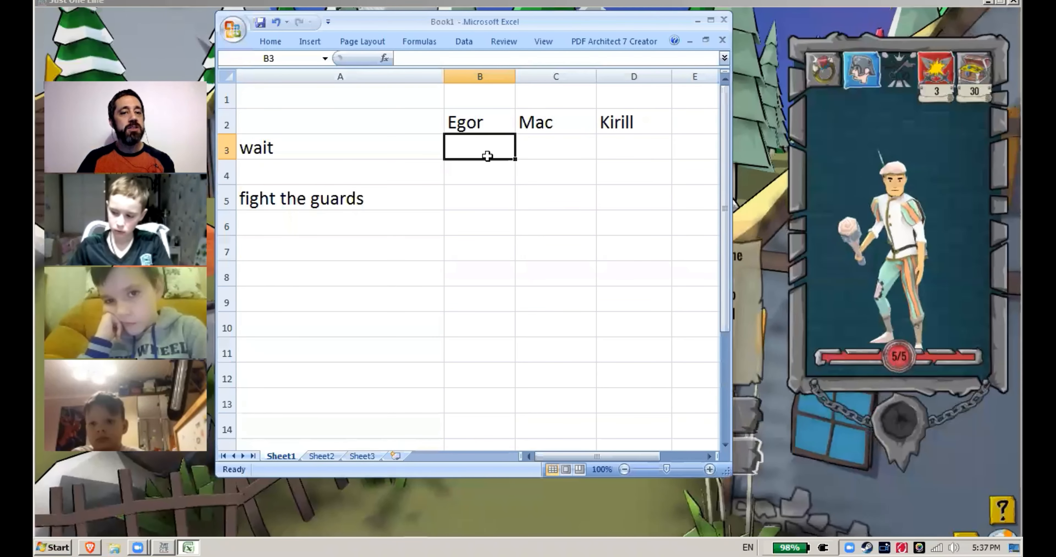
left_click(480, 198)
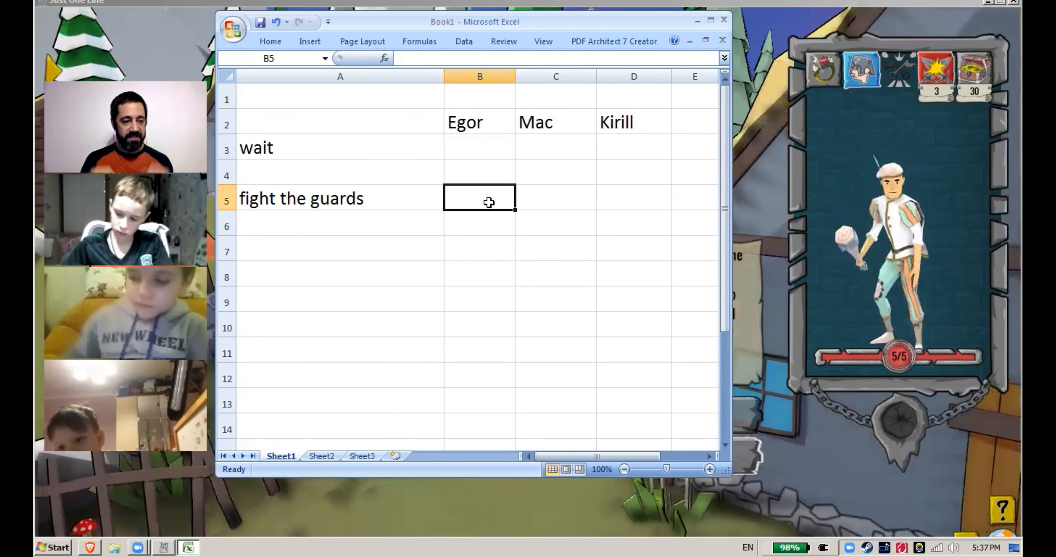
left_click(633, 198)
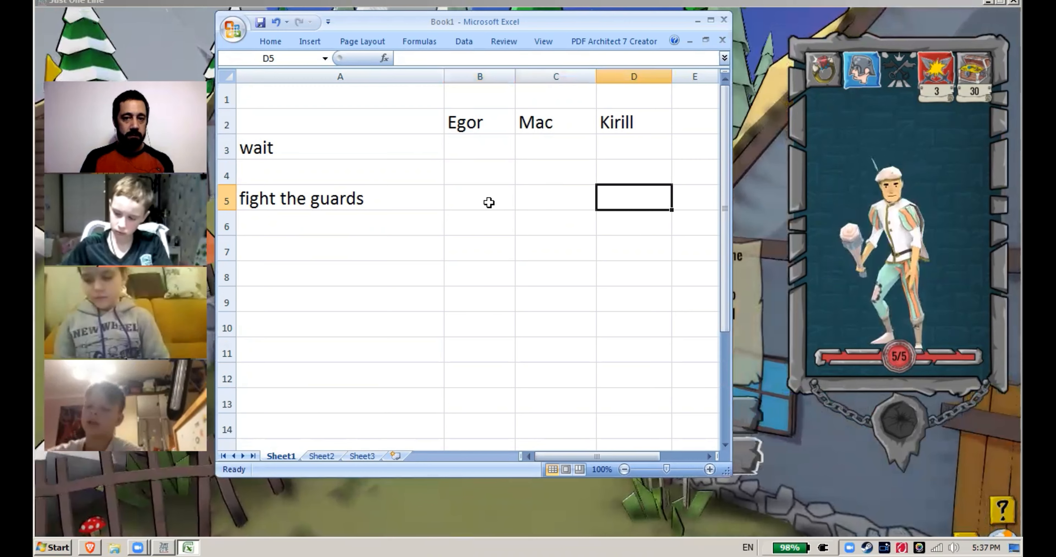
type("x")
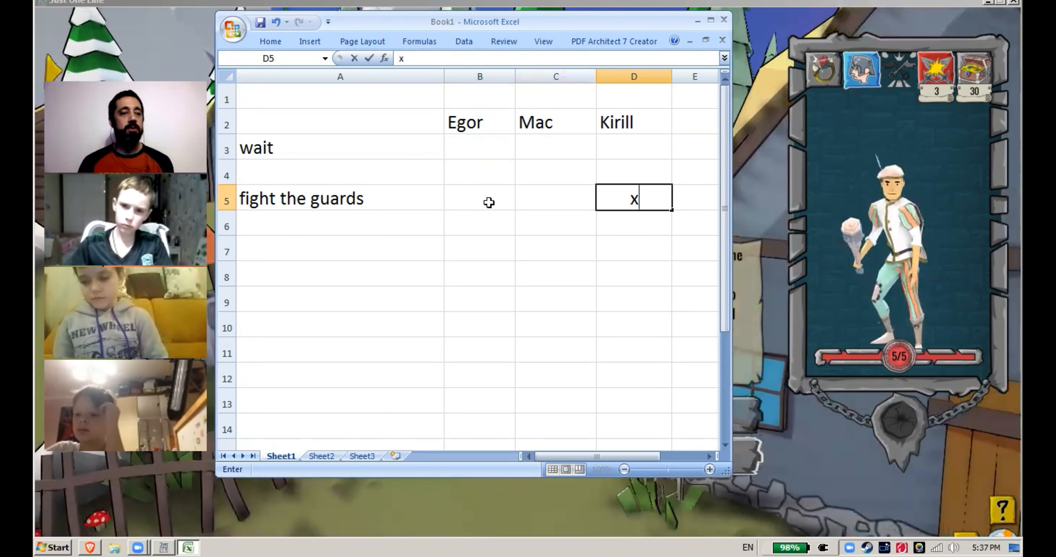
left_click(555, 146)
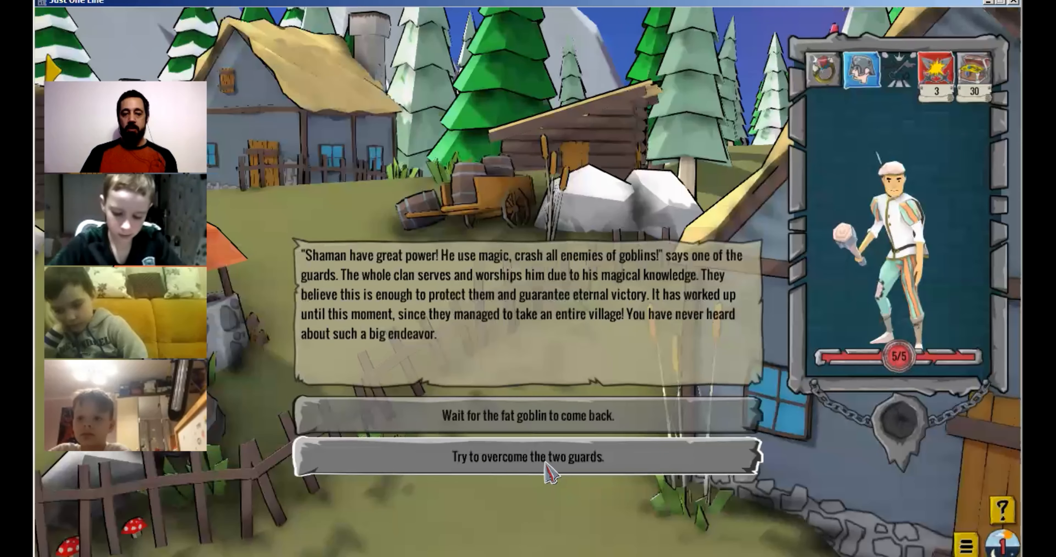
Pick 'Try to overcome the two guards.' after hearing about the shaman's power
left_click(528, 456)
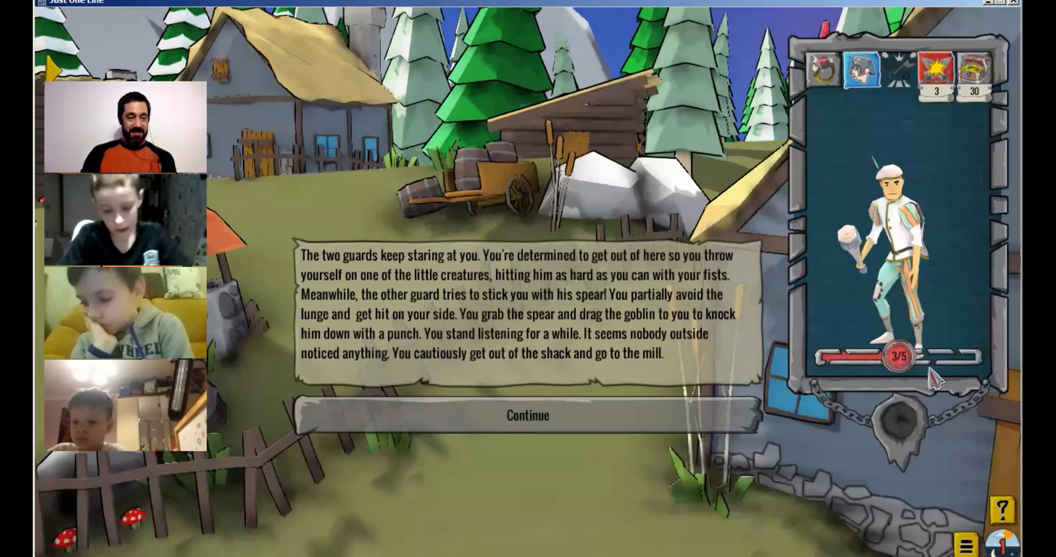
Continue the story after beating the guards at 3/5 health, heading for the mill
left_click(527, 415)
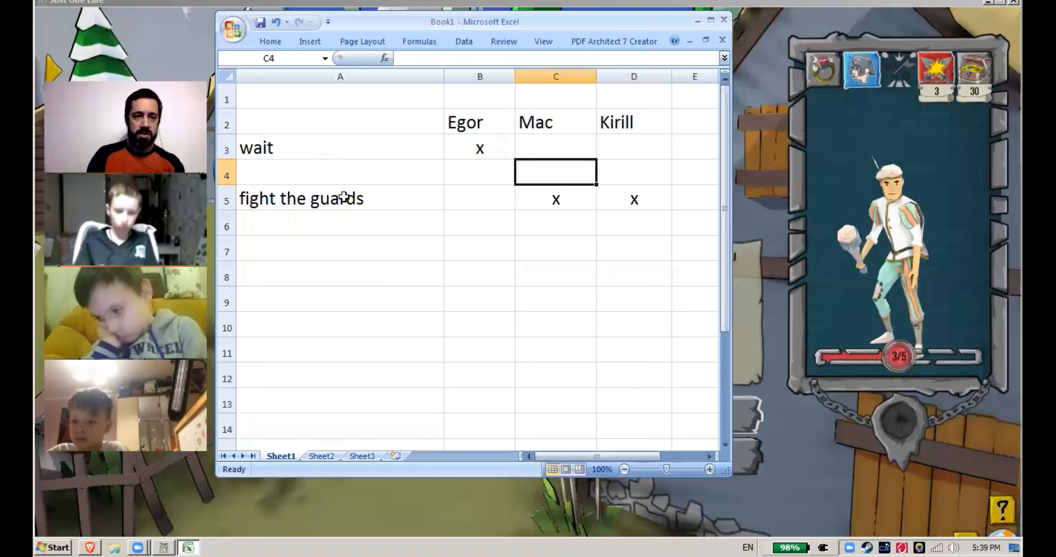
Rename the 'wait' option in A3 to 'walk peacefully', keeping Egor's mark
left_click(340, 147)
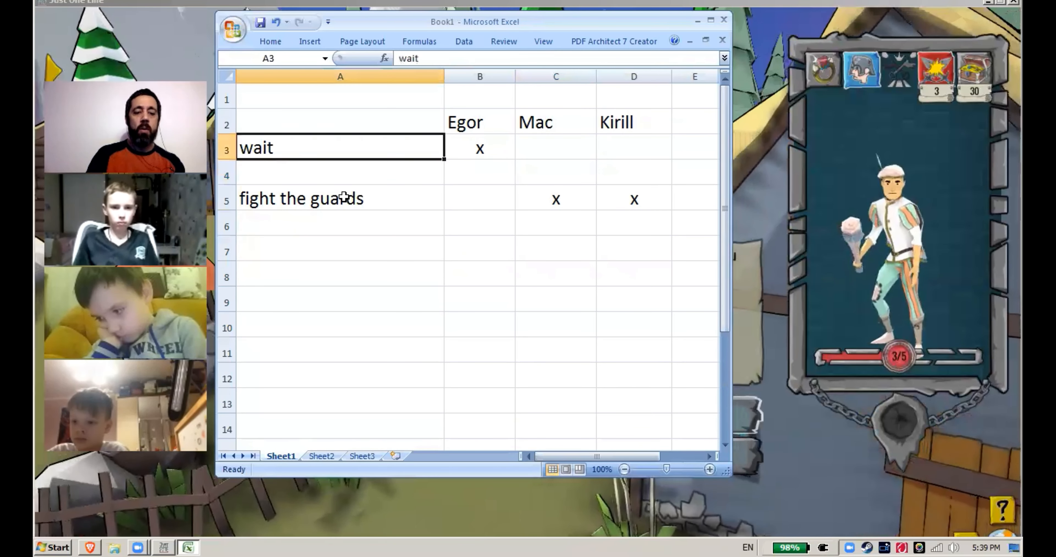
type("walk peac")
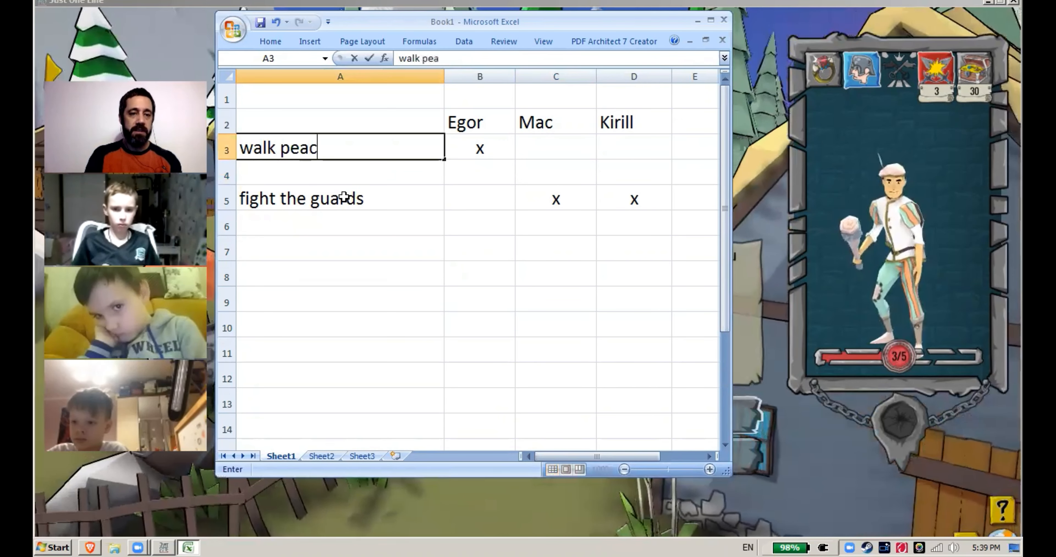
type("efully")
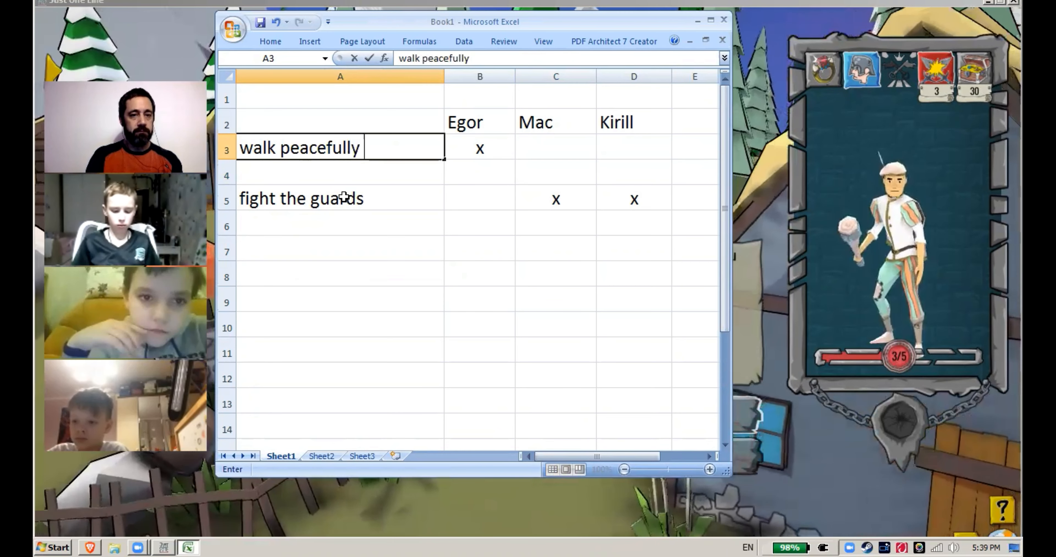
left_click(480, 147)
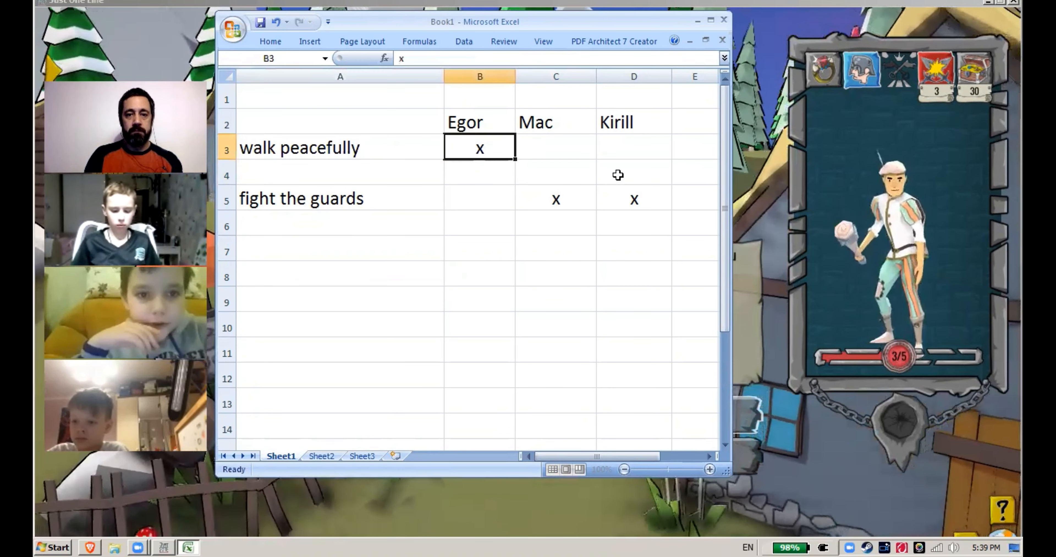
Clear the fight row's votes and mark 'x' in C3 and D3 for walk peacefully
left_click(633, 198)
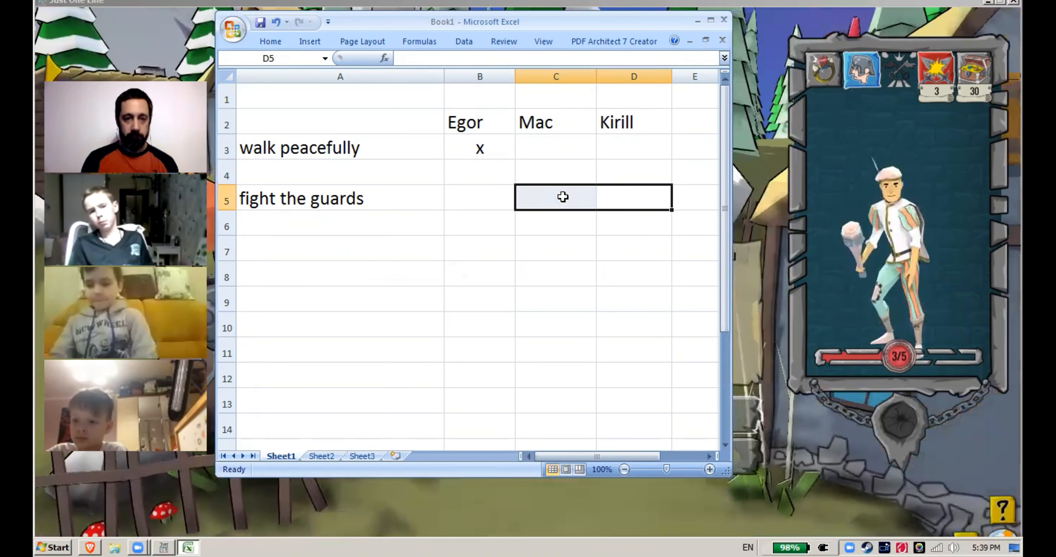
left_click(633, 171)
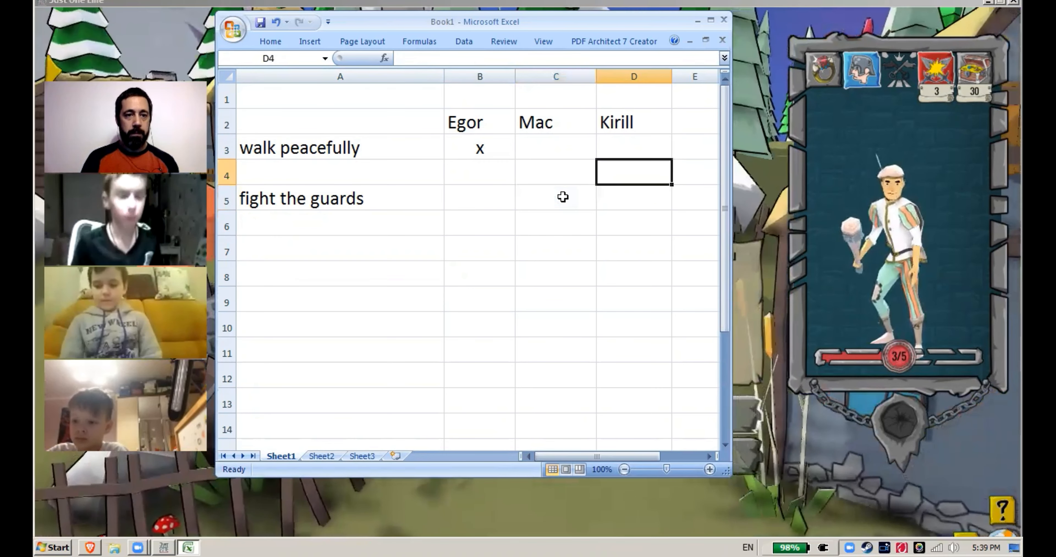
type("x")
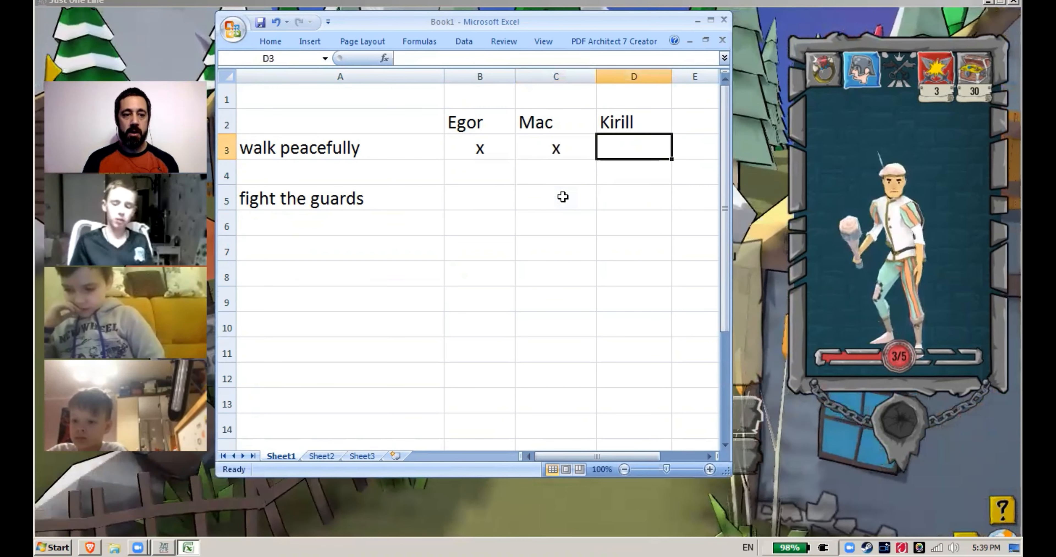
type("x")
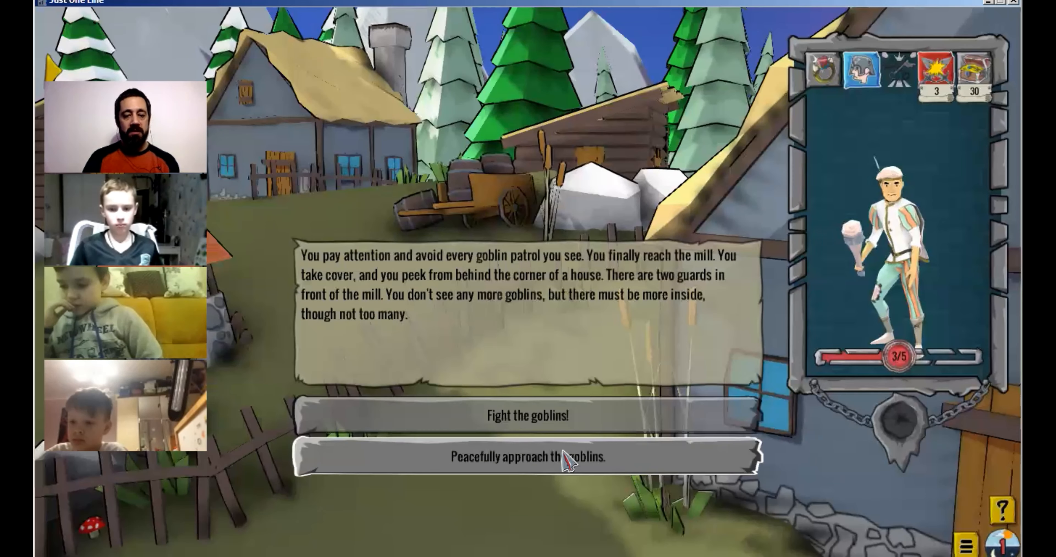
Peacefully approach the mill goblins and continue as diplomacy fails into a fight
left_click(527, 457)
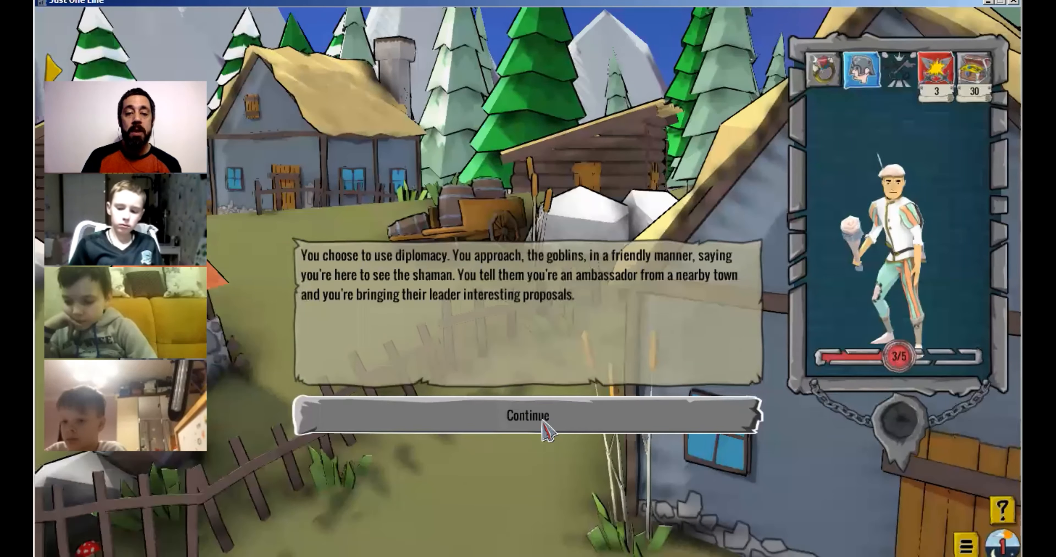
left_click(528, 415)
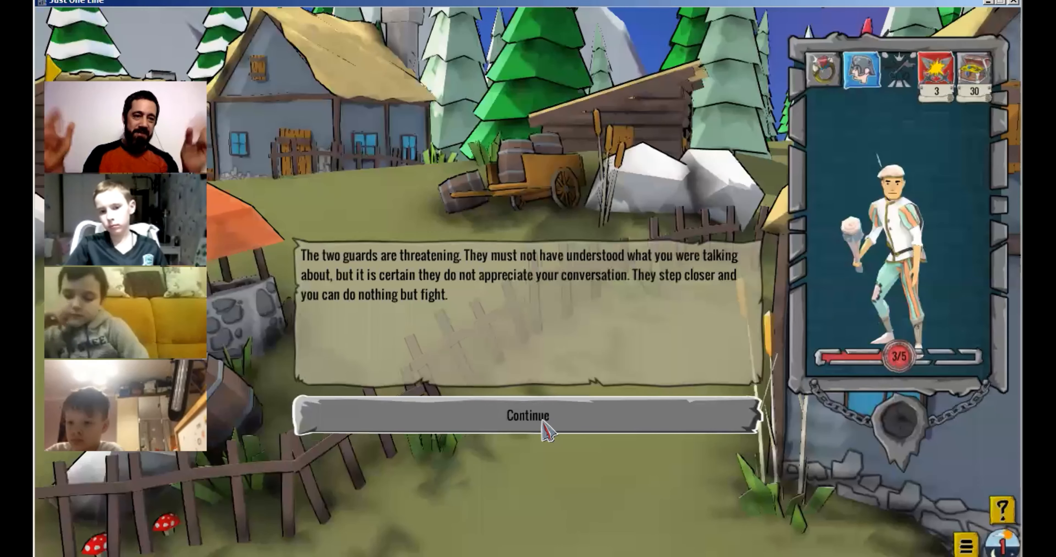
left_click(528, 415)
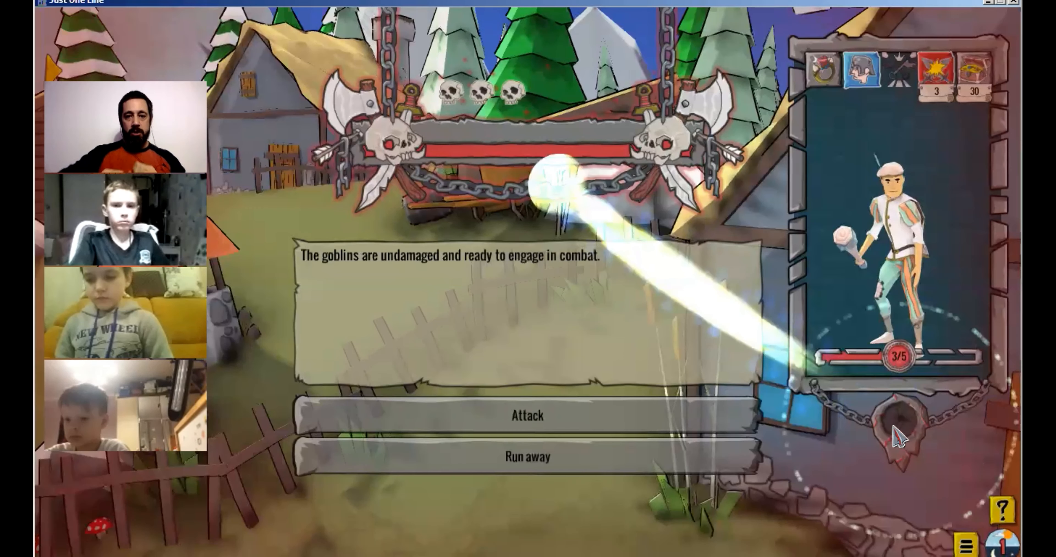
Leave the combat screen and bring the Excel vote sheet back up
left_click(527, 415)
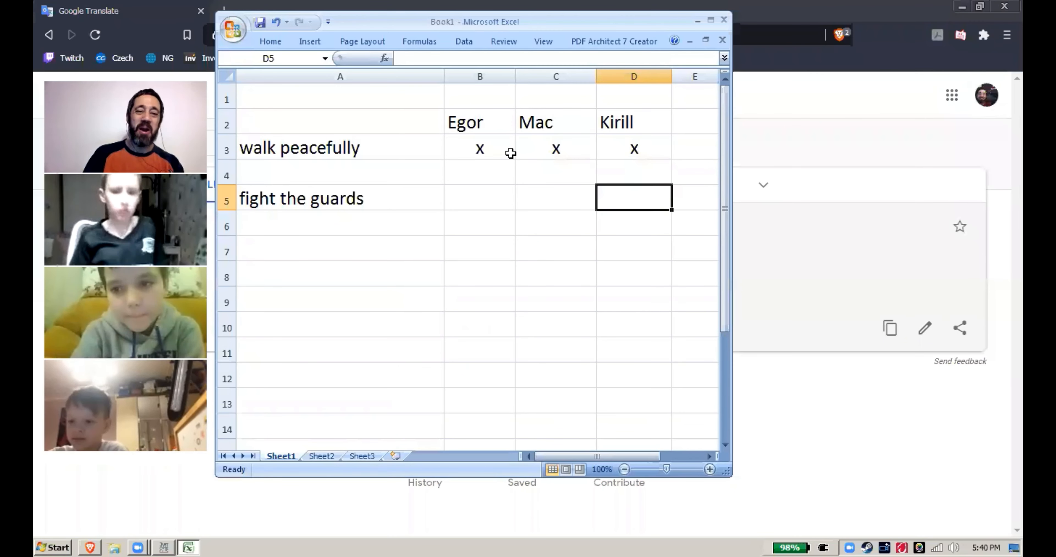
Relabel the options as 'attack' in A3 and 'run away' for the combat vote
type("attack")
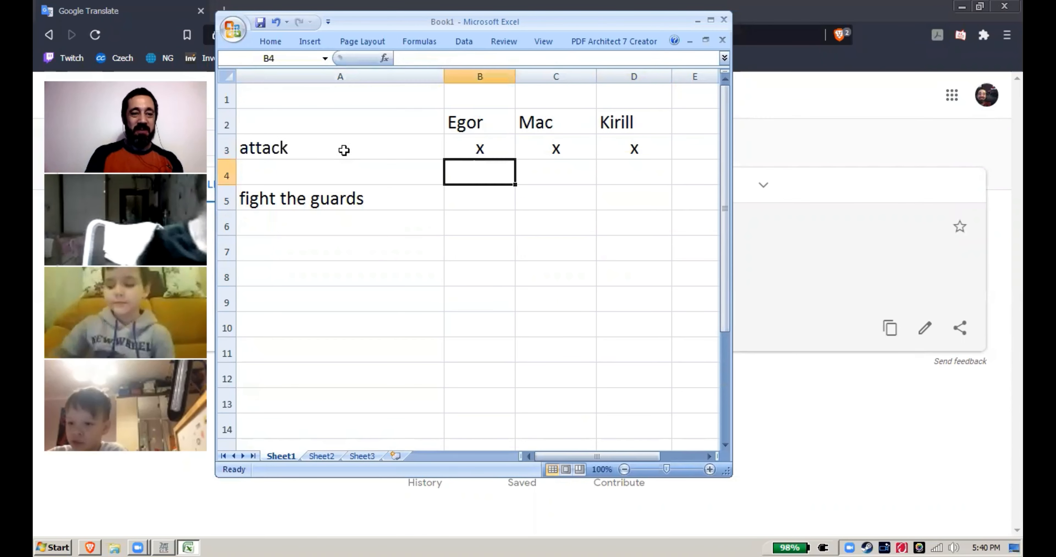
type("run away")
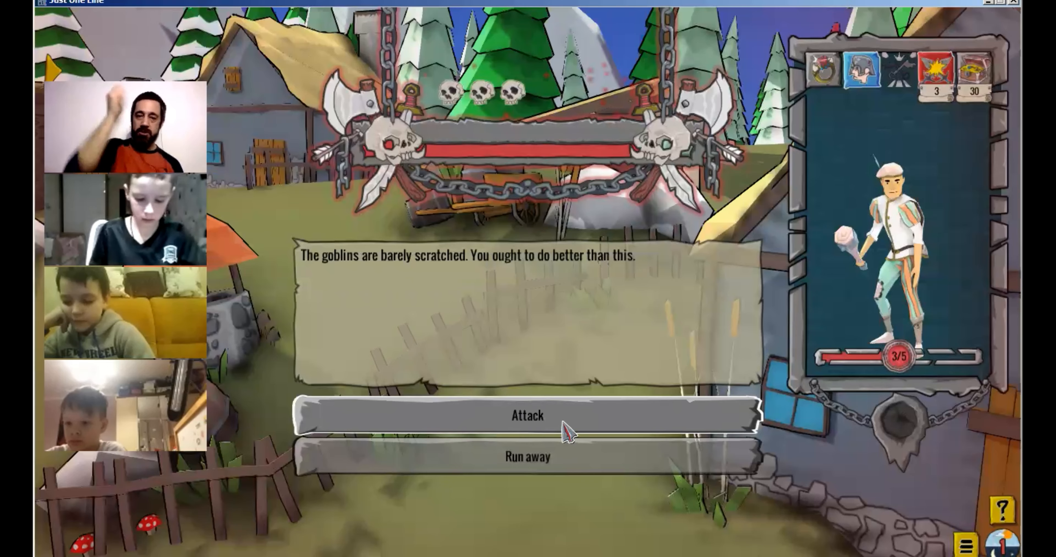
Attack the goblins twice more until the hero dies and Mission Failed appears
left_click(528, 415)
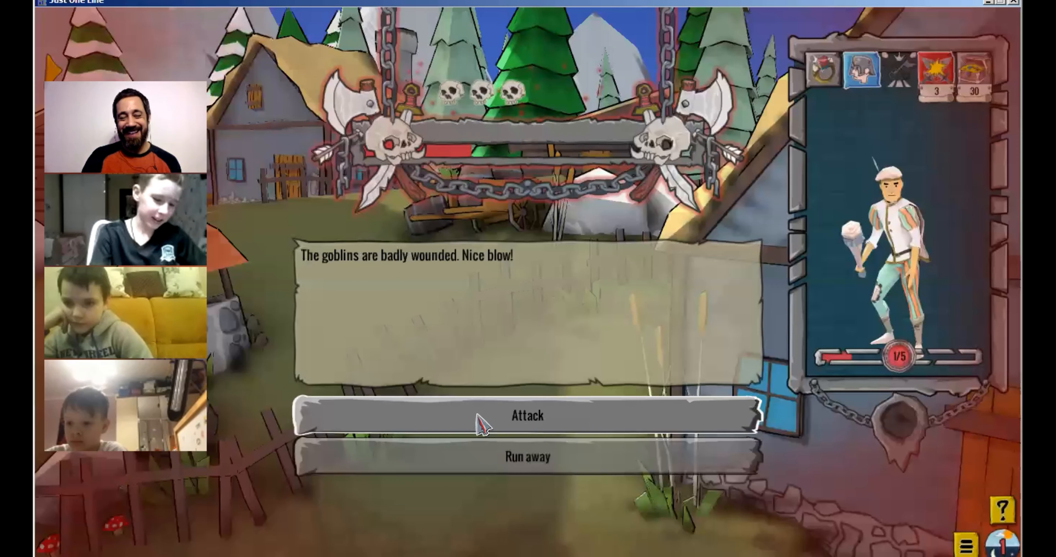
left_click(528, 415)
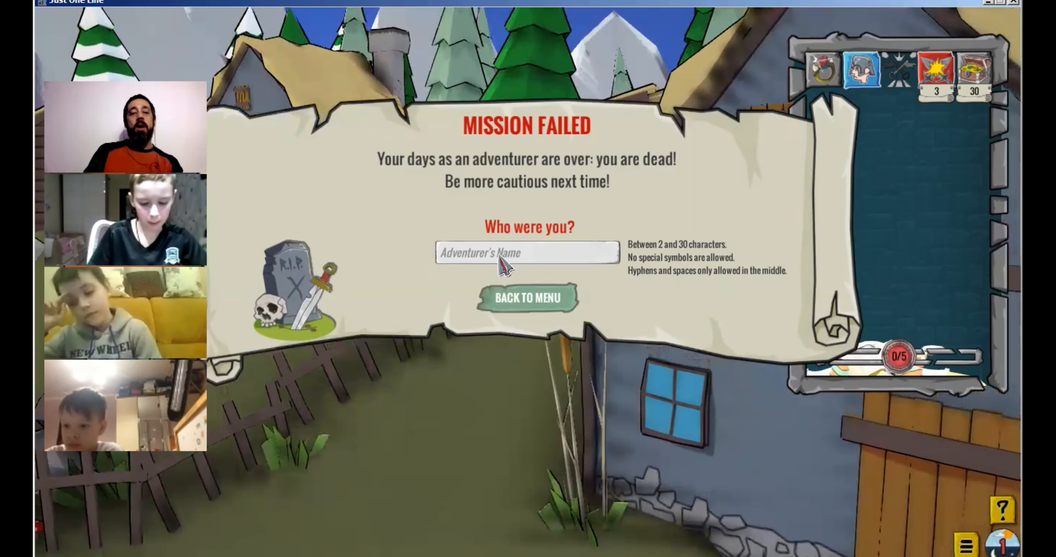
Enter the combined name 'YegMackirri' for the dead adventurer and return to the main menu
type("Y")
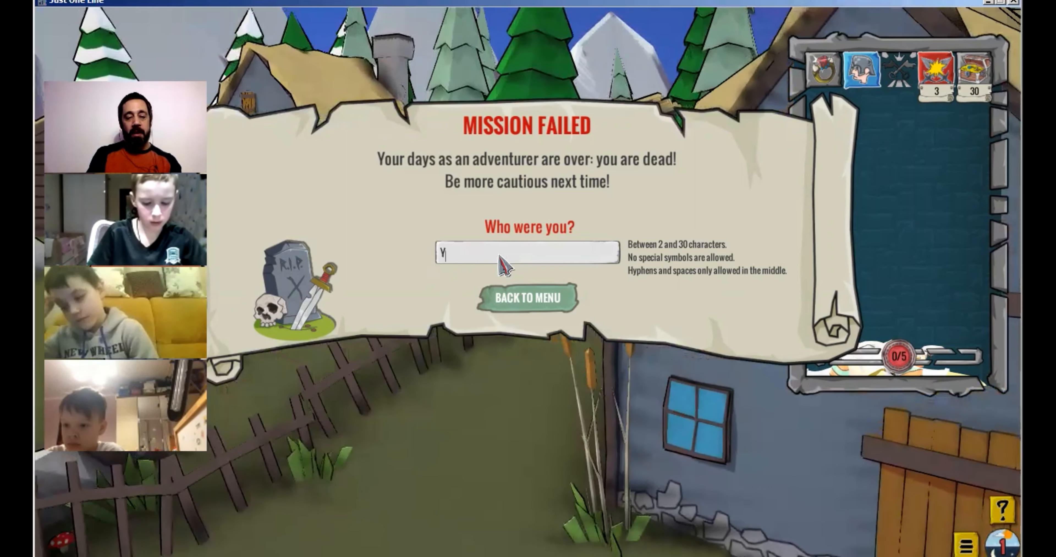
type("egM")
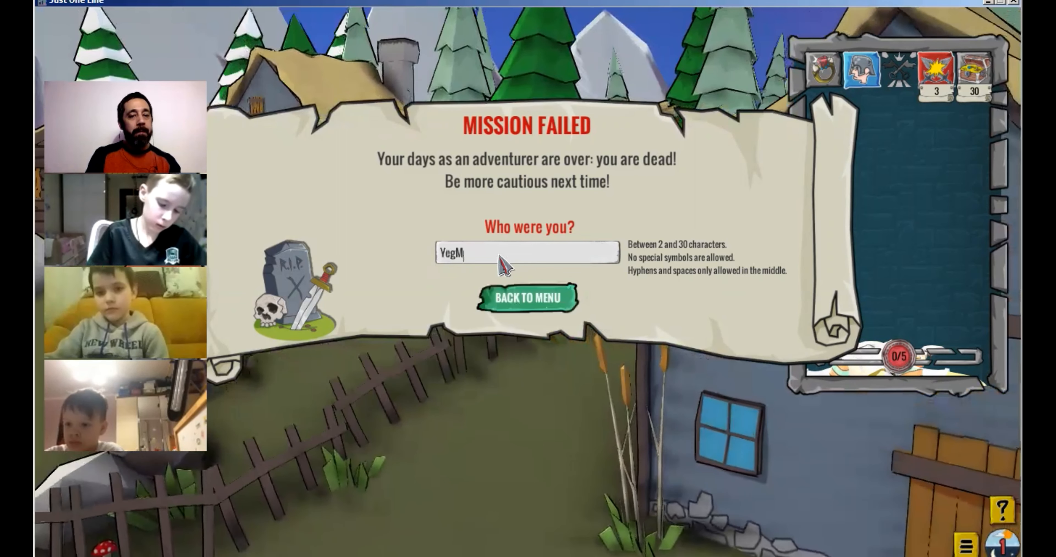
type("ac")
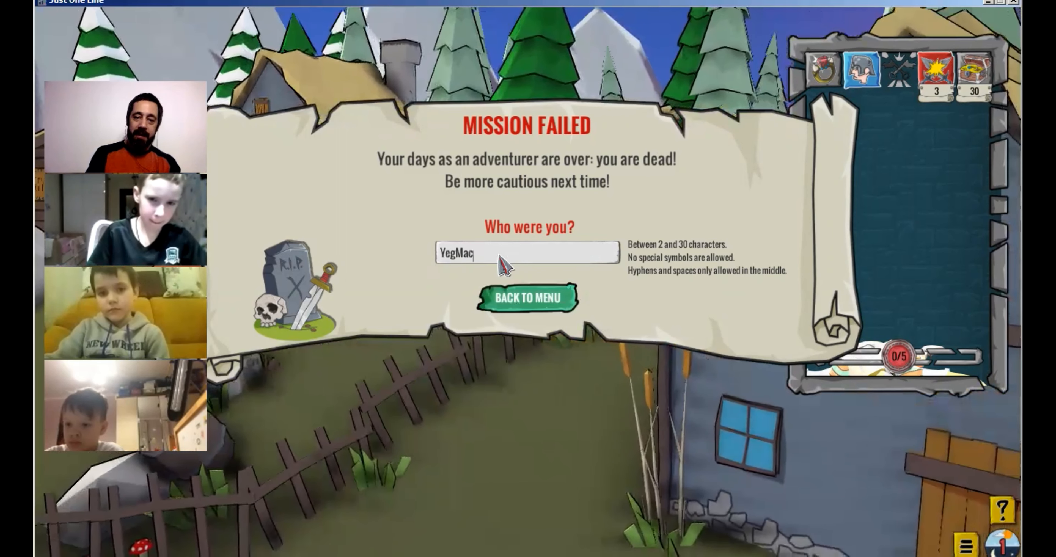
type("ki")
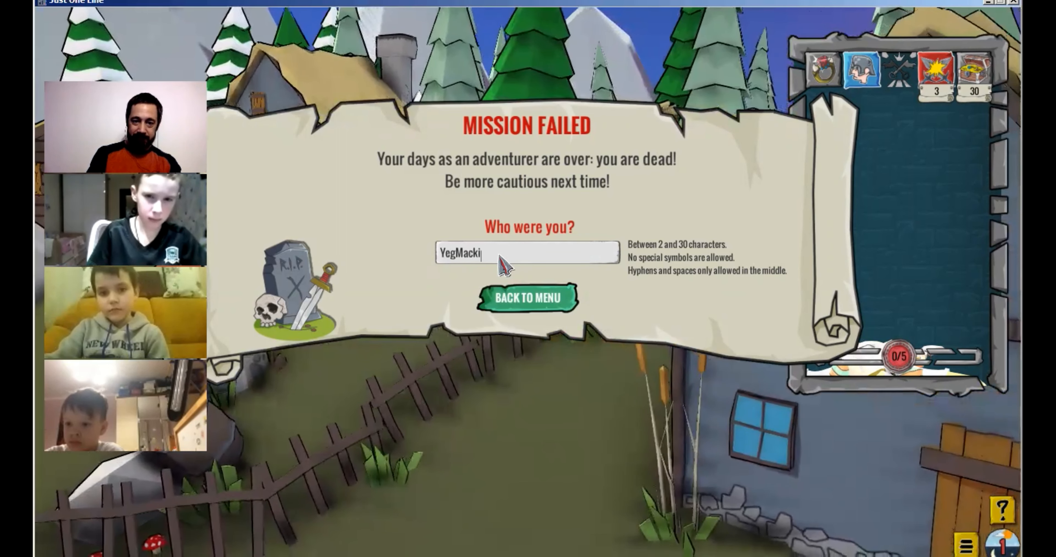
type("rri")
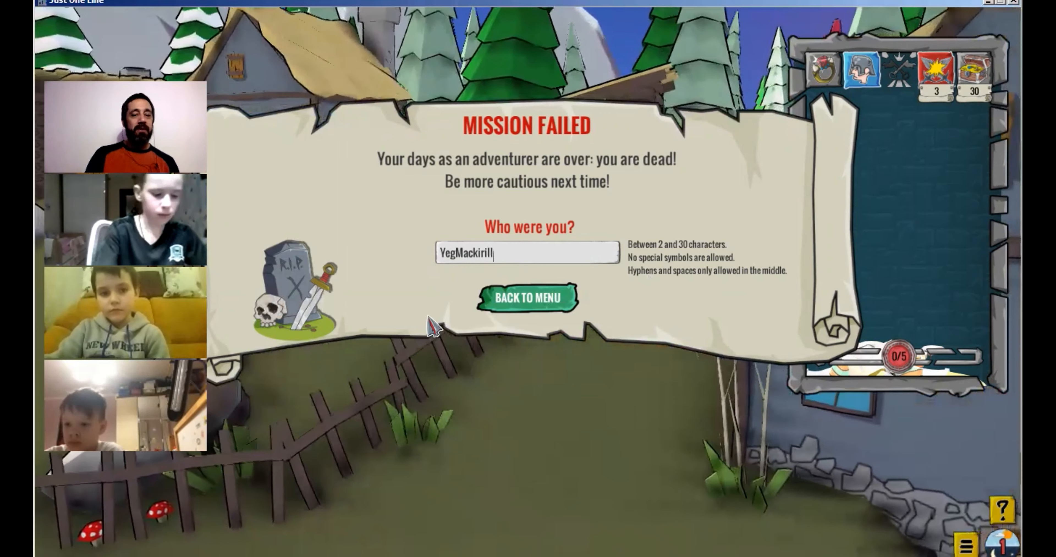
left_click(527, 297)
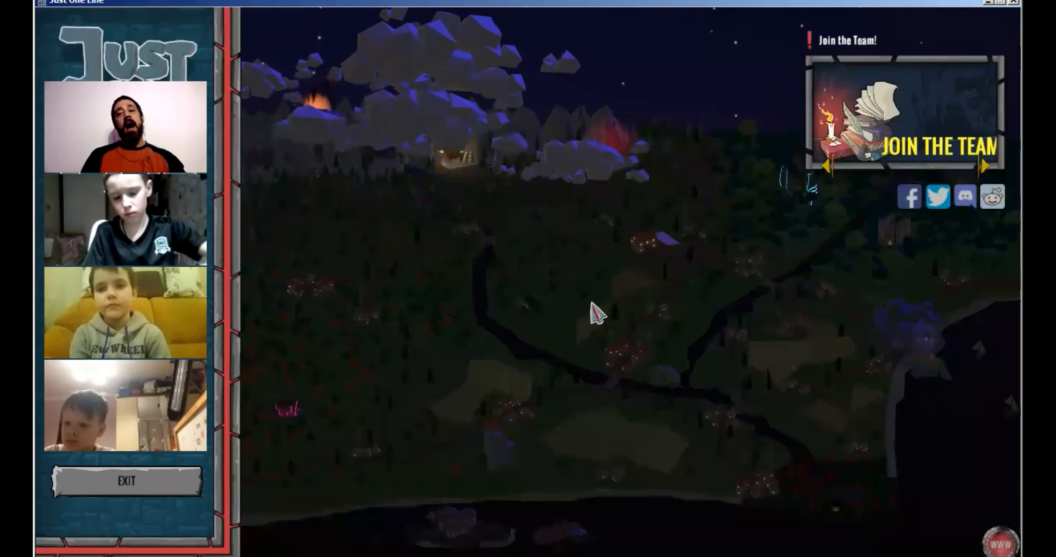
mouse_move(663, 364)
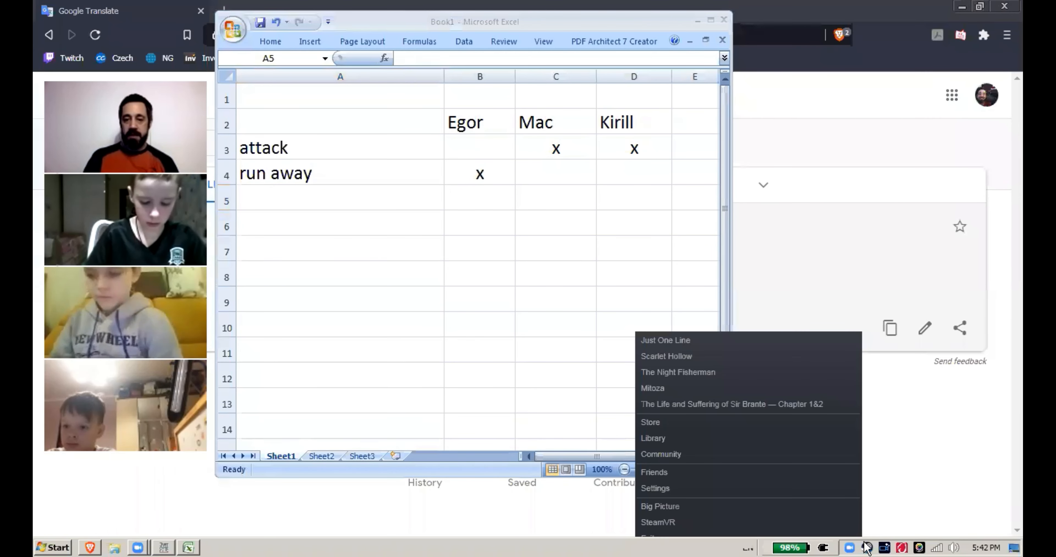
mouse_move(780, 514)
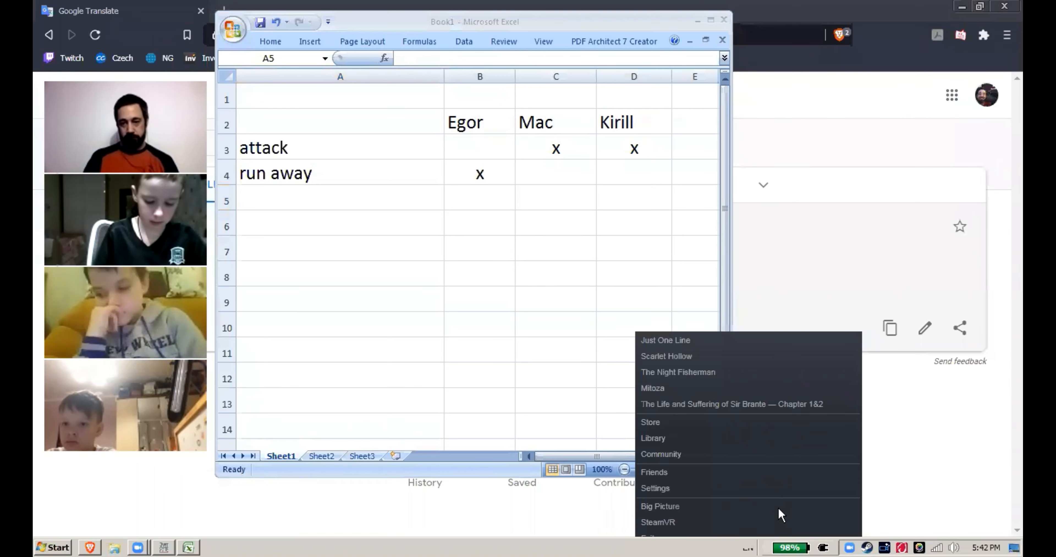
Bring up the Steam store window over the Excel vote sheet
left_click(858, 547)
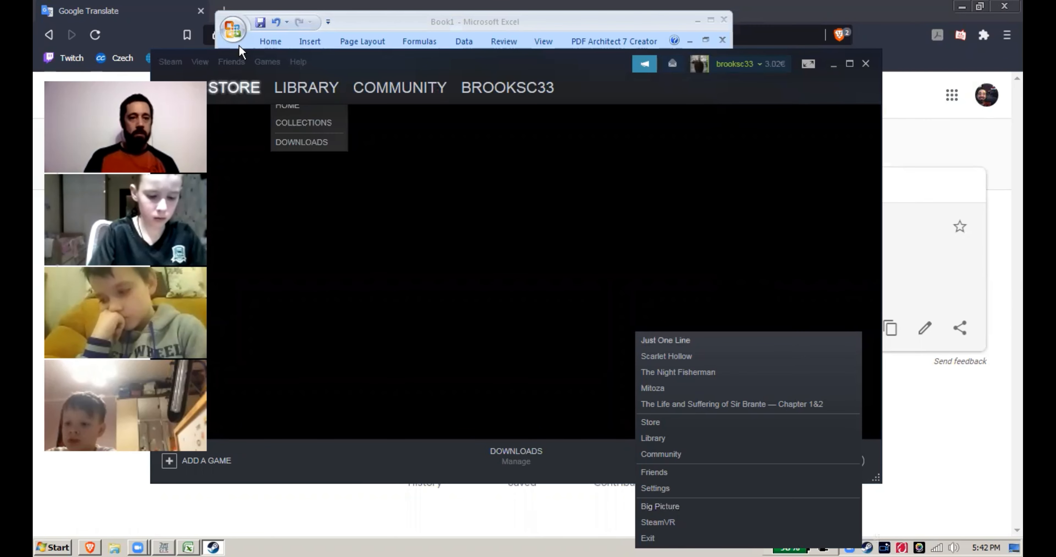
mouse_move(237, 159)
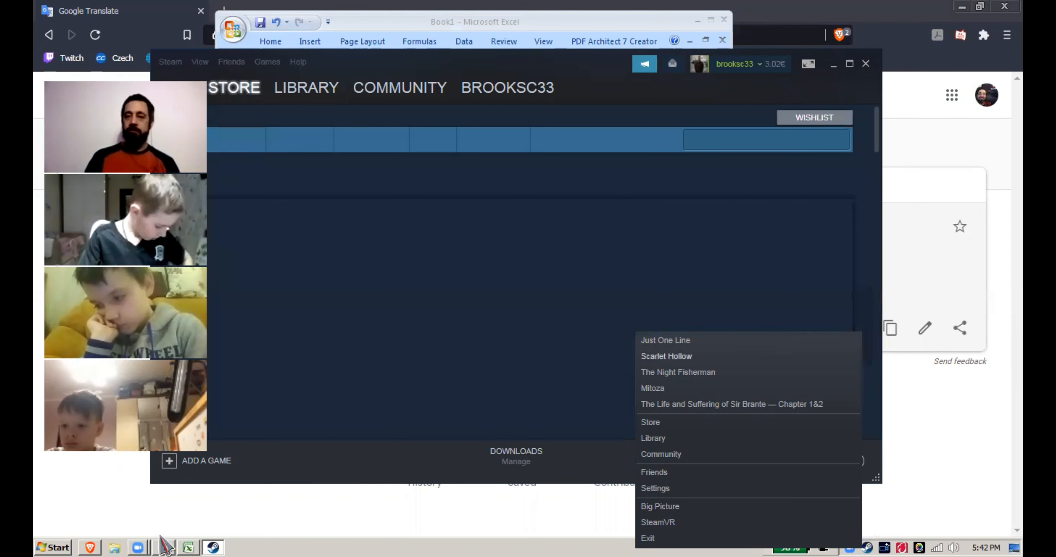
Search the Steam store for 'just online' from the store front page
left_click(665, 340)
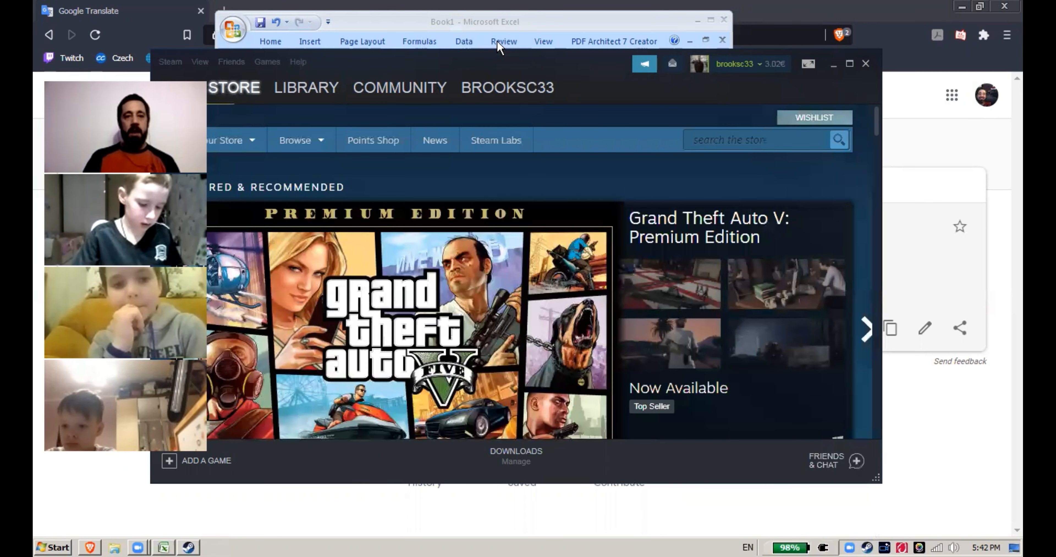
left_click(754, 139)
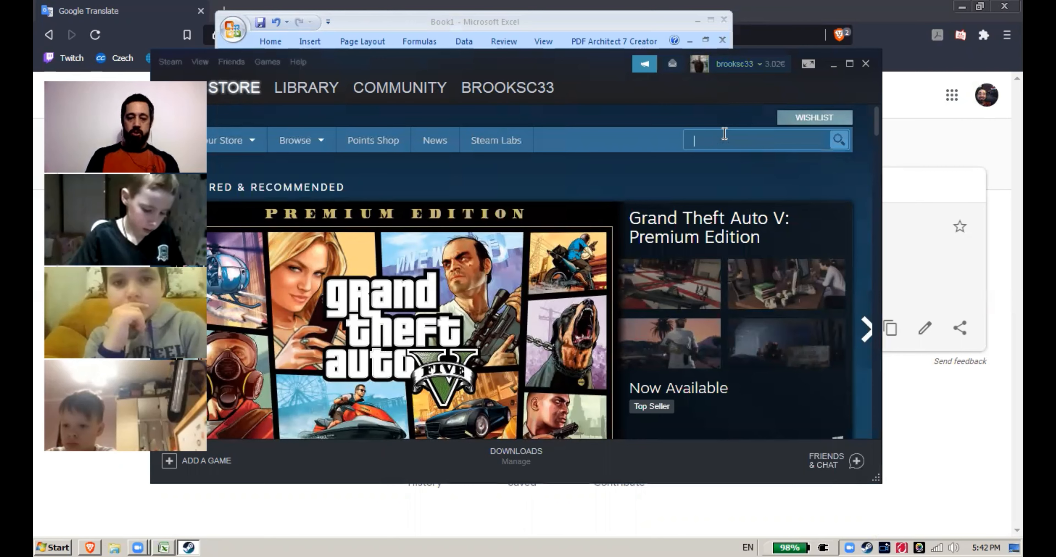
type("just online")
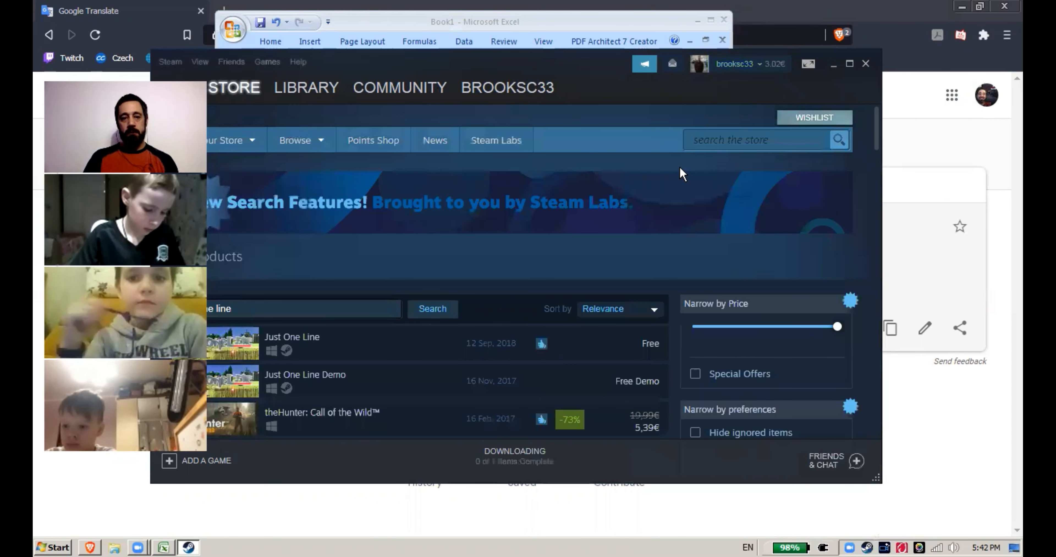
left_click(695, 432)
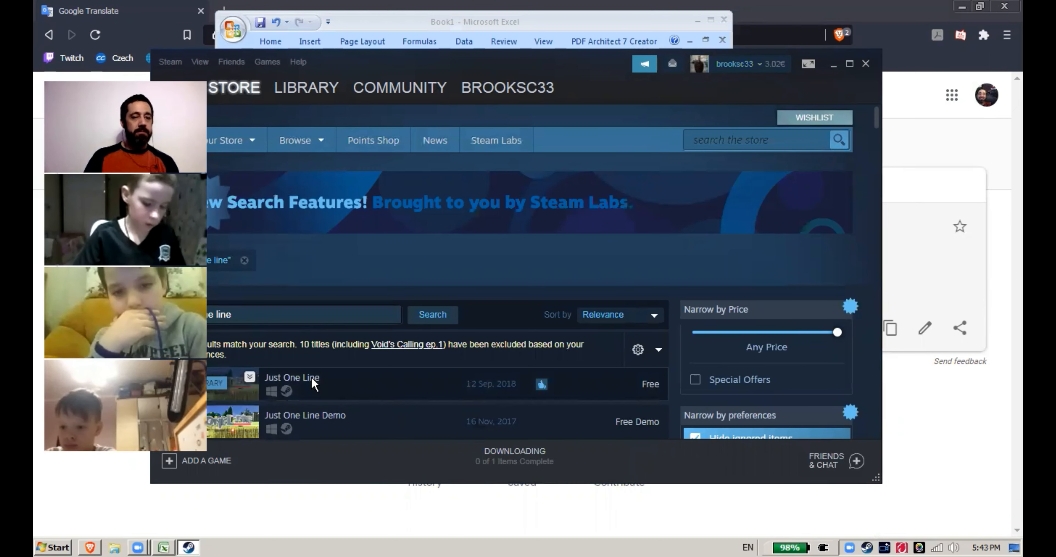
Show the Just One Line game page and its trailer, then close Steam
left_click(291, 377)
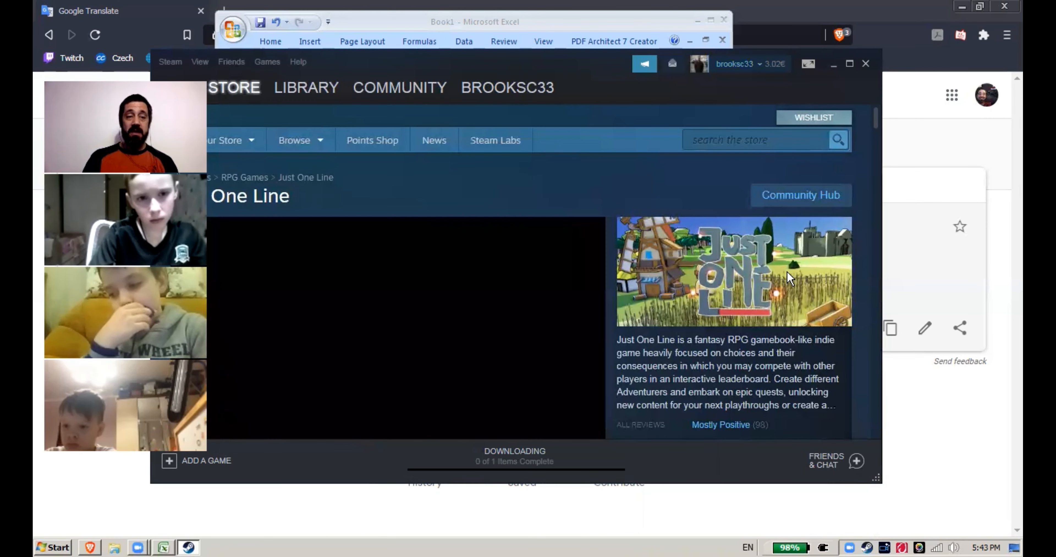
left_click(474, 21)
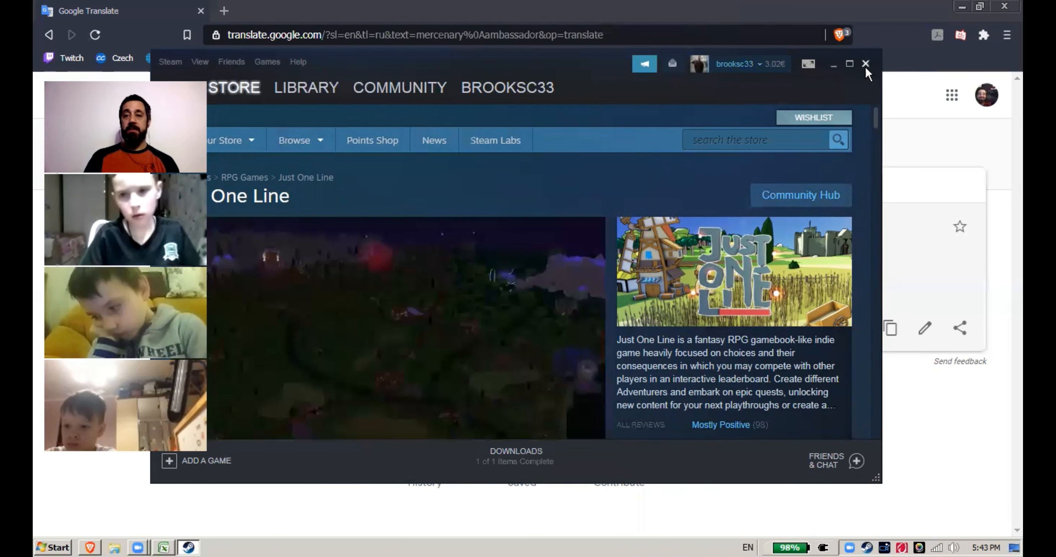
left_click(866, 64)
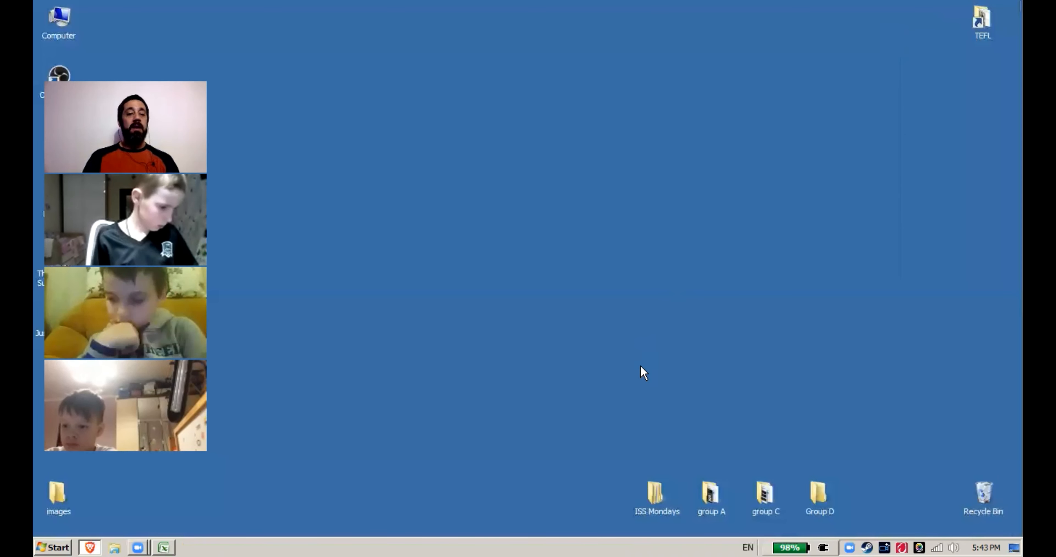
mouse_move(246, 276)
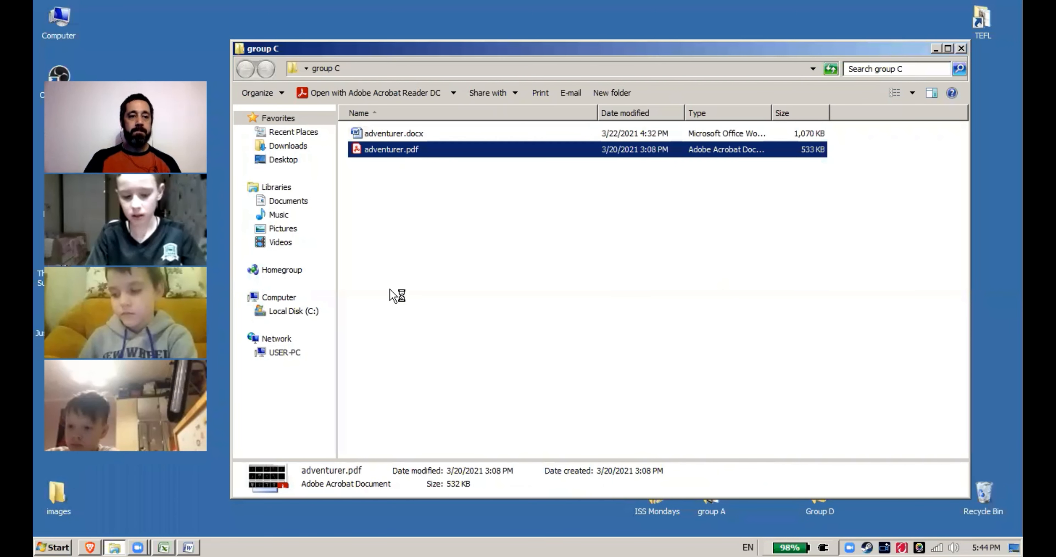
Open adventurer.pdf from the group C folder in Acrobat Reader
double_click(391, 149)
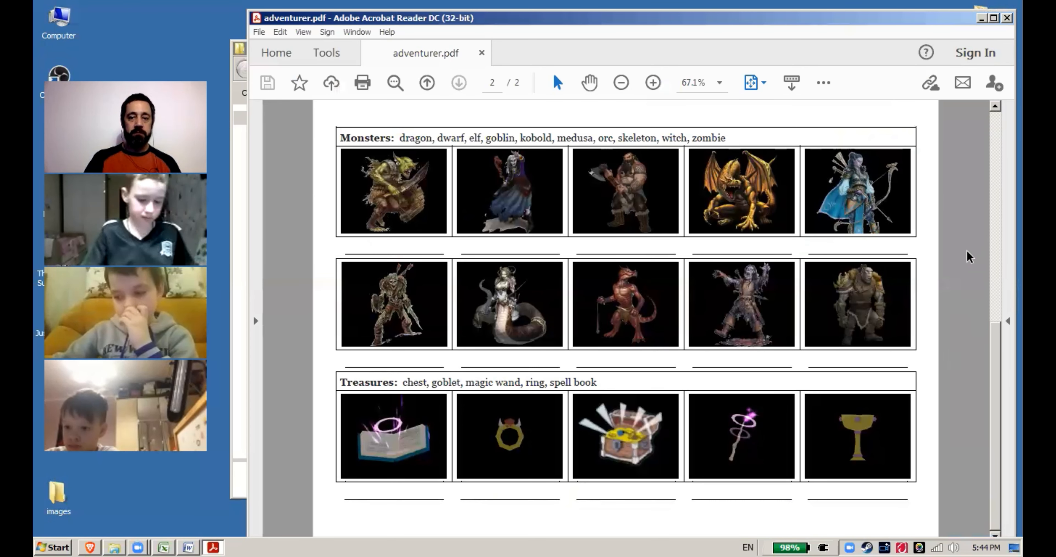
left_click(508, 303)
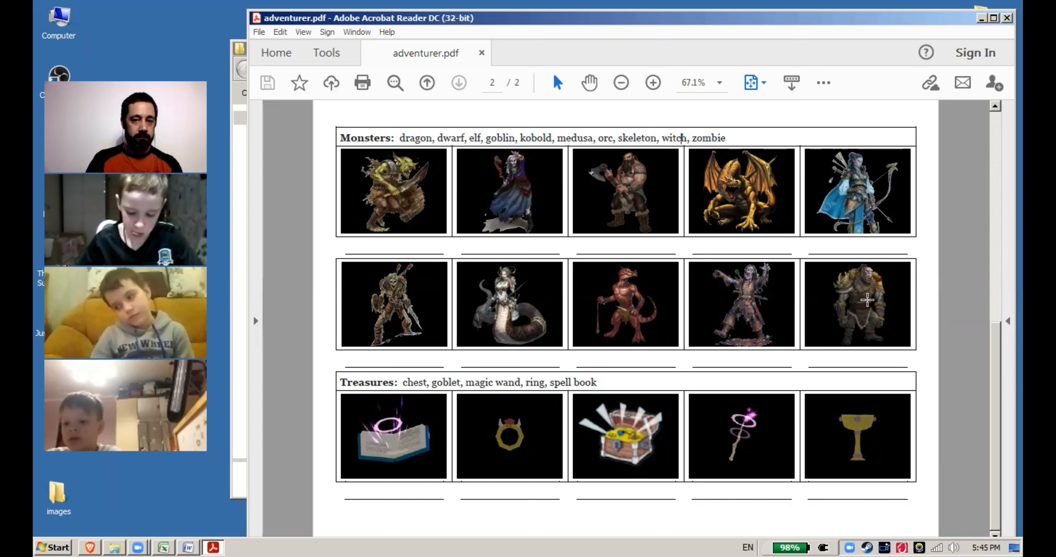
left_click(624, 192)
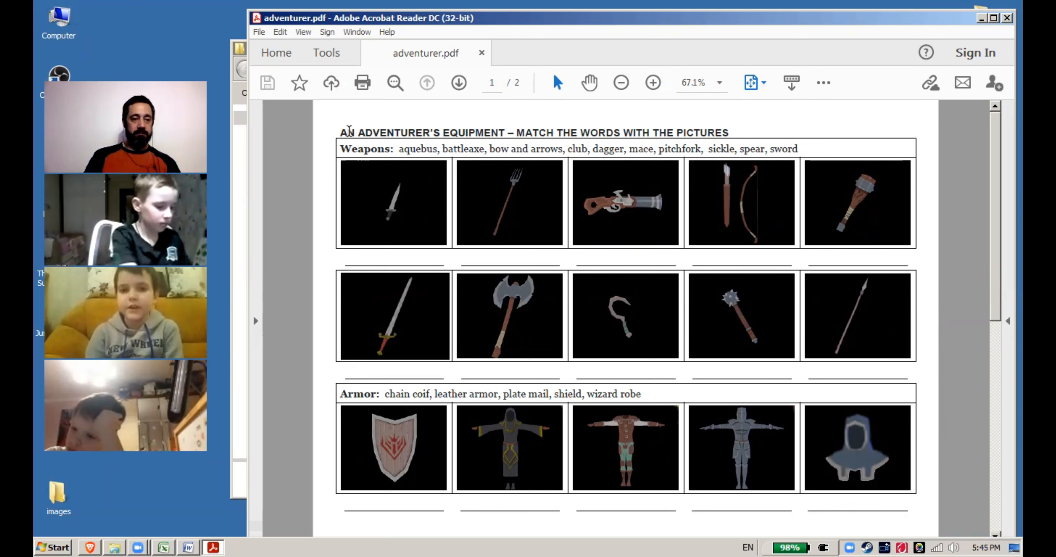
left_click(625, 203)
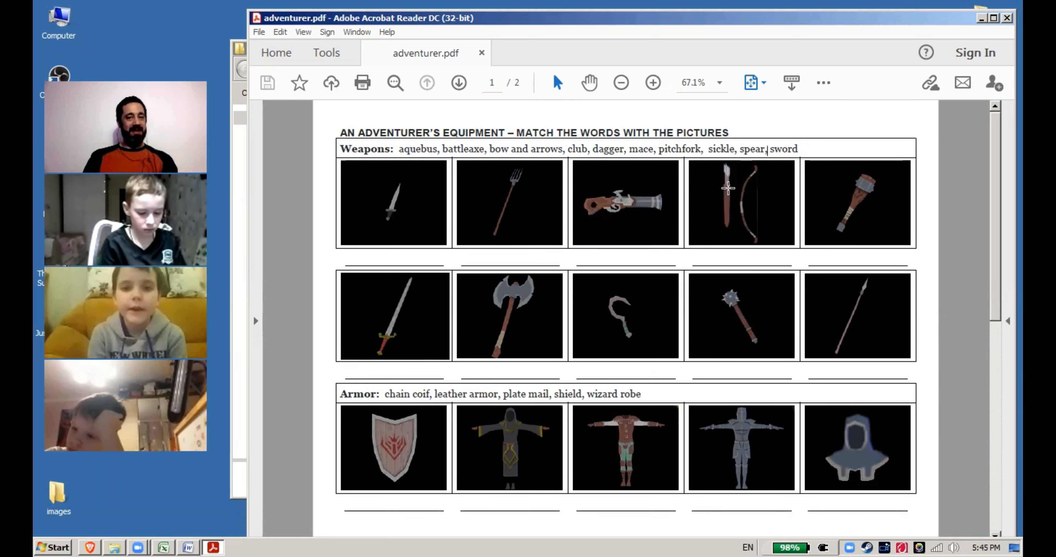
left_click(741, 203)
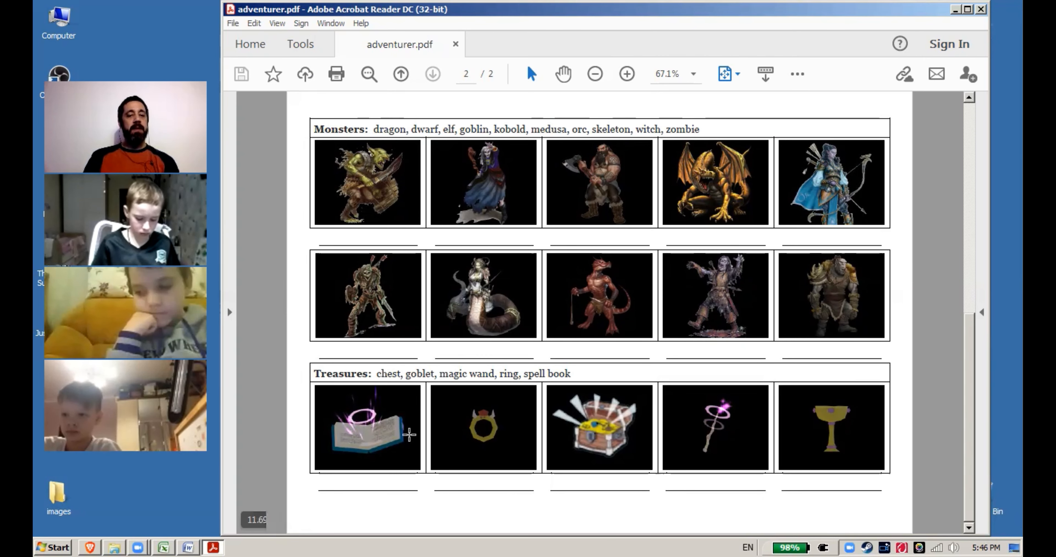
left_click(367, 428)
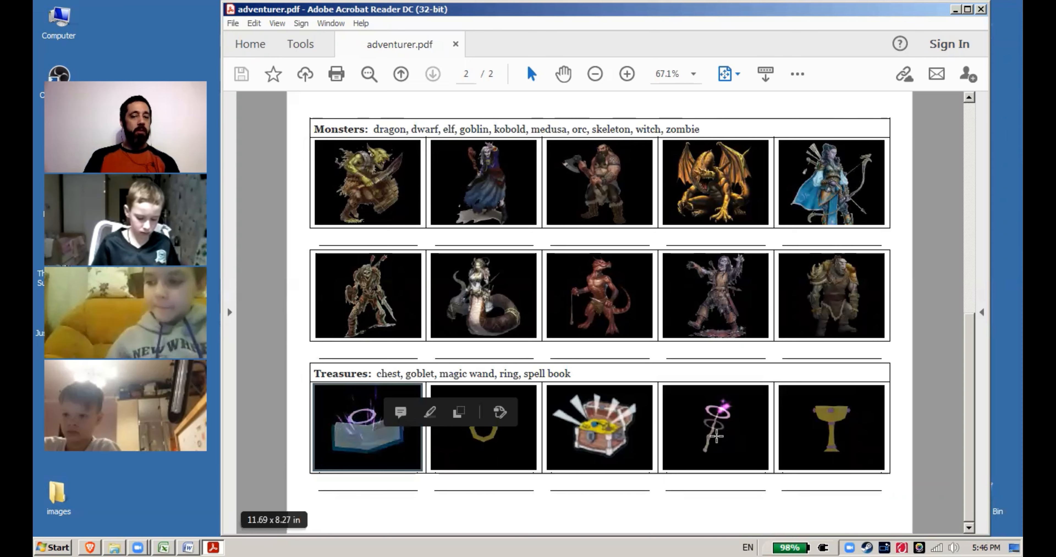
left_click(714, 428)
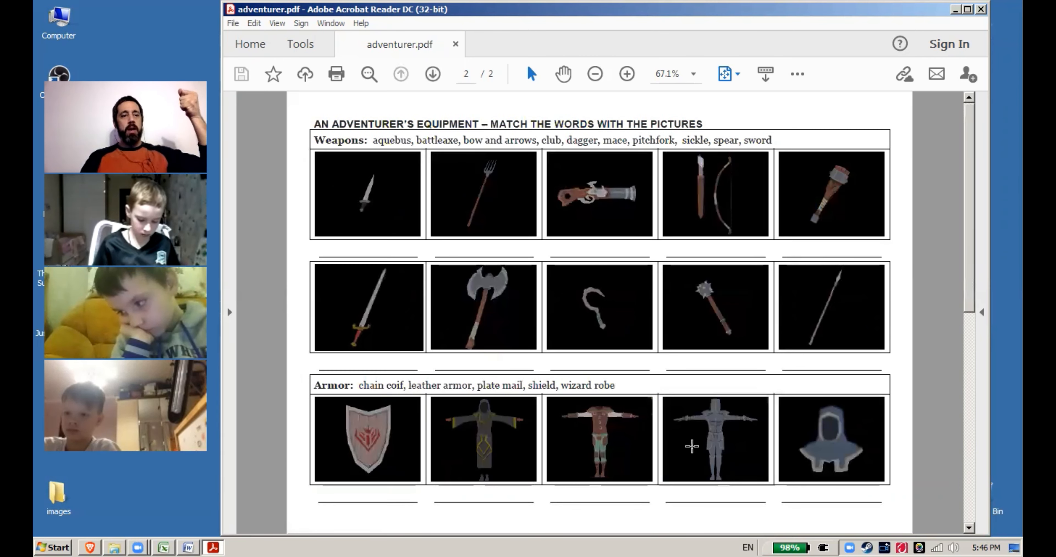
left_click(366, 439)
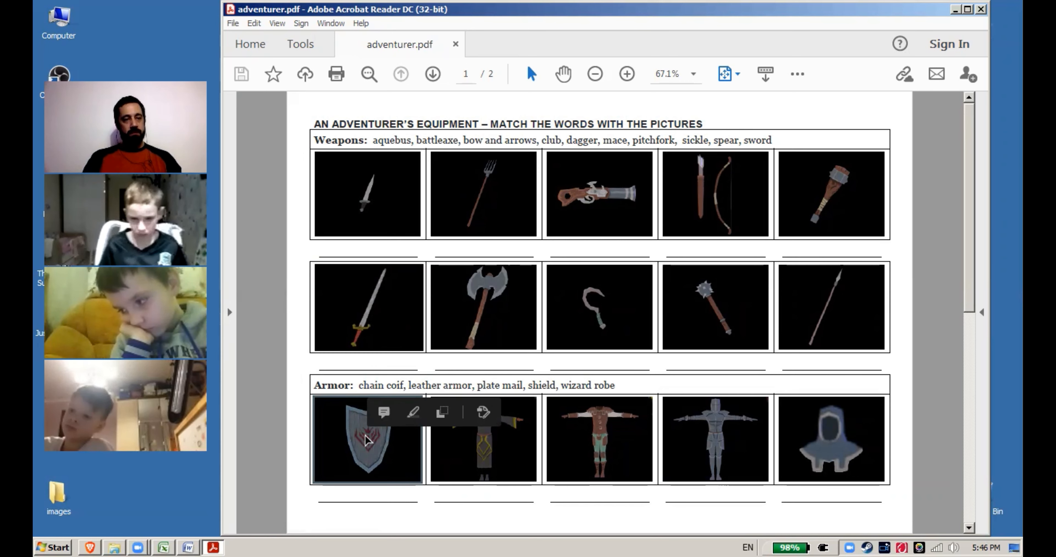
mouse_move(367, 315)
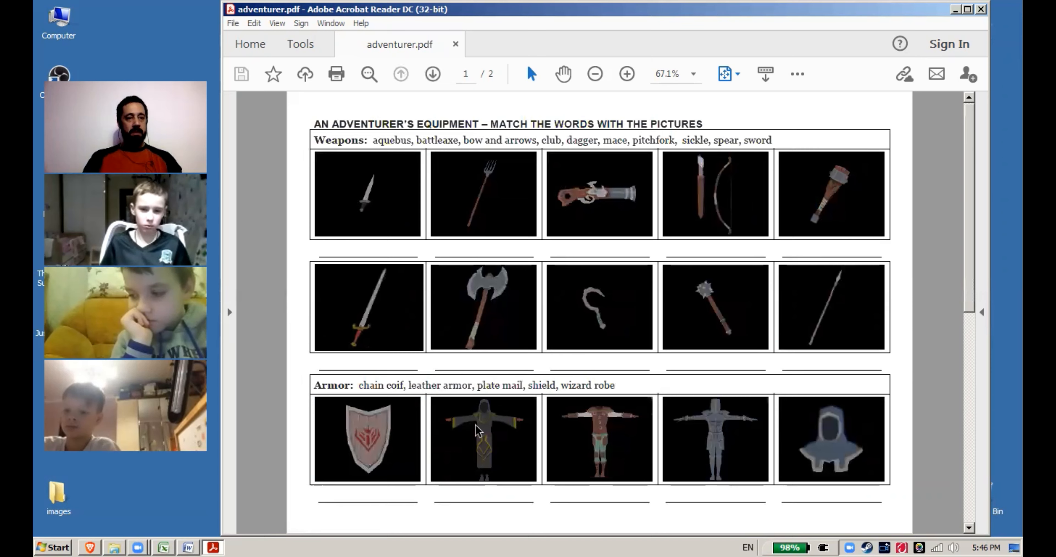
left_click(366, 438)
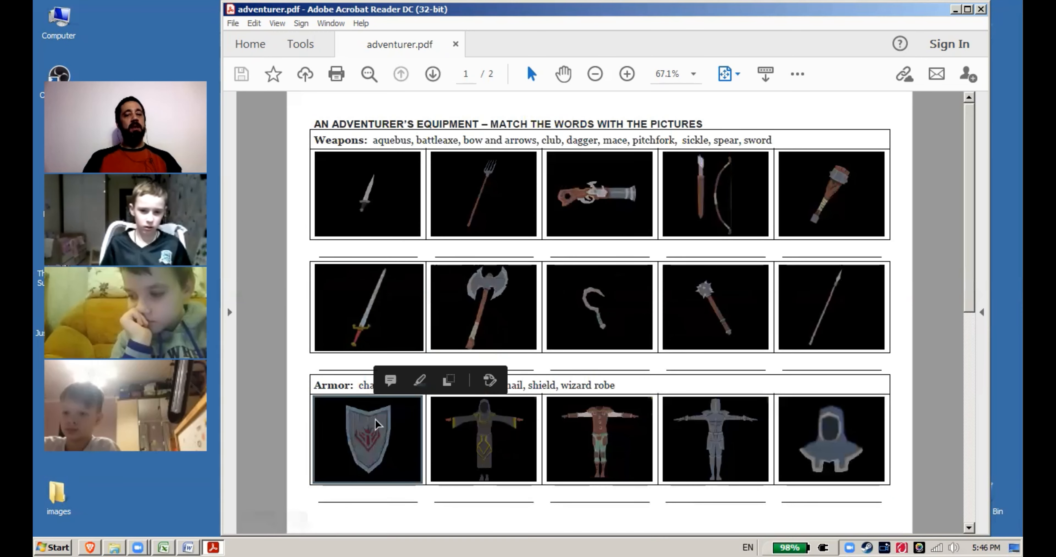
left_click(432, 74)
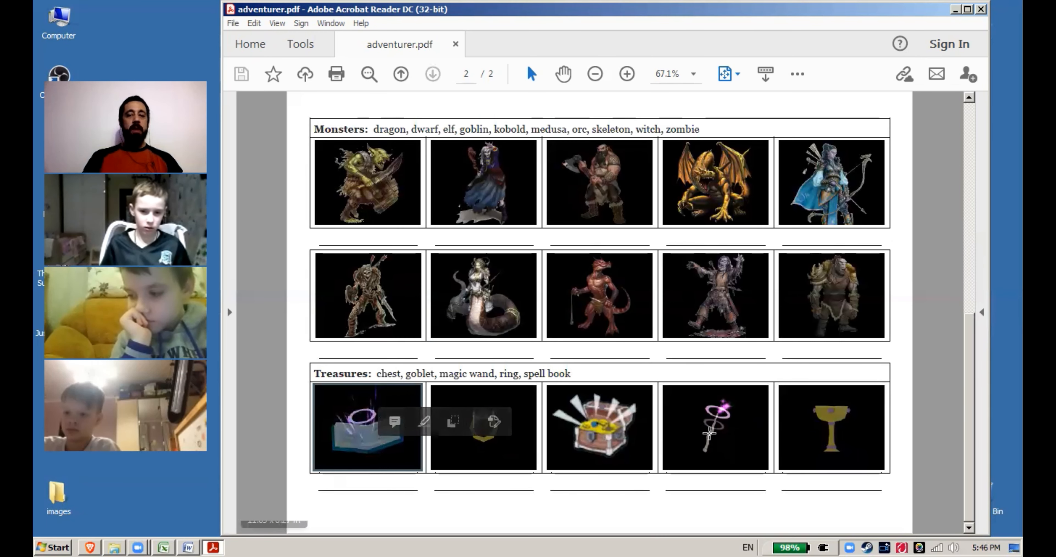